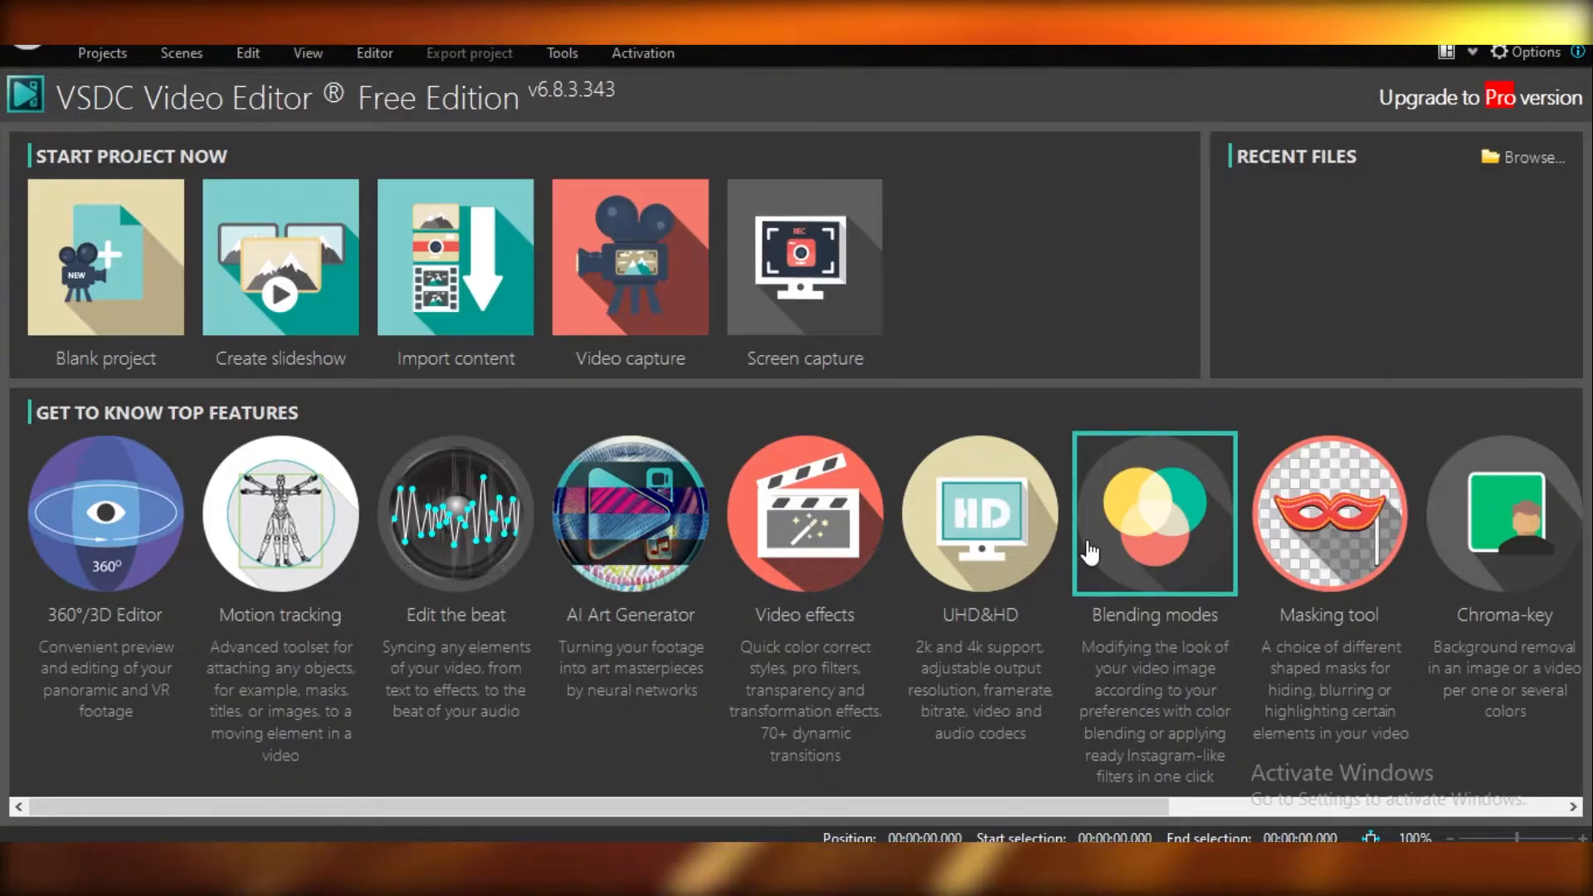
pyautogui.moveTo(1146, 693)
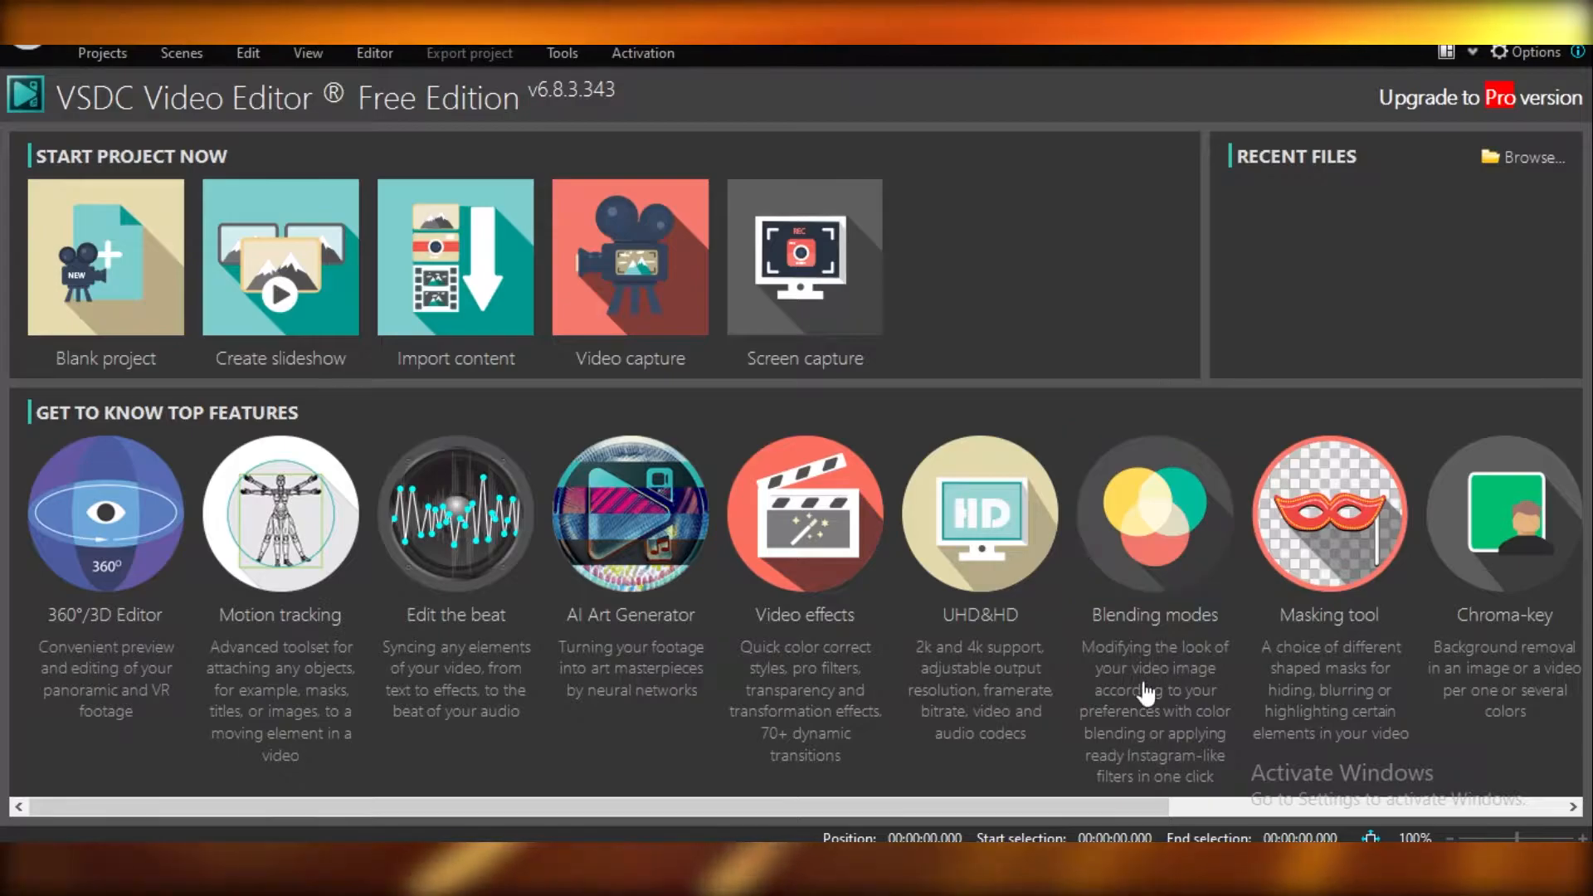
pyautogui.moveTo(1062, 350)
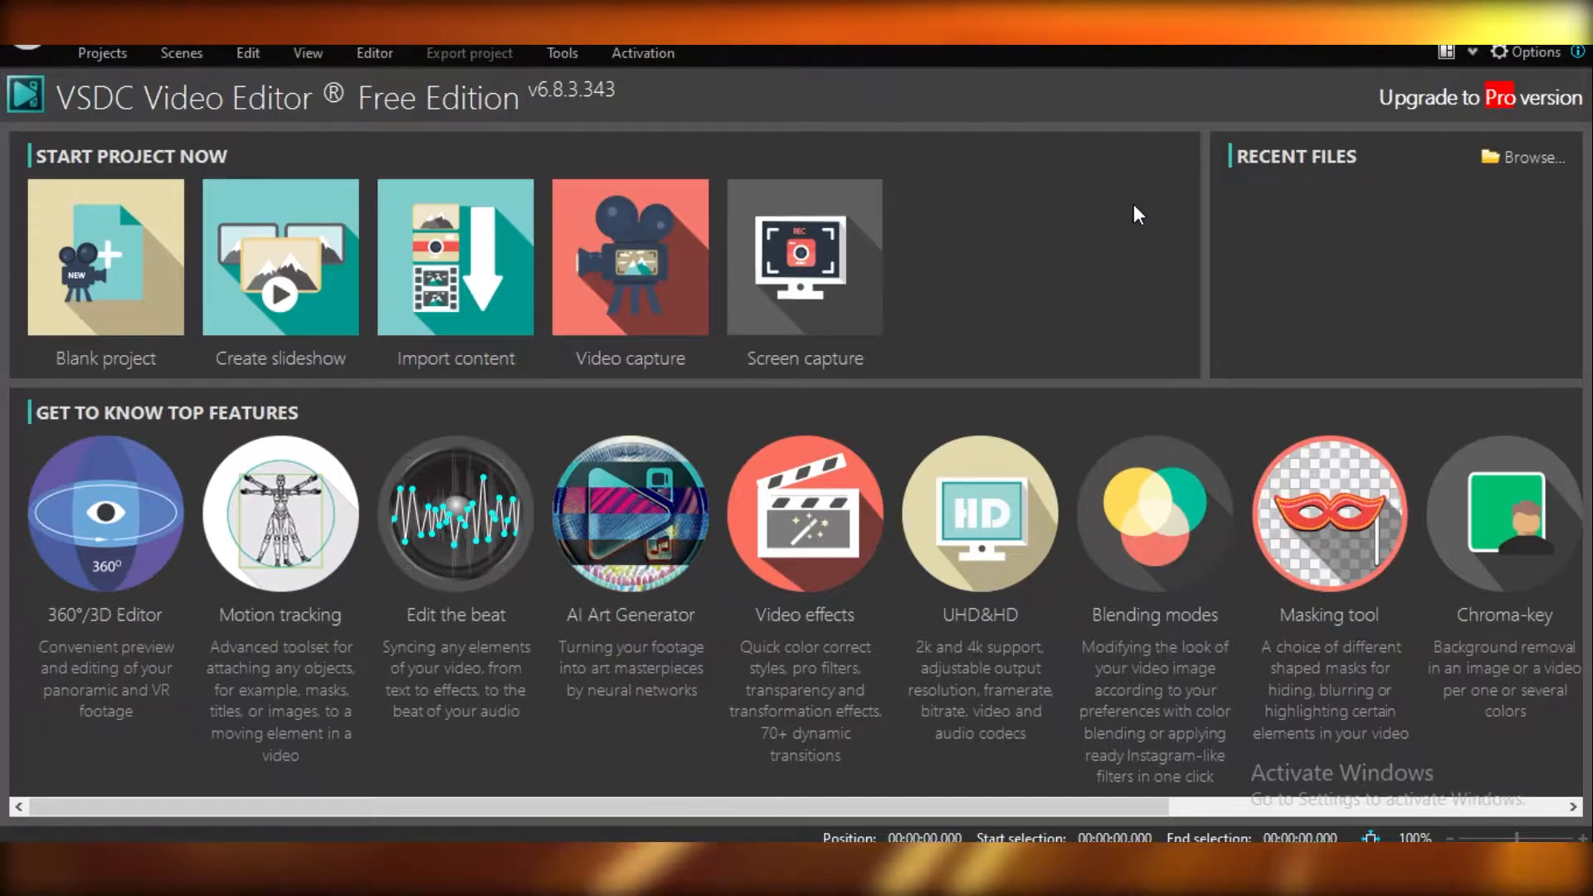
pyautogui.moveTo(1142, 220)
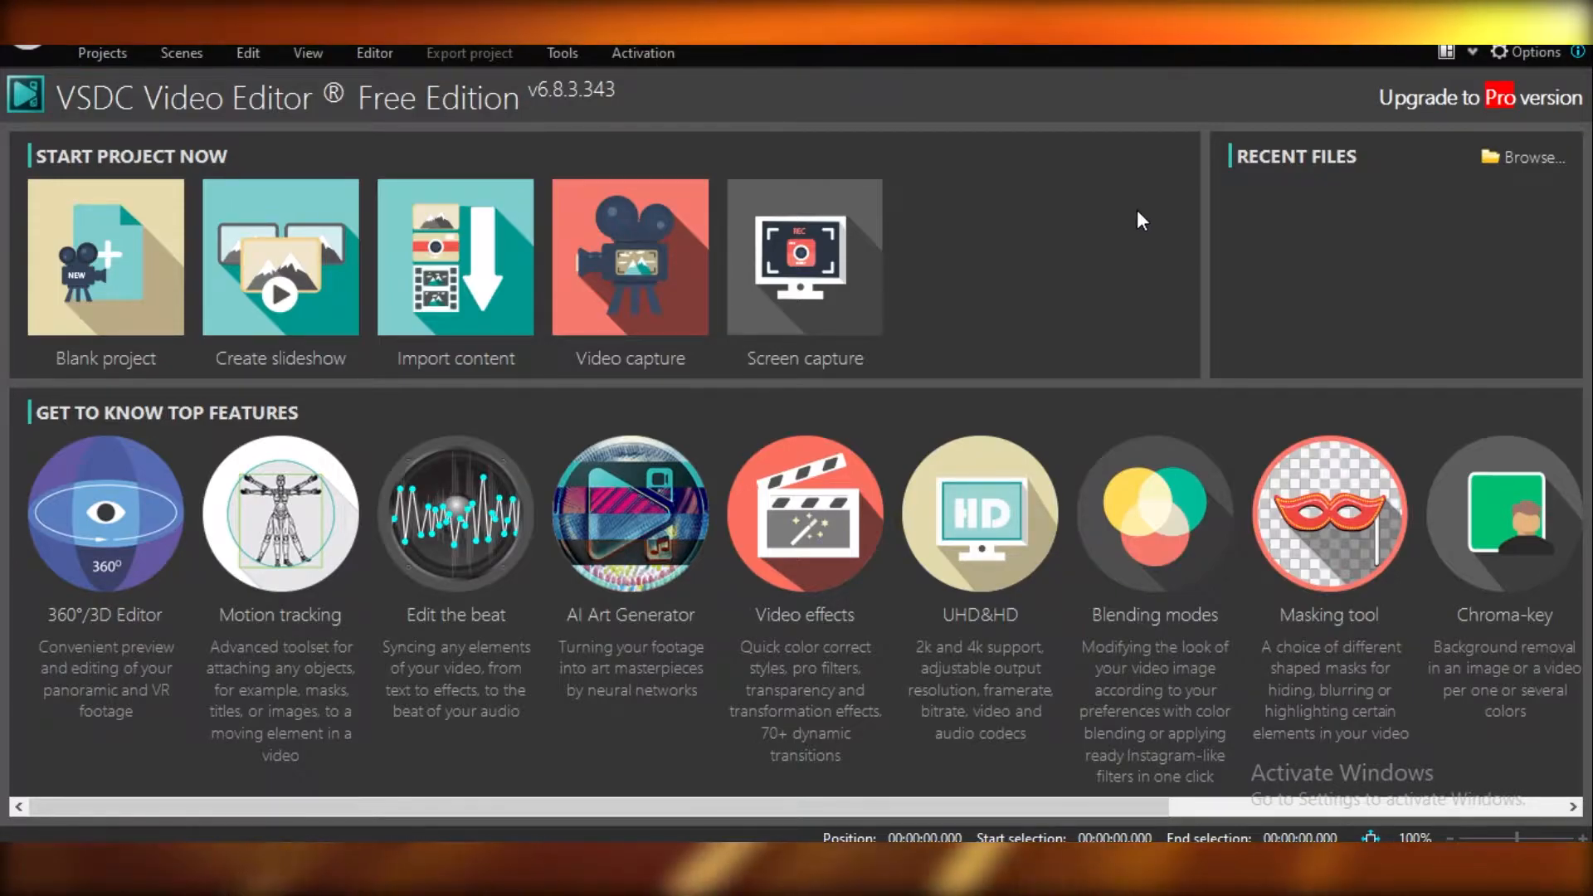
pyautogui.moveTo(1114, 507)
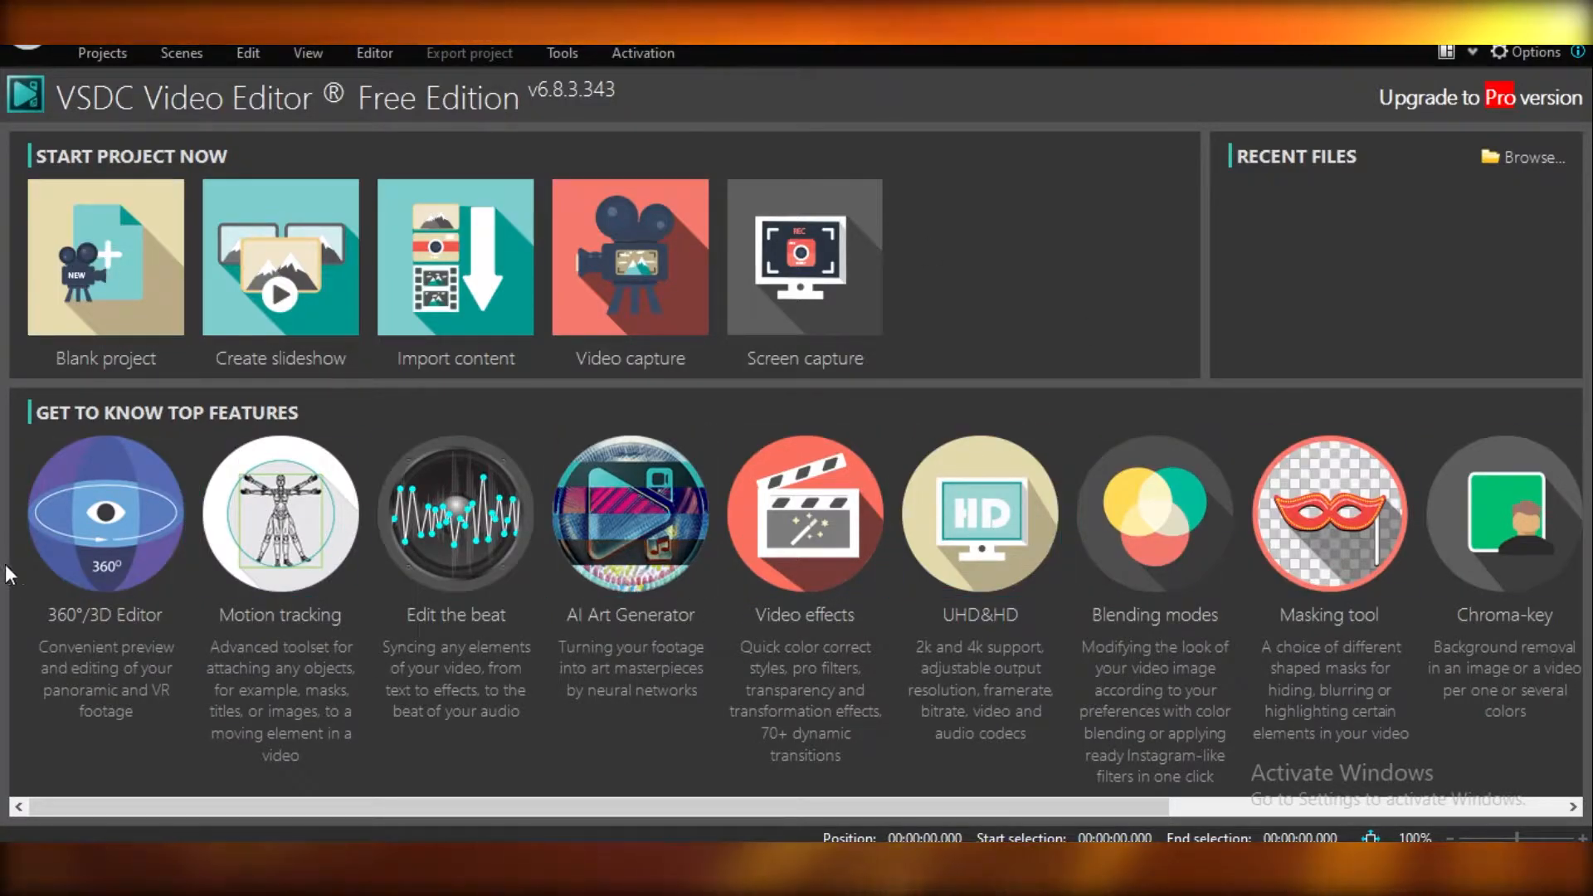
pyautogui.moveTo(99, 655)
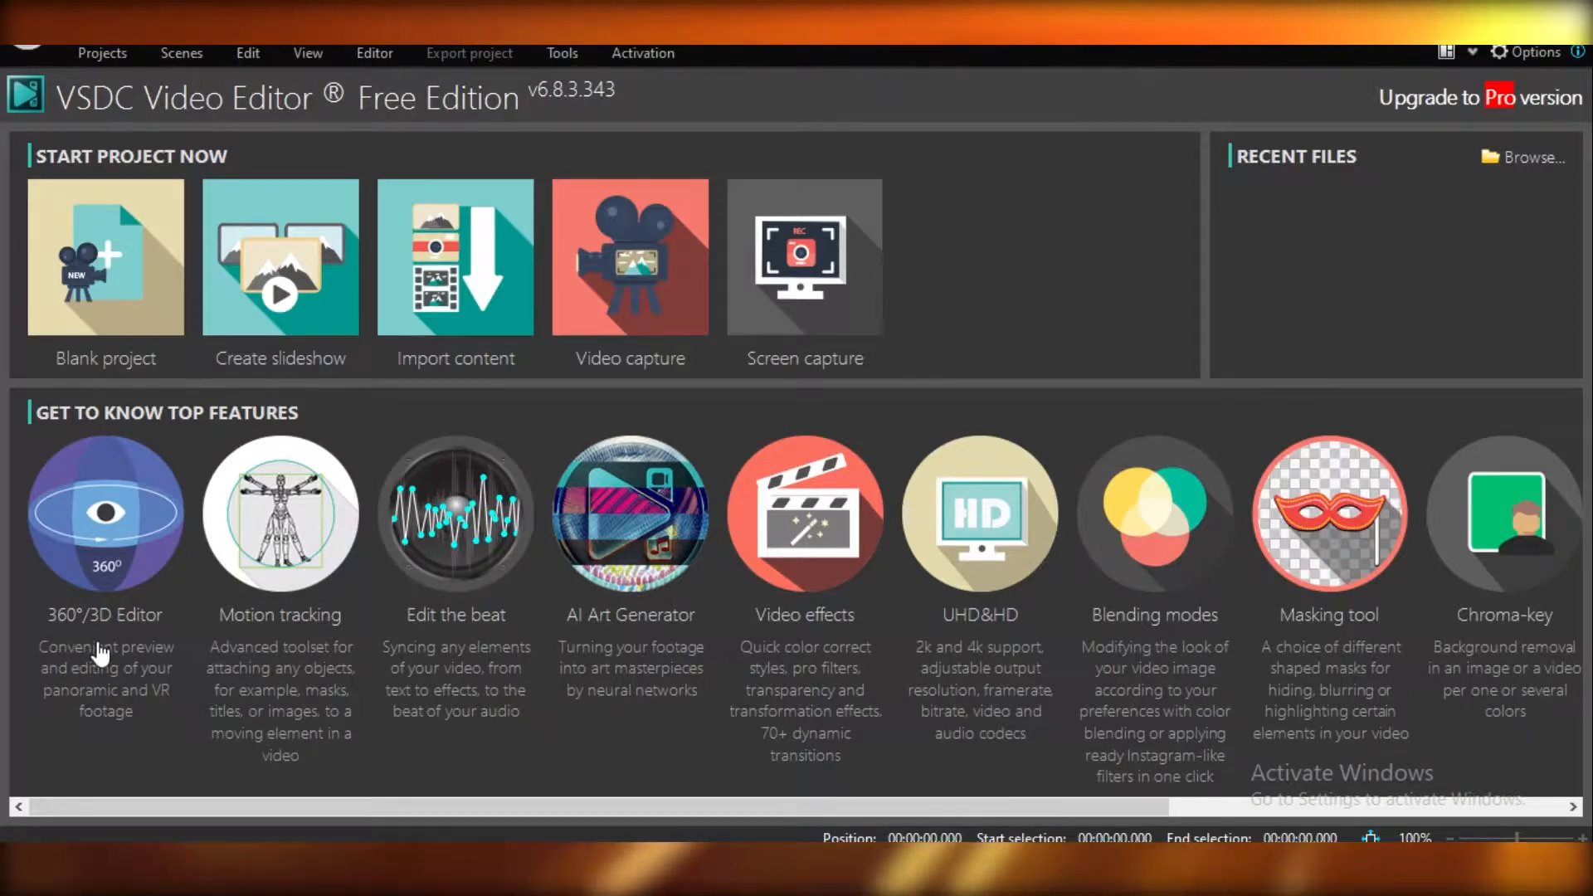
pyautogui.moveTo(257, 635)
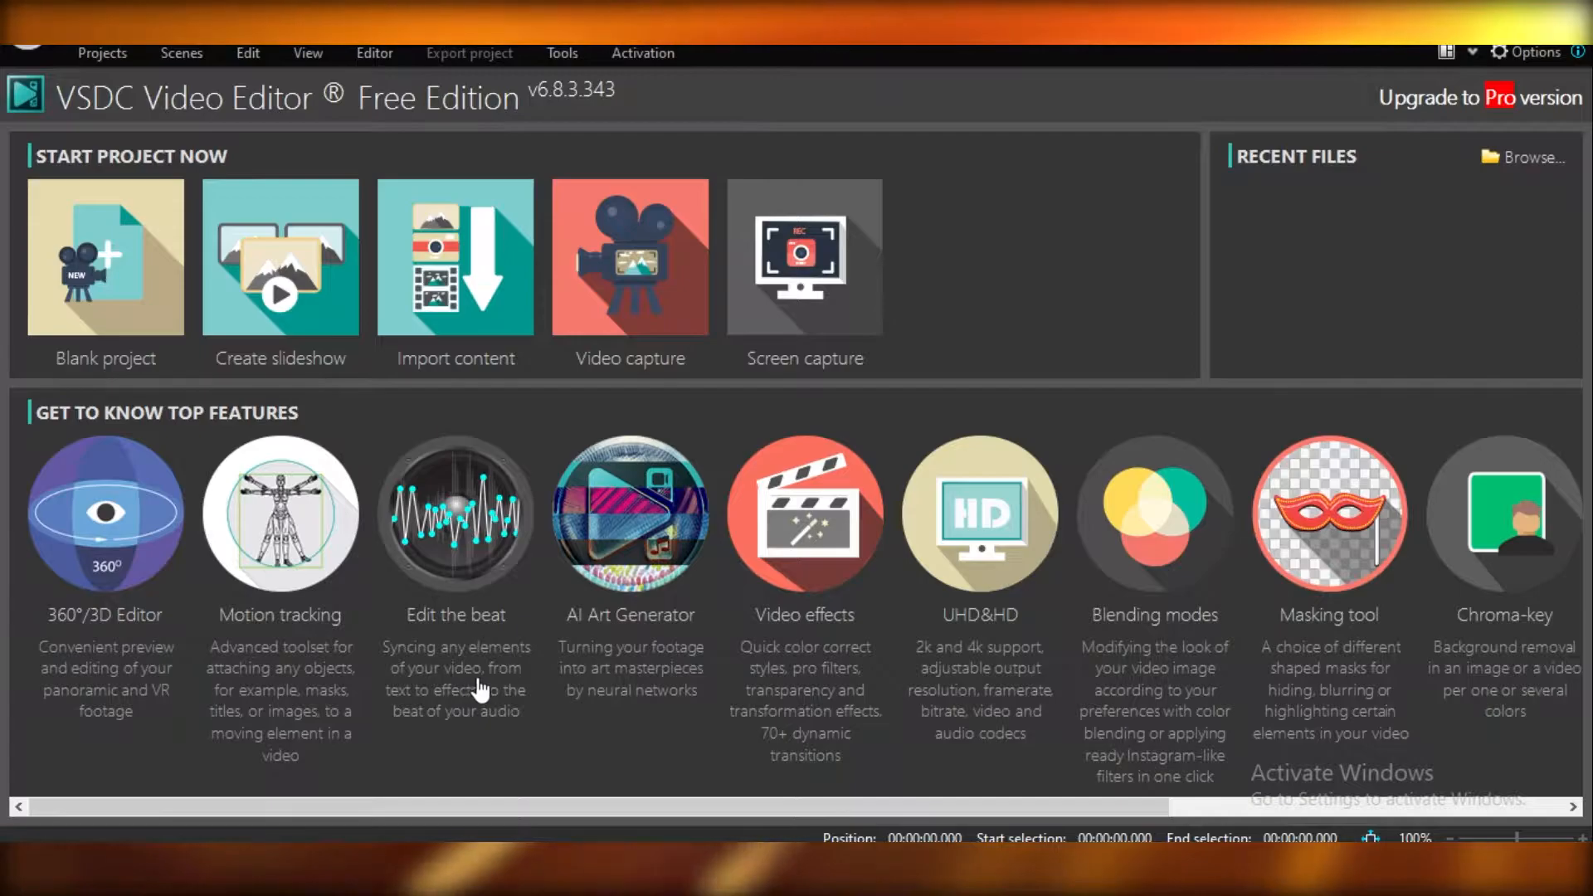
pyautogui.moveTo(686, 637)
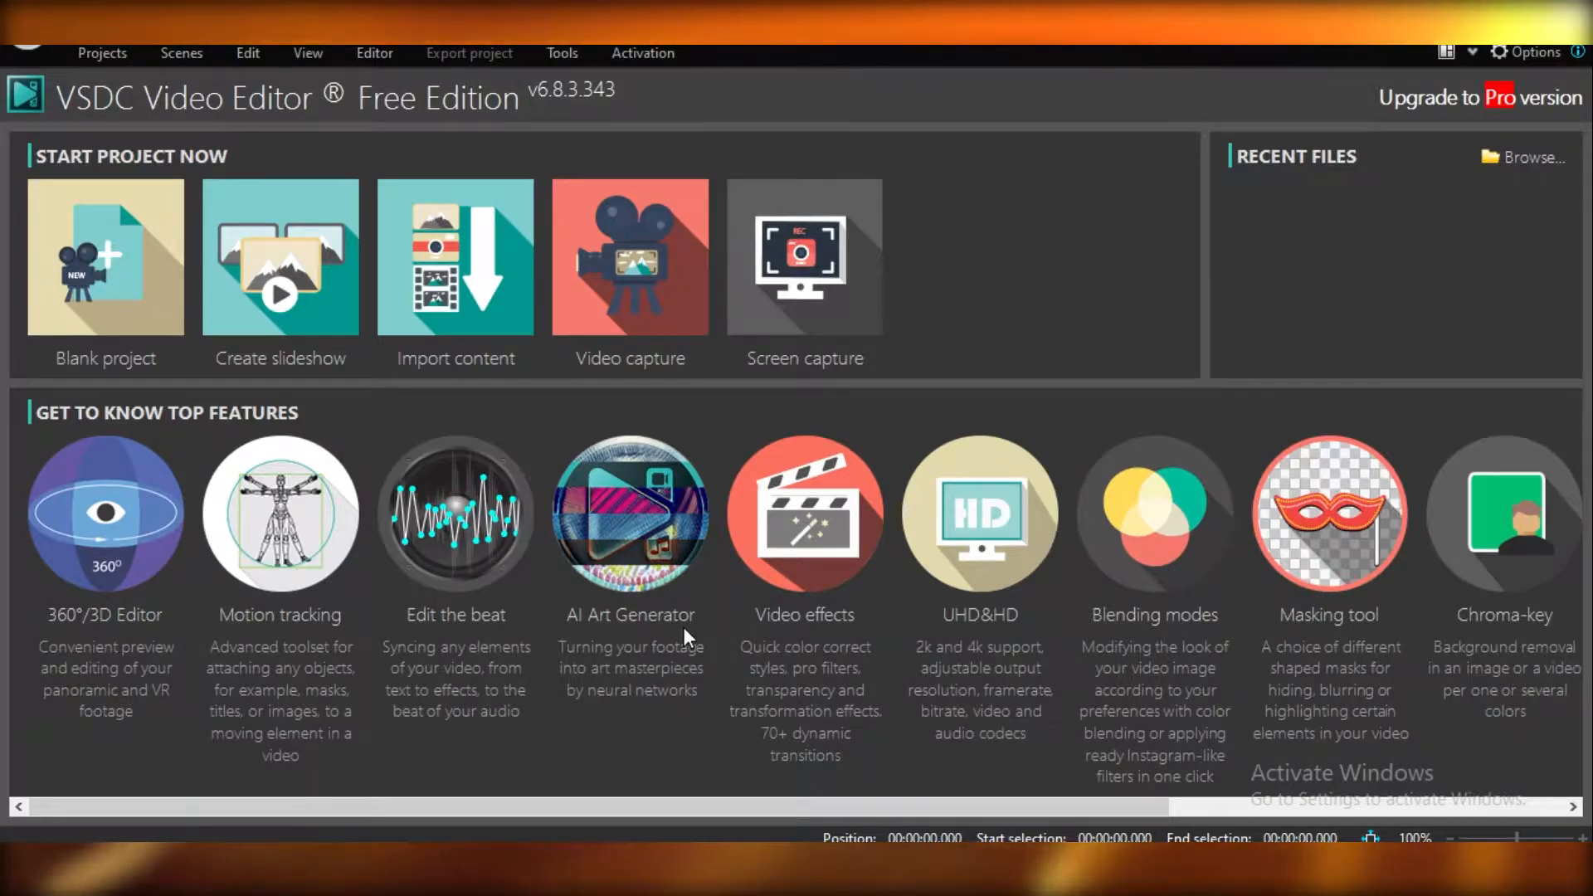
pyautogui.moveTo(991, 630)
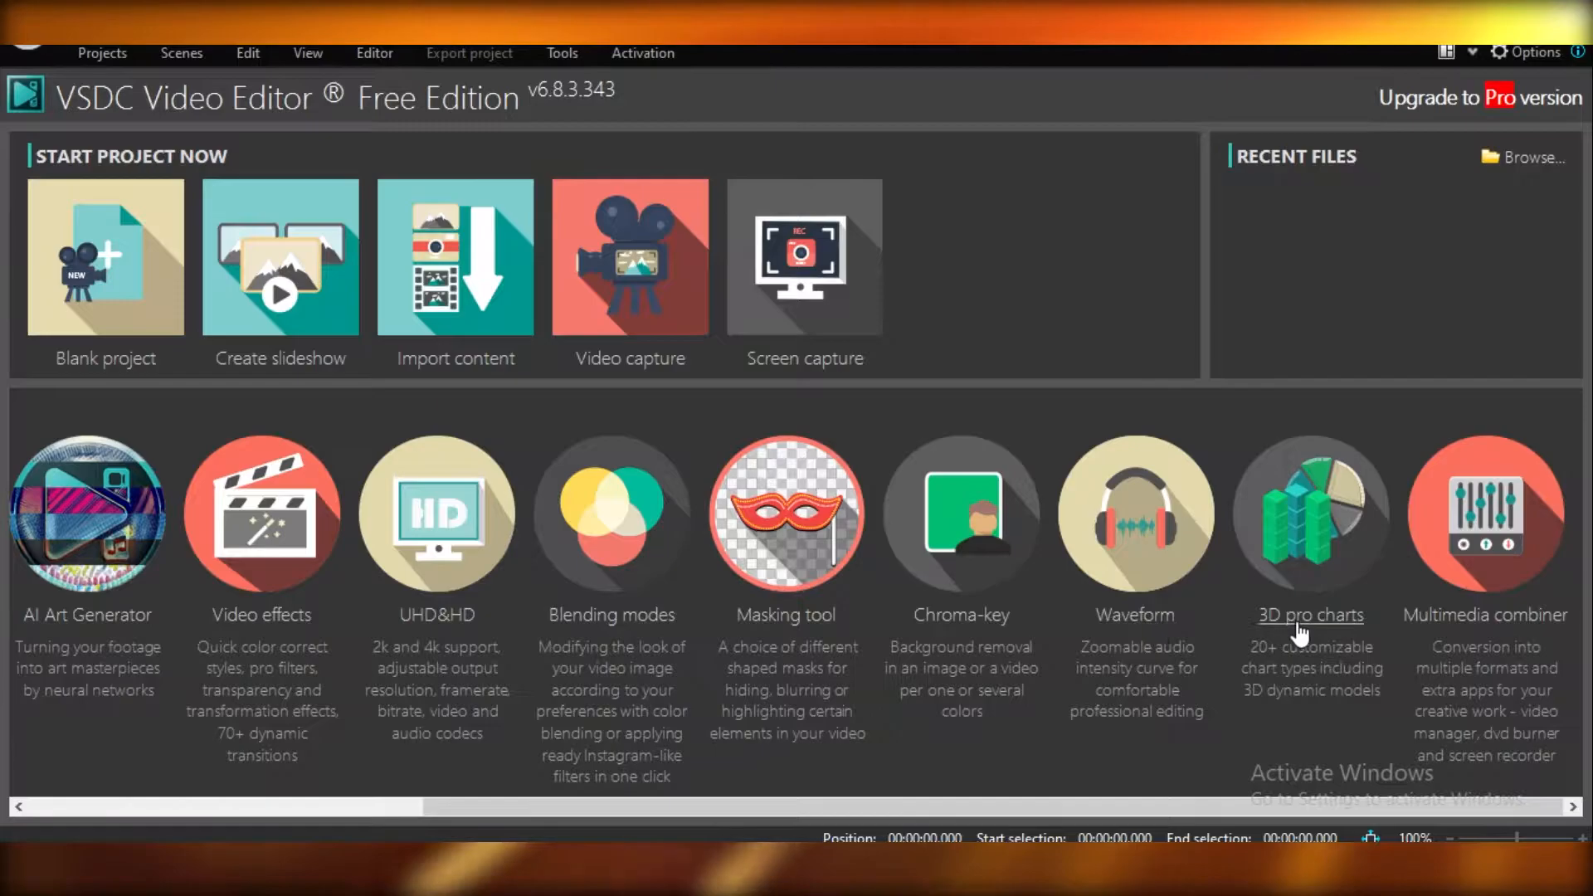
pyautogui.moveTo(1503, 666)
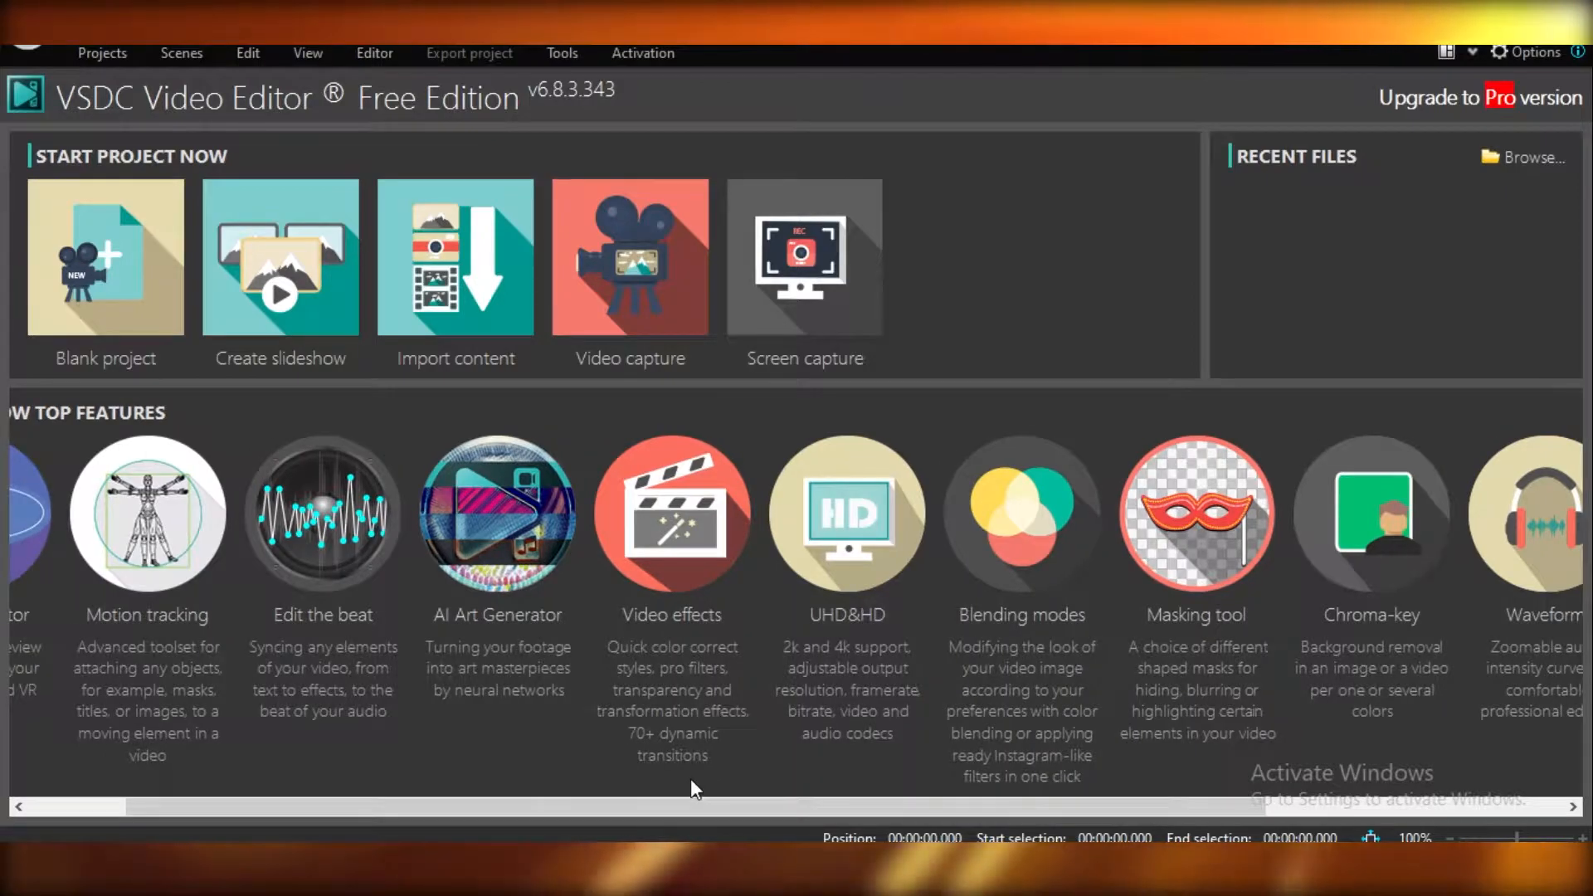
pyautogui.moveTo(542, 820)
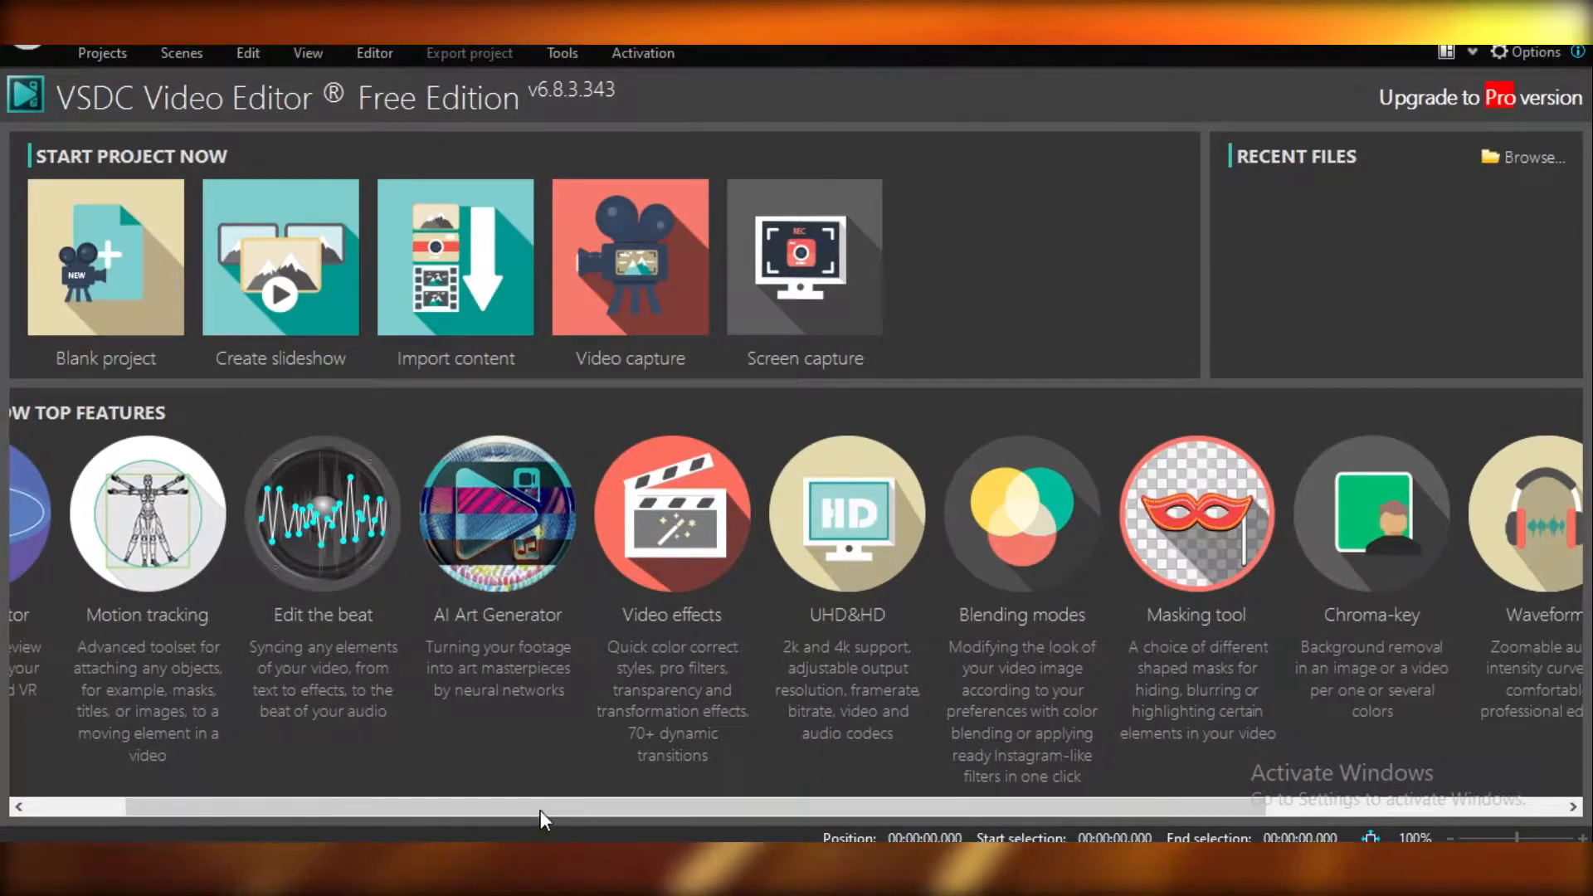
# - Create a blank project titled 'pokemon' with 720p HD resolution
pyautogui.hscroll(-3)
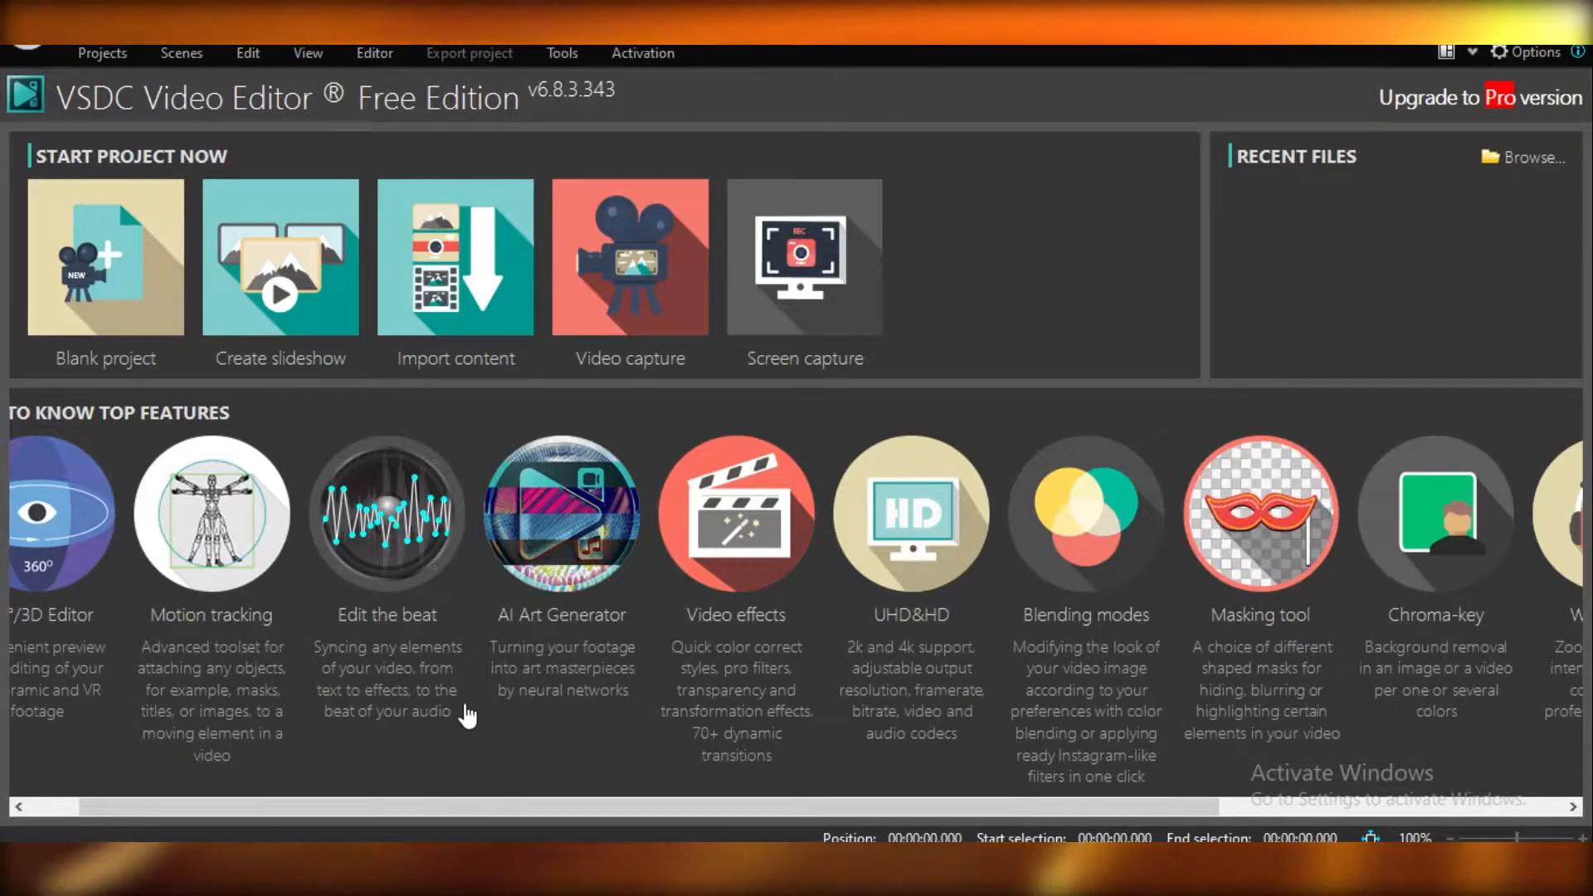
pyautogui.moveTo(105, 256)
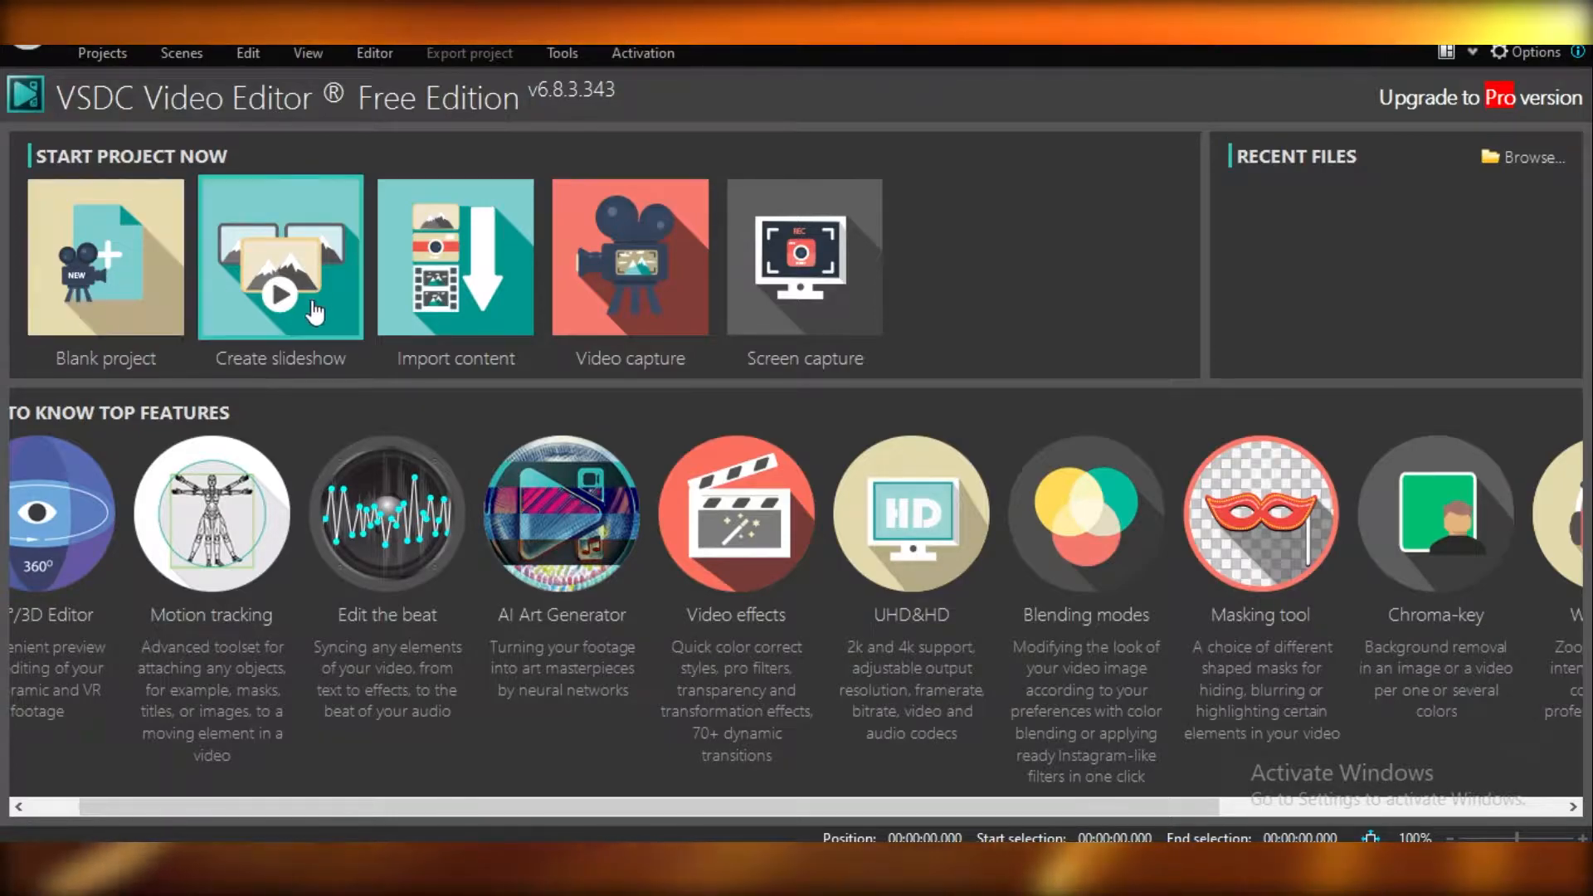
pyautogui.moveTo(478, 218)
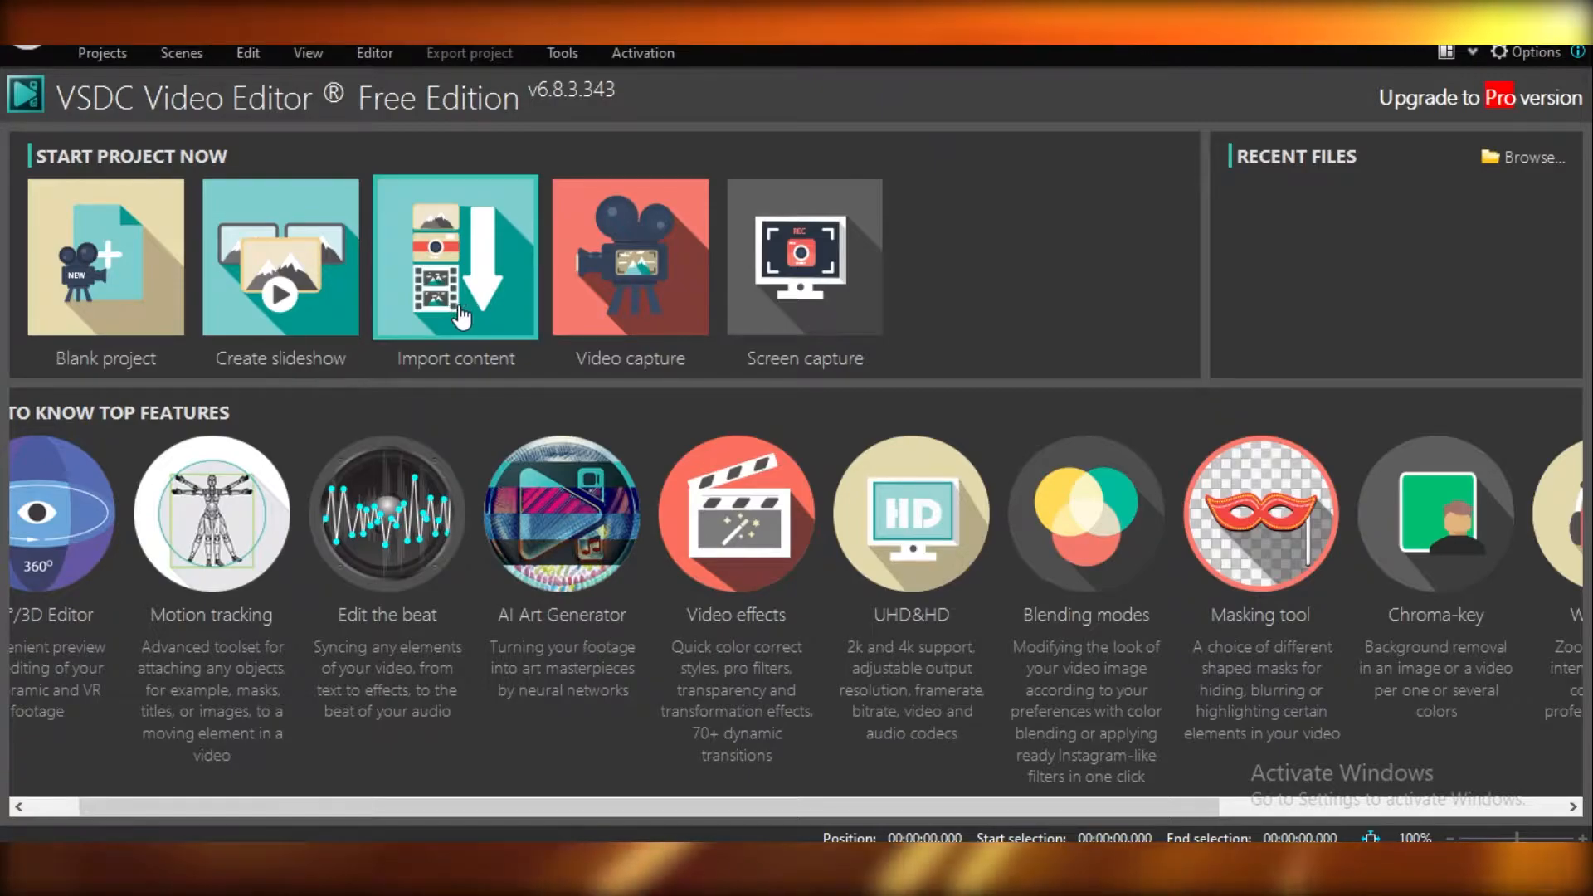
pyautogui.moveTo(620, 299)
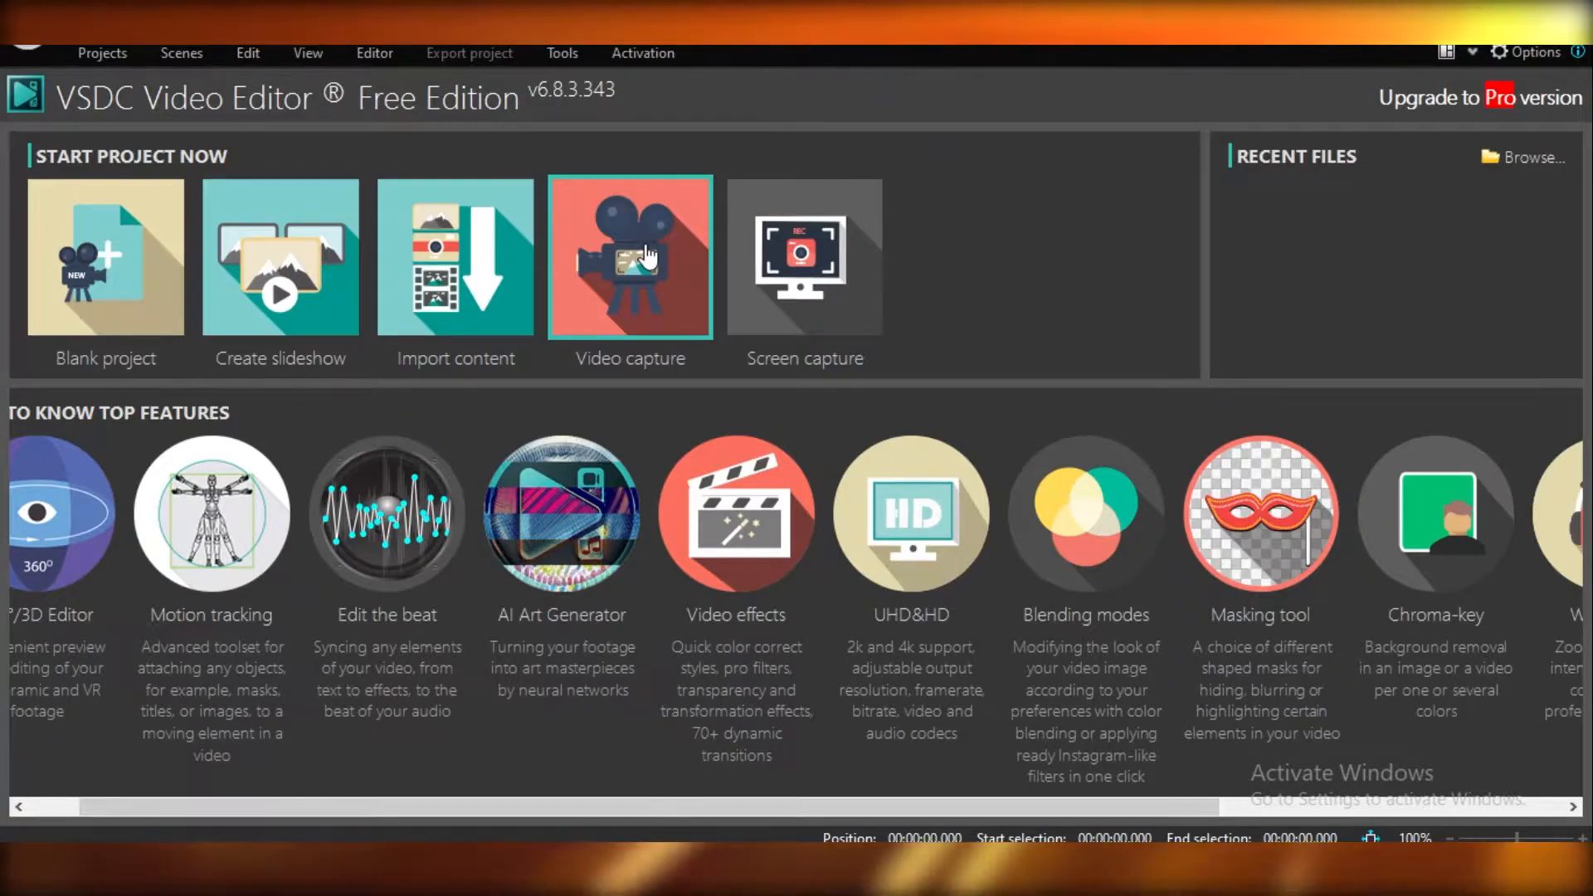
pyautogui.moveTo(756, 140)
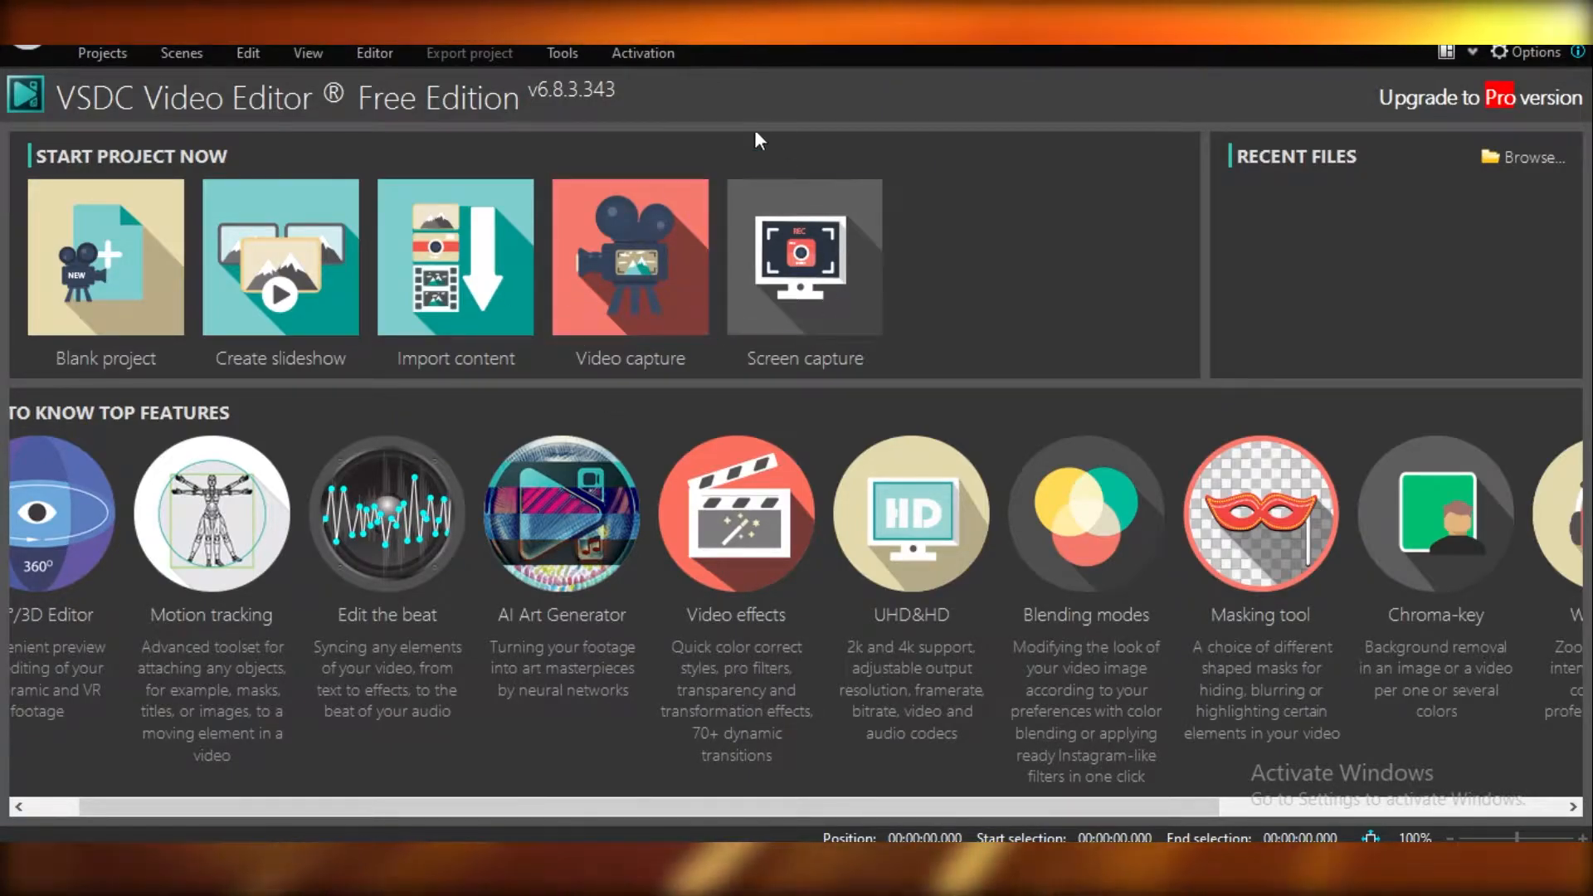
pyautogui.moveTo(630, 249)
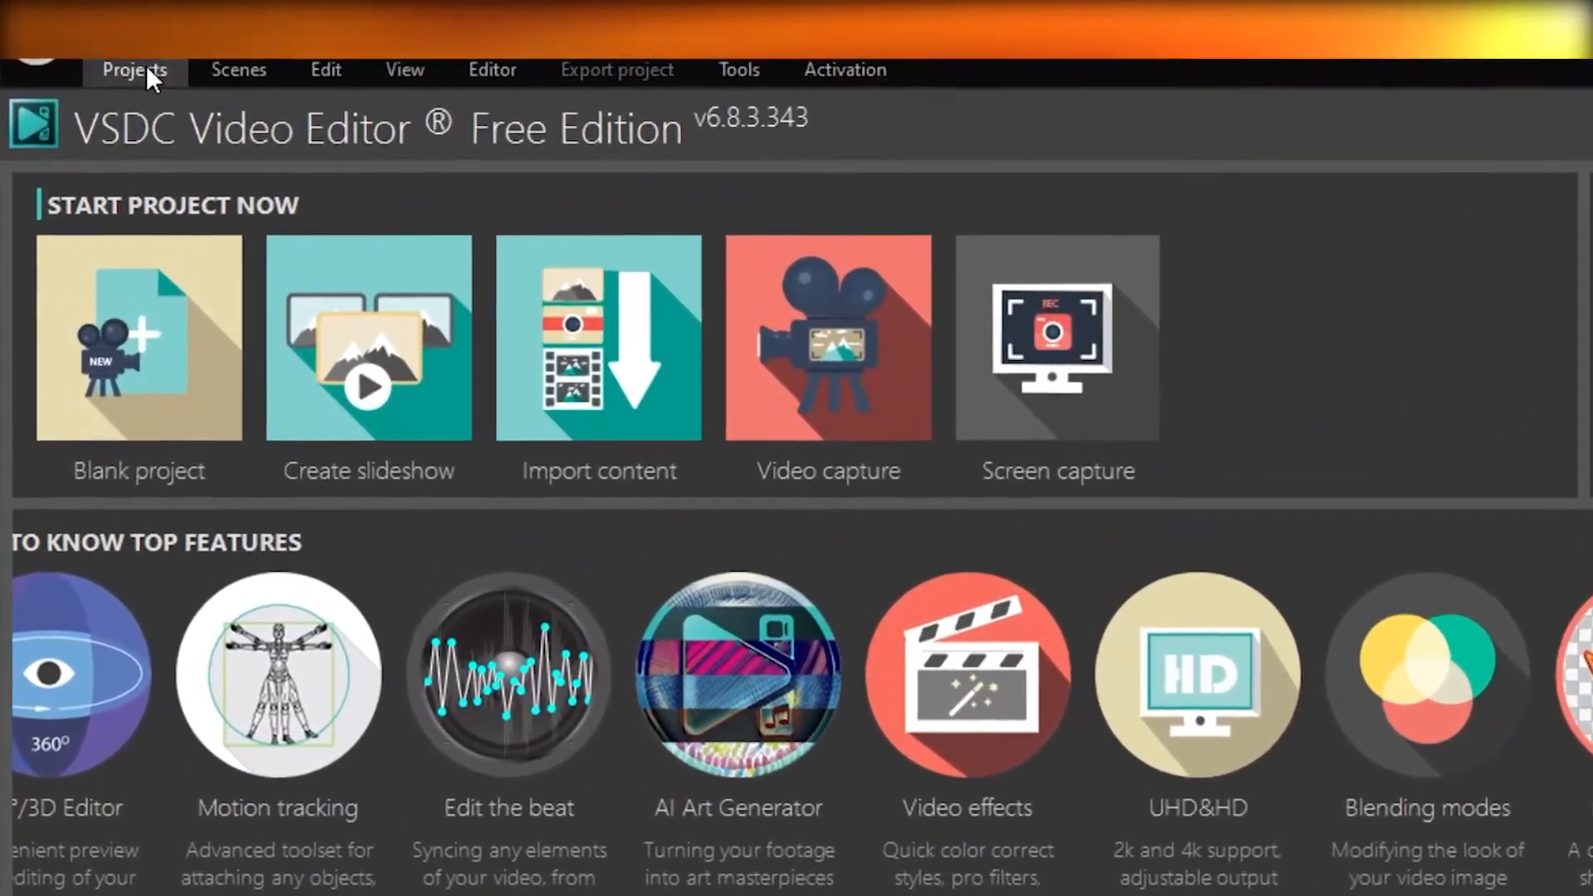
pyautogui.click(325, 68)
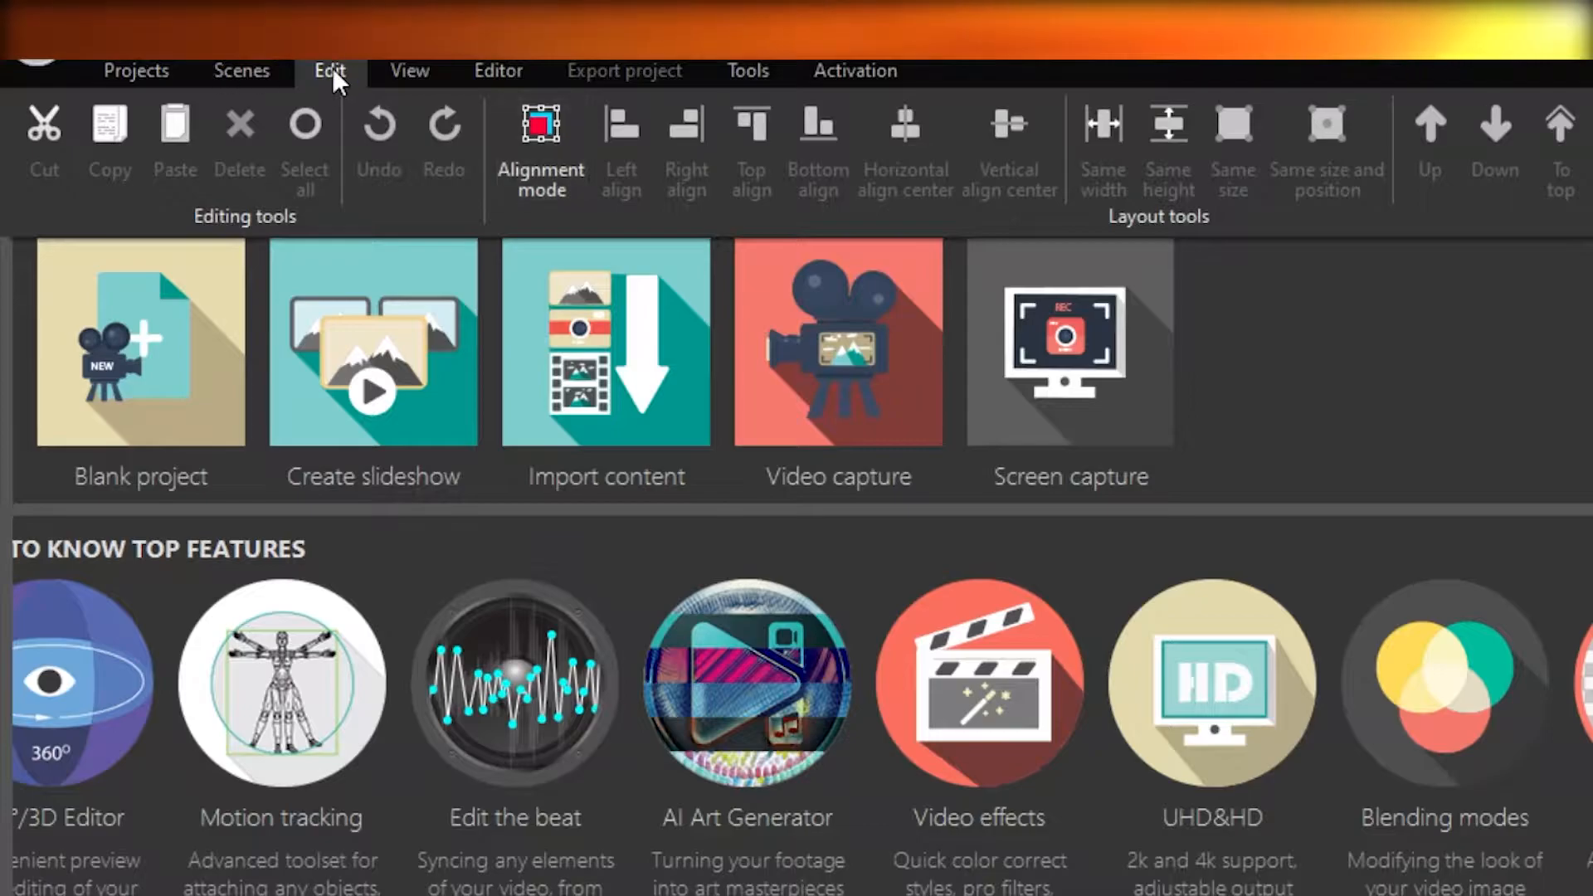
pyautogui.click(408, 69)
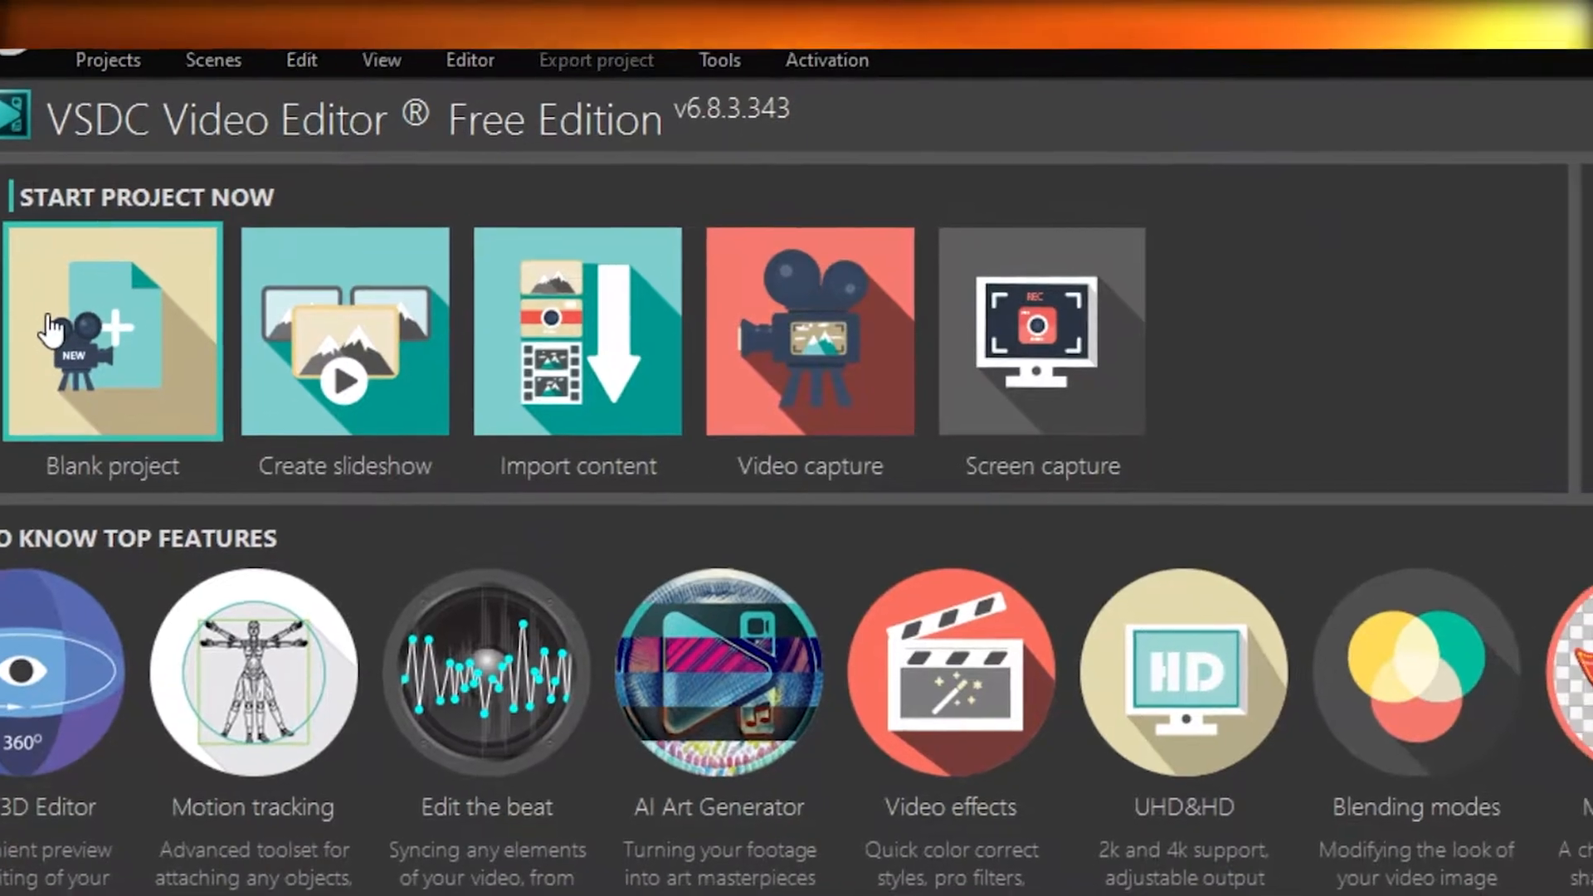
pyautogui.click(112, 328)
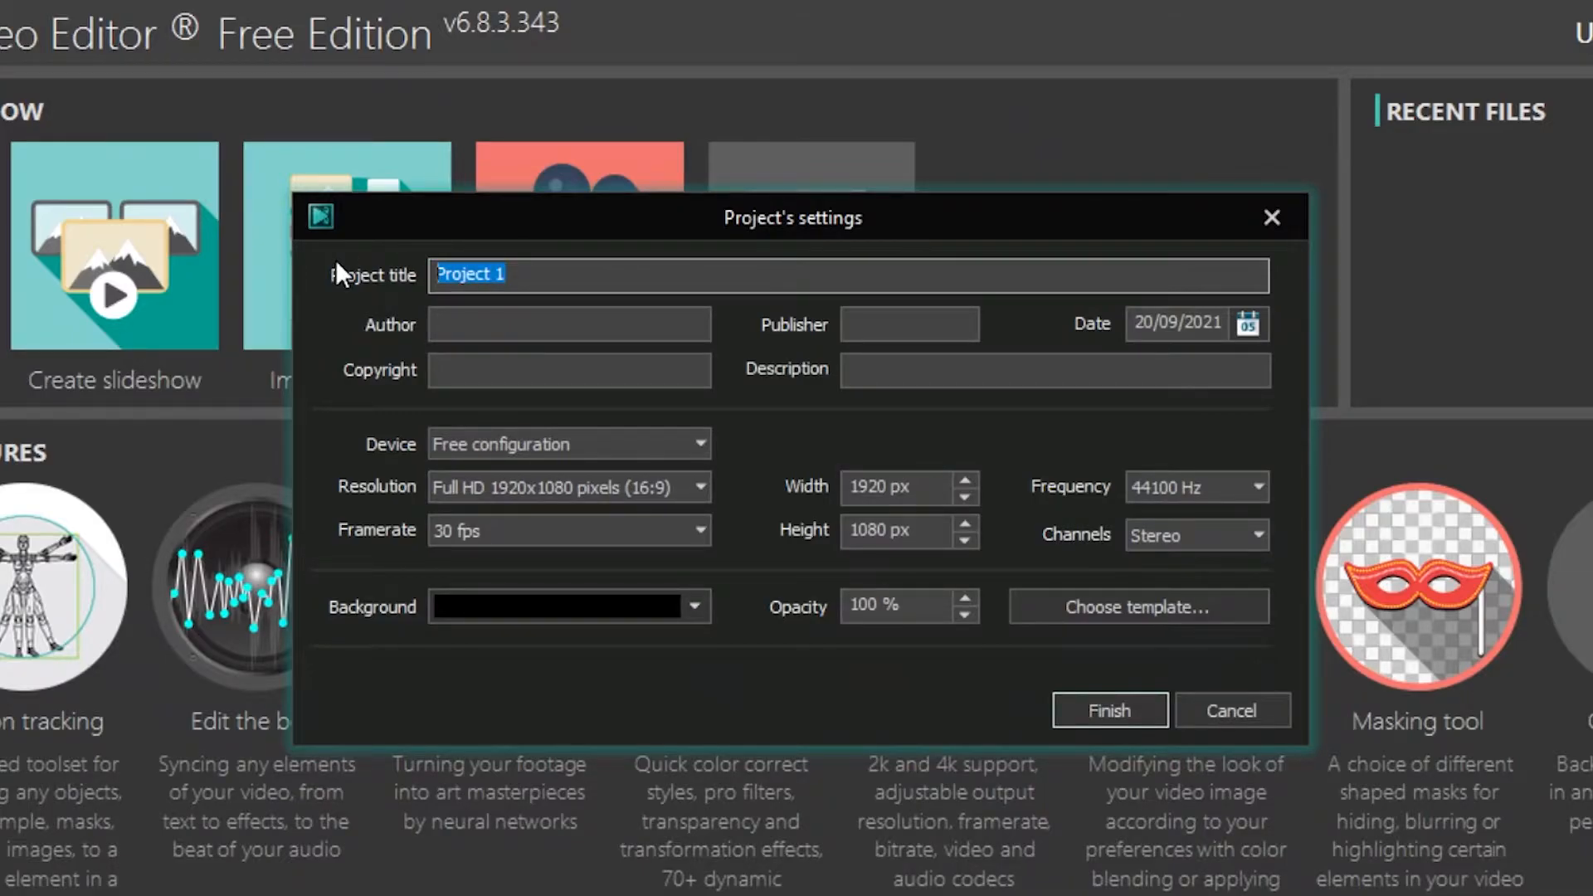
pyautogui.write('pokemon')
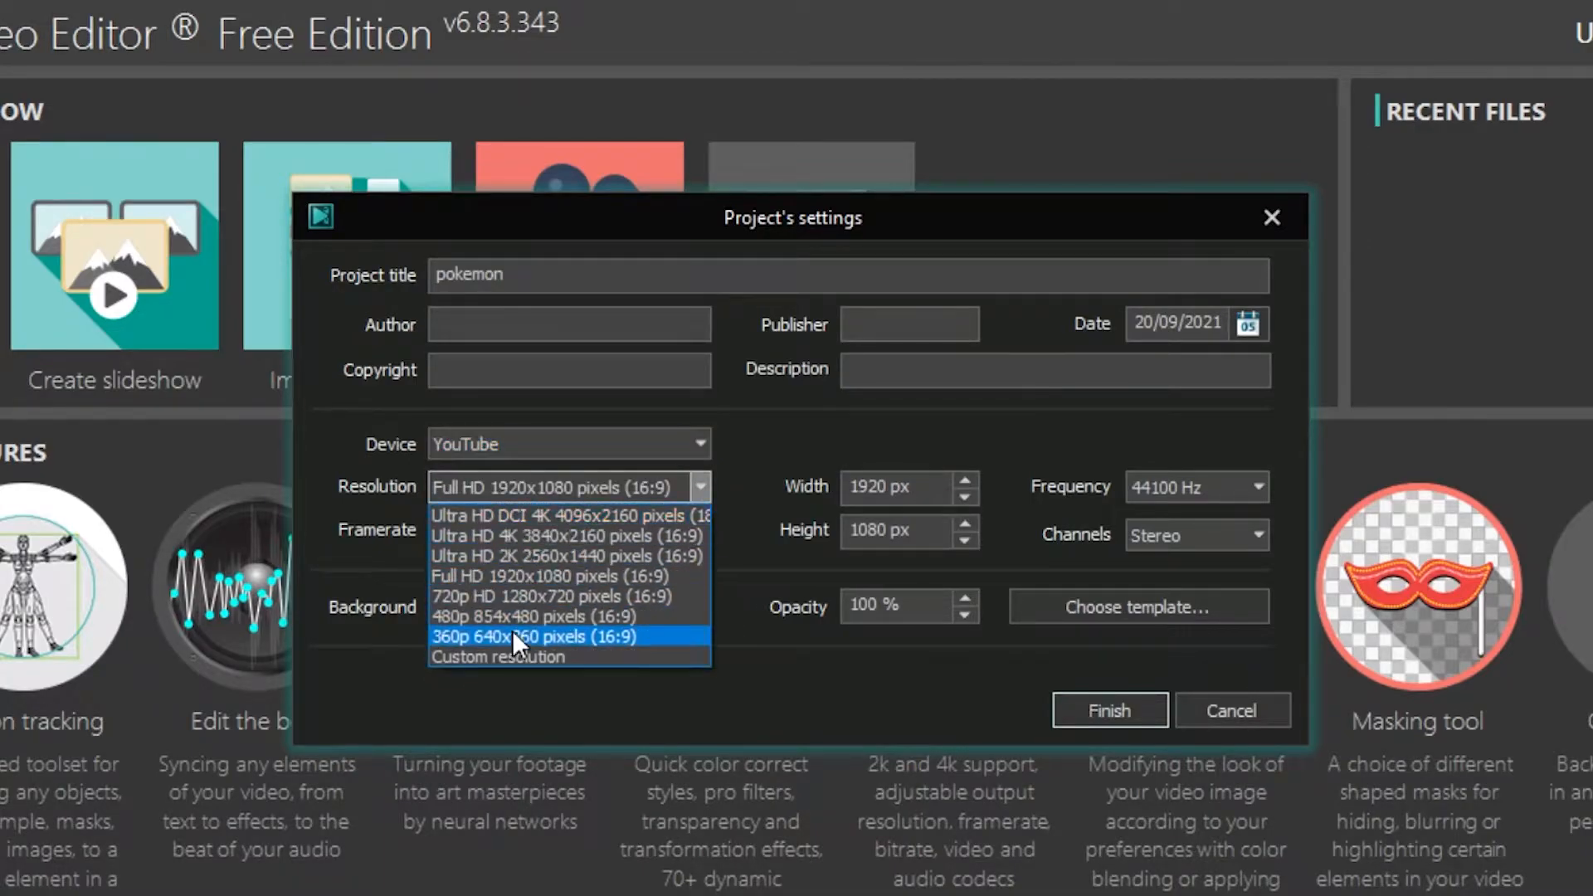
pyautogui.moveTo(594, 657)
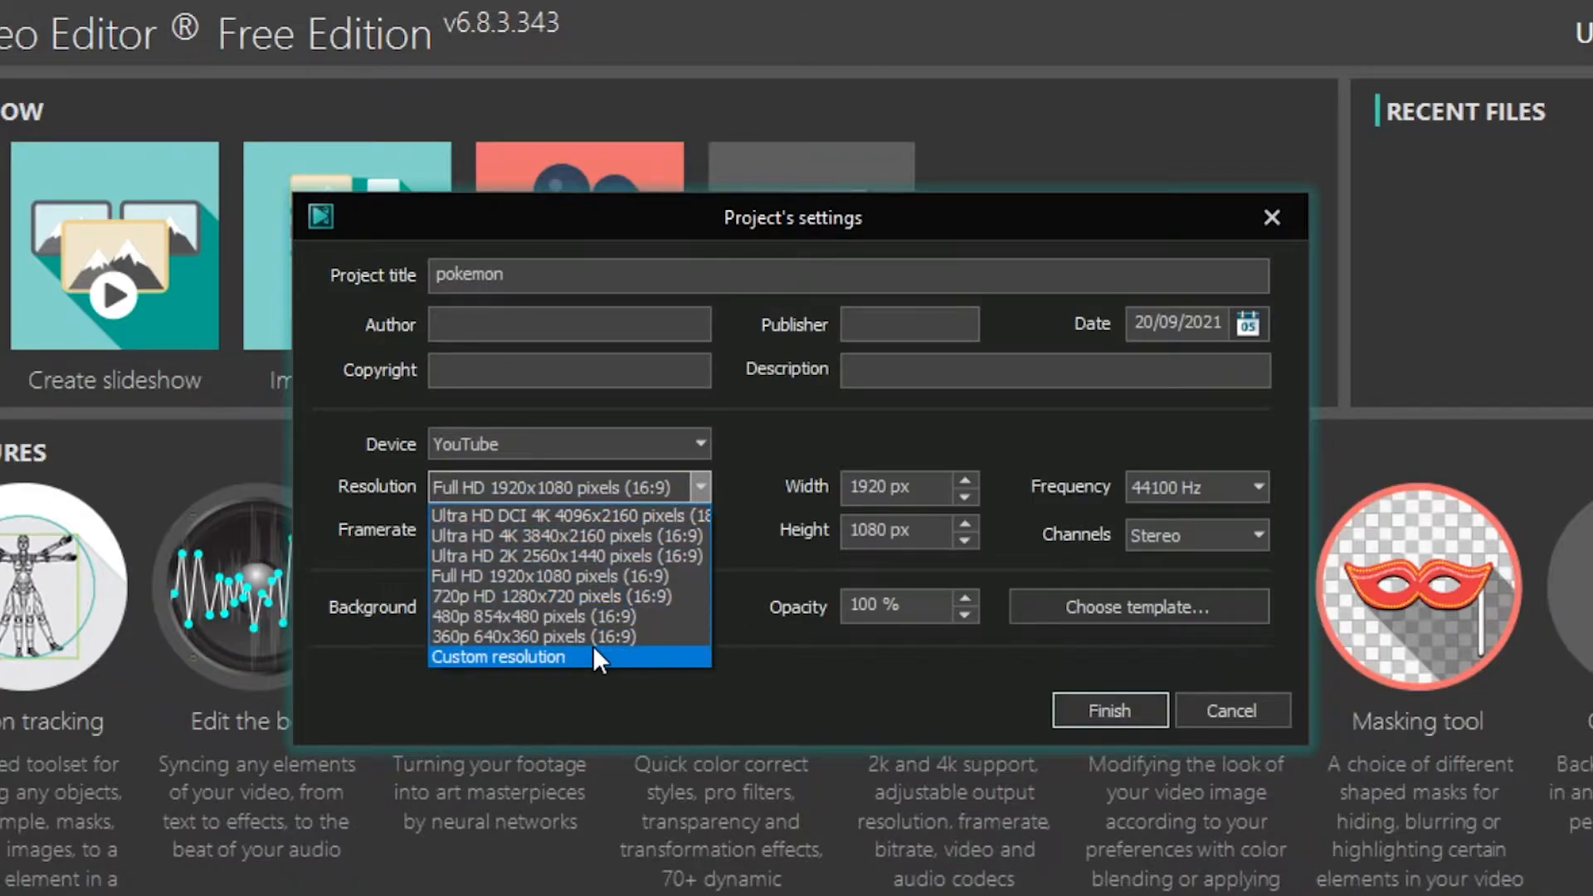
pyautogui.moveTo(597, 536)
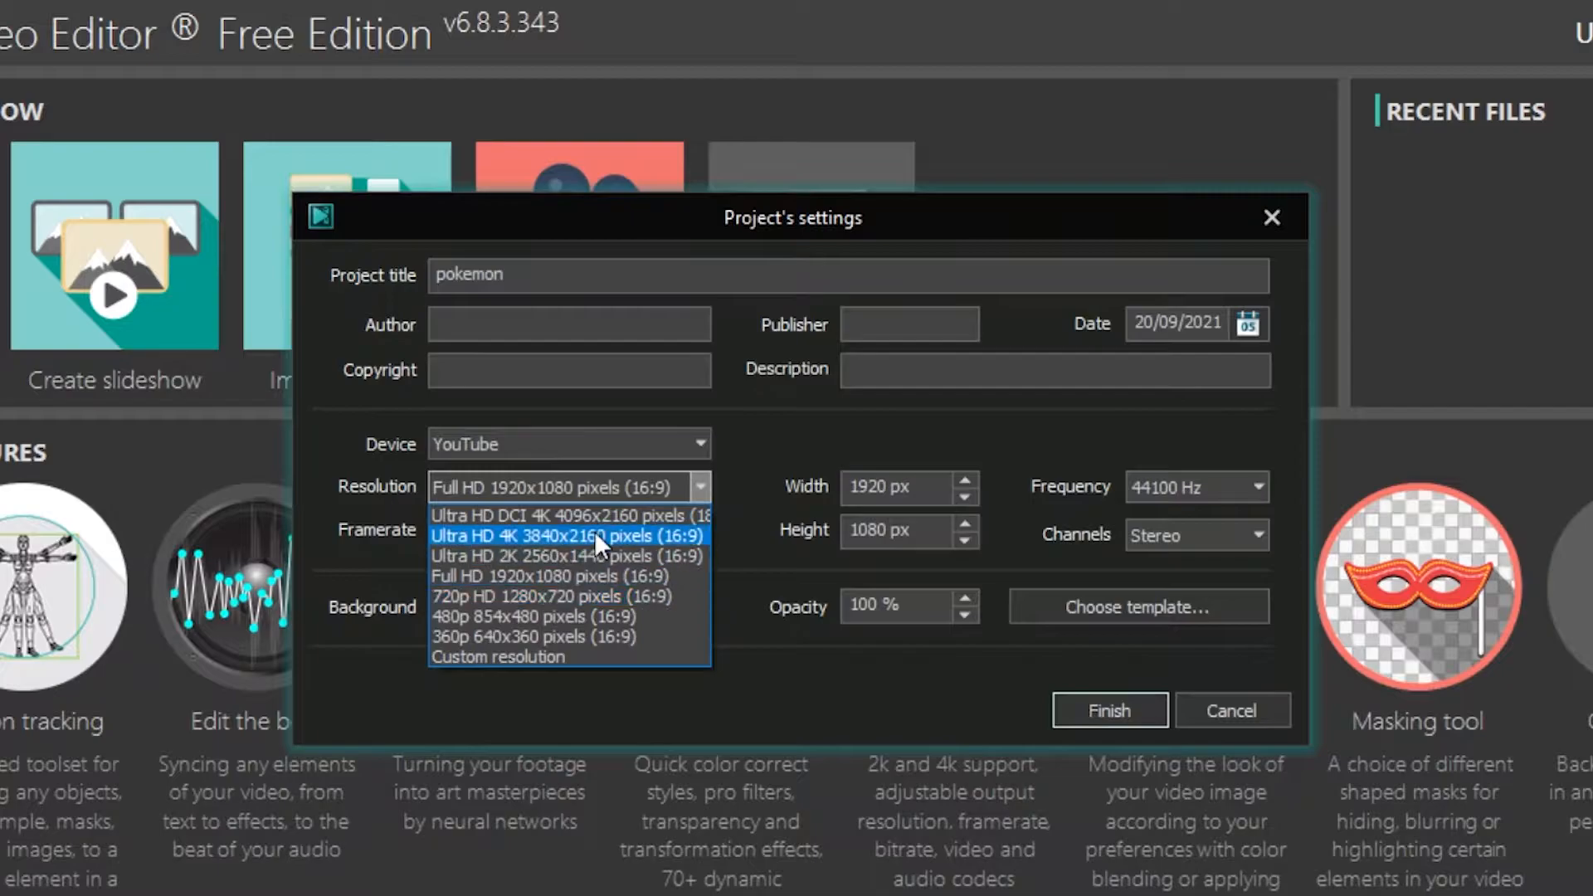
pyautogui.moveTo(546, 556)
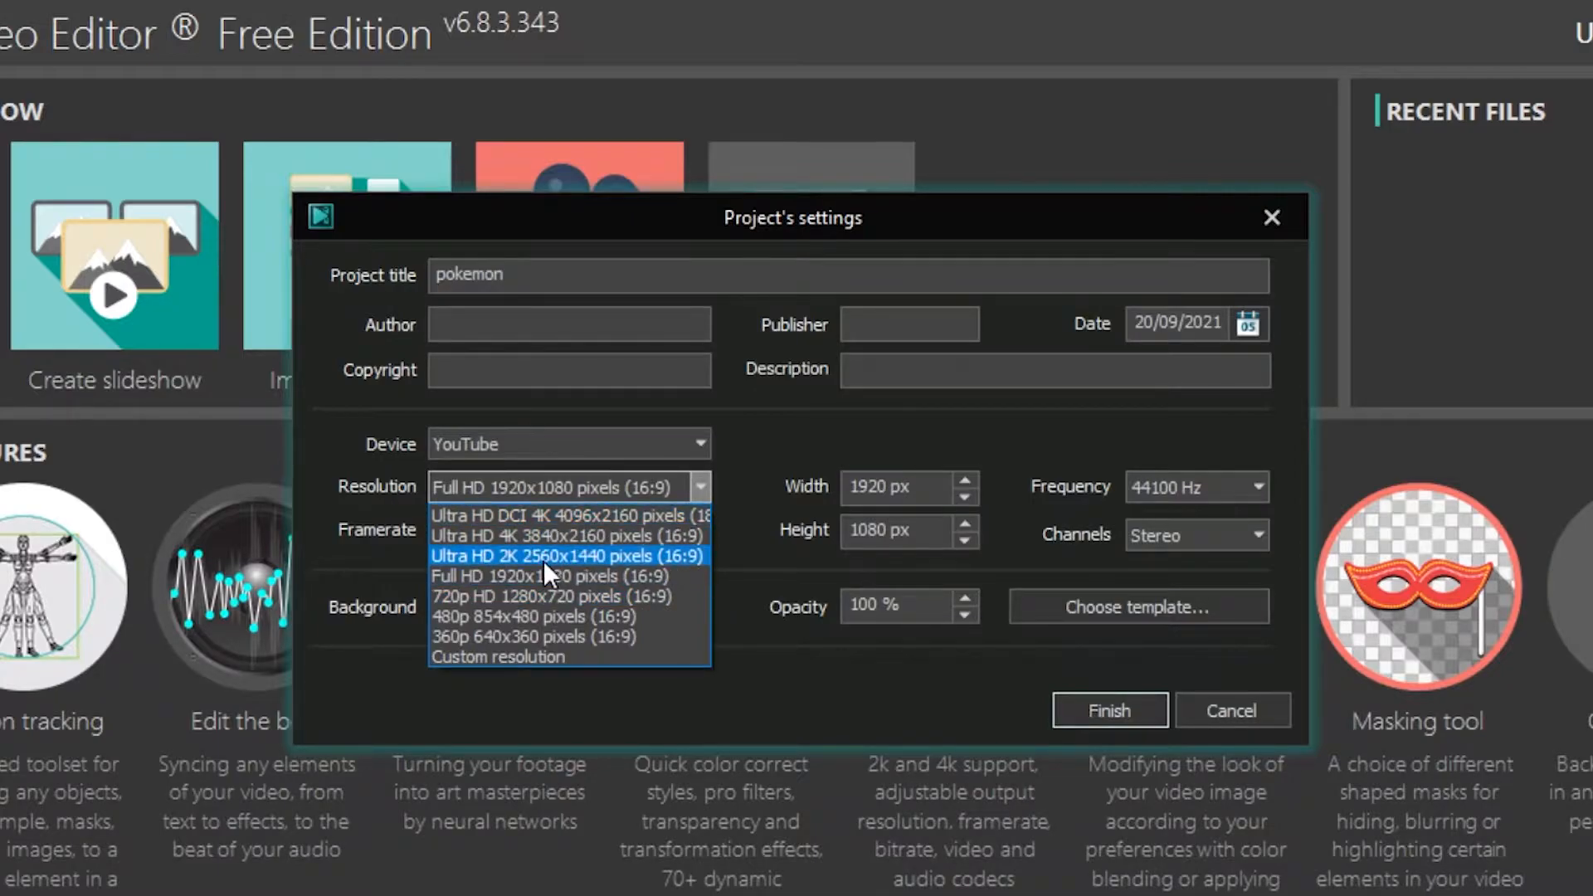
pyautogui.click(524, 596)
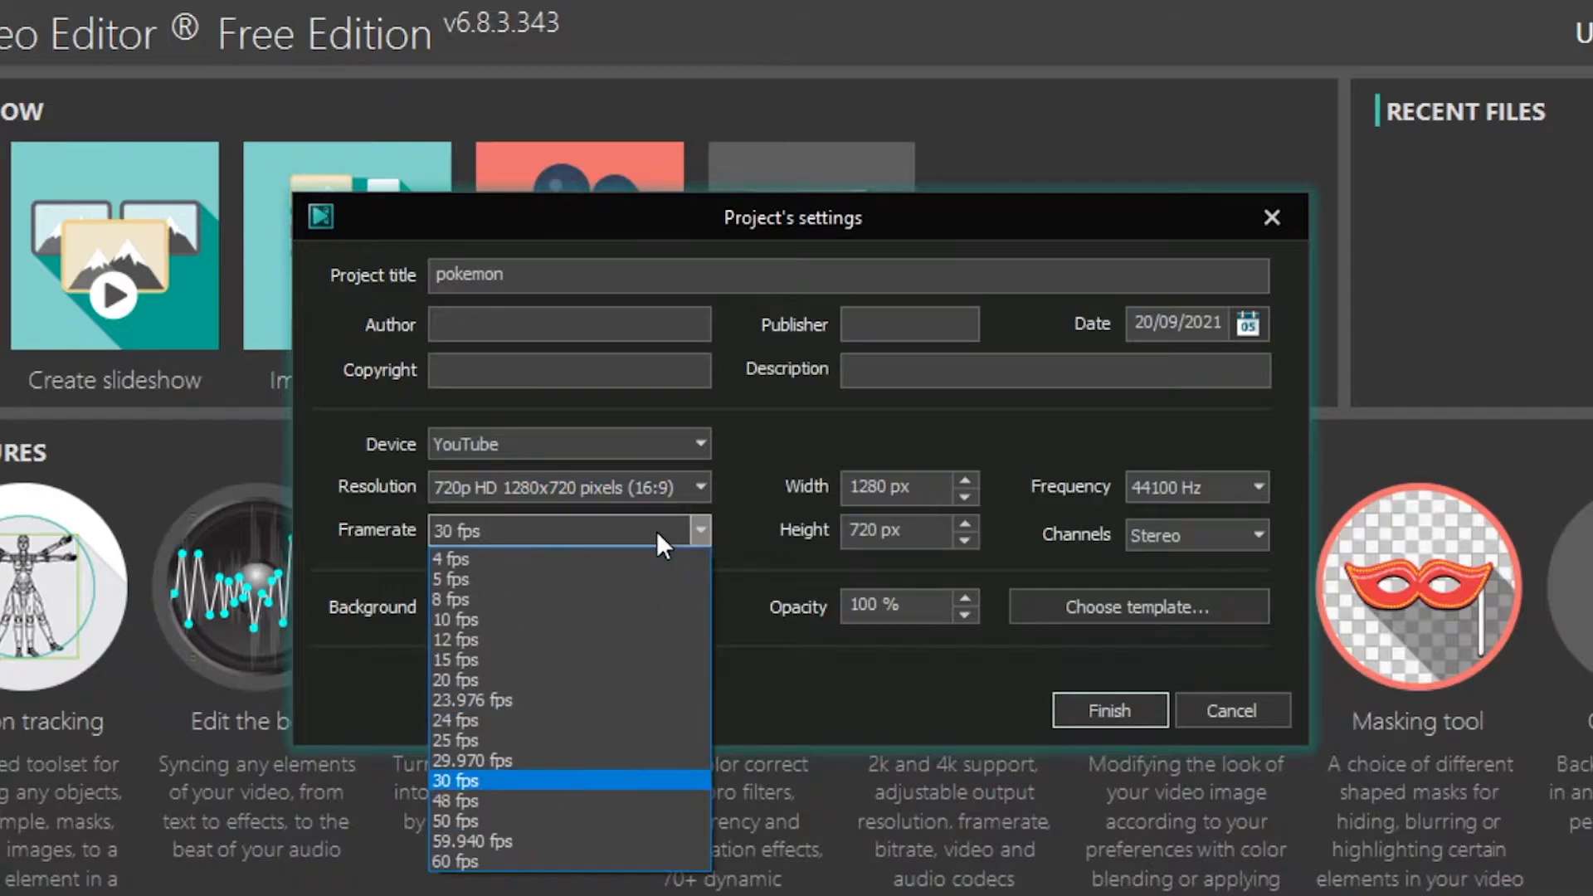
pyautogui.moveTo(456, 640)
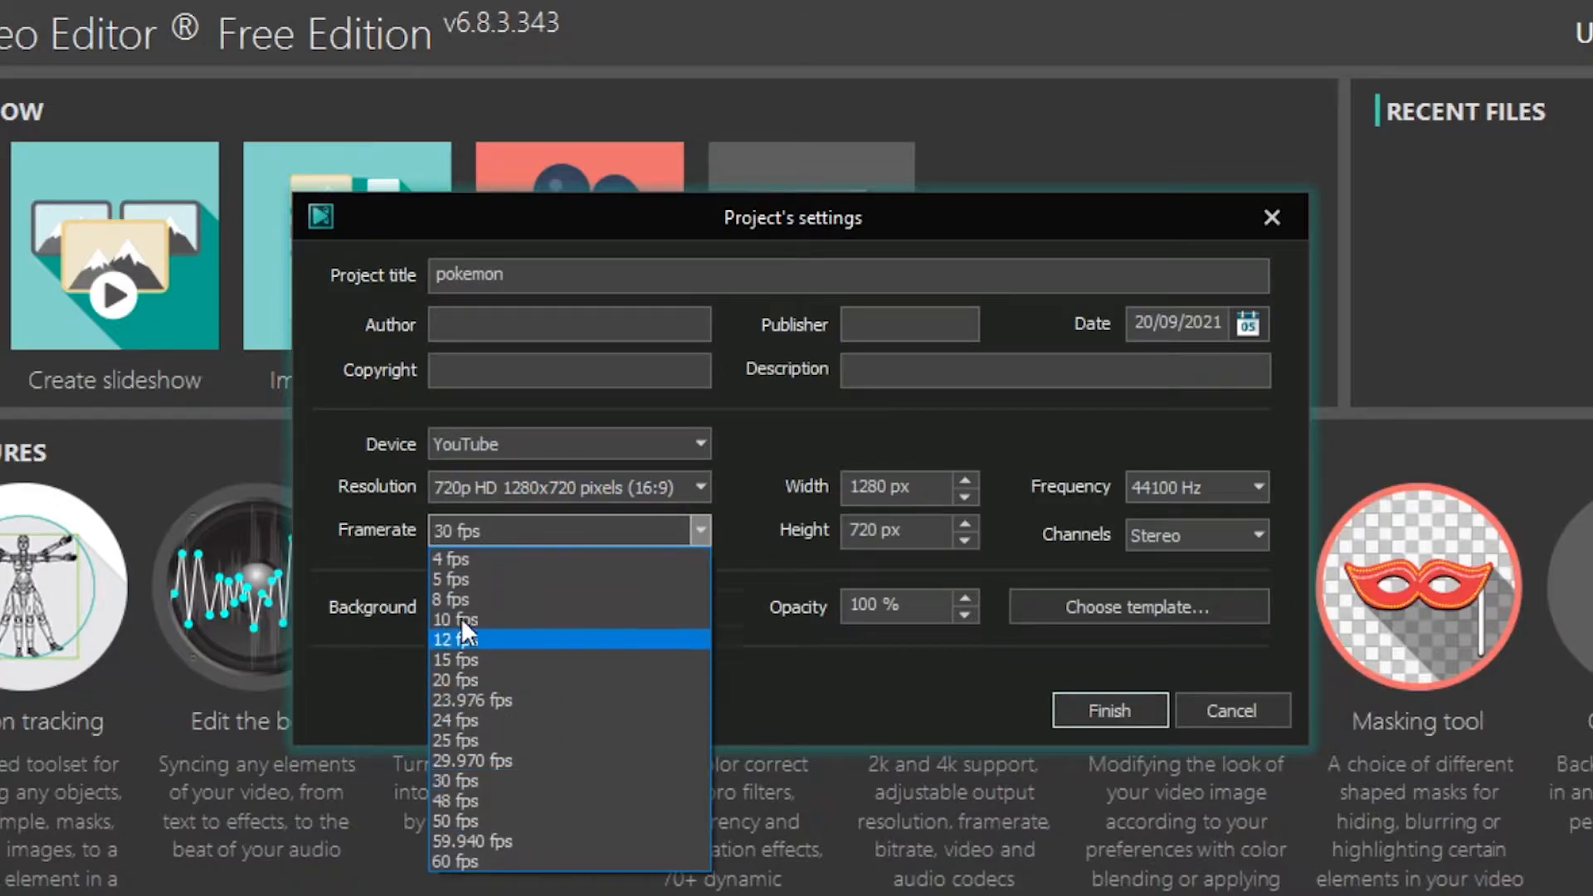
pyautogui.moveTo(506, 701)
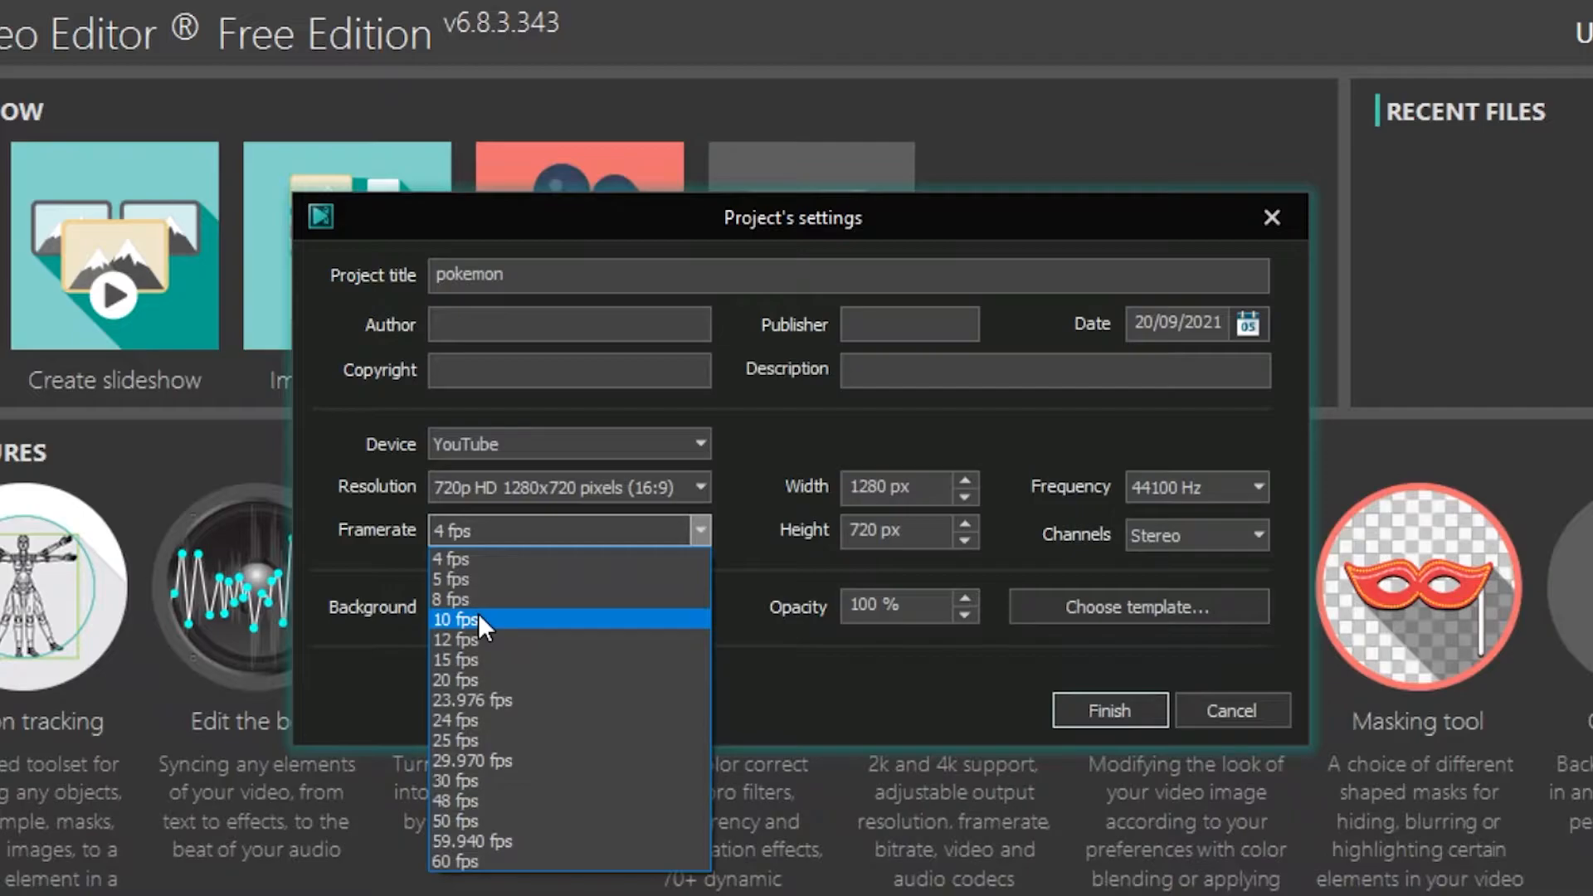
pyautogui.moveTo(467, 679)
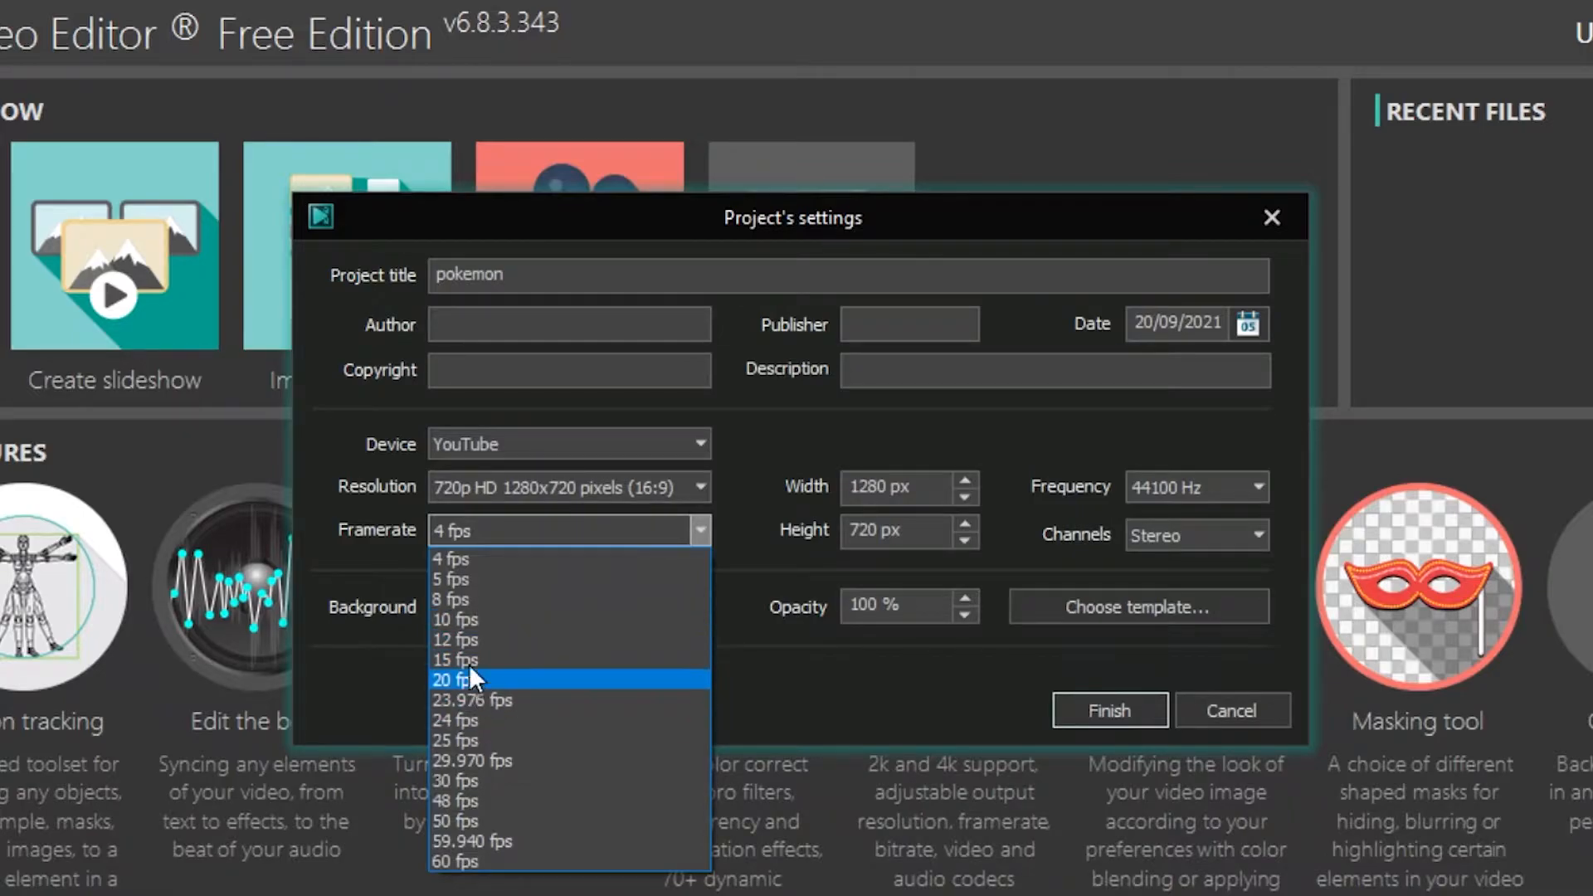
# - Choose 10 fps as the pokemon project's framerate
pyautogui.click(453, 619)
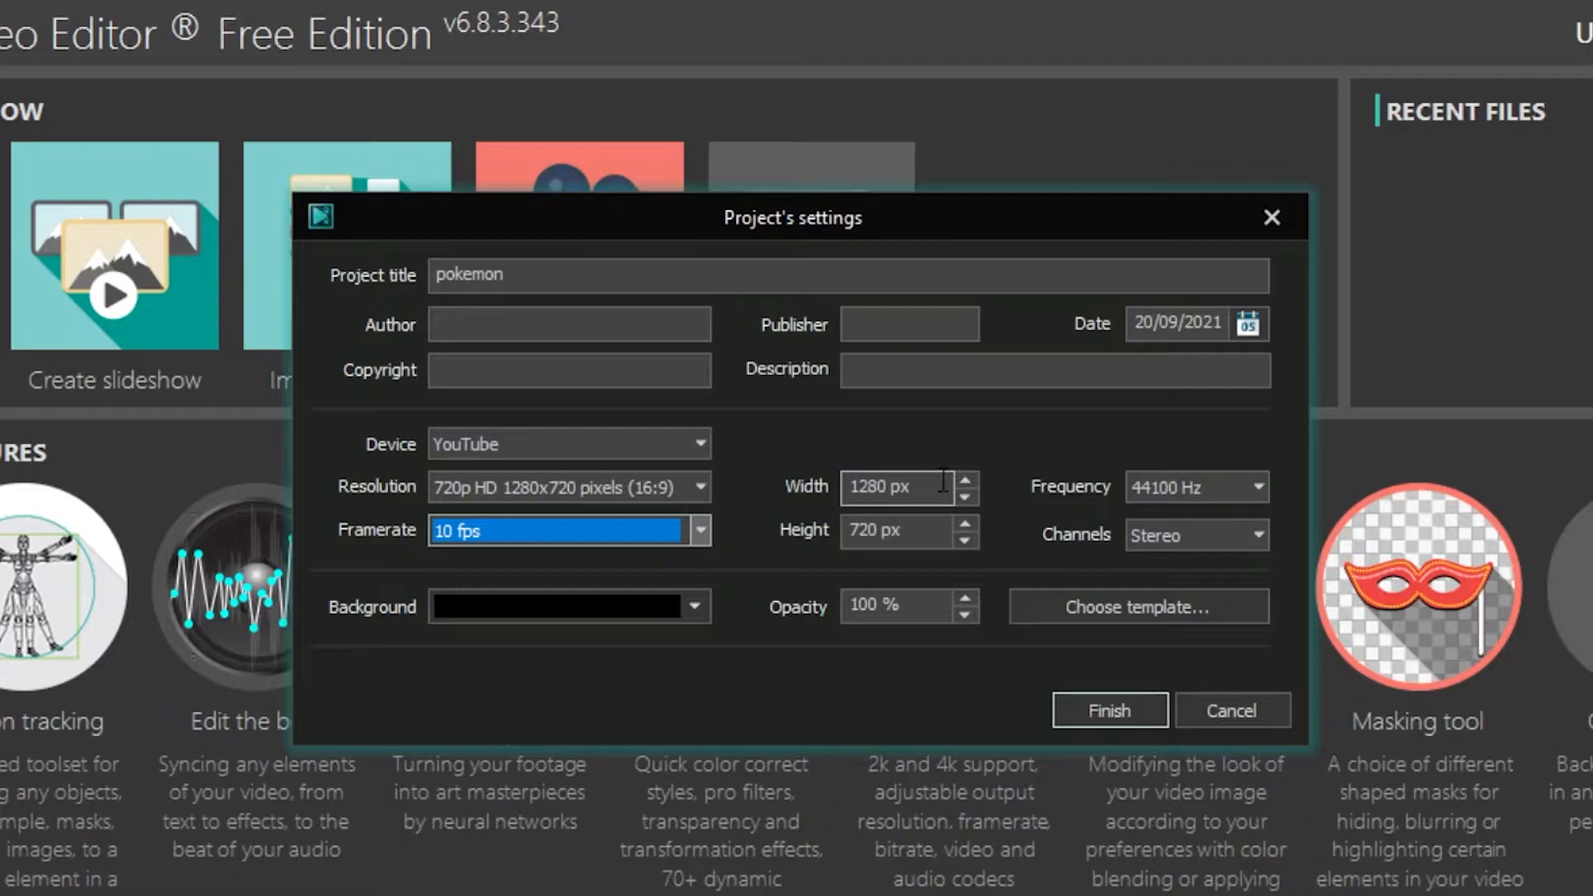
pyautogui.moveTo(948, 468)
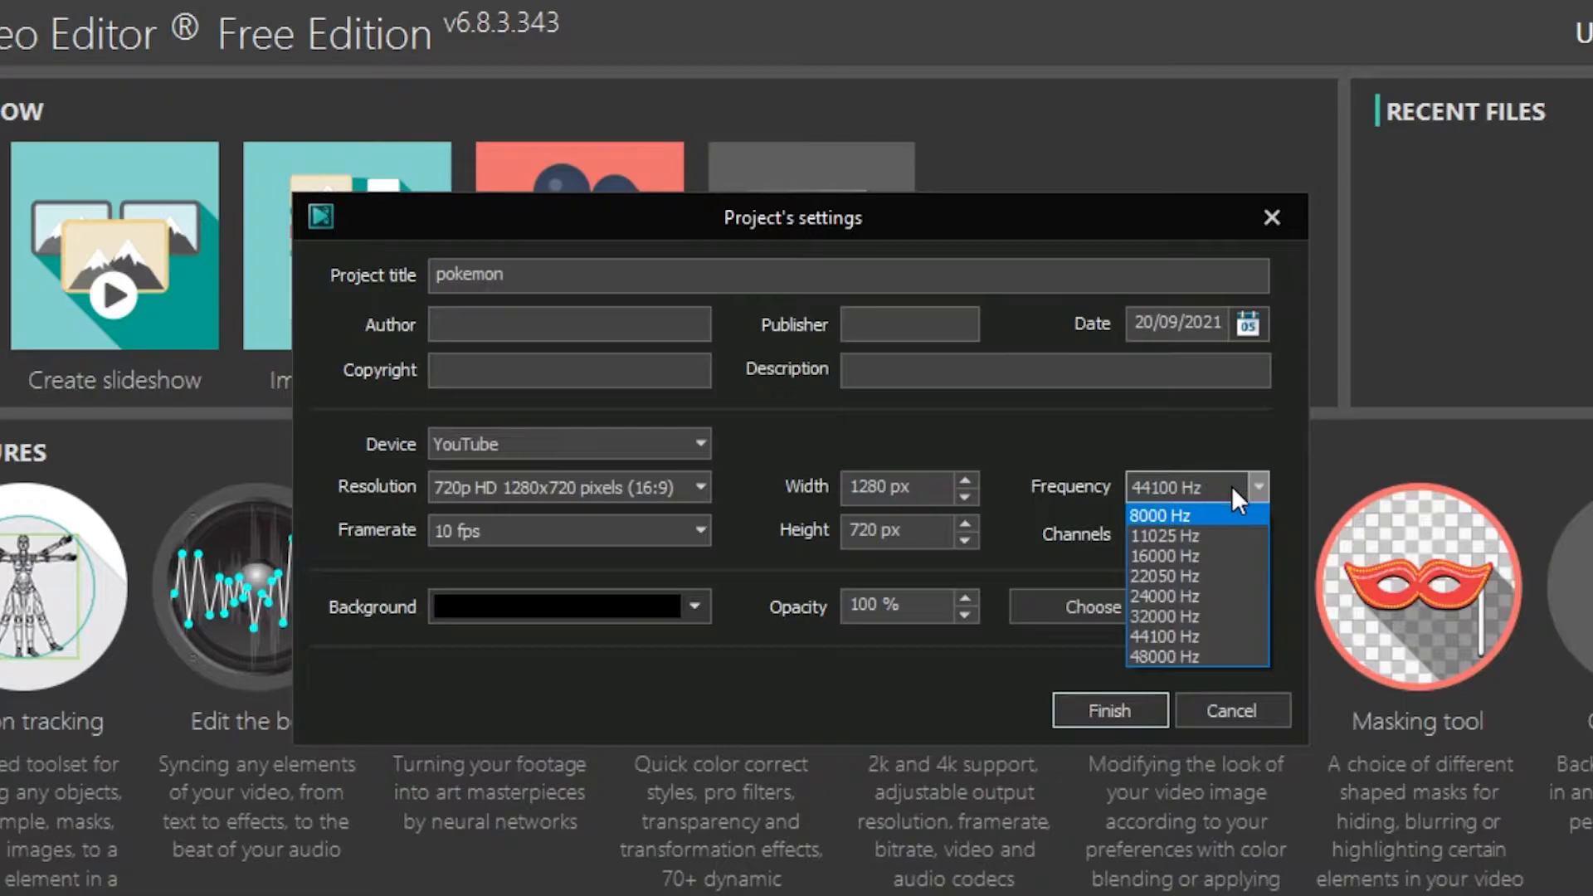
# - Pick 8000 Hz audio frequency and finish the project settings
pyautogui.click(1159, 515)
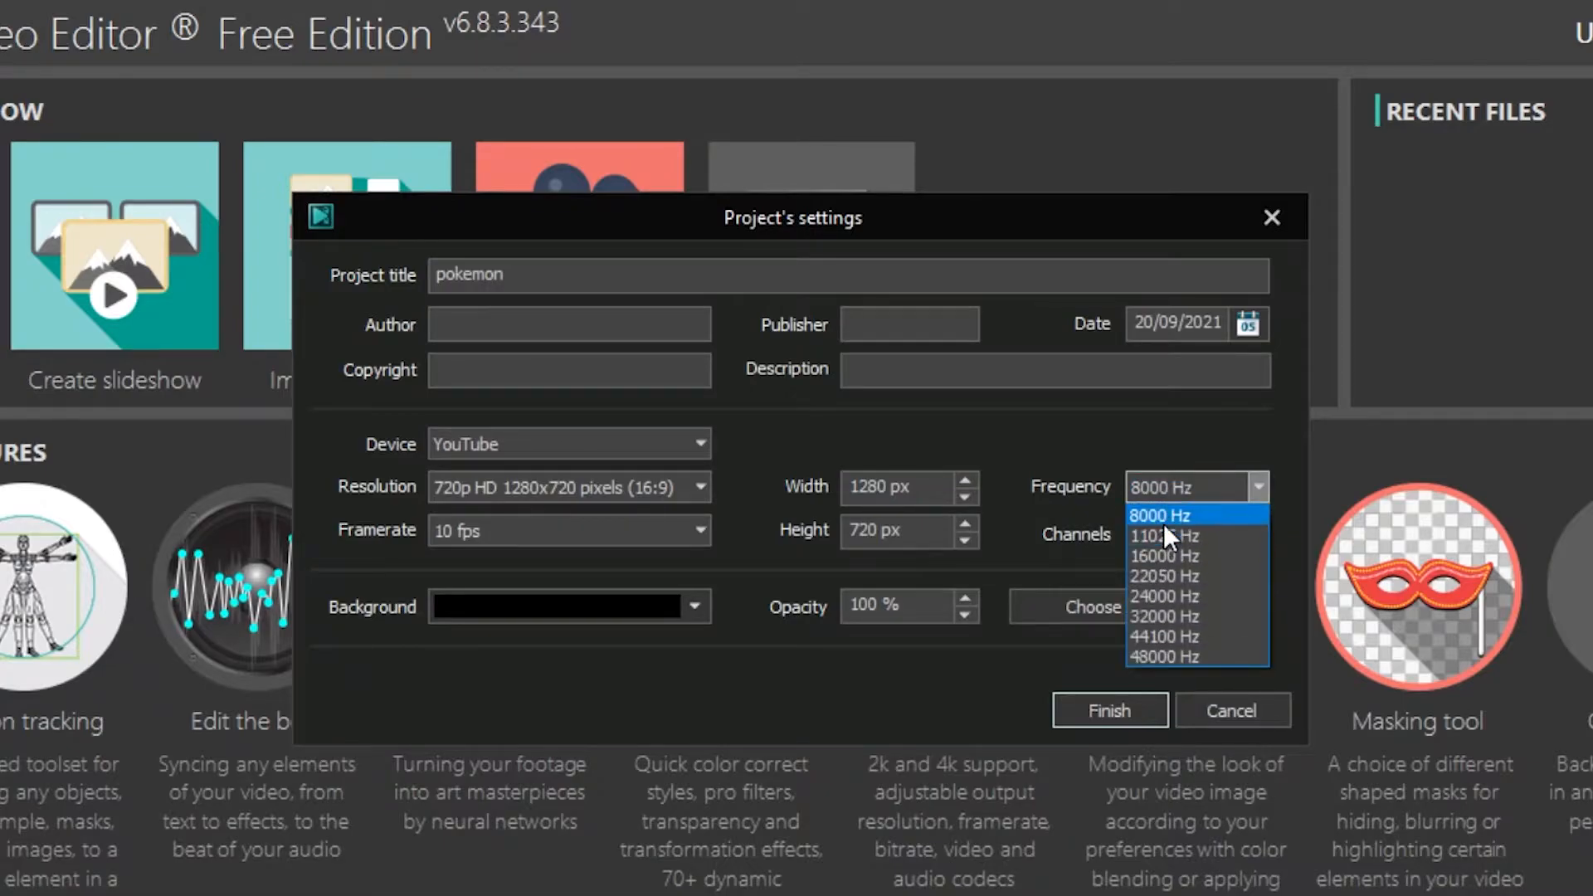
pyautogui.click(1156, 516)
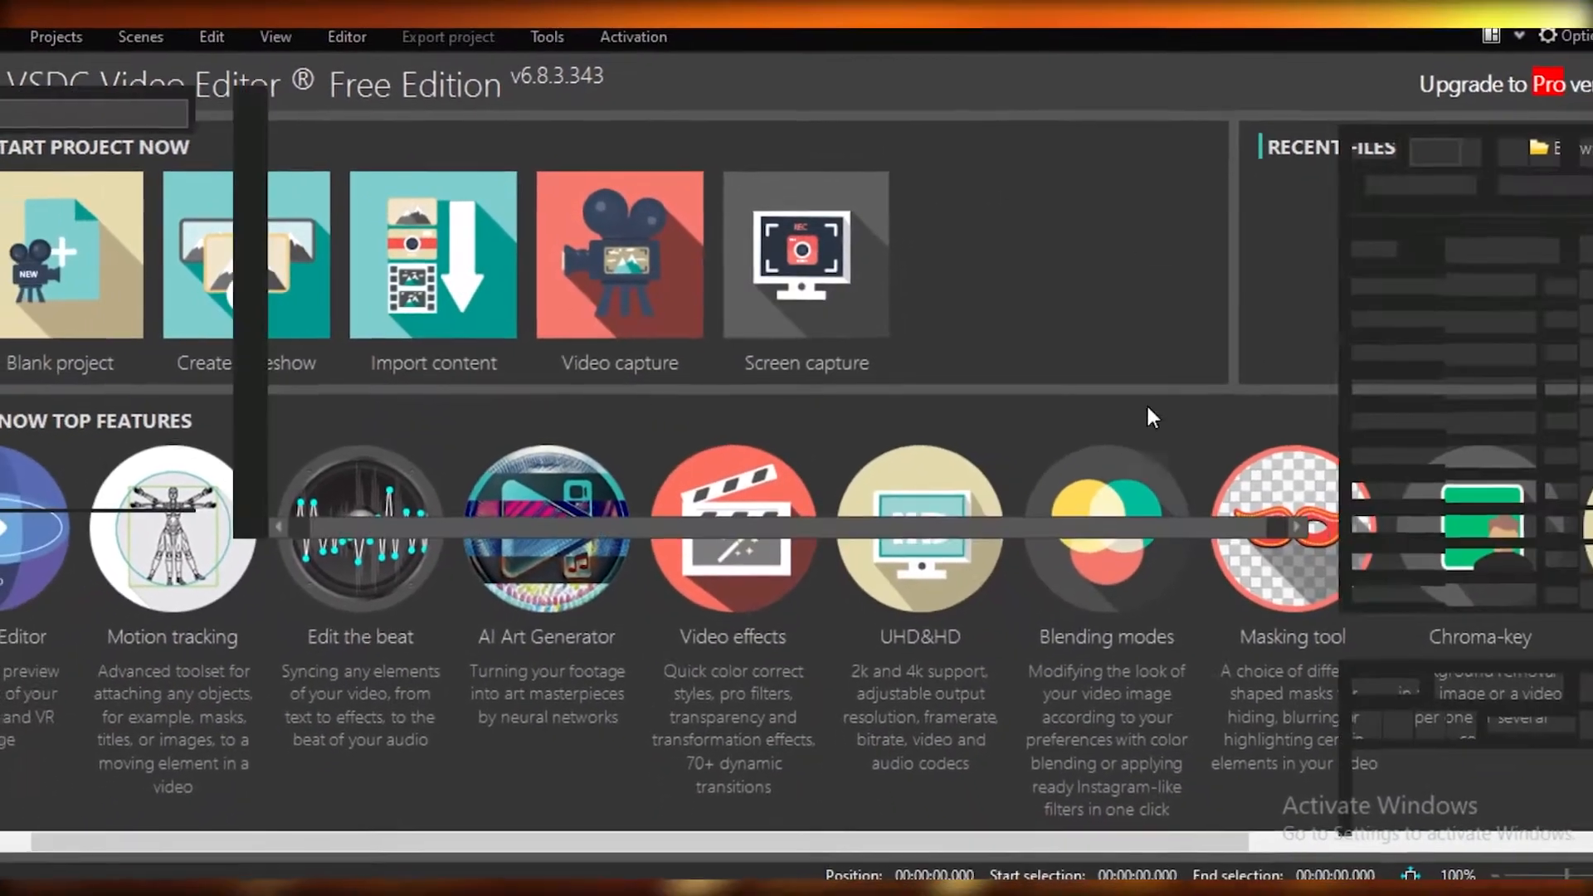
pyautogui.click(71, 254)
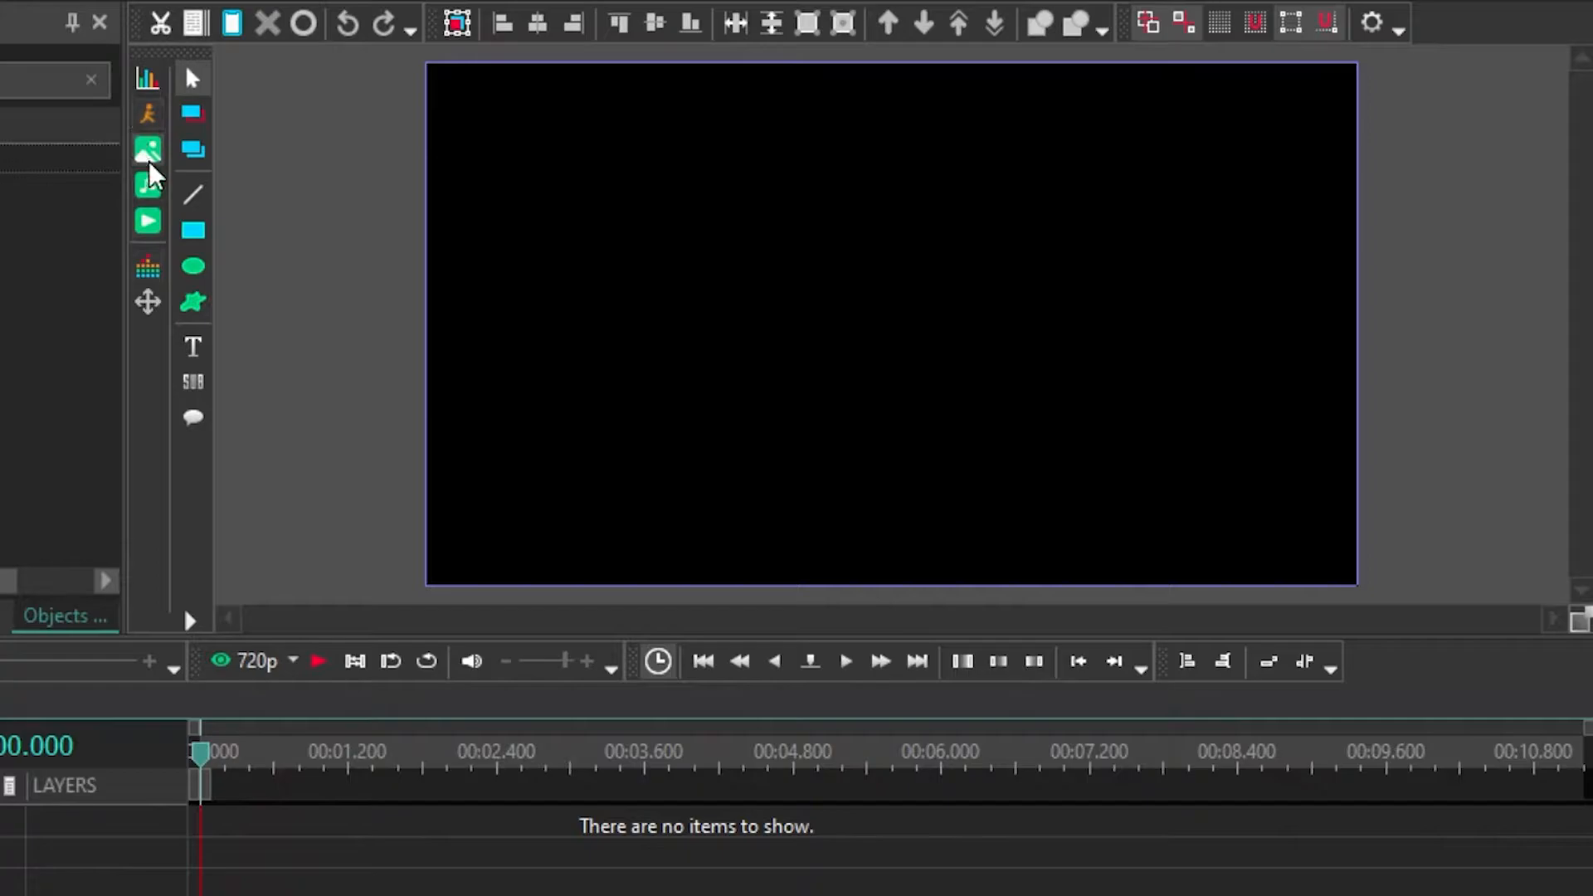
pyautogui.moveTo(148, 185)
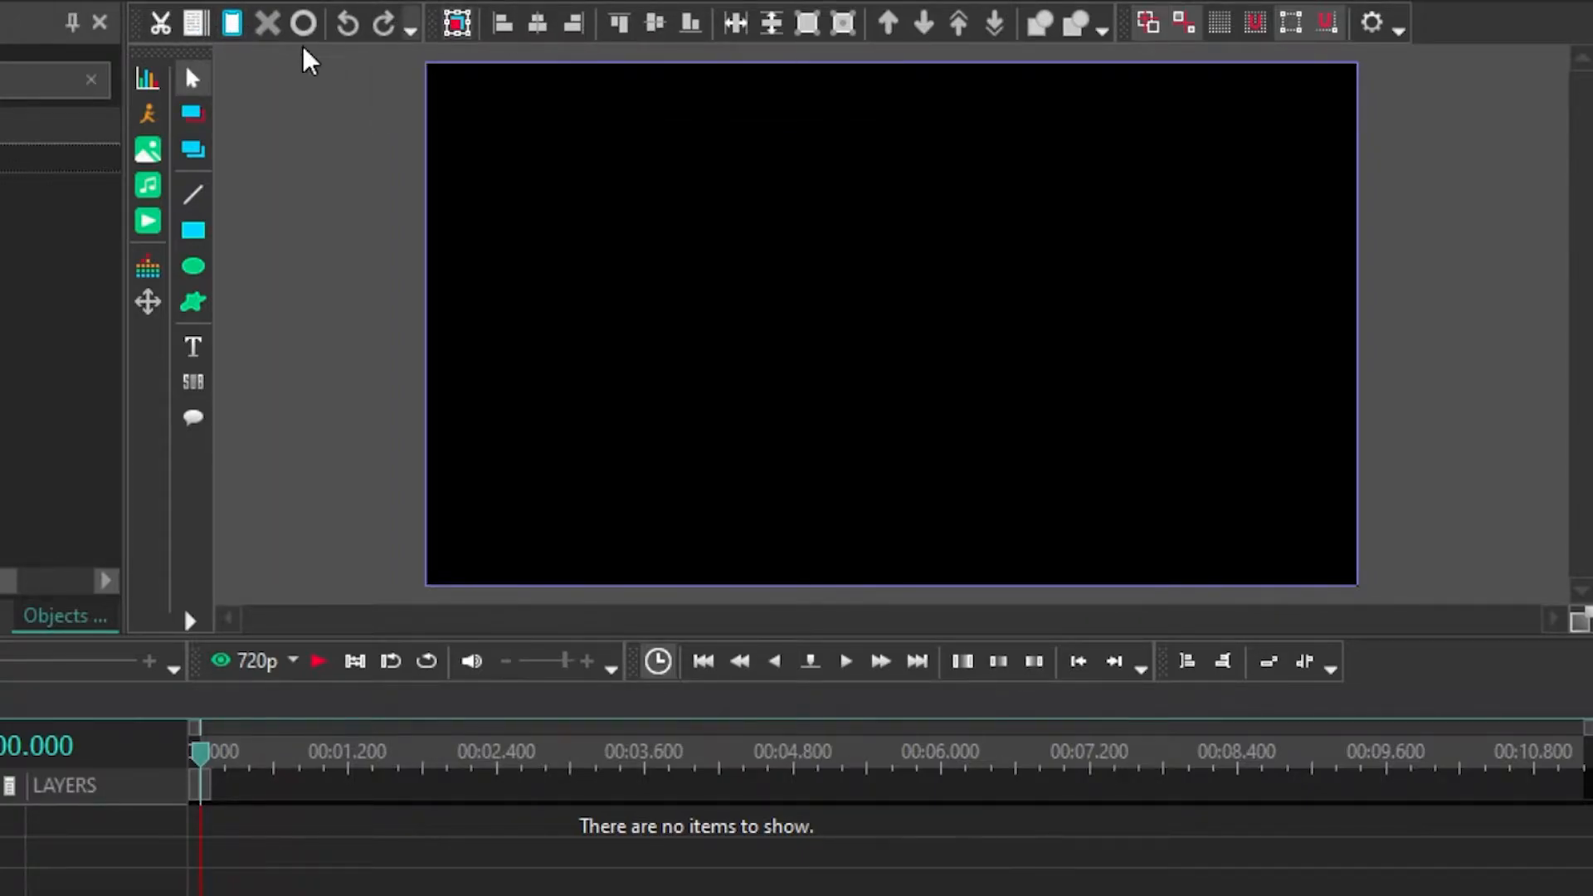
pyautogui.moveTo(1103, 41)
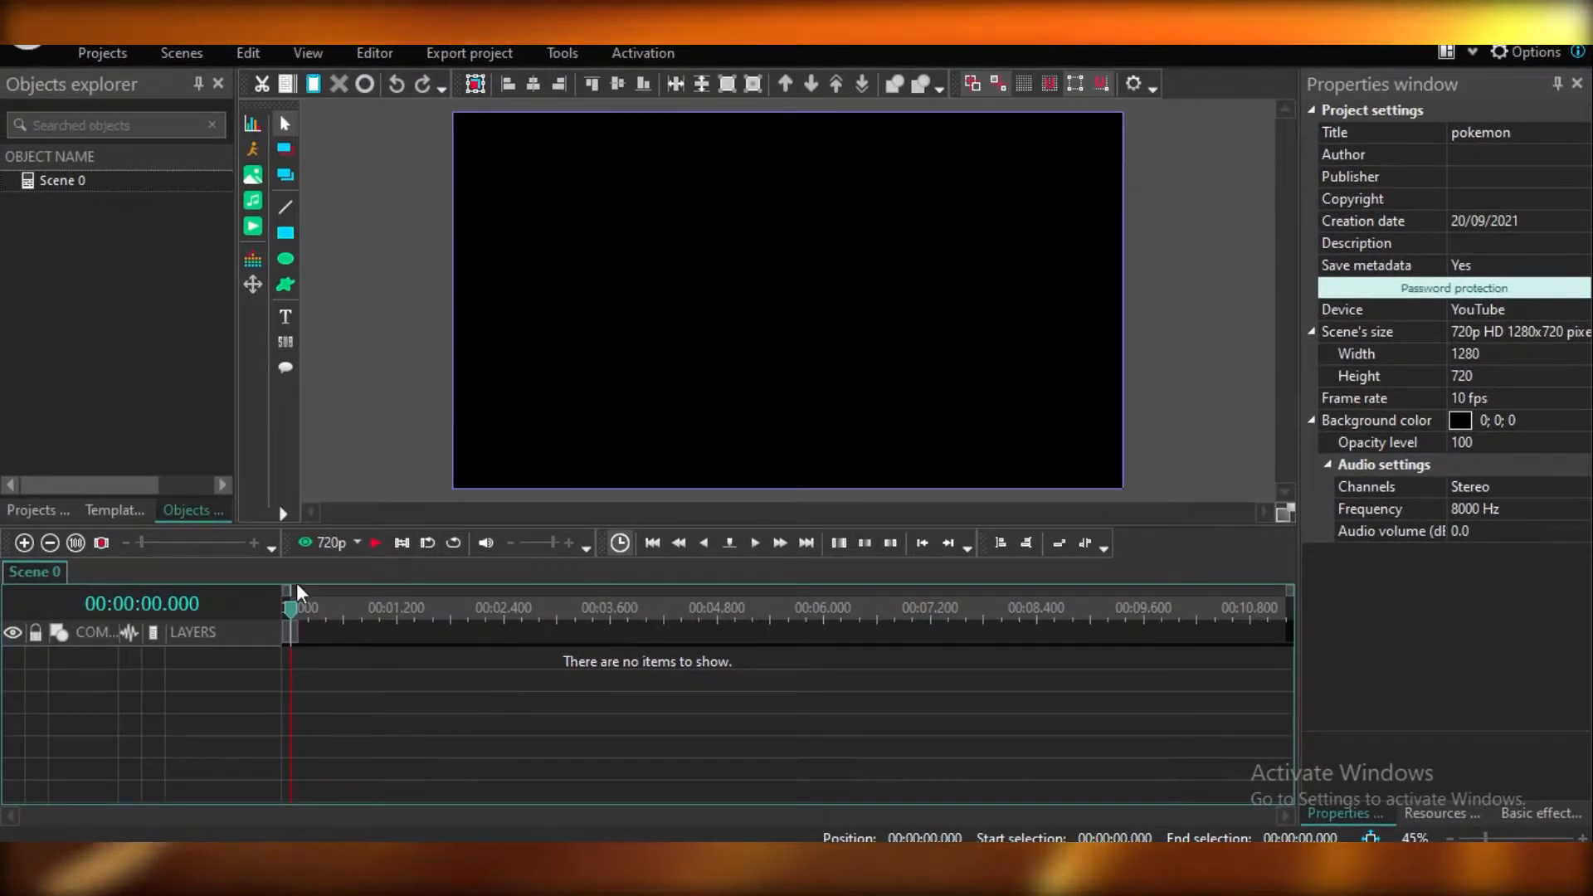
pyautogui.moveTo(905, 444)
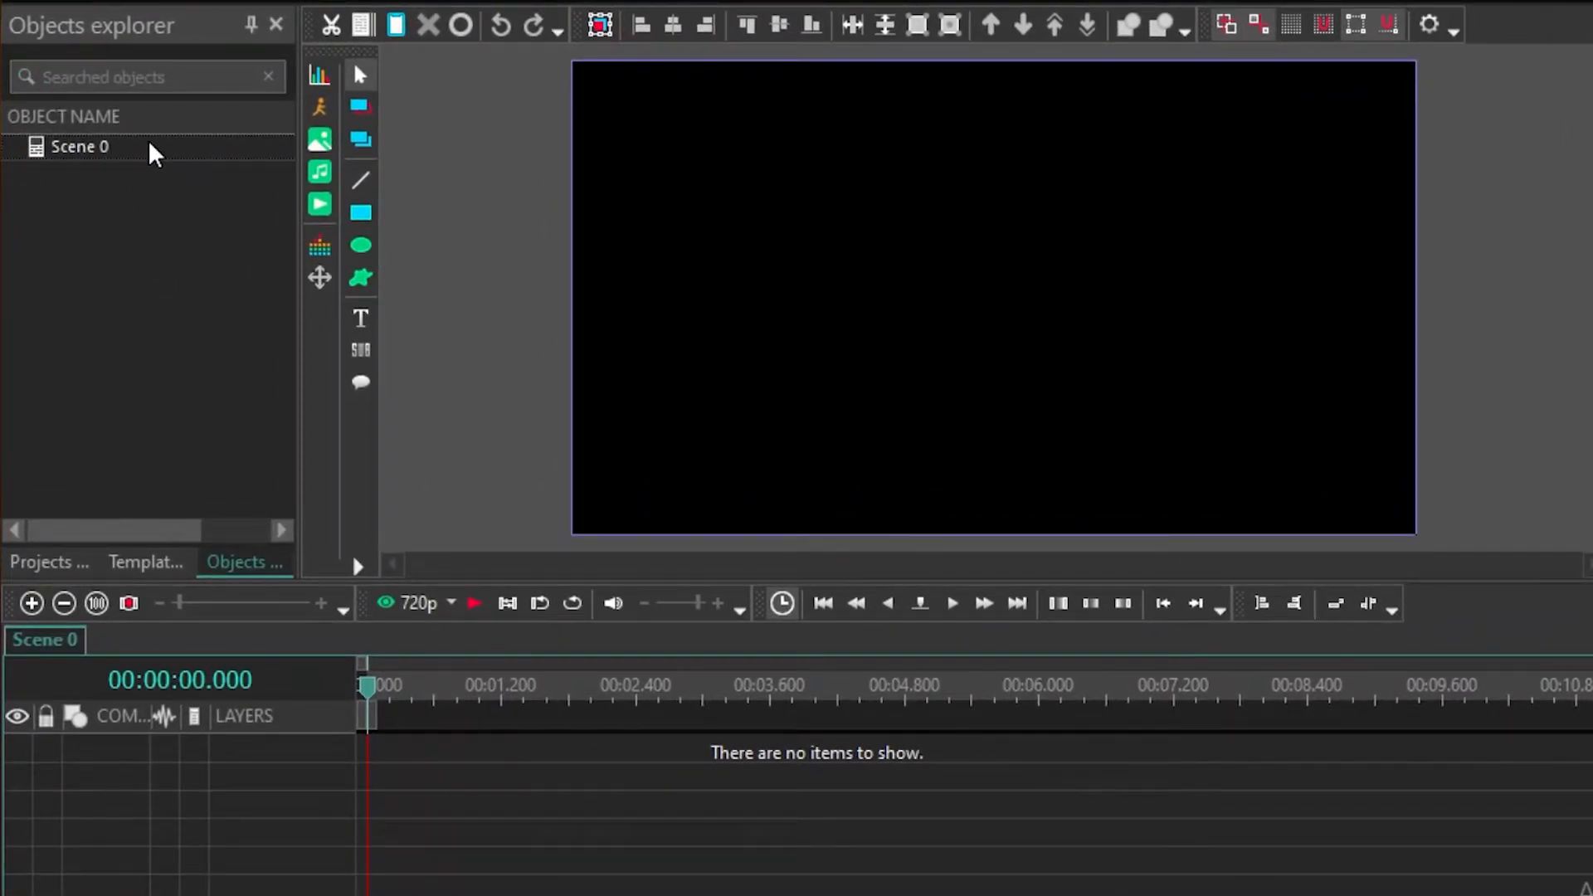
pyautogui.moveTo(166, 173)
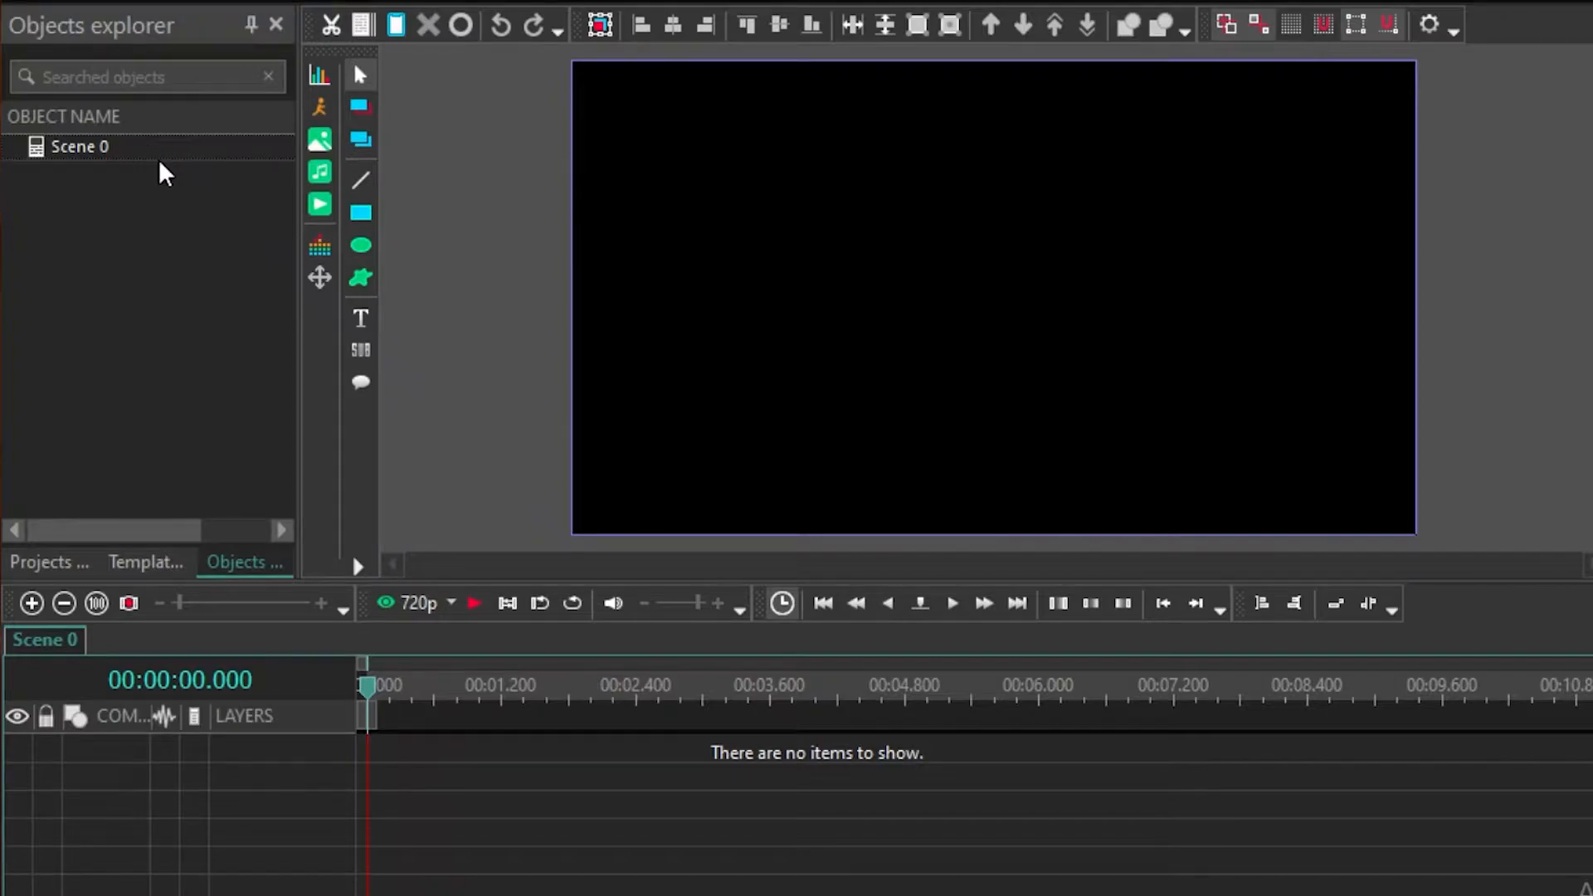
pyautogui.moveTo(117, 127)
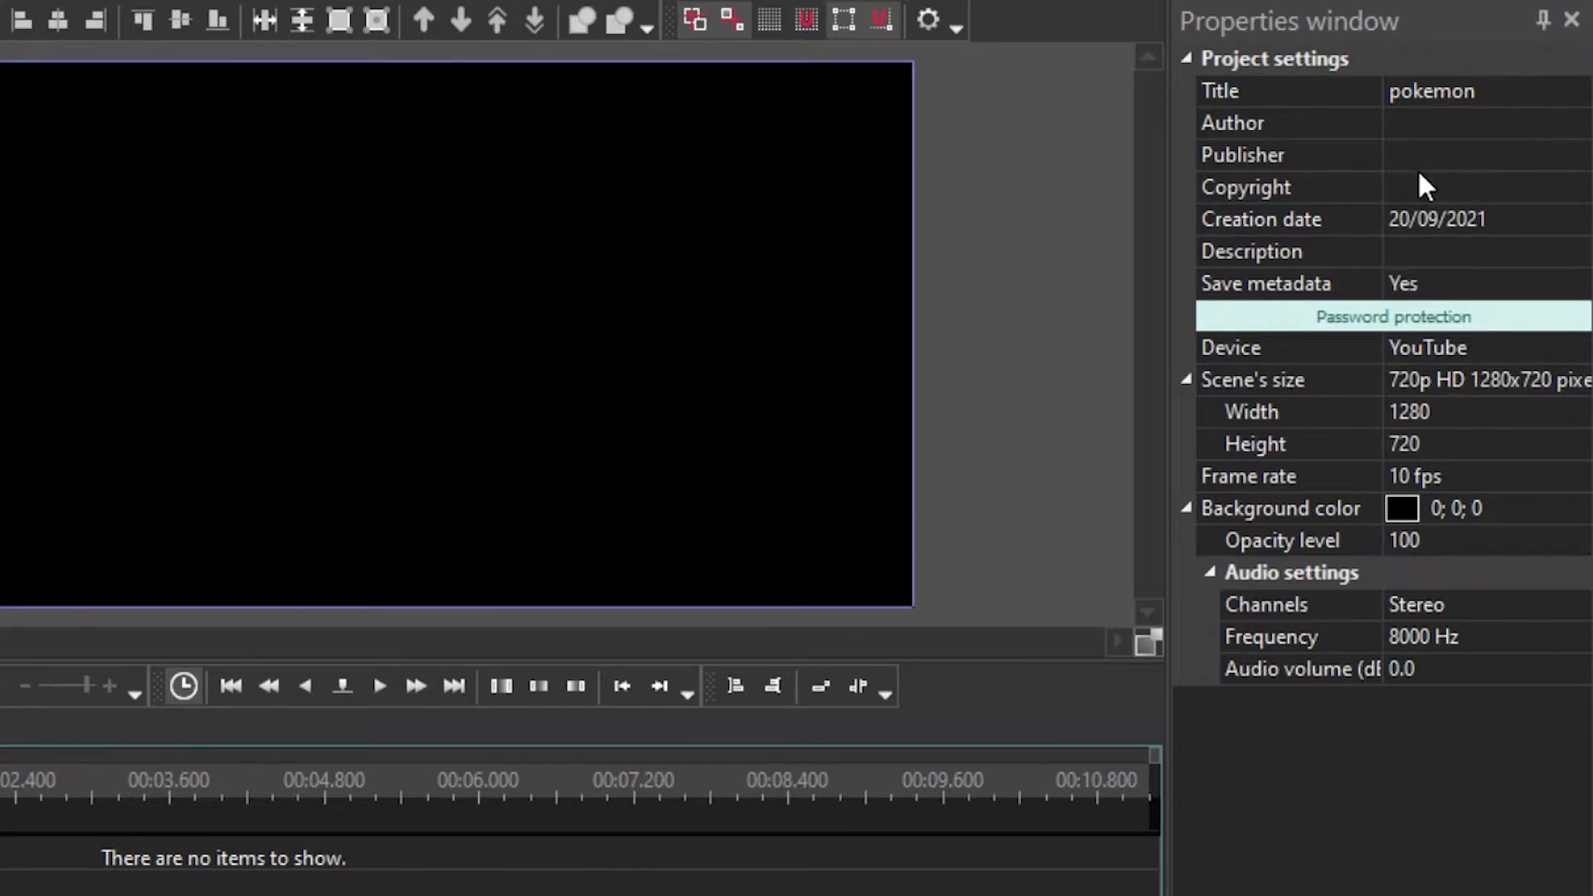
pyautogui.moveTo(1140, 195)
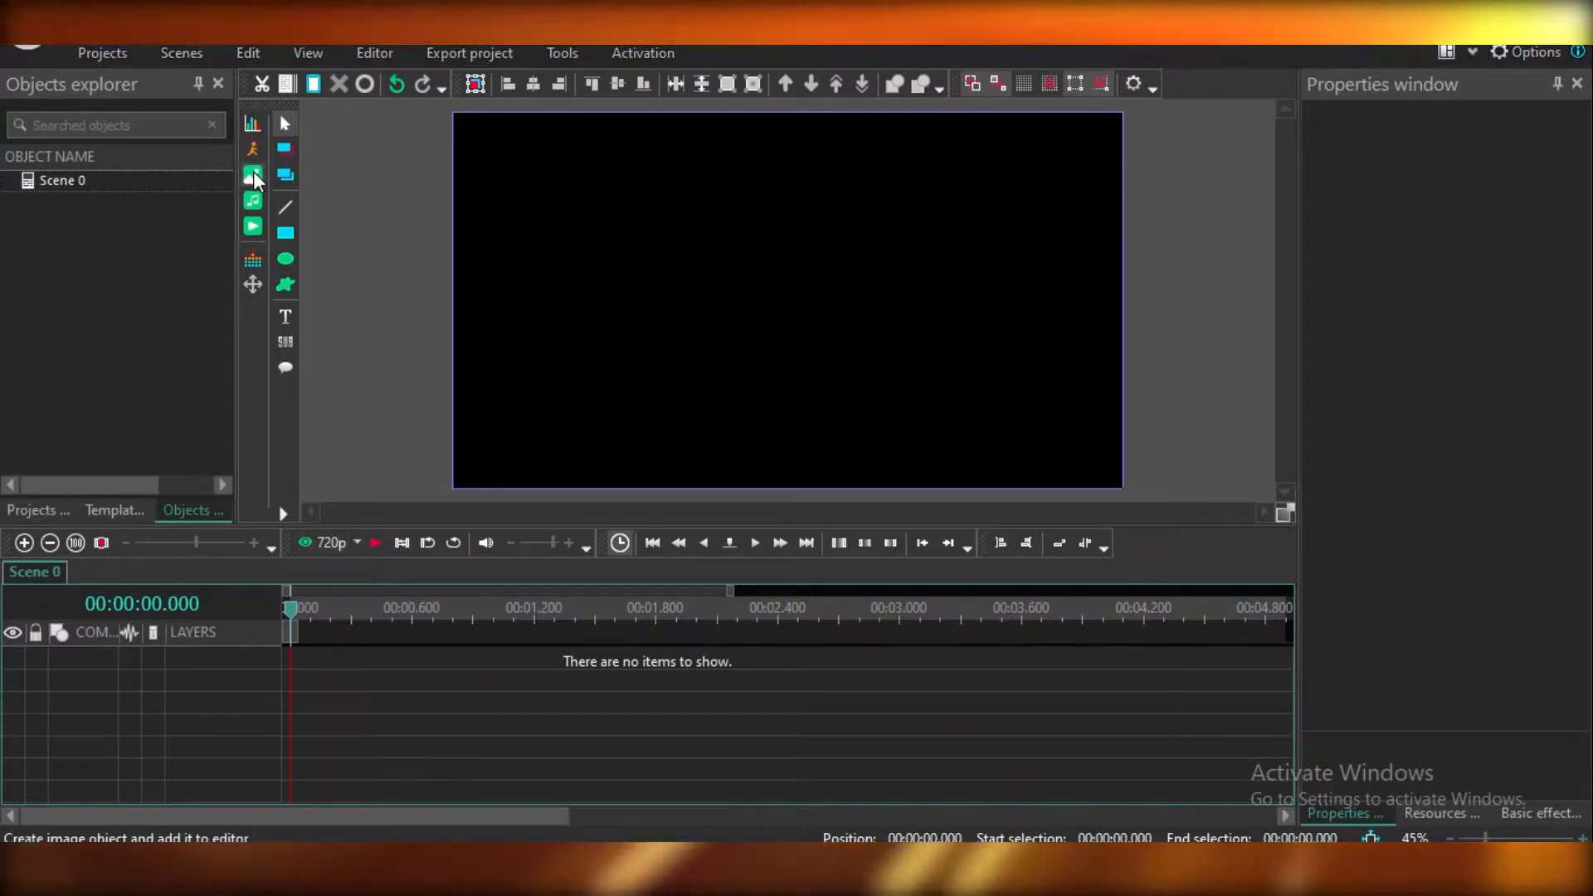
# - Insert the chef PNG from Downloads into the scene on a new layer
pyautogui.click(253, 174)
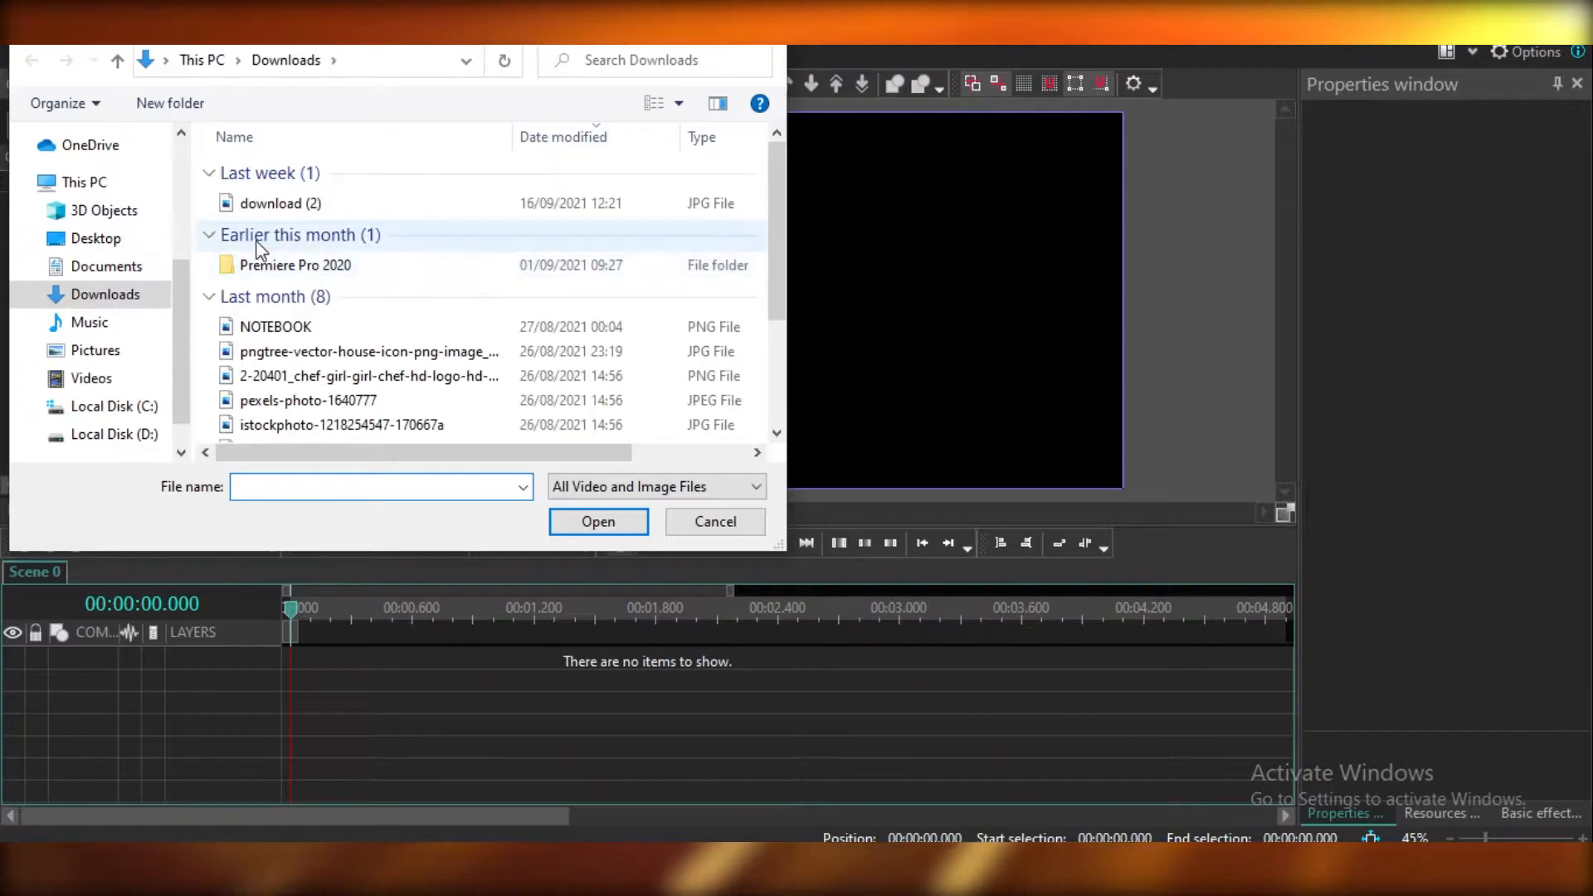
pyautogui.click(368, 303)
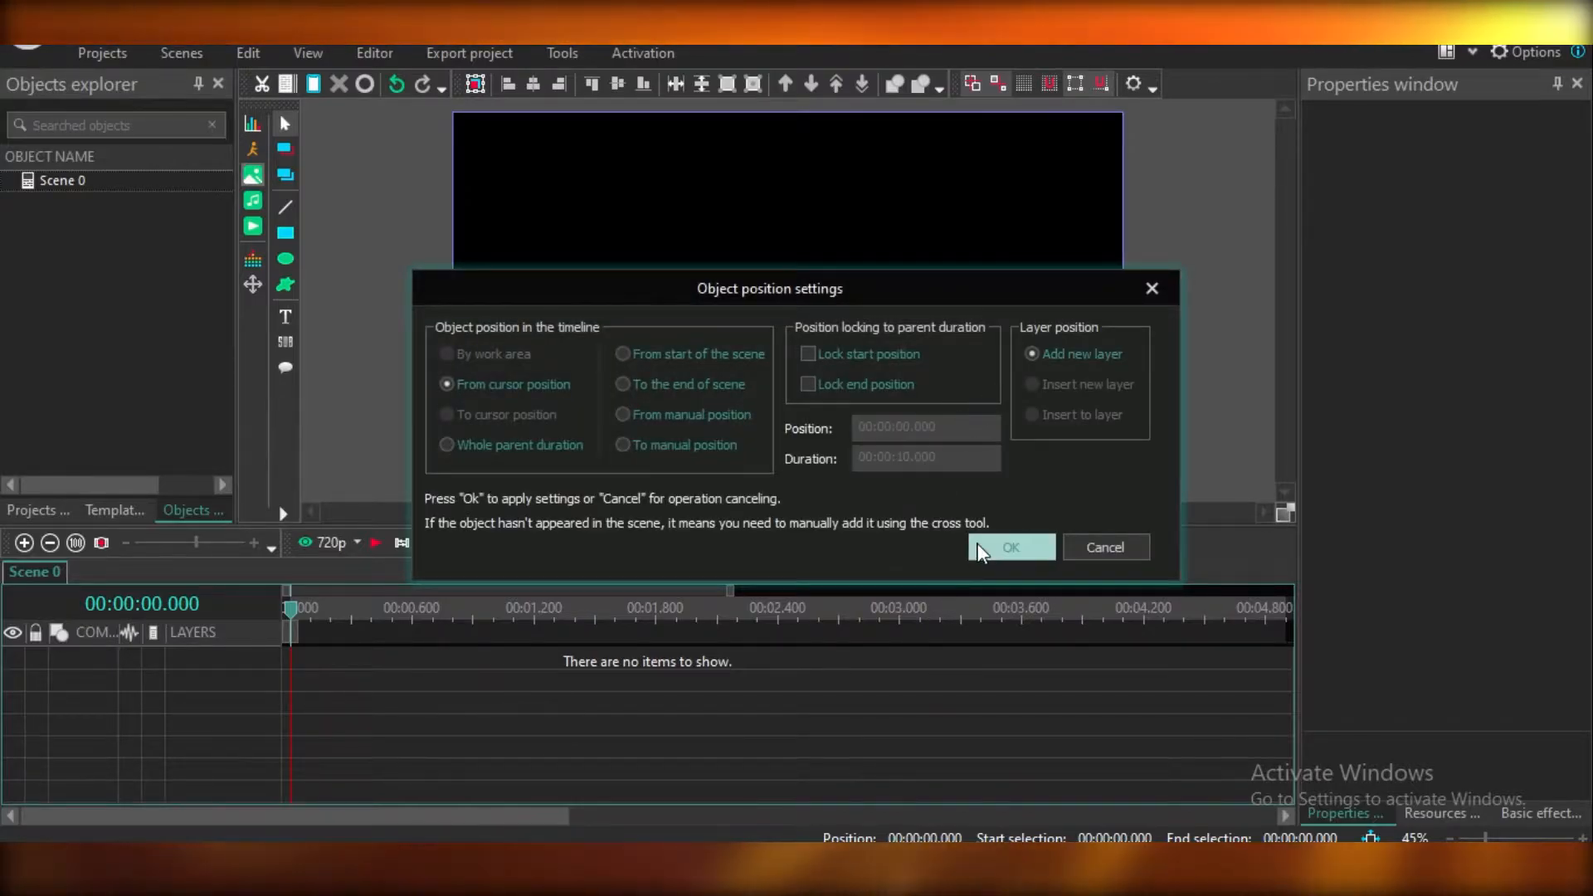
pyautogui.click(1010, 547)
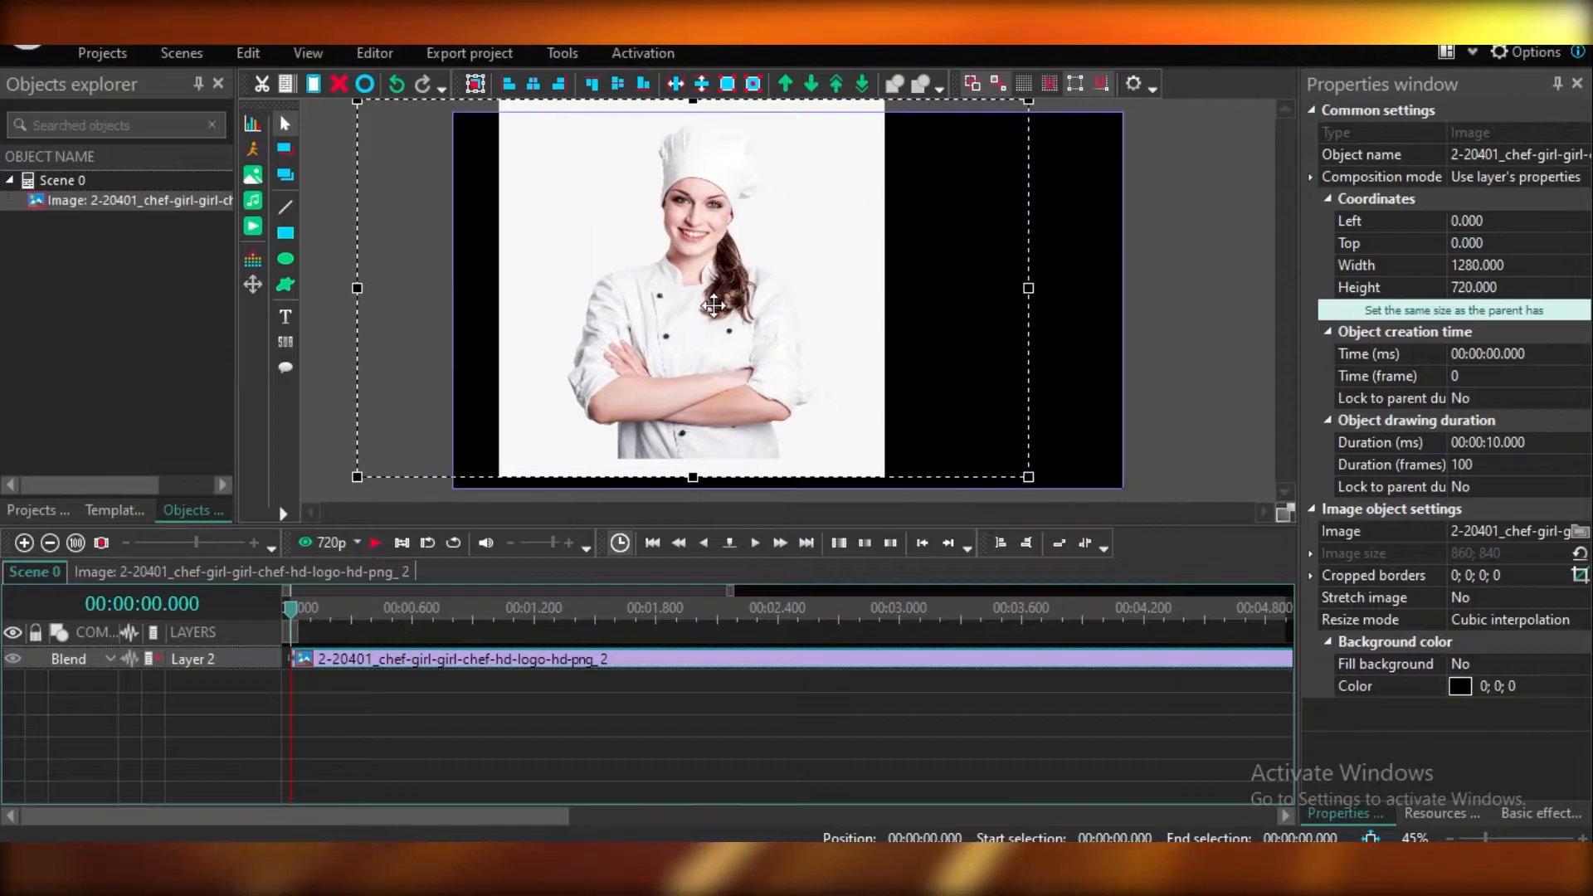
# - Open the right-click options menu for the chef image
pyautogui.rightClick(711, 304)
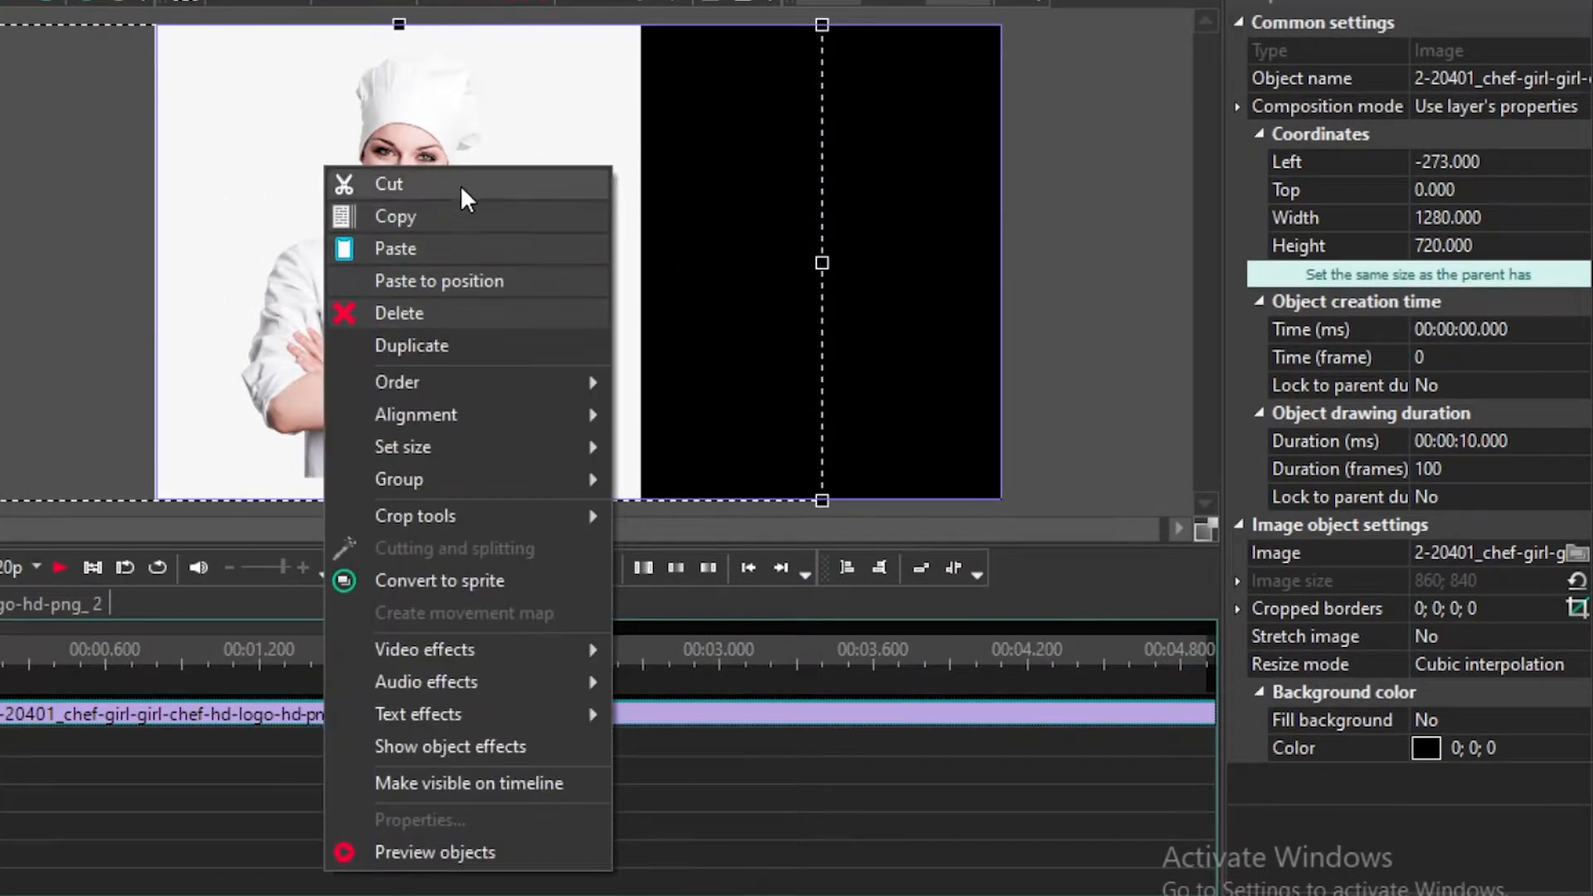
pyautogui.moveTo(394, 171)
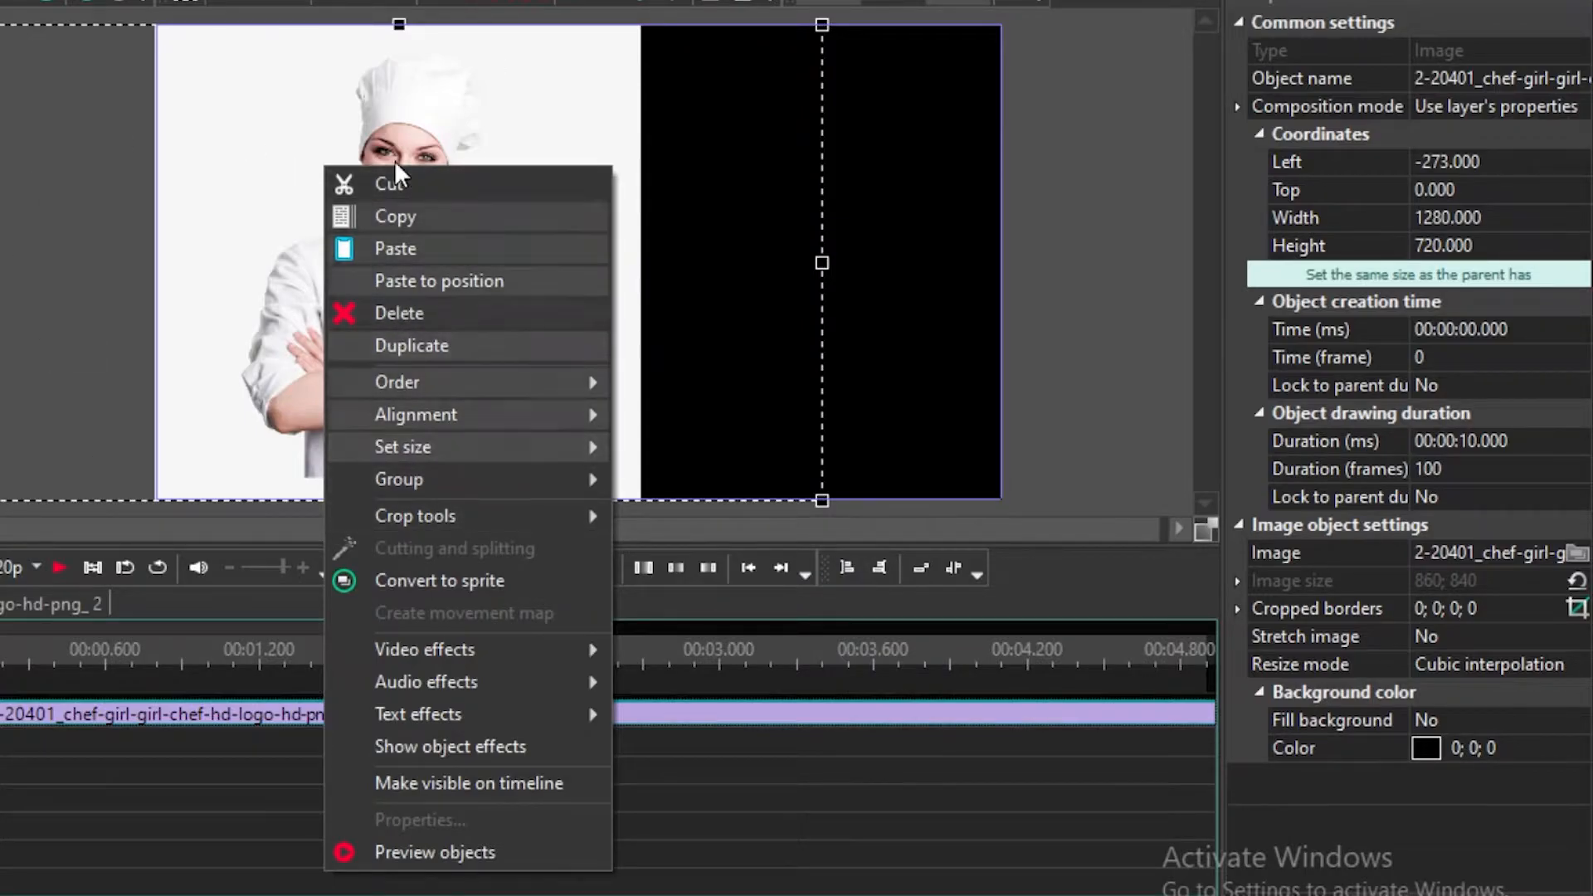
pyautogui.moveTo(417, 397)
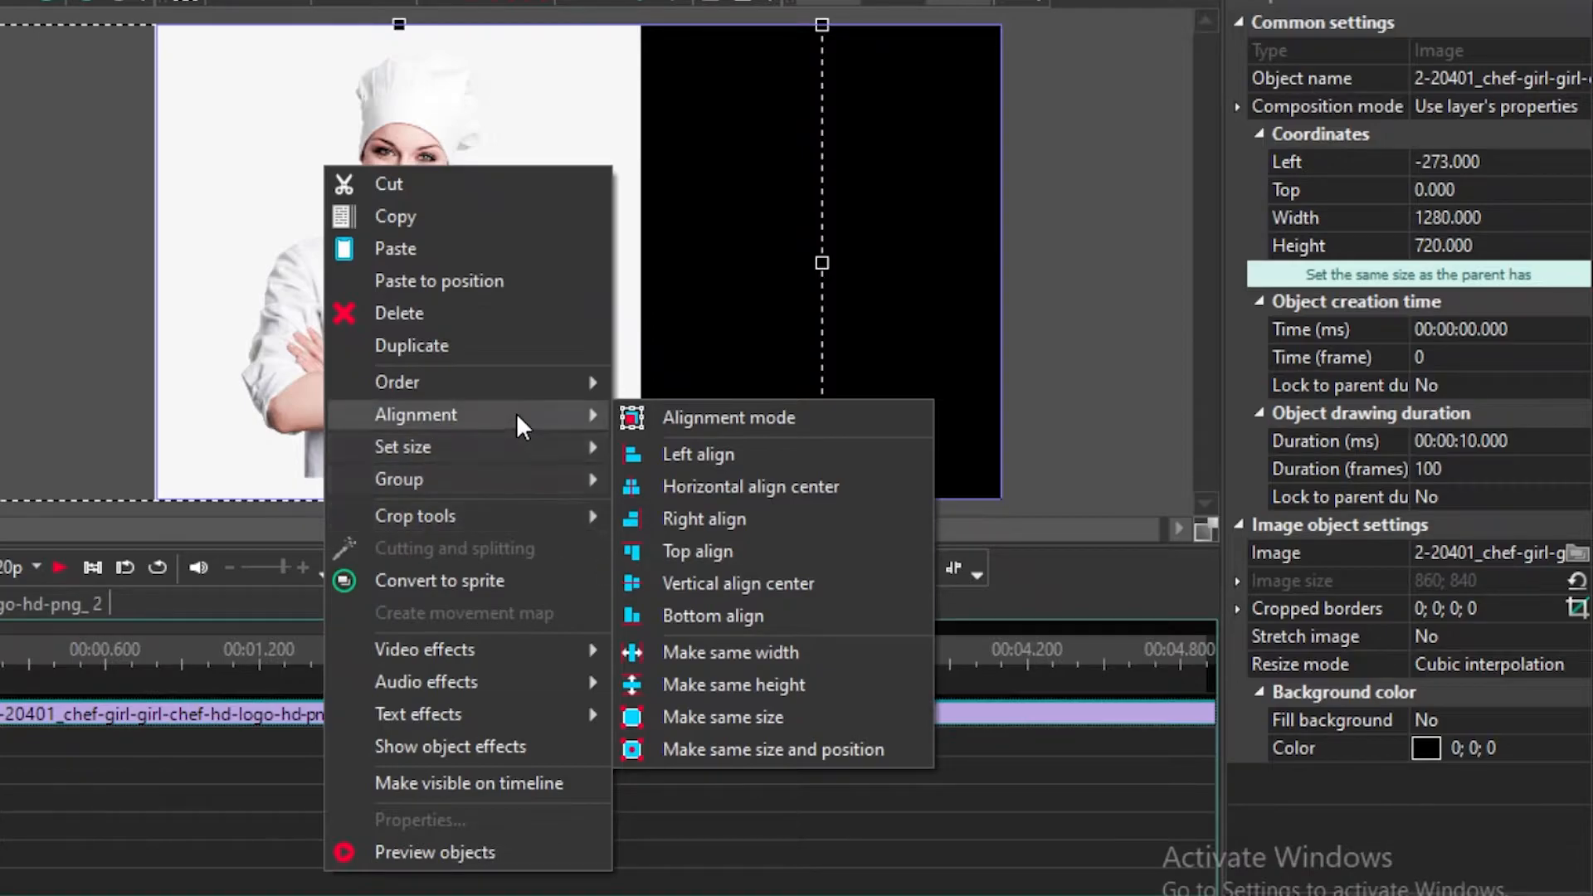
pyautogui.moveTo(767, 652)
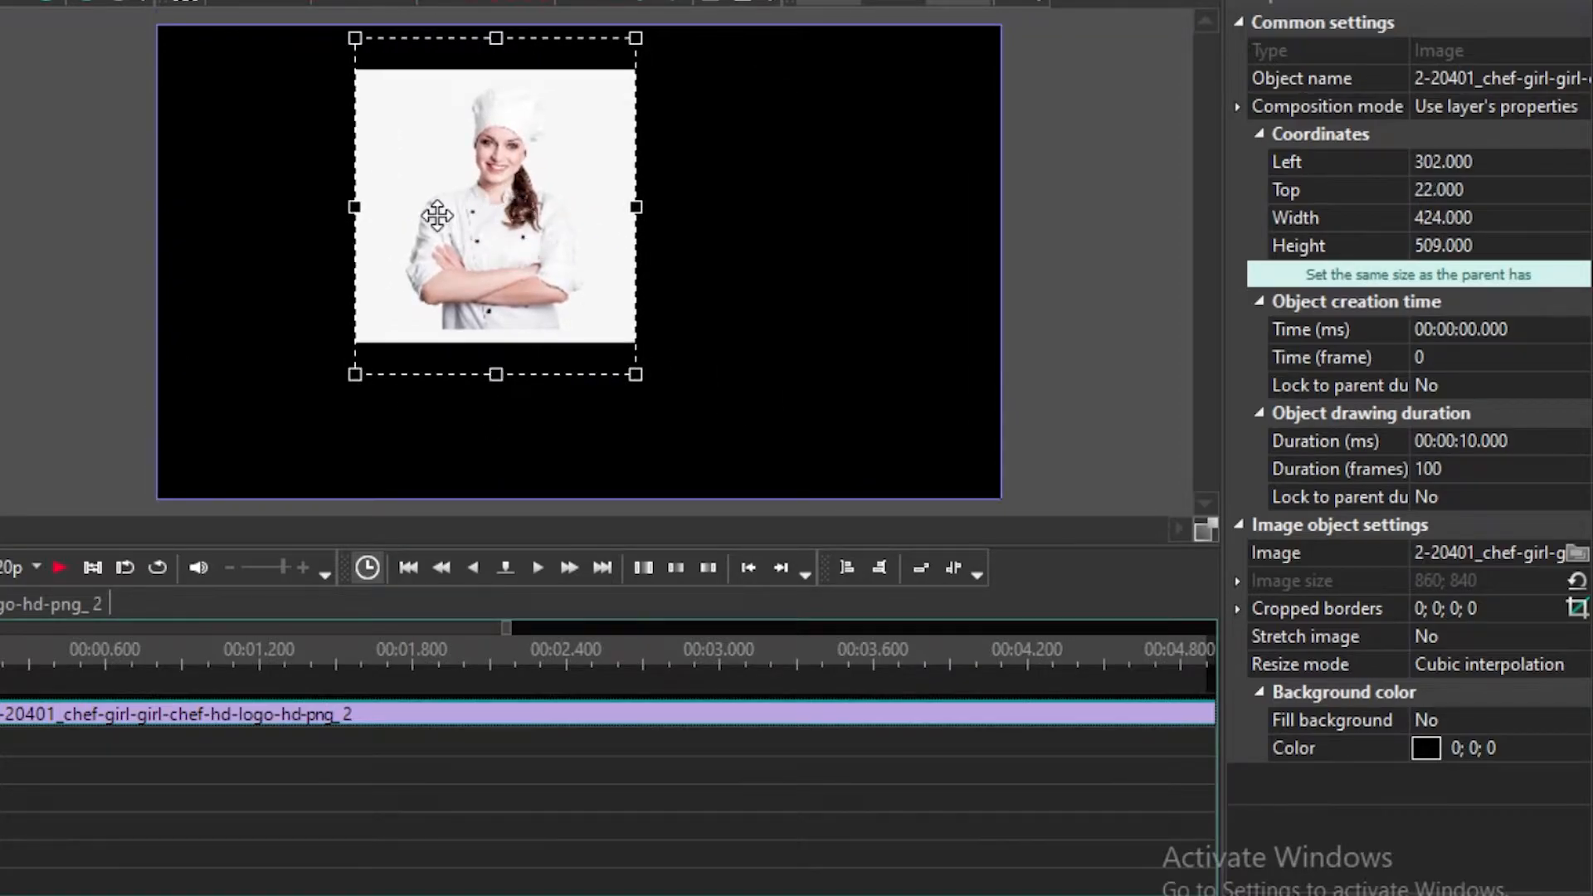
# - Enlarge the chef image and drag it to the scene's left edge
pyautogui.moveTo(494, 207); pyautogui.dragTo(356, 68)
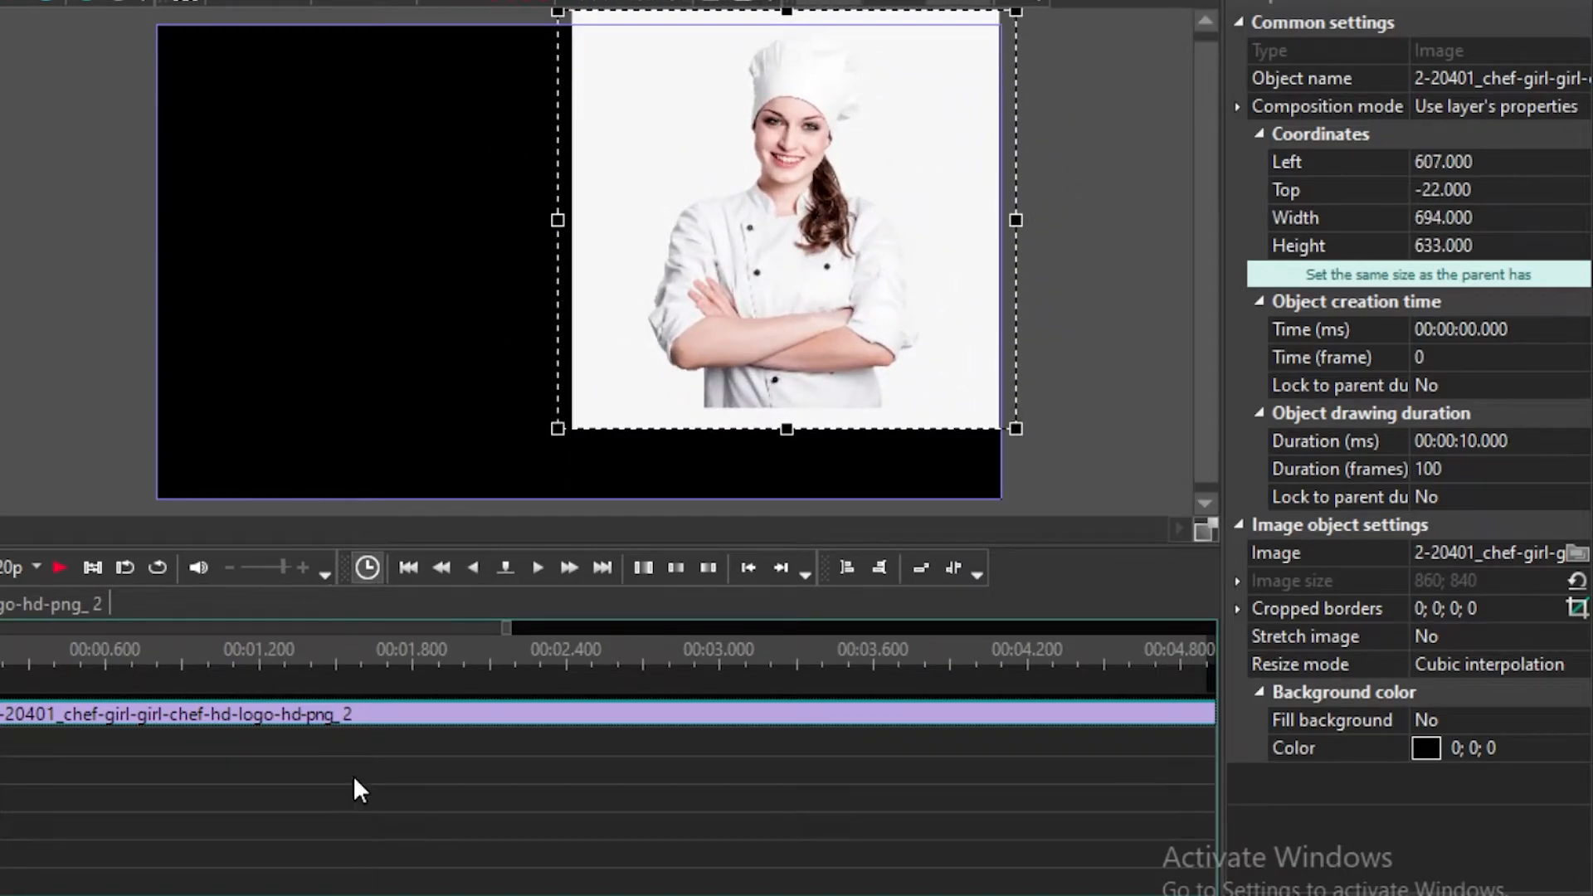
pyautogui.moveTo(786, 220); pyautogui.dragTo(486, 291)
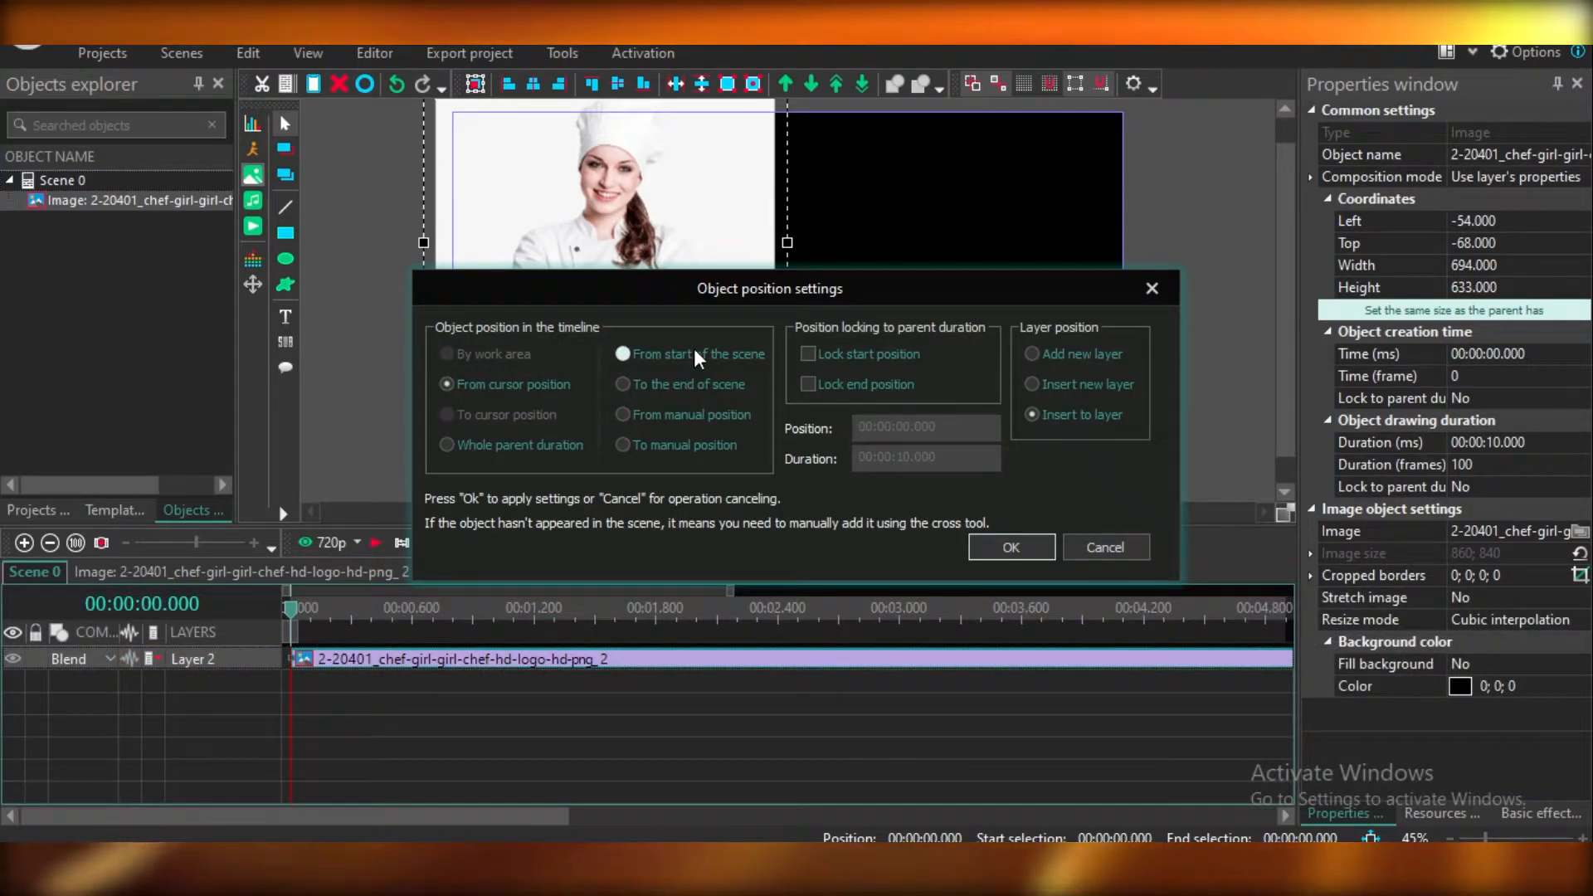
# - Insert the food photo after the chef clip, lasting 30 seconds
pyautogui.click(623, 384)
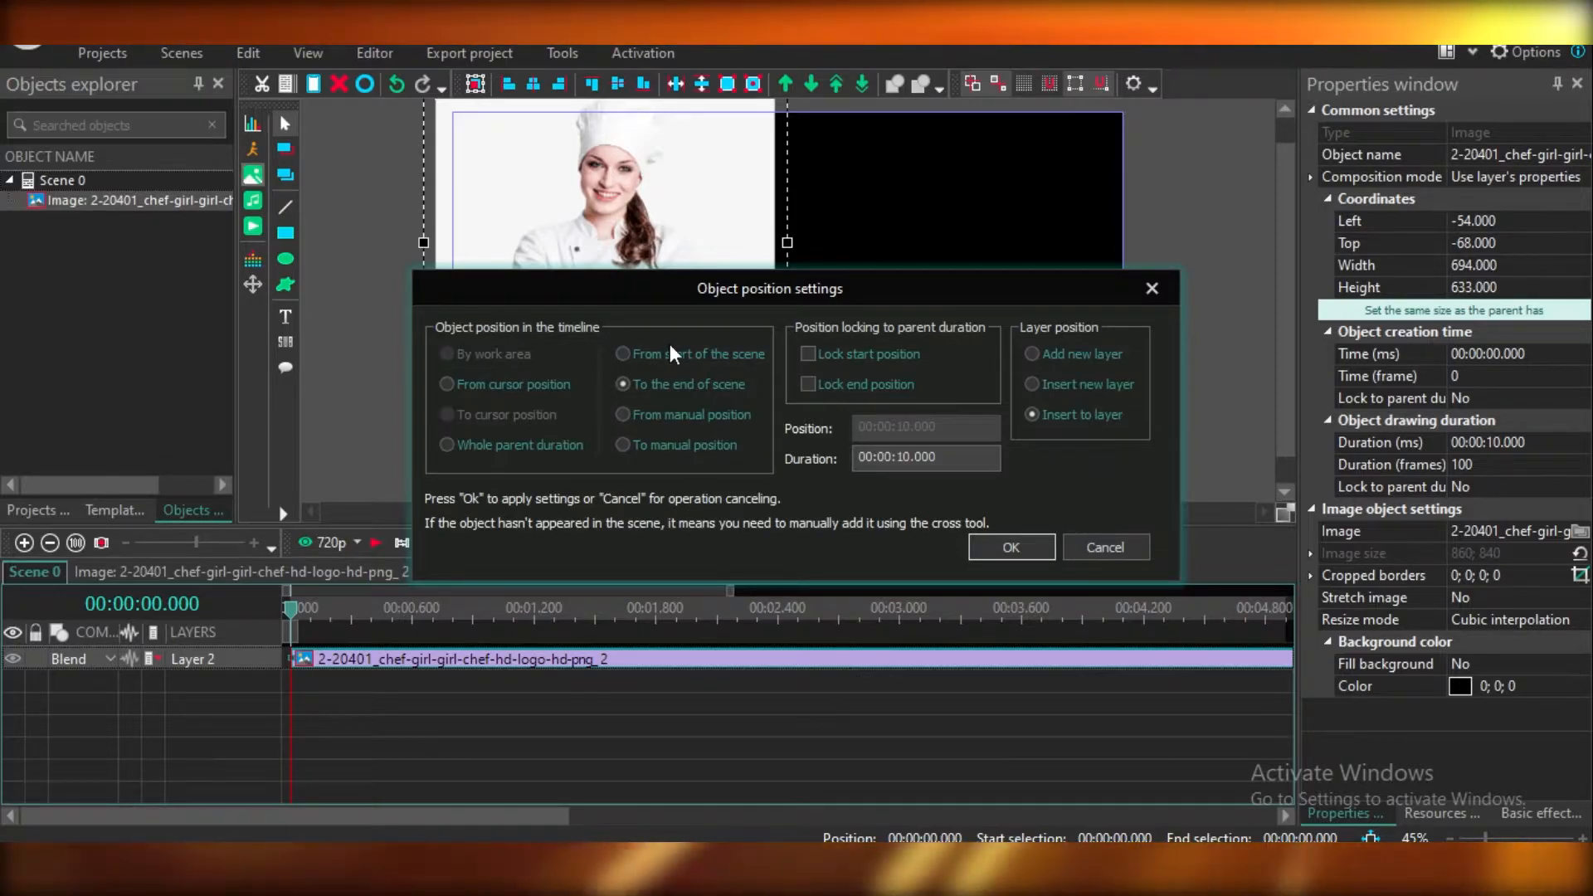
pyautogui.moveTo(1153, 534)
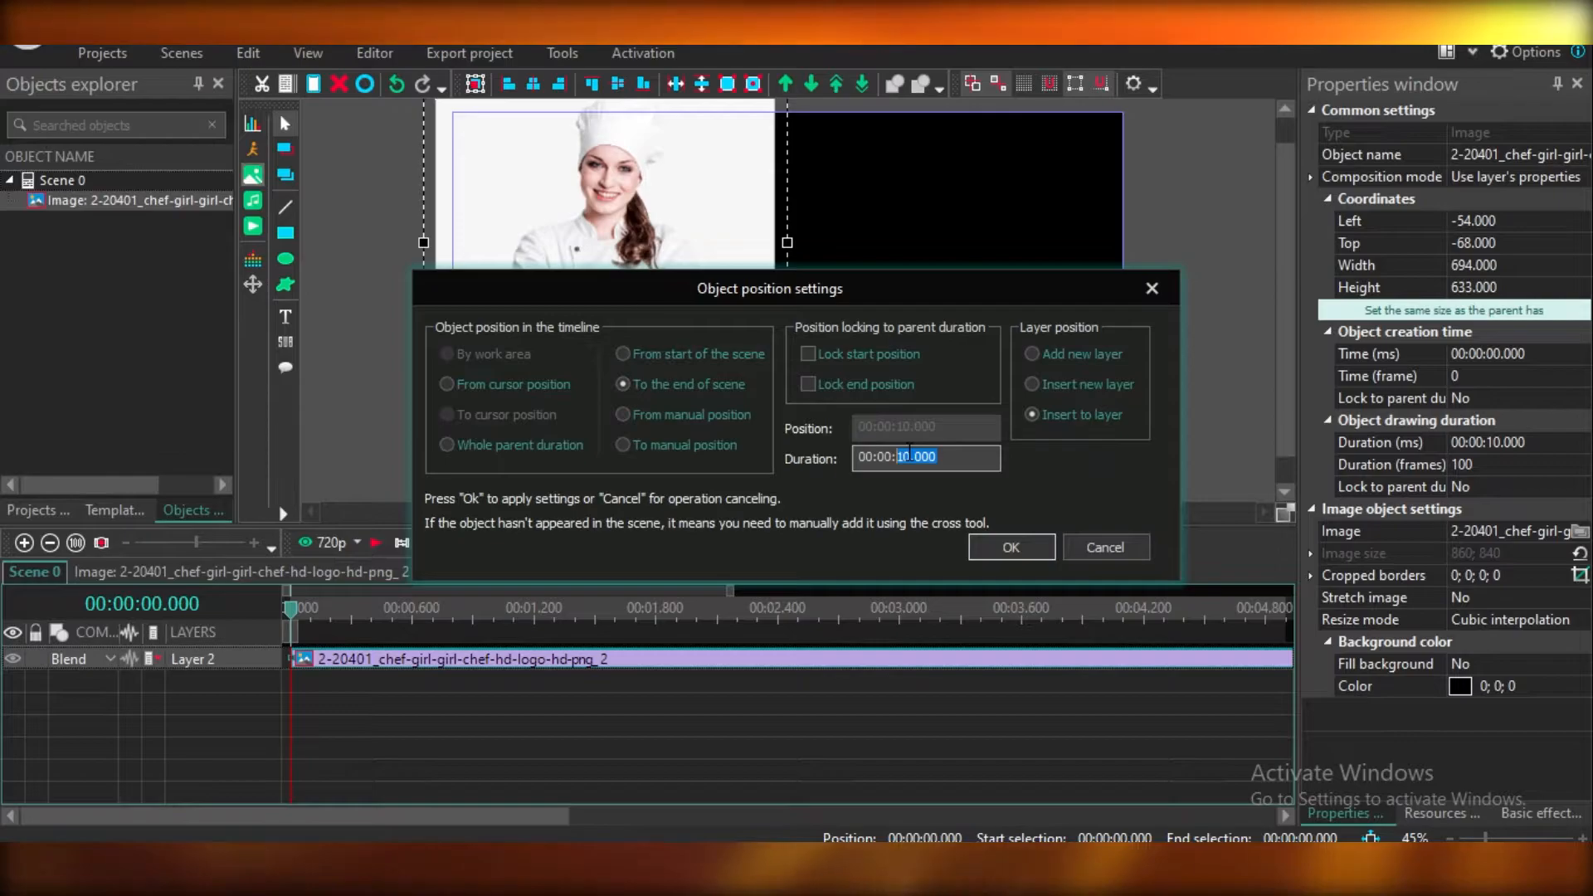
pyautogui.click(1009, 547)
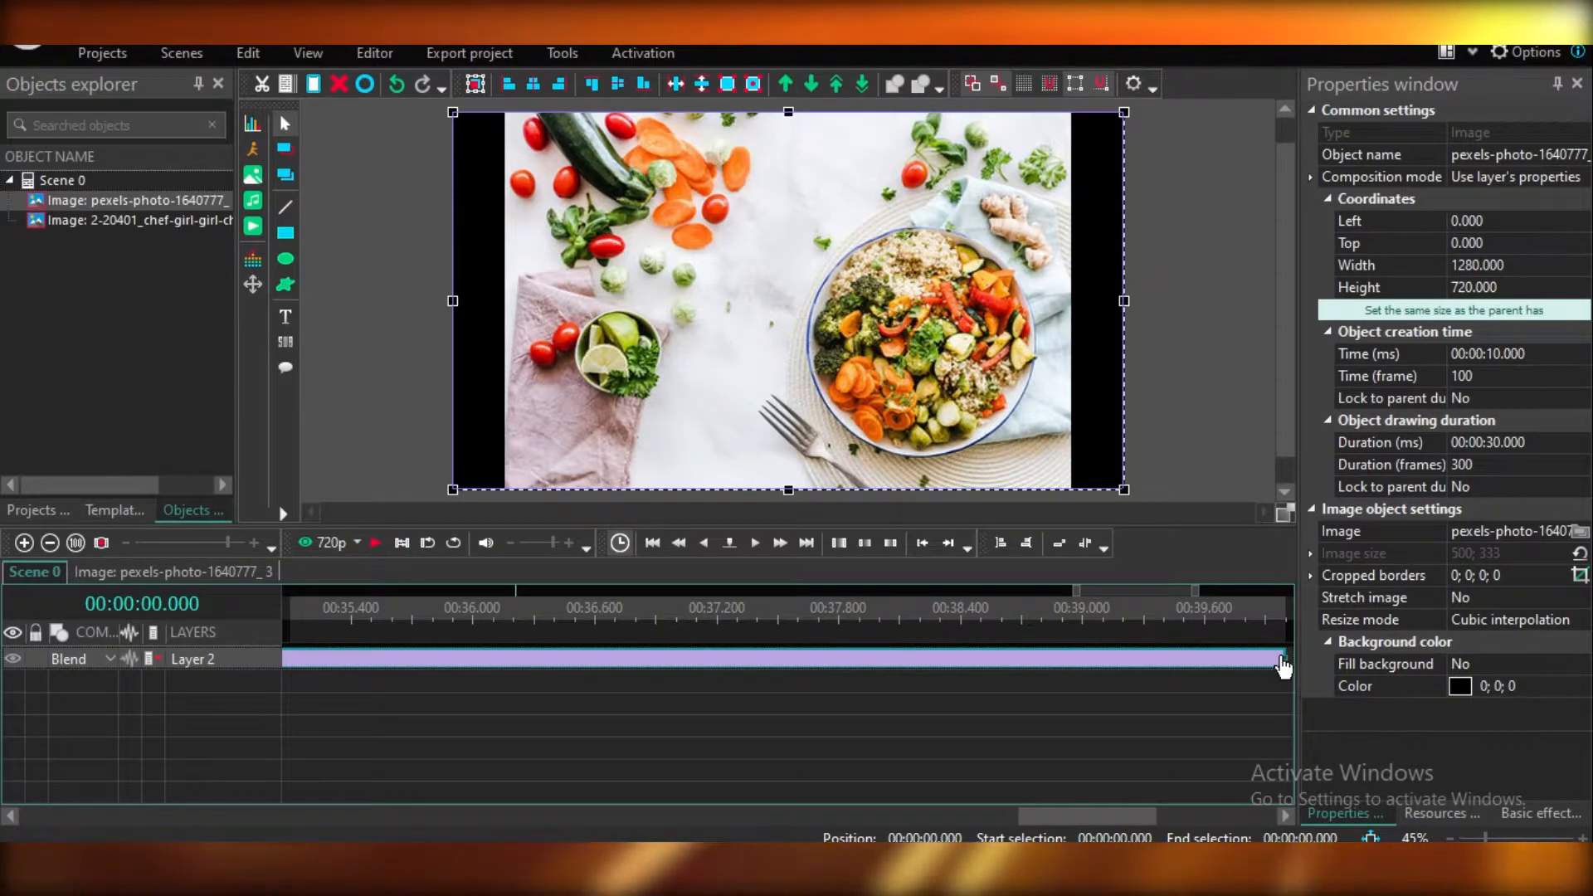
# - Resize the food photo clip's length and select it on the timeline
pyautogui.moveTo(1282, 658); pyautogui.dragTo(469, 658)
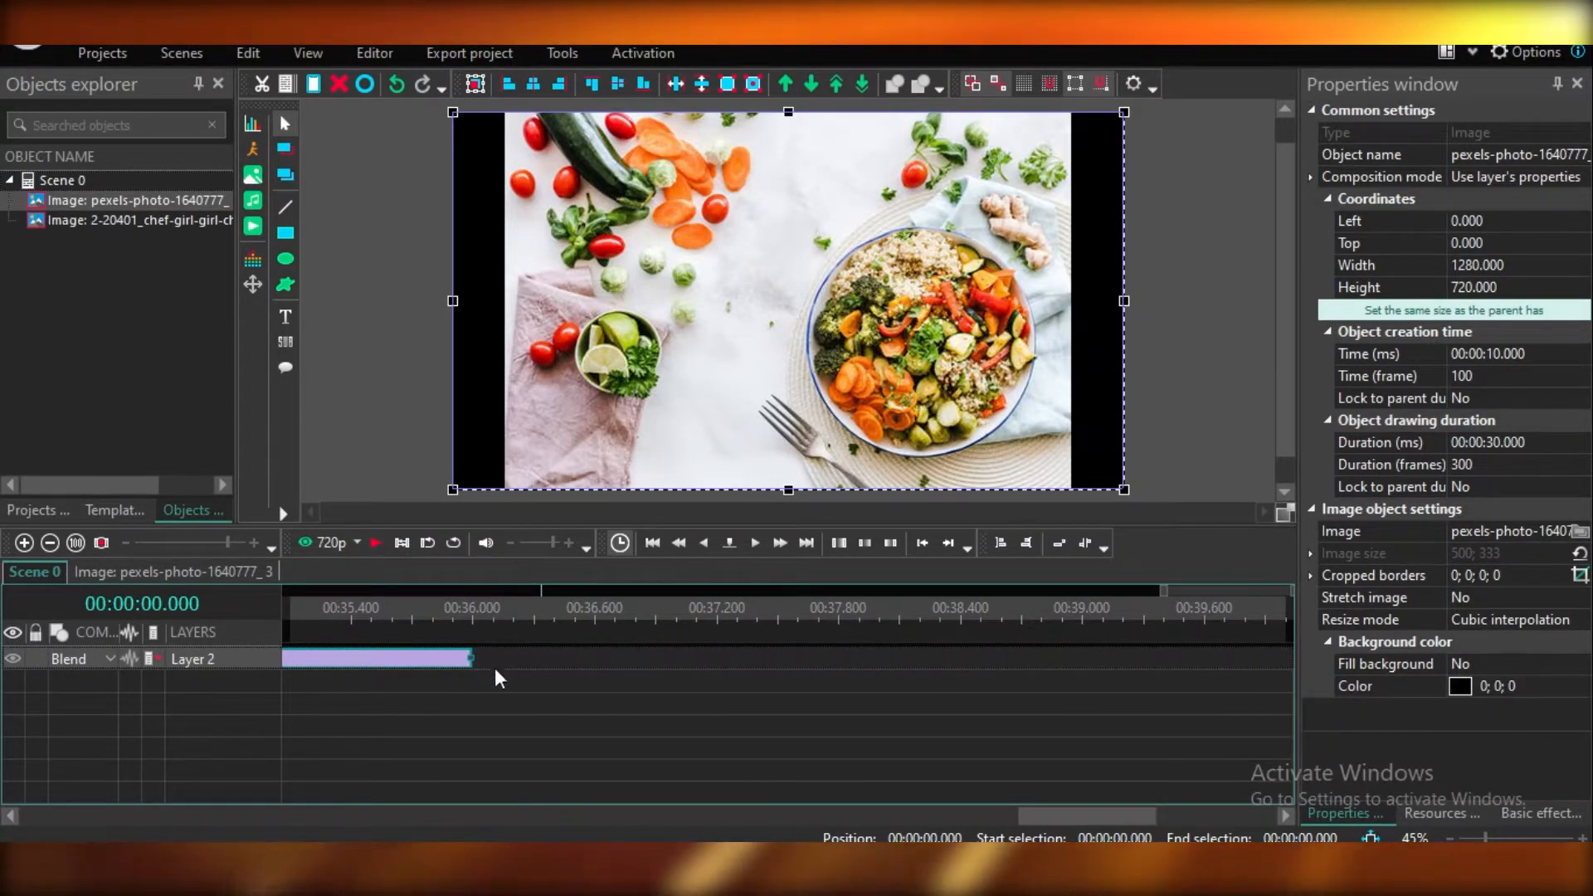
pyautogui.moveTo(467, 658); pyautogui.dragTo(553, 658)
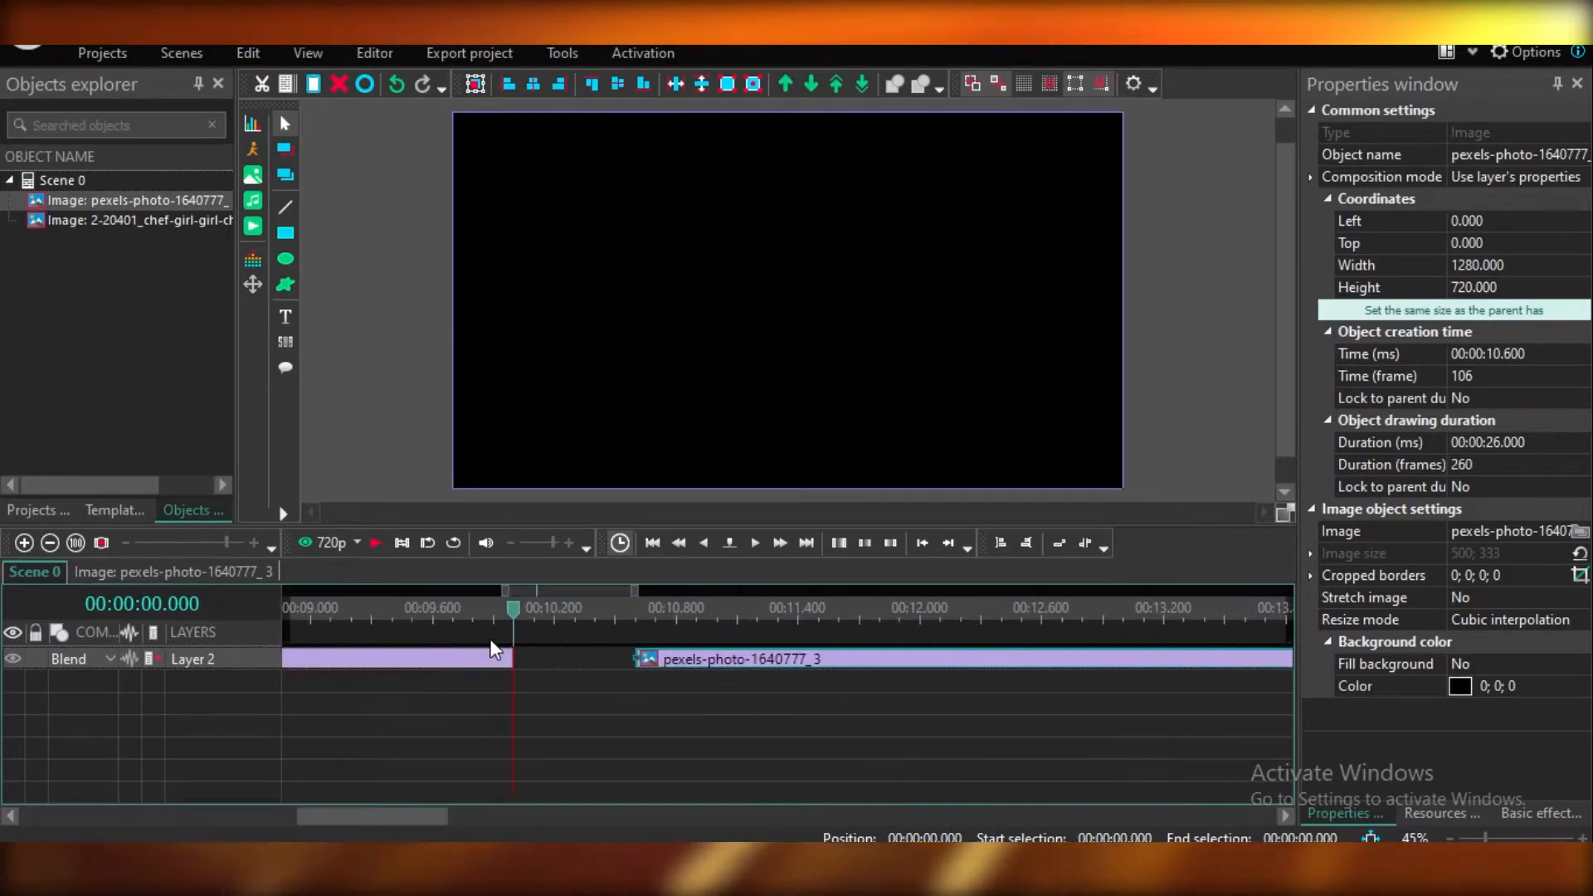
pyautogui.click(742, 658)
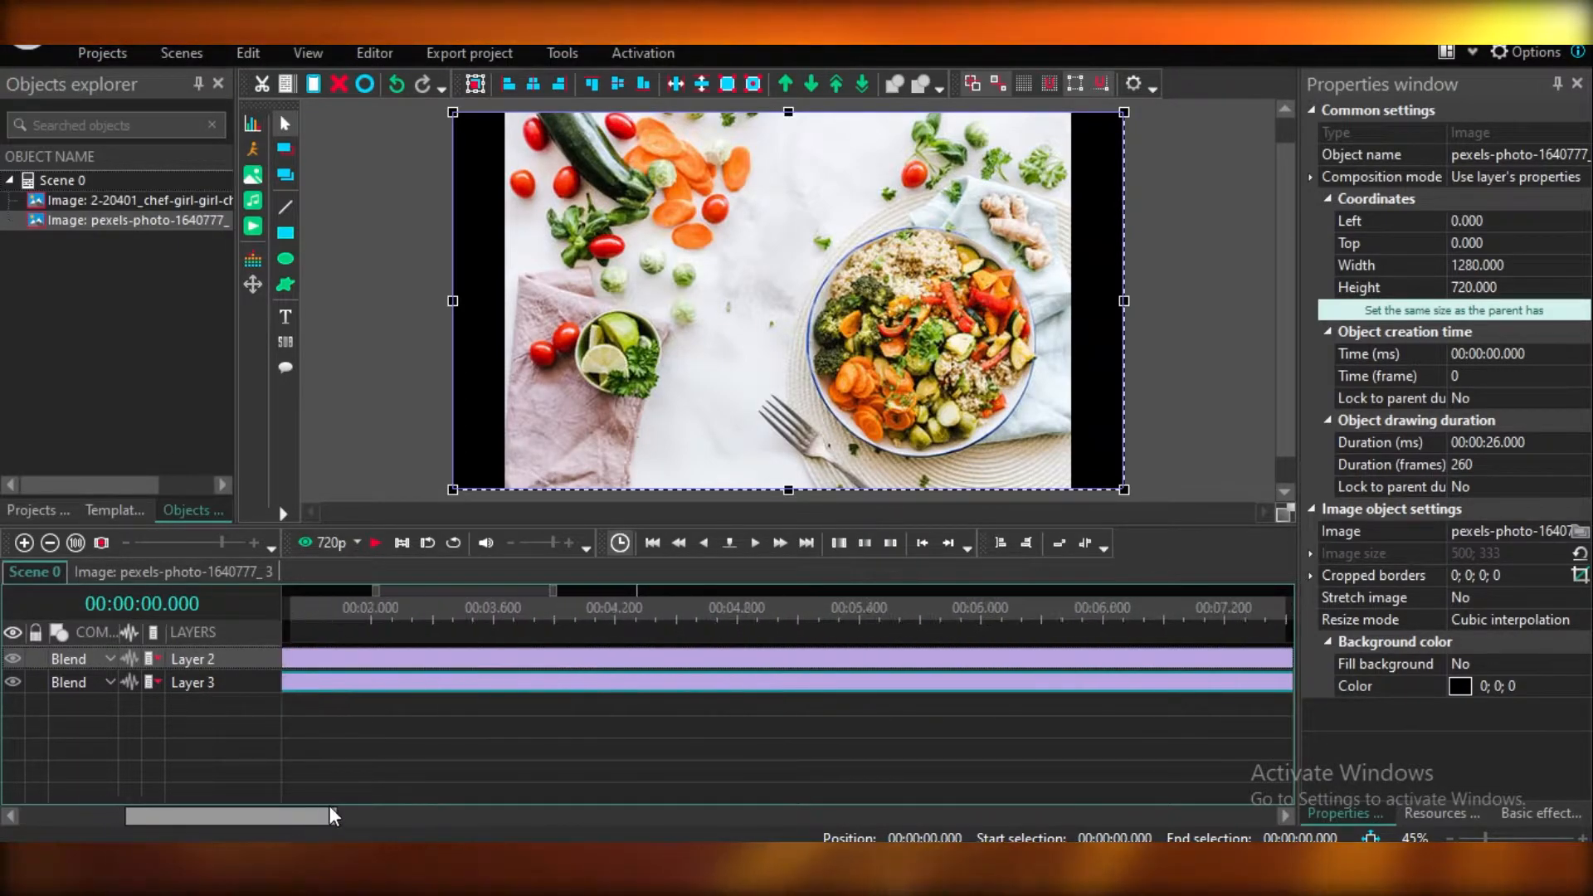
# - Show the timeline in time, zoom out, and trim the food photo to the chef clip
pyautogui.moveTo(229, 815); pyautogui.dragTo(567, 816)
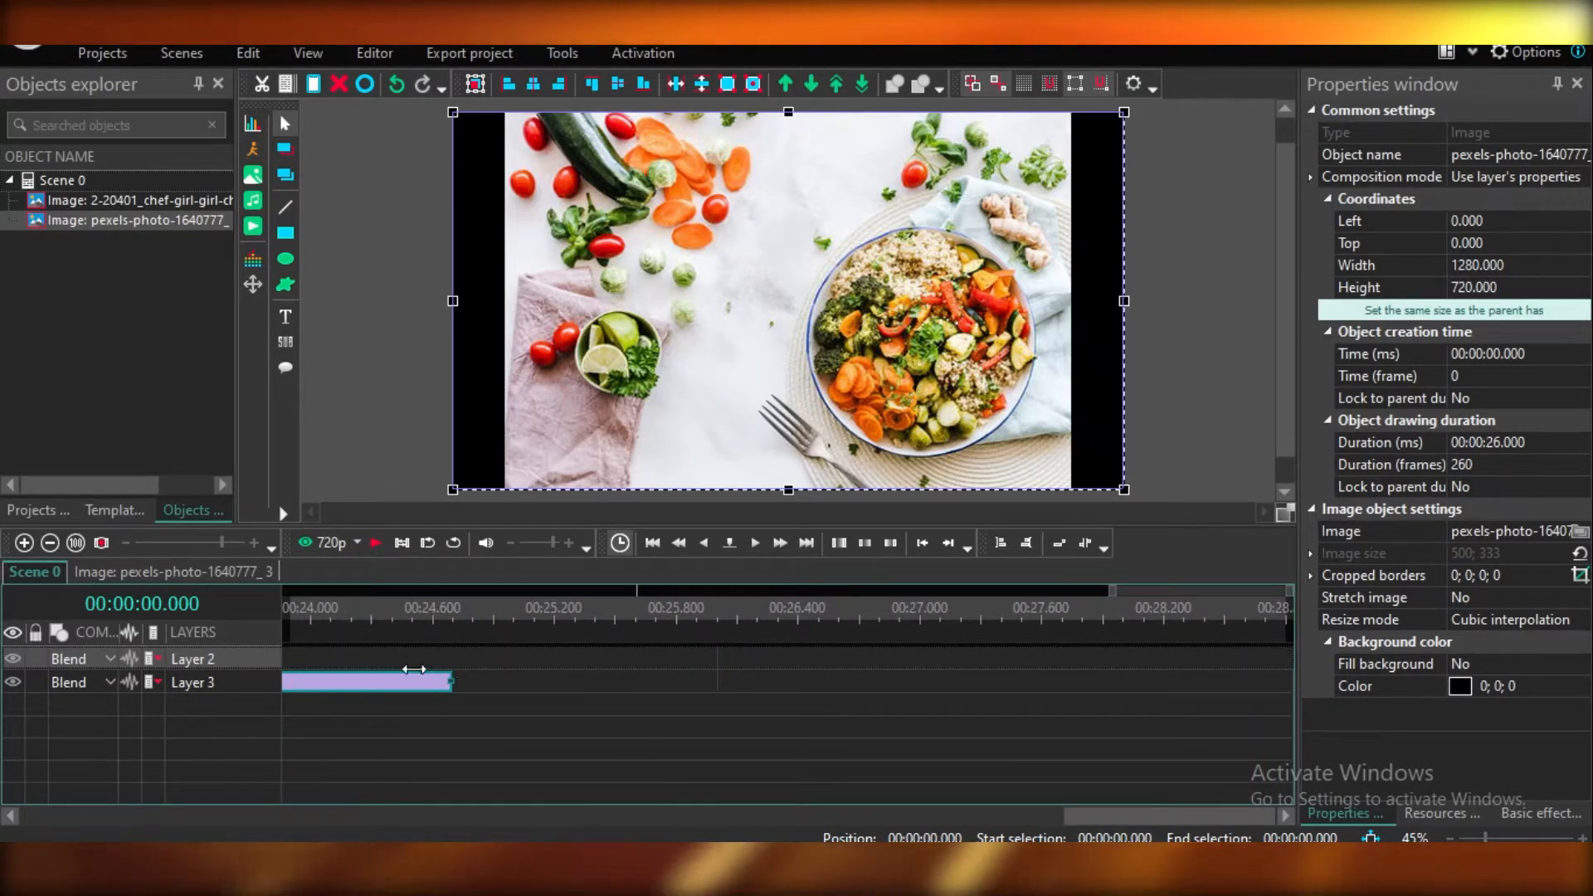
pyautogui.moveTo(449, 682); pyautogui.dragTo(574, 682)
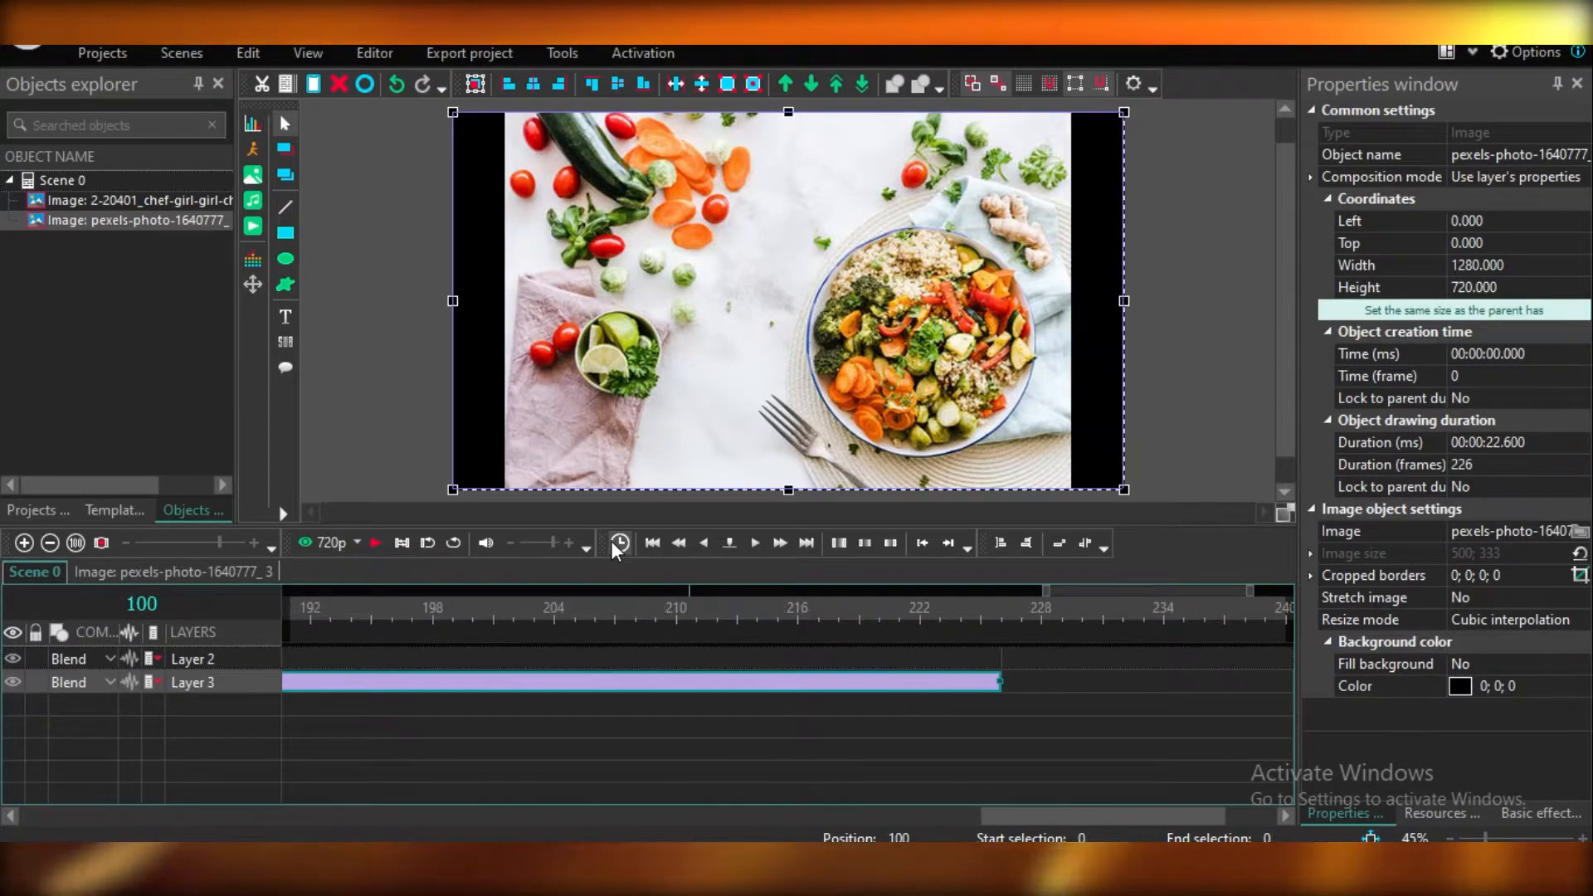
pyautogui.click(620, 542)
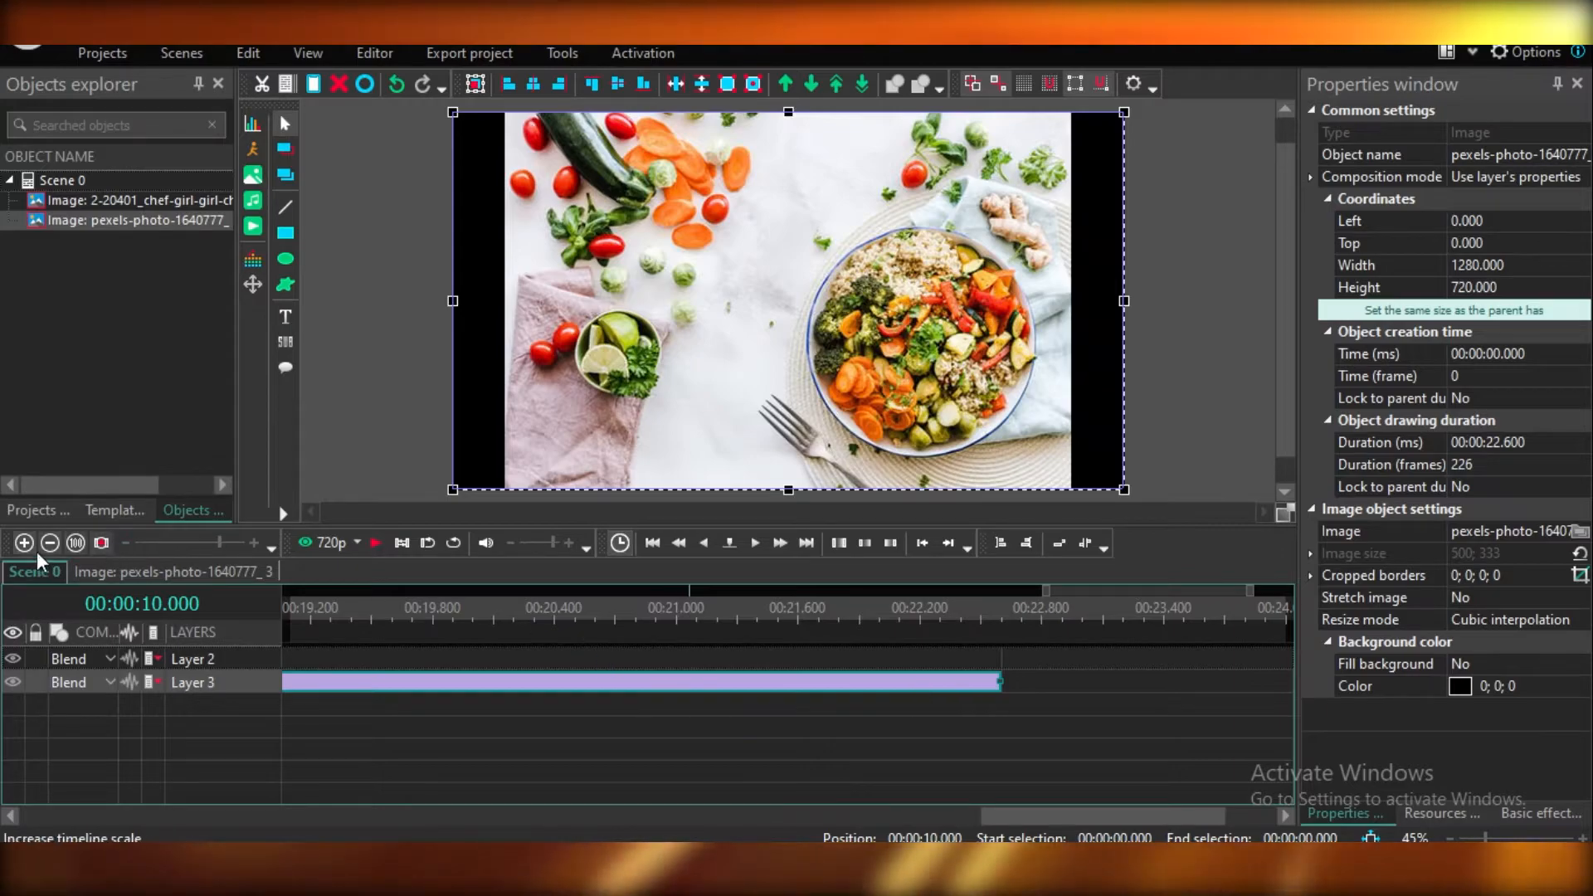
pyautogui.click(49, 542)
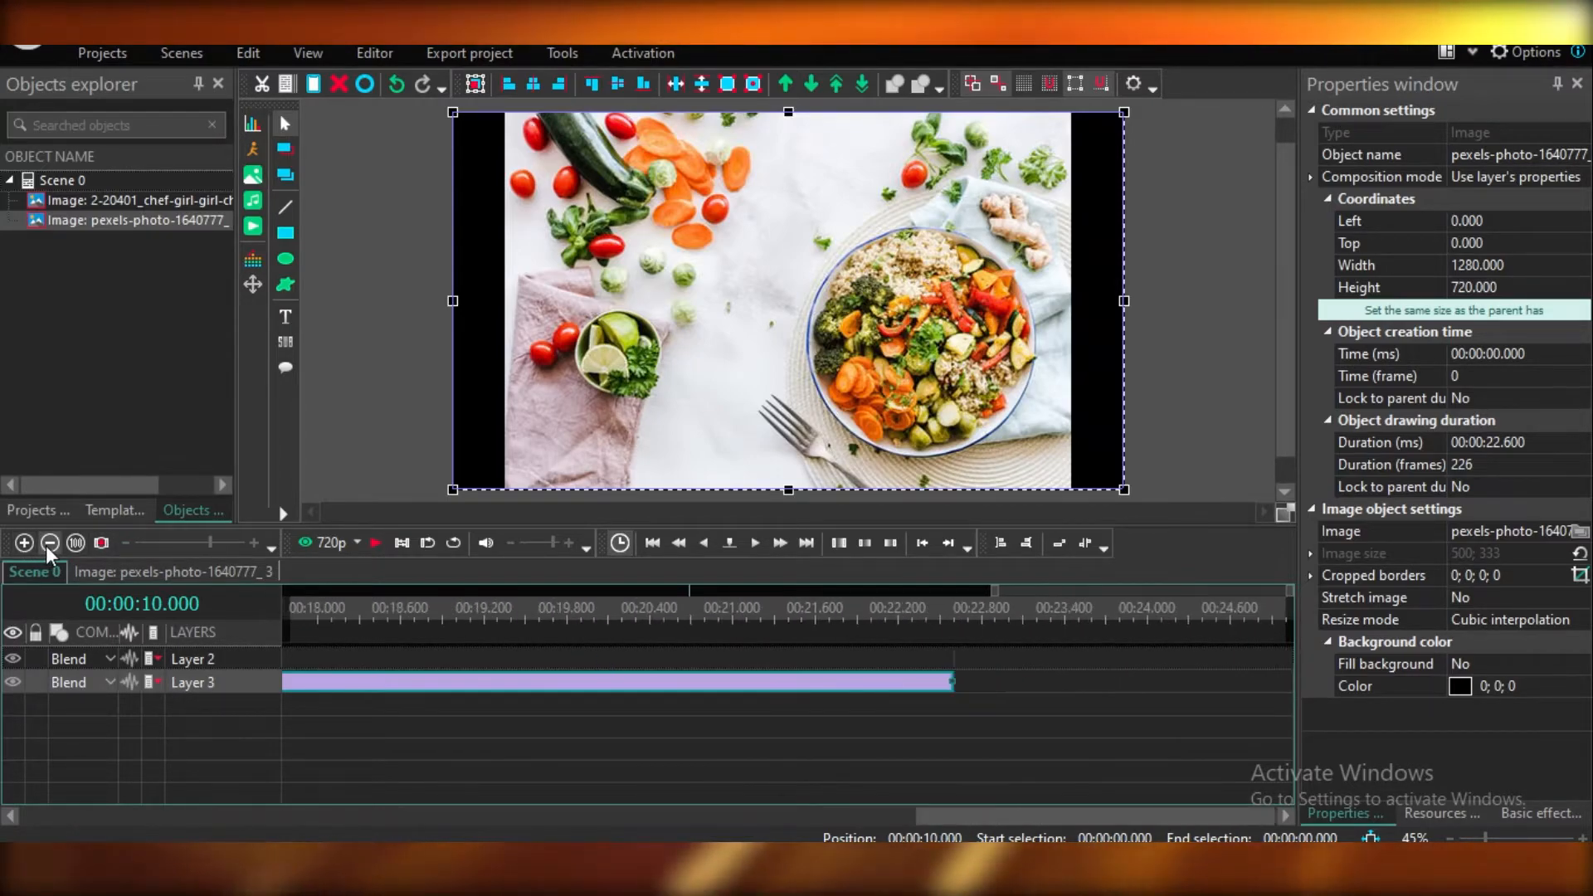
pyautogui.click(49, 543)
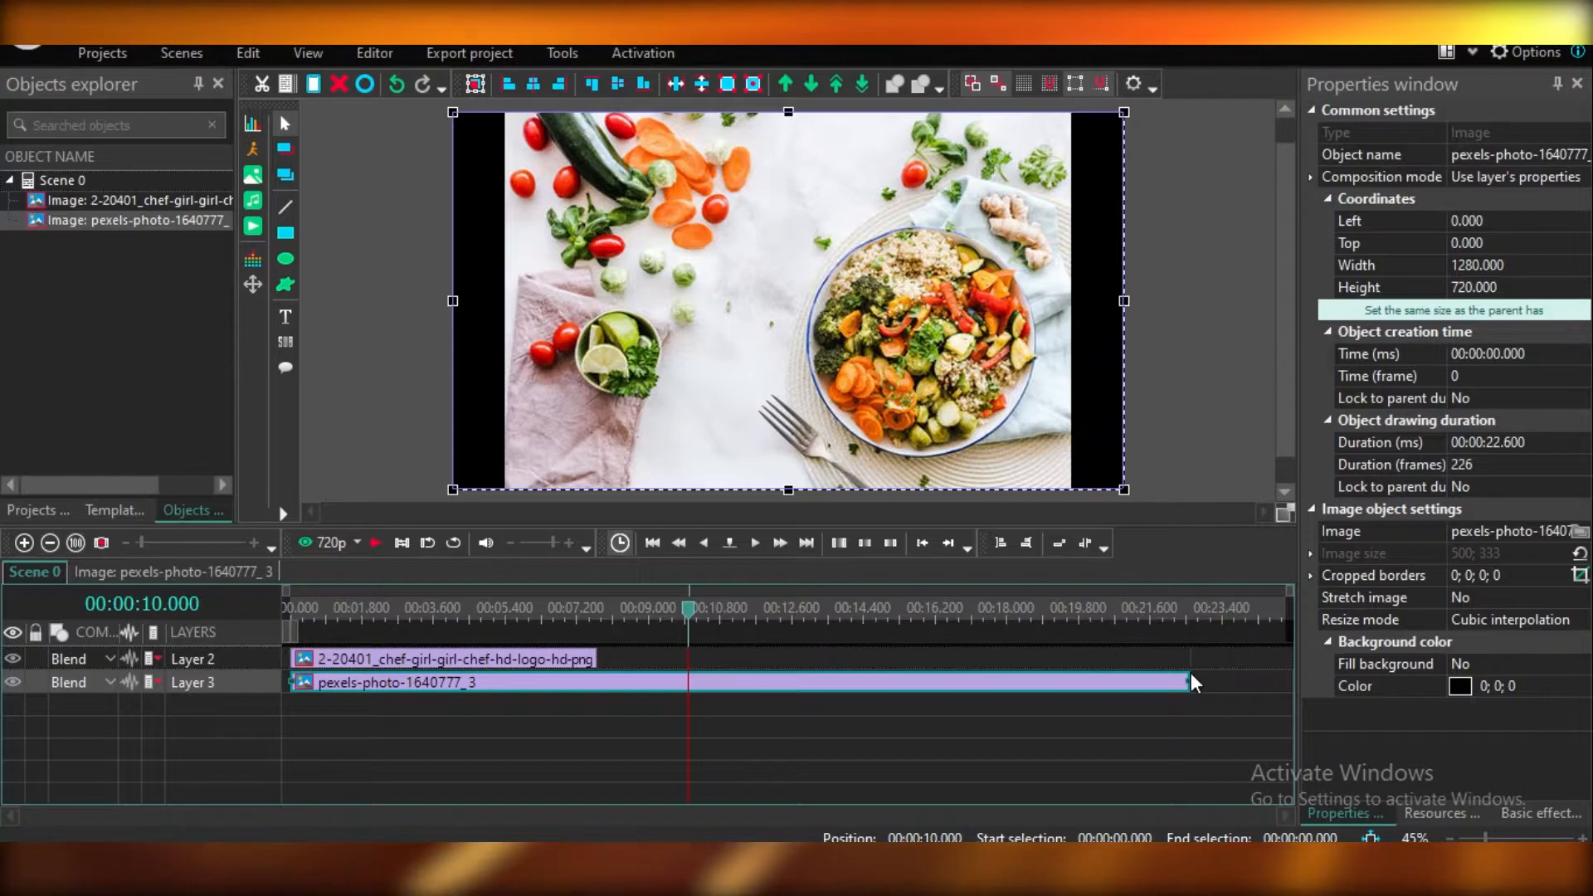
pyautogui.moveTo(1187, 682); pyautogui.dragTo(594, 697)
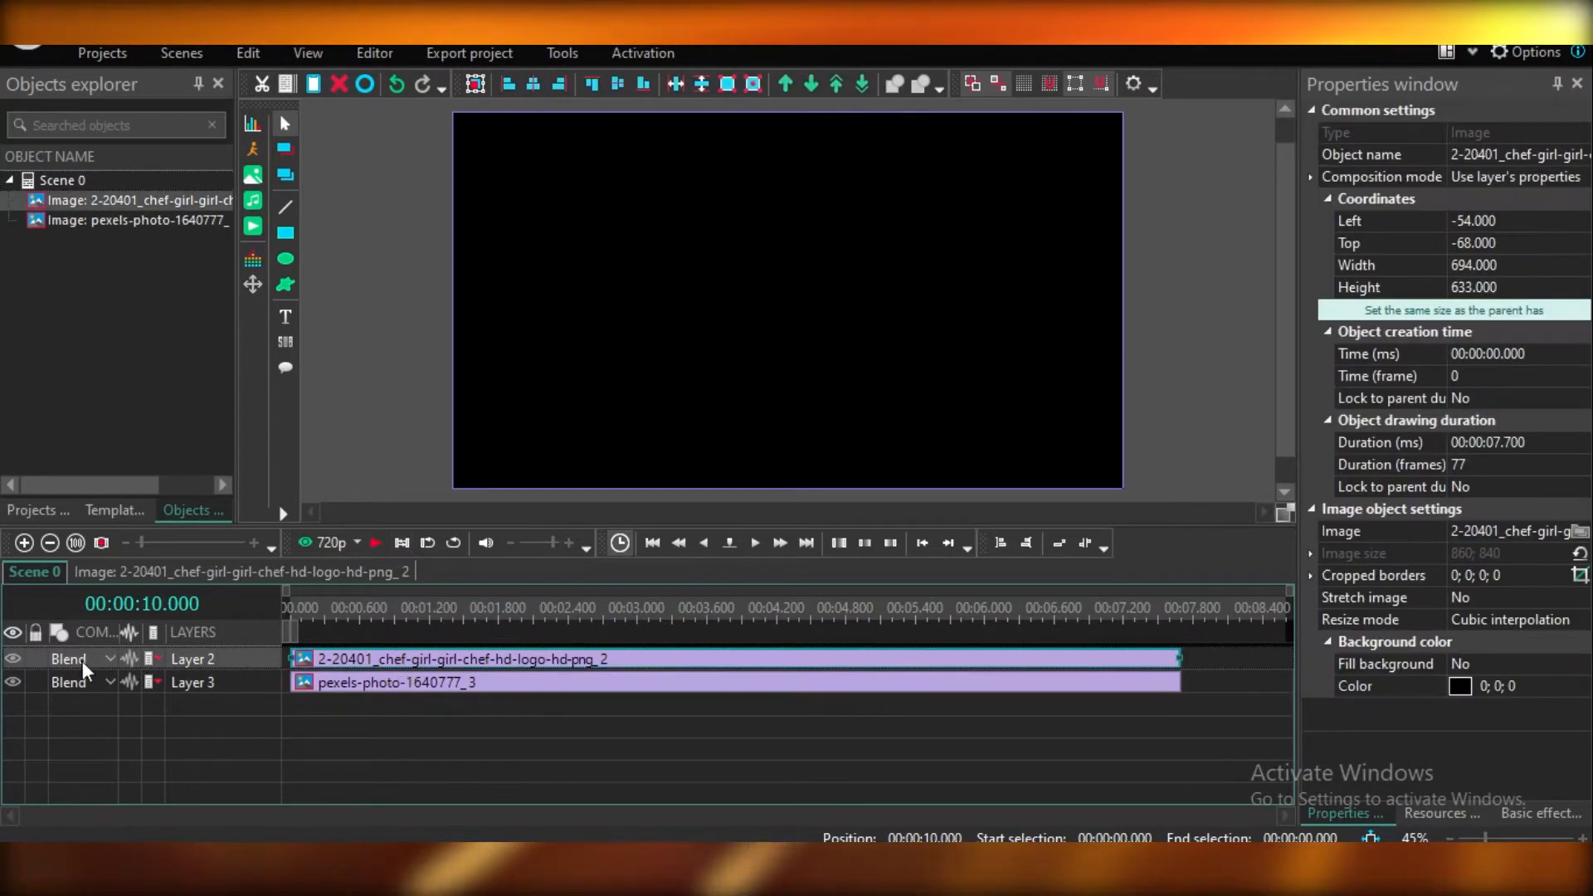
# - Set Layer 2 blending to Multiply and centre the chef image over the food photo
pyautogui.click(72, 658)
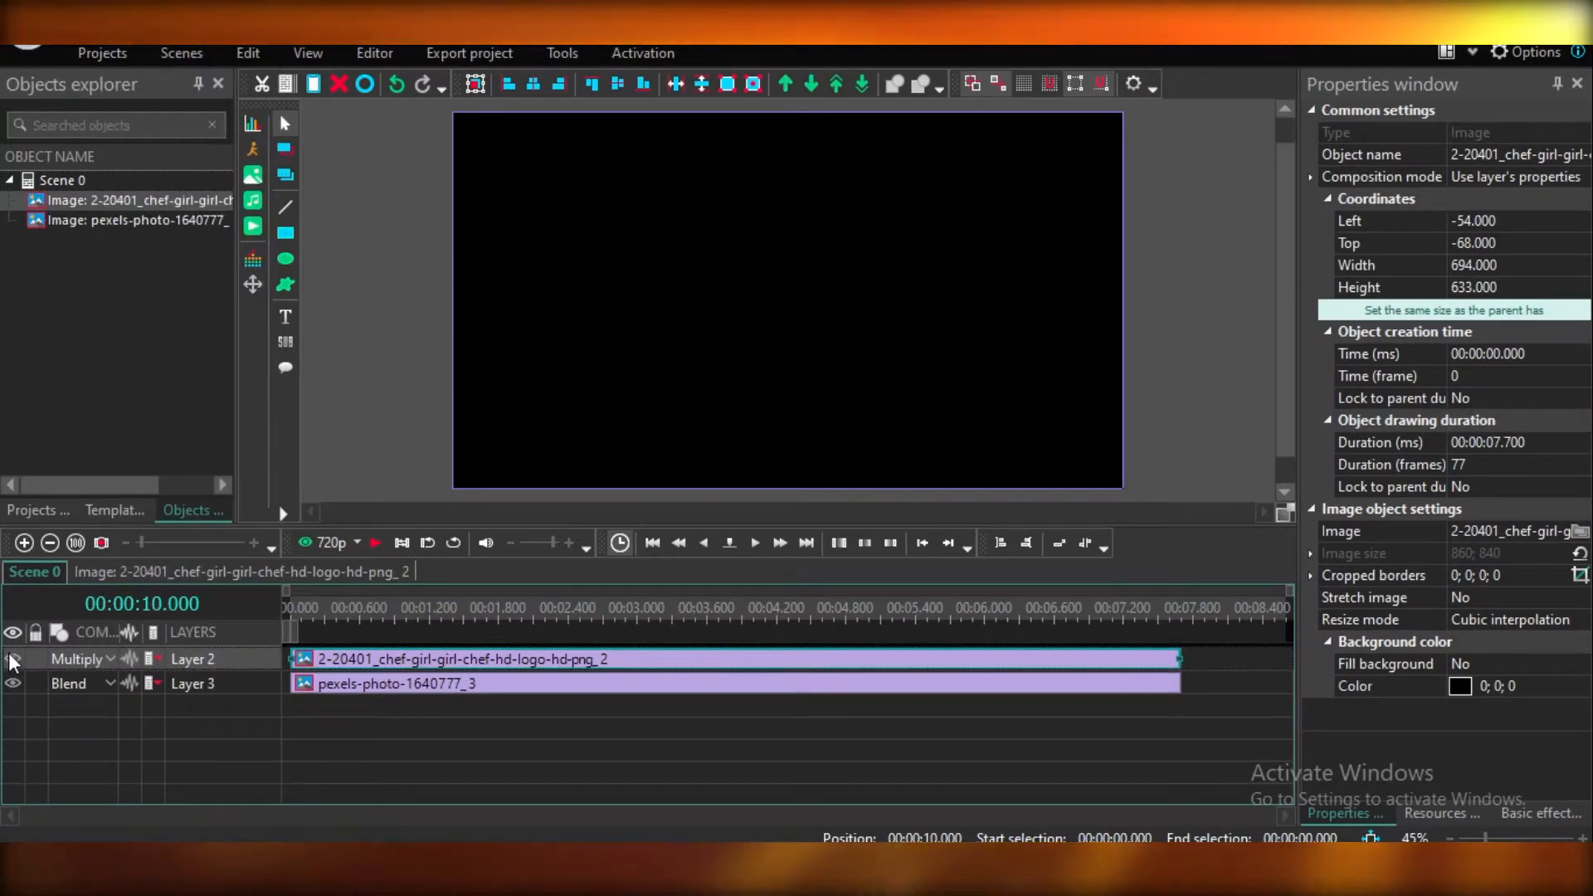
pyautogui.click(76, 658)
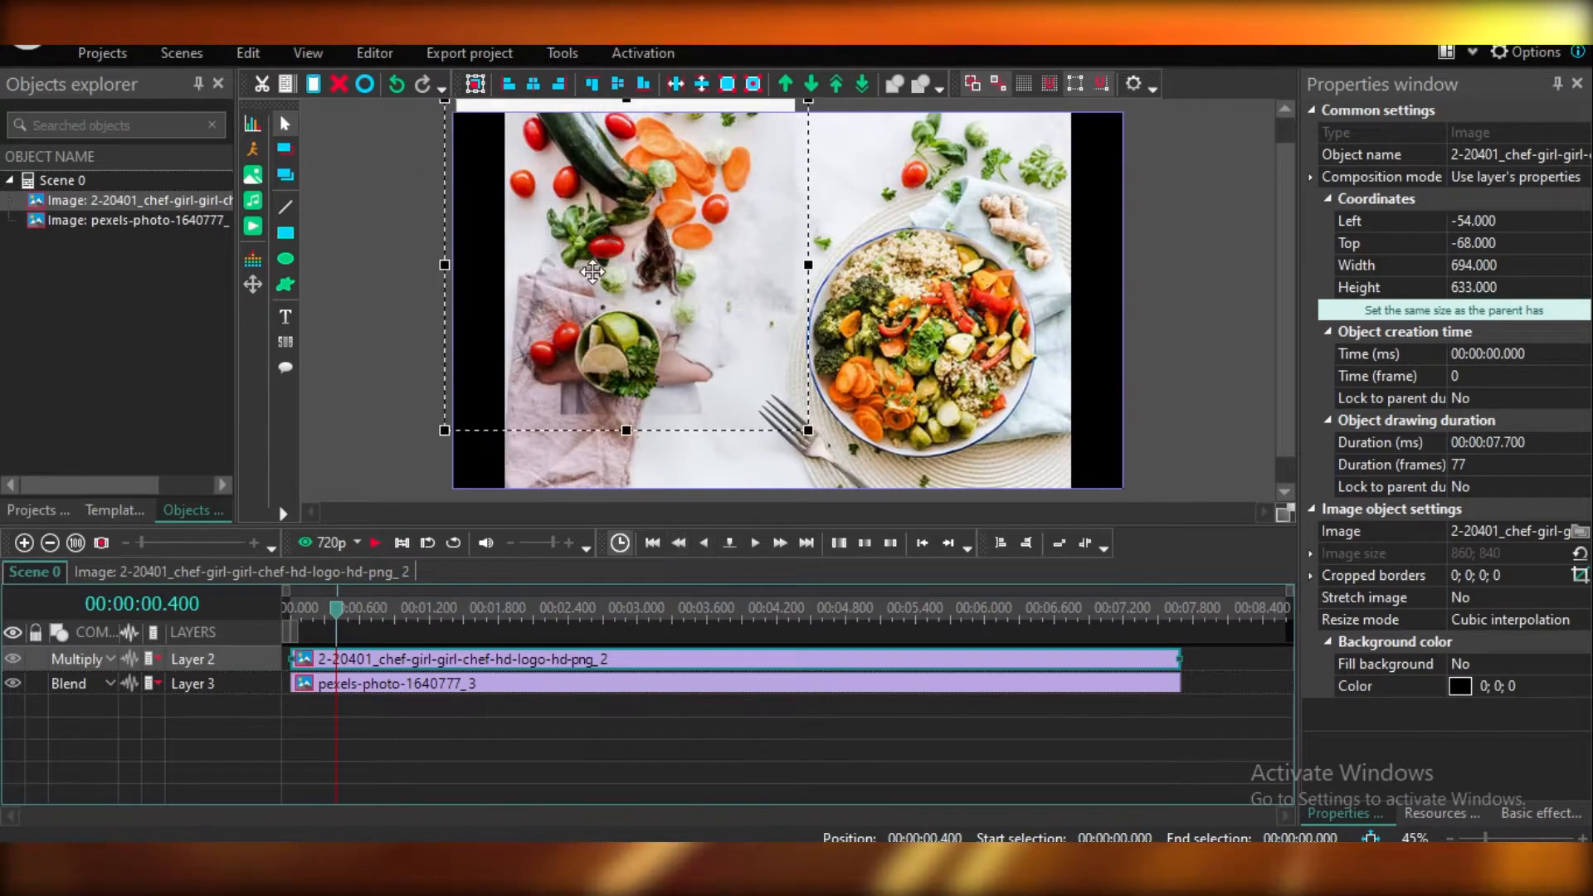
pyautogui.moveTo(594, 271); pyautogui.dragTo(727, 297)
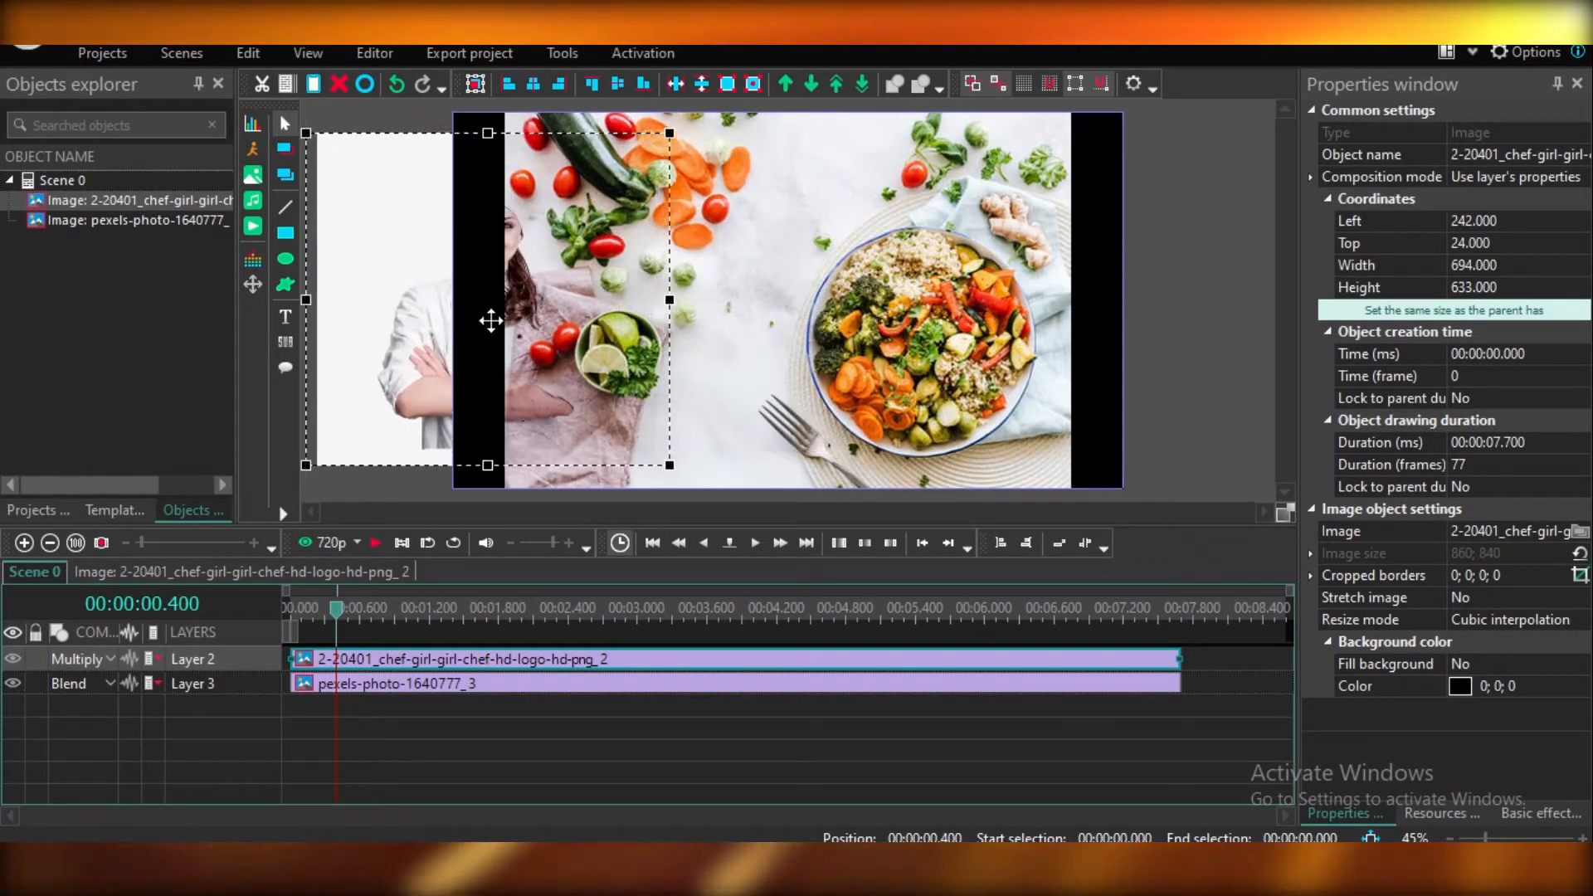
pyautogui.moveTo(492, 321); pyautogui.dragTo(554, 300)
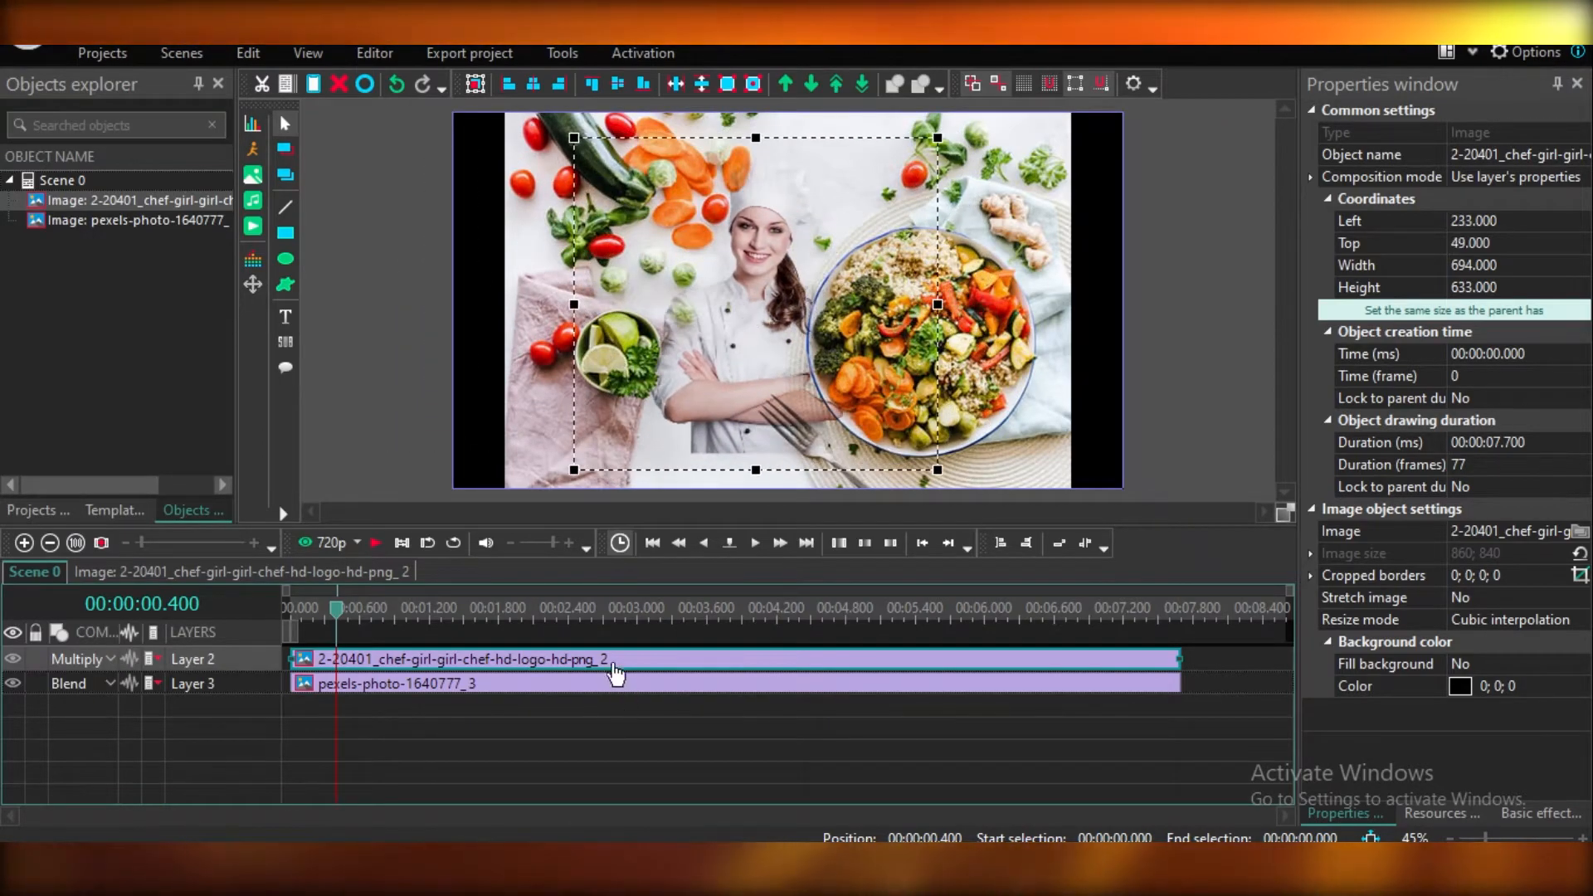
pyautogui.moveTo(483, 670)
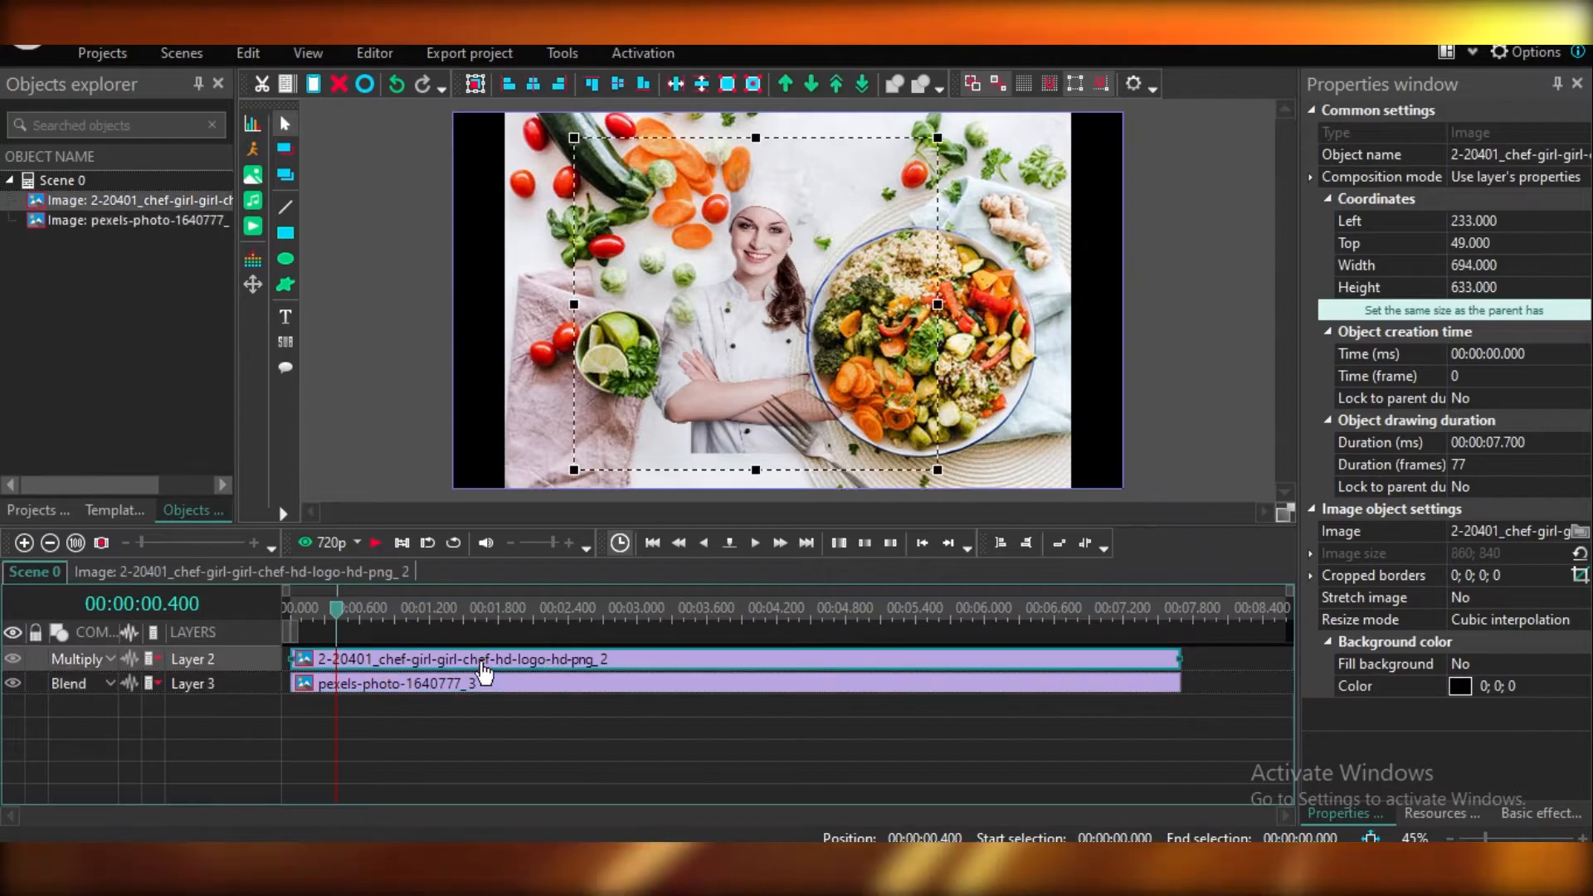
pyautogui.click(78, 658)
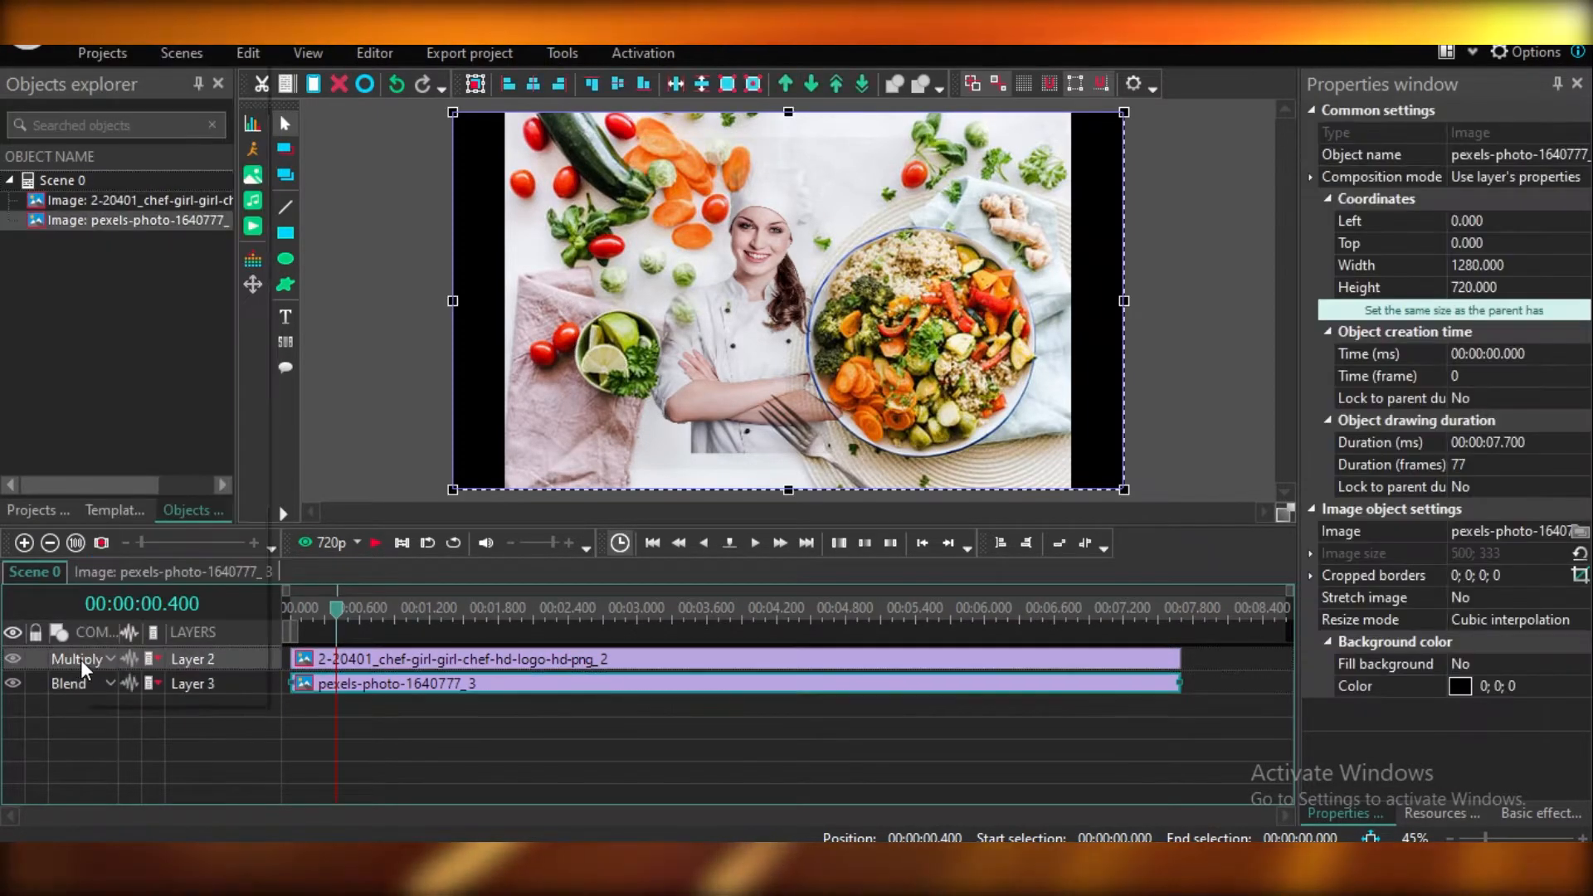
# - Try the Clear and Plus blending modes on the chef layer, then return it to Blend
pyautogui.click(76, 658)
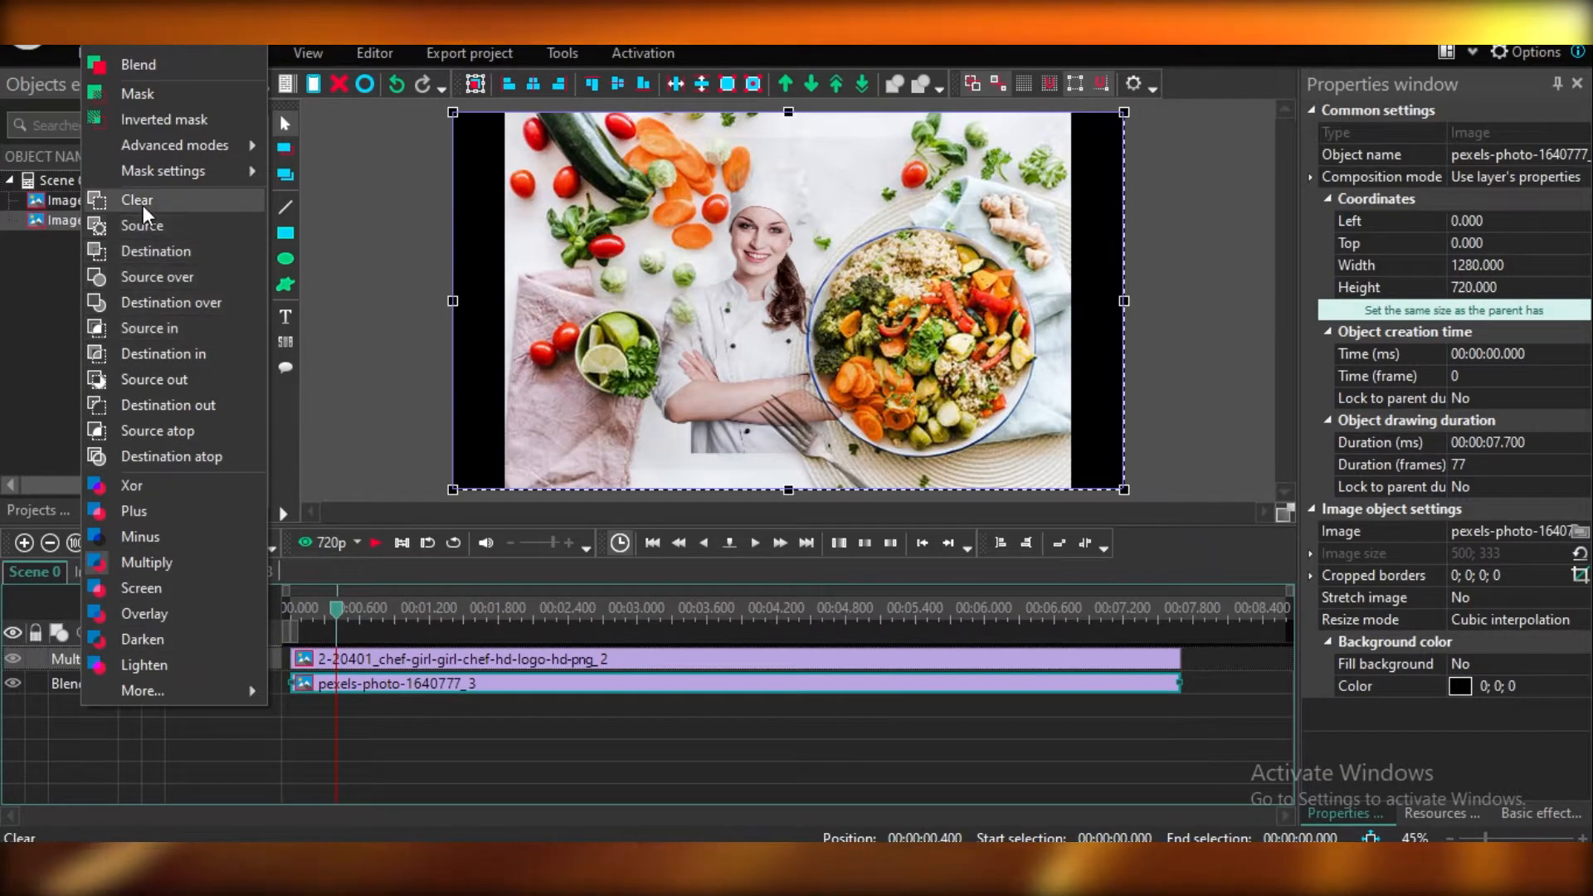
pyautogui.click(137, 200)
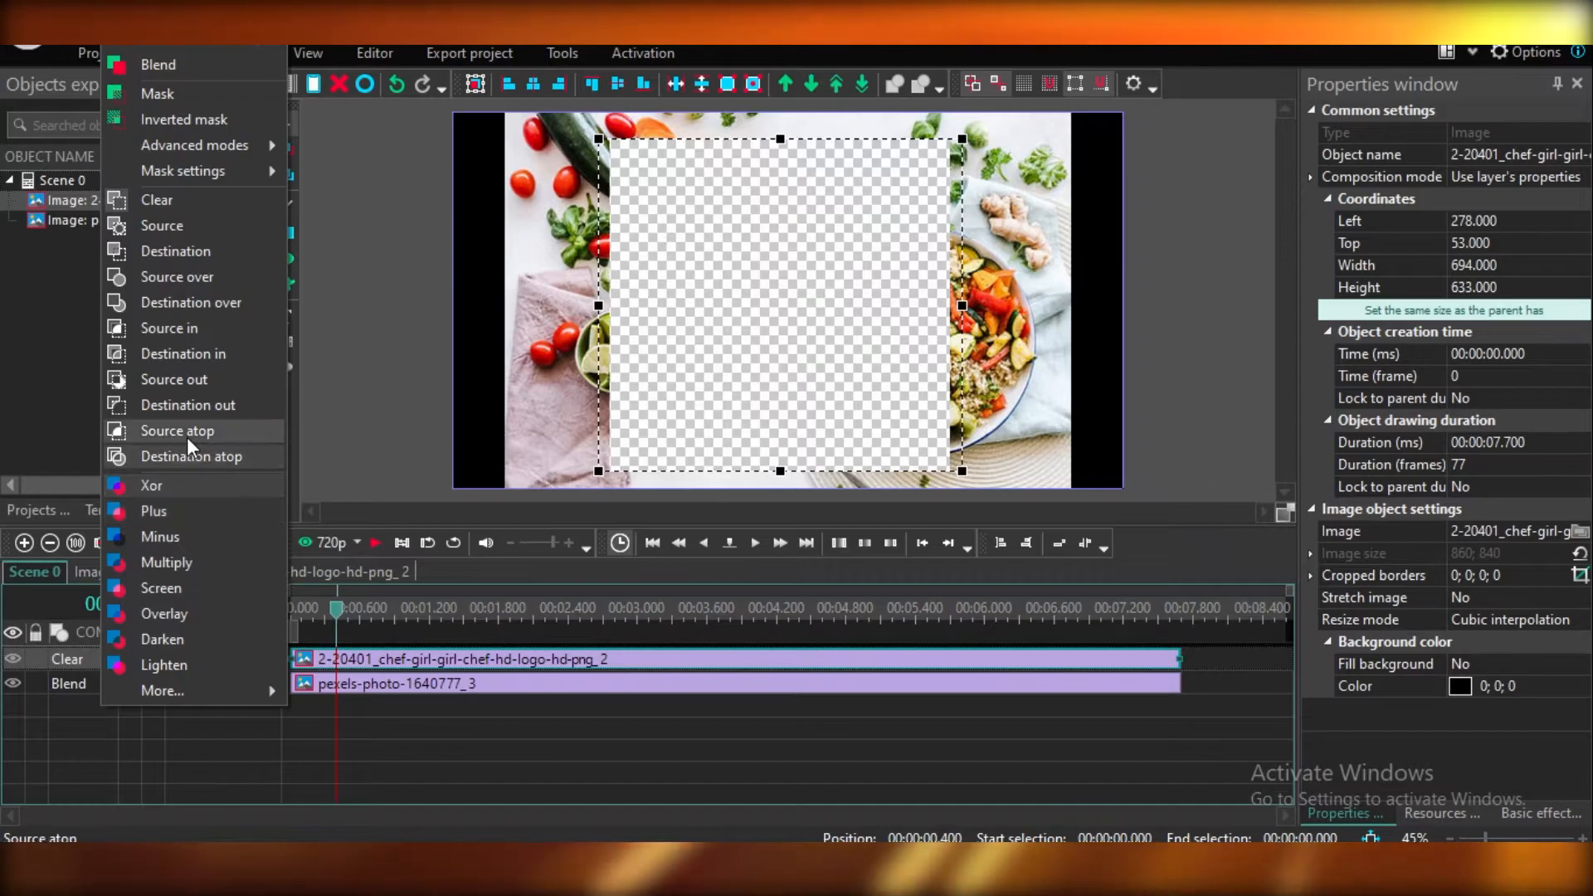
pyautogui.click(176, 431)
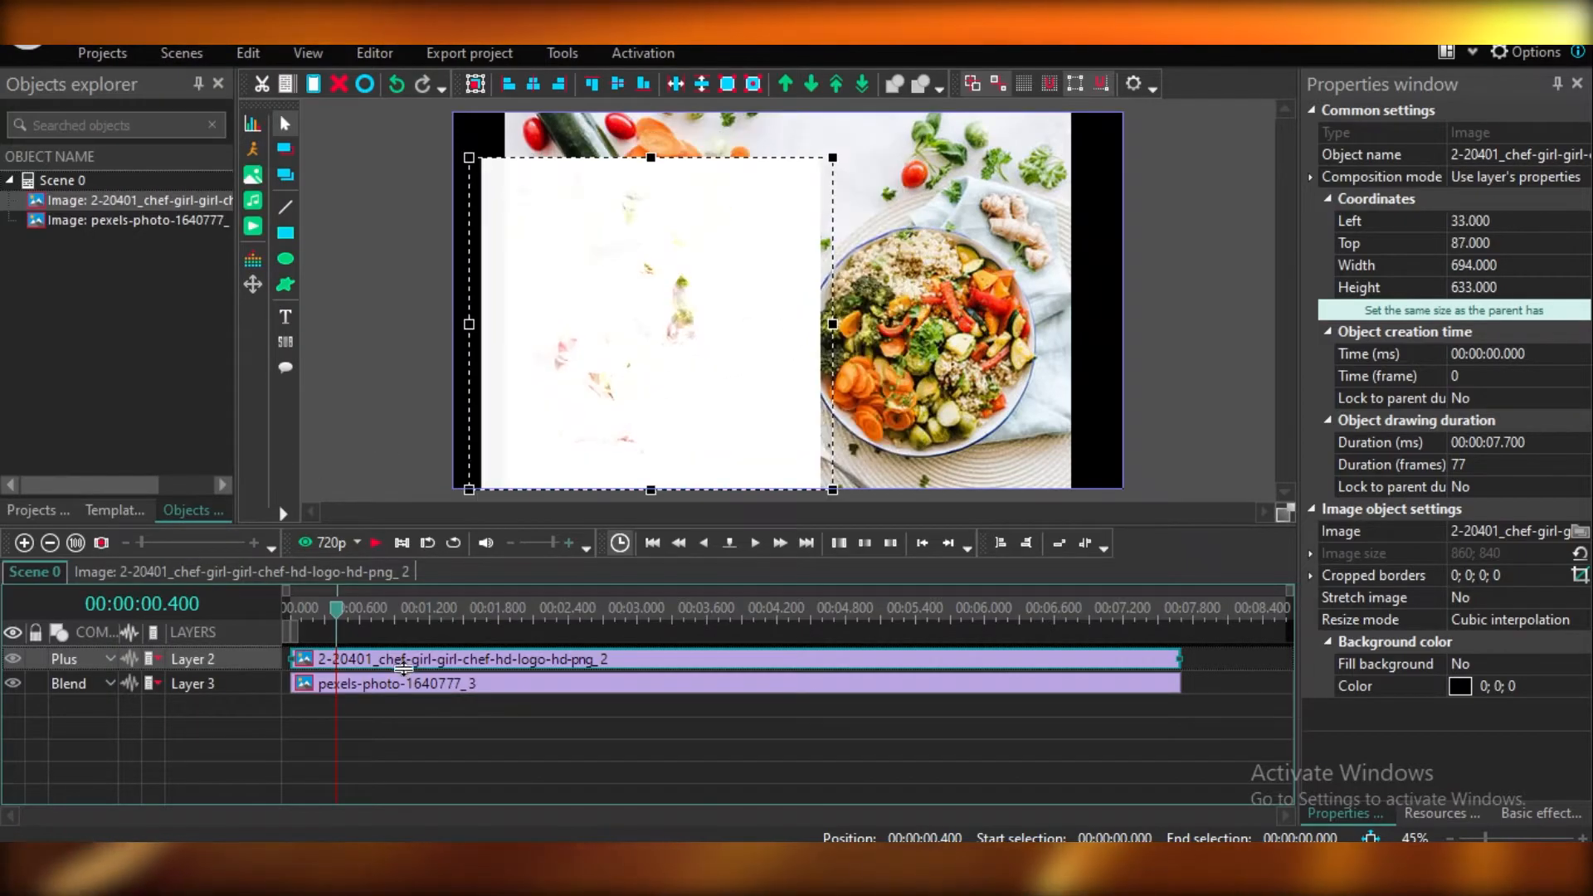
pyautogui.click(63, 658)
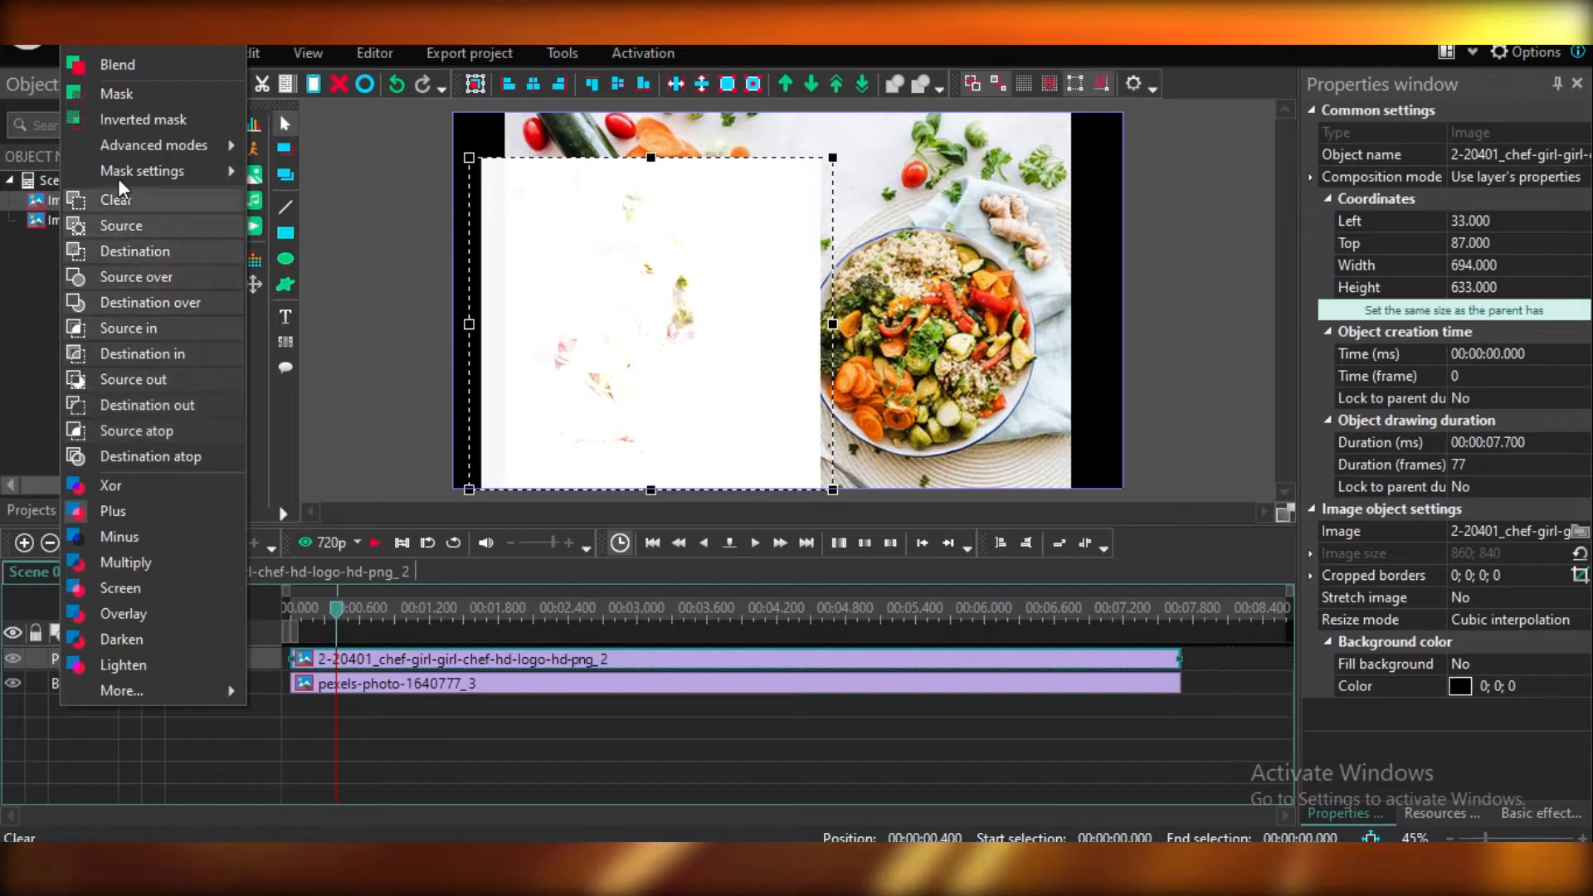
pyautogui.click(116, 199)
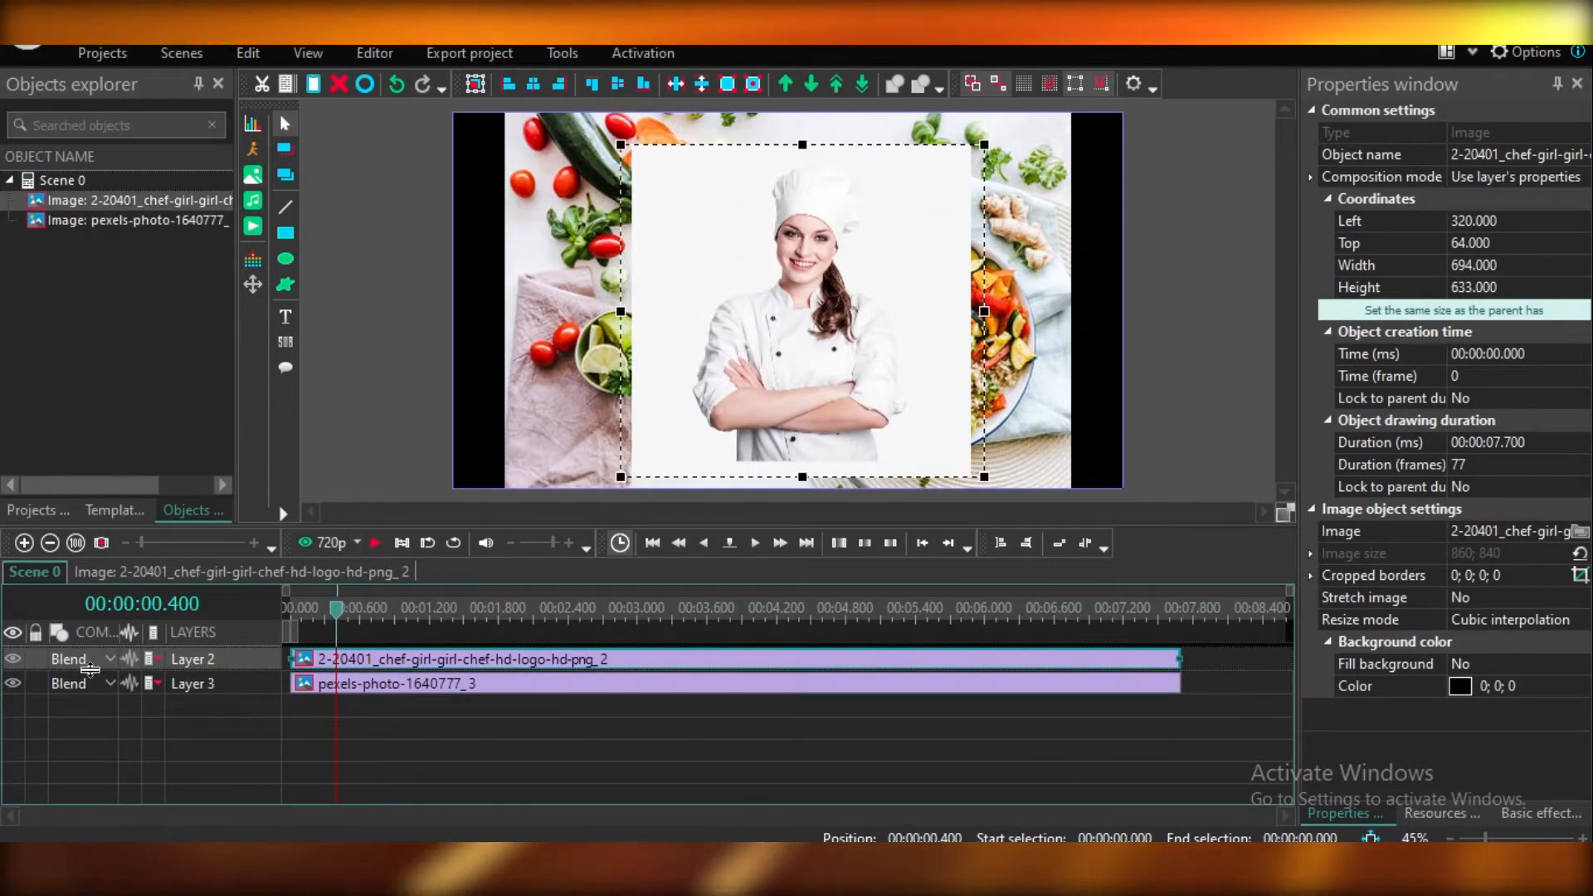
# - Step through frames and move the playhead to preview the faded chef over the food
pyautogui.click(68, 658)
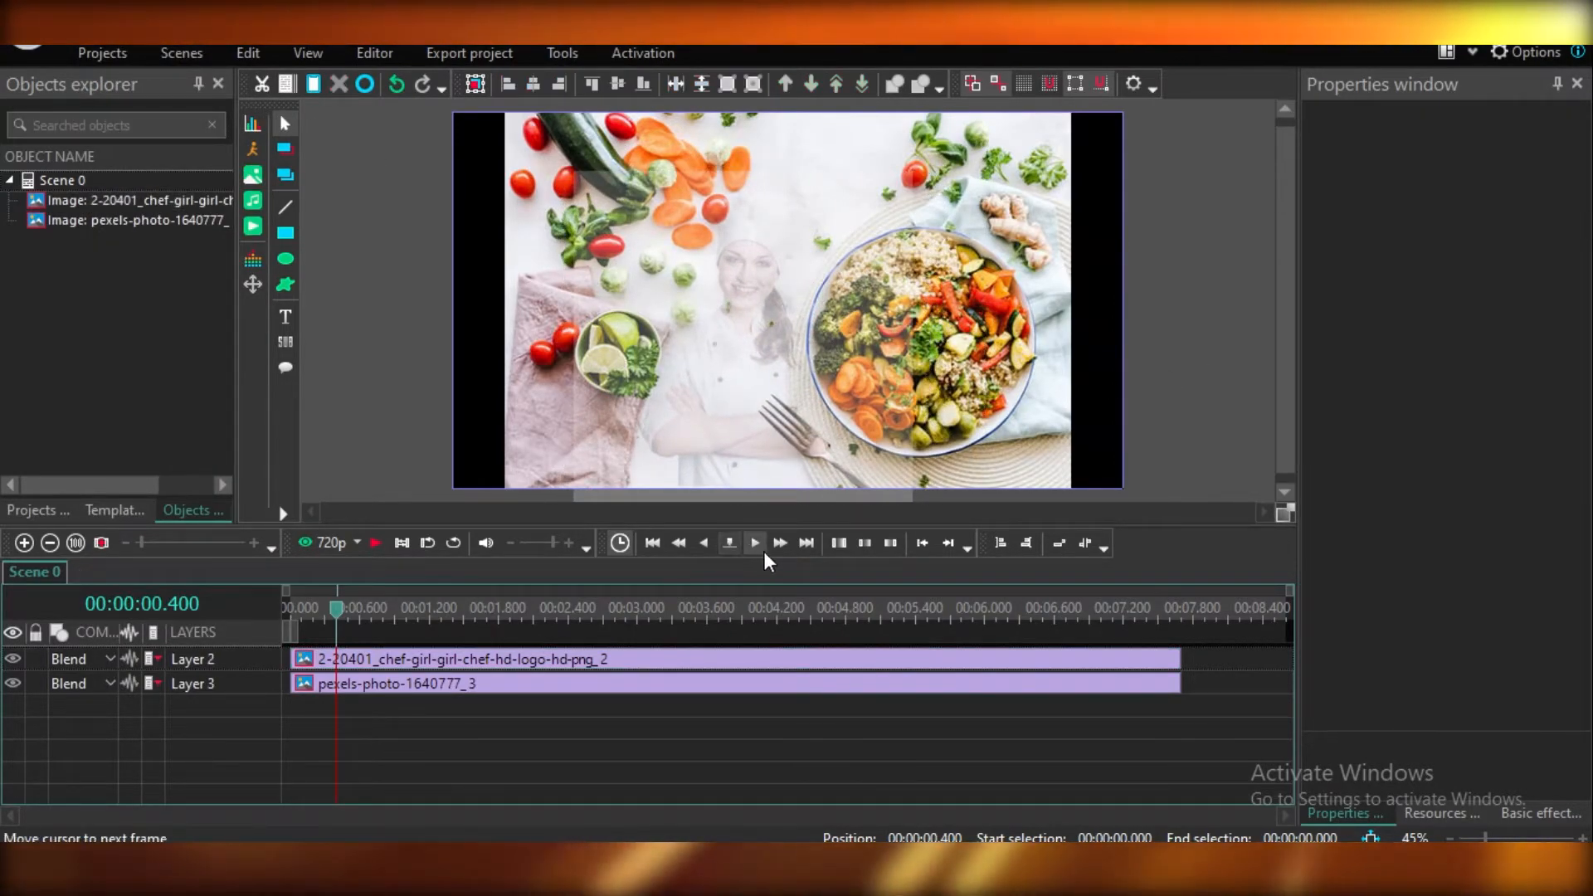
pyautogui.click(755, 543)
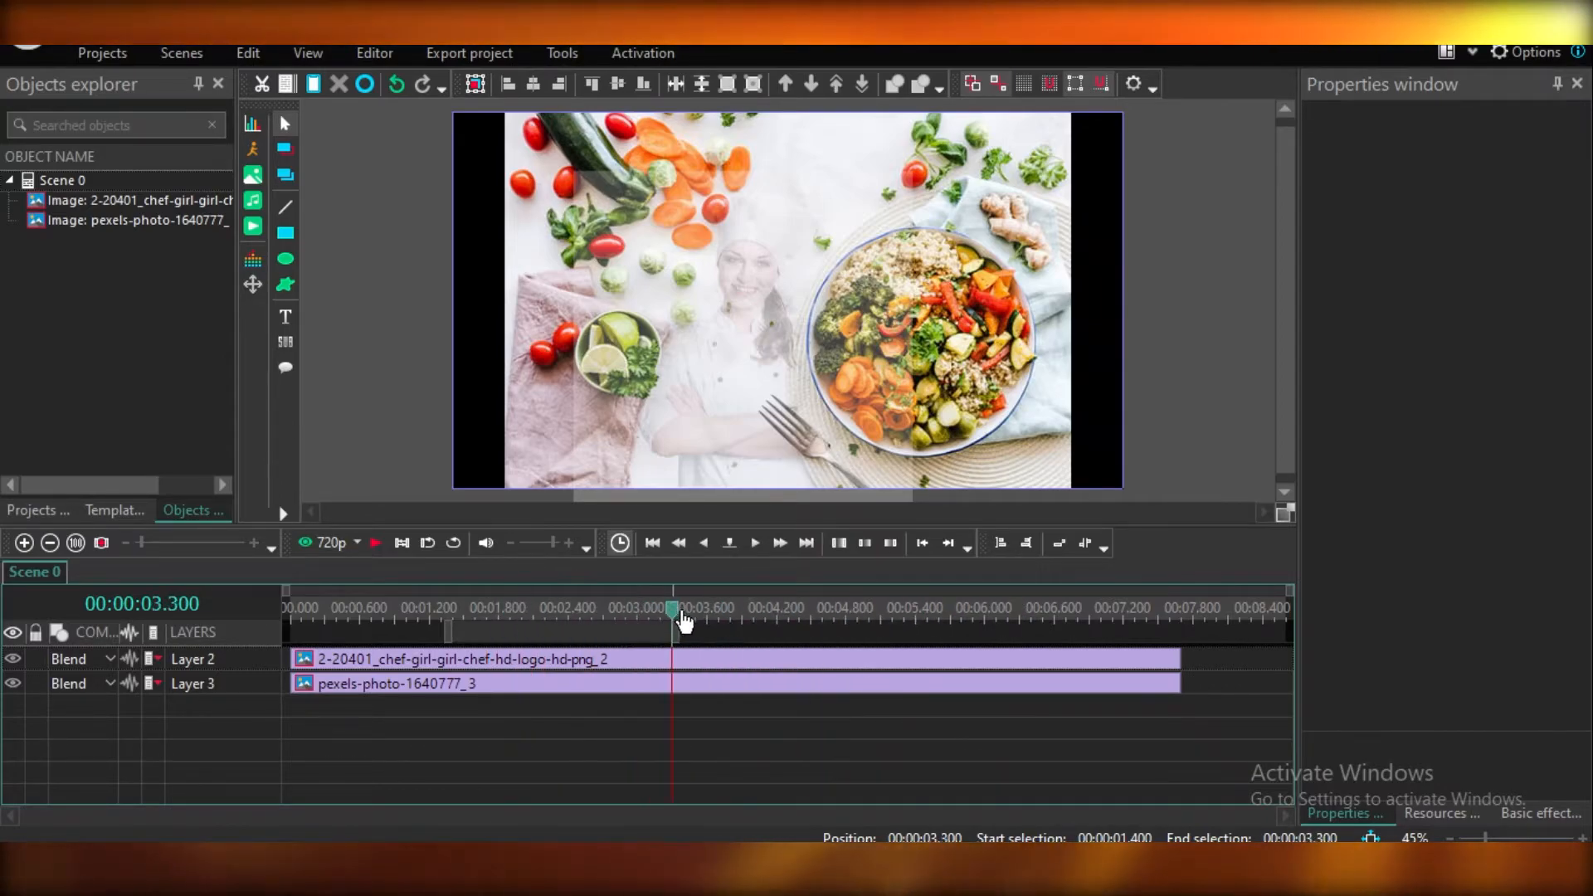
pyautogui.click(775, 607)
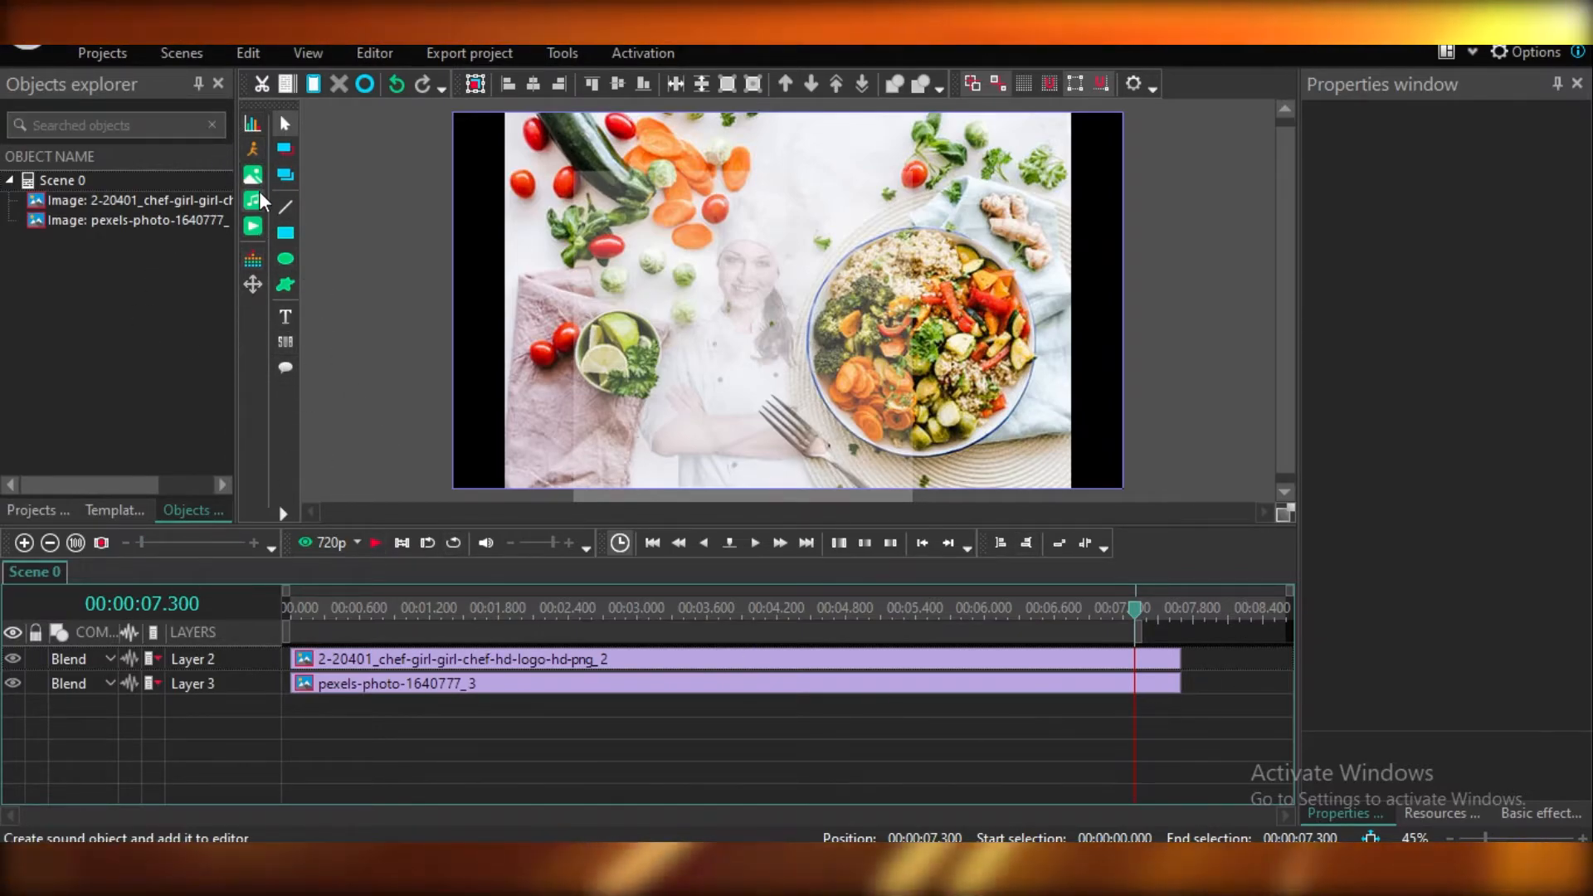
# - Add the fish-in-tank video, delete the chef and food clips, and place the video at 00:00:00
pyautogui.click(253, 175)
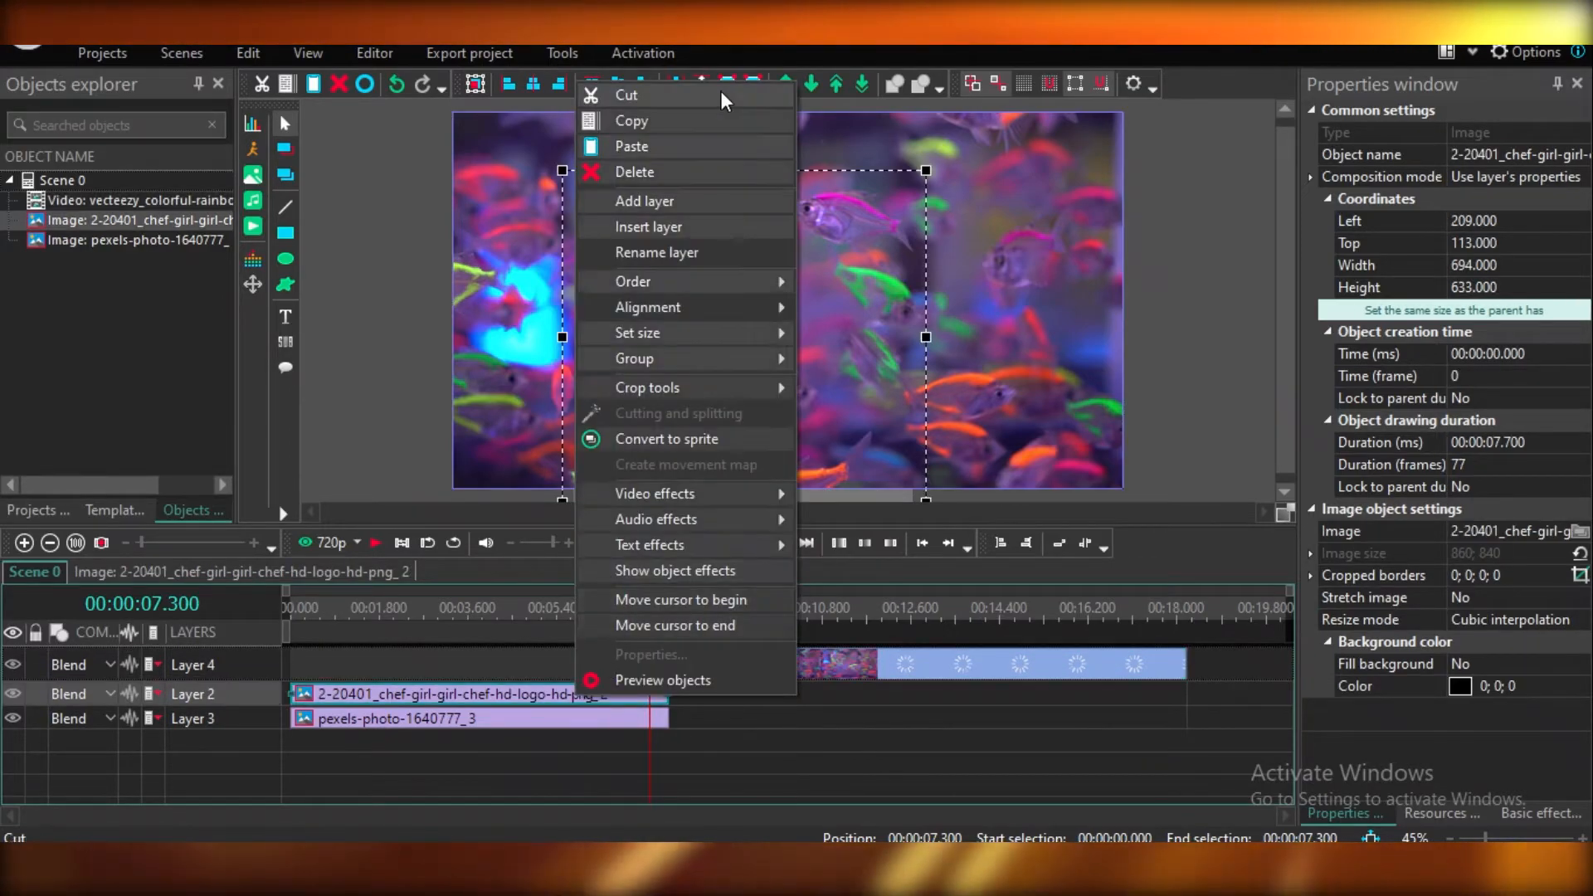
pyautogui.click(635, 171)
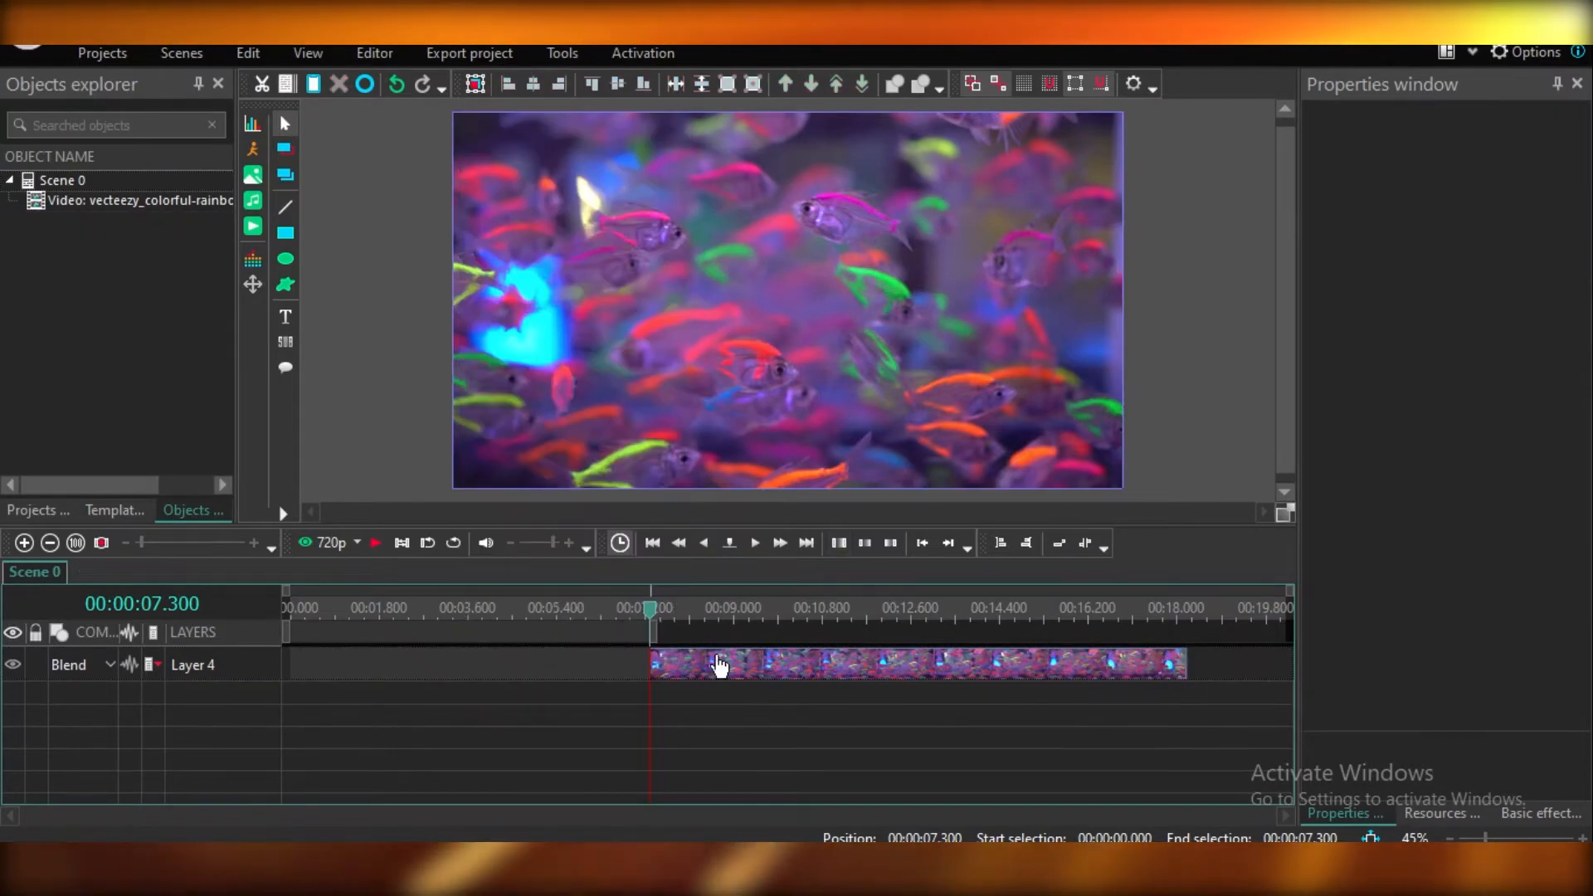
pyautogui.click(914, 664)
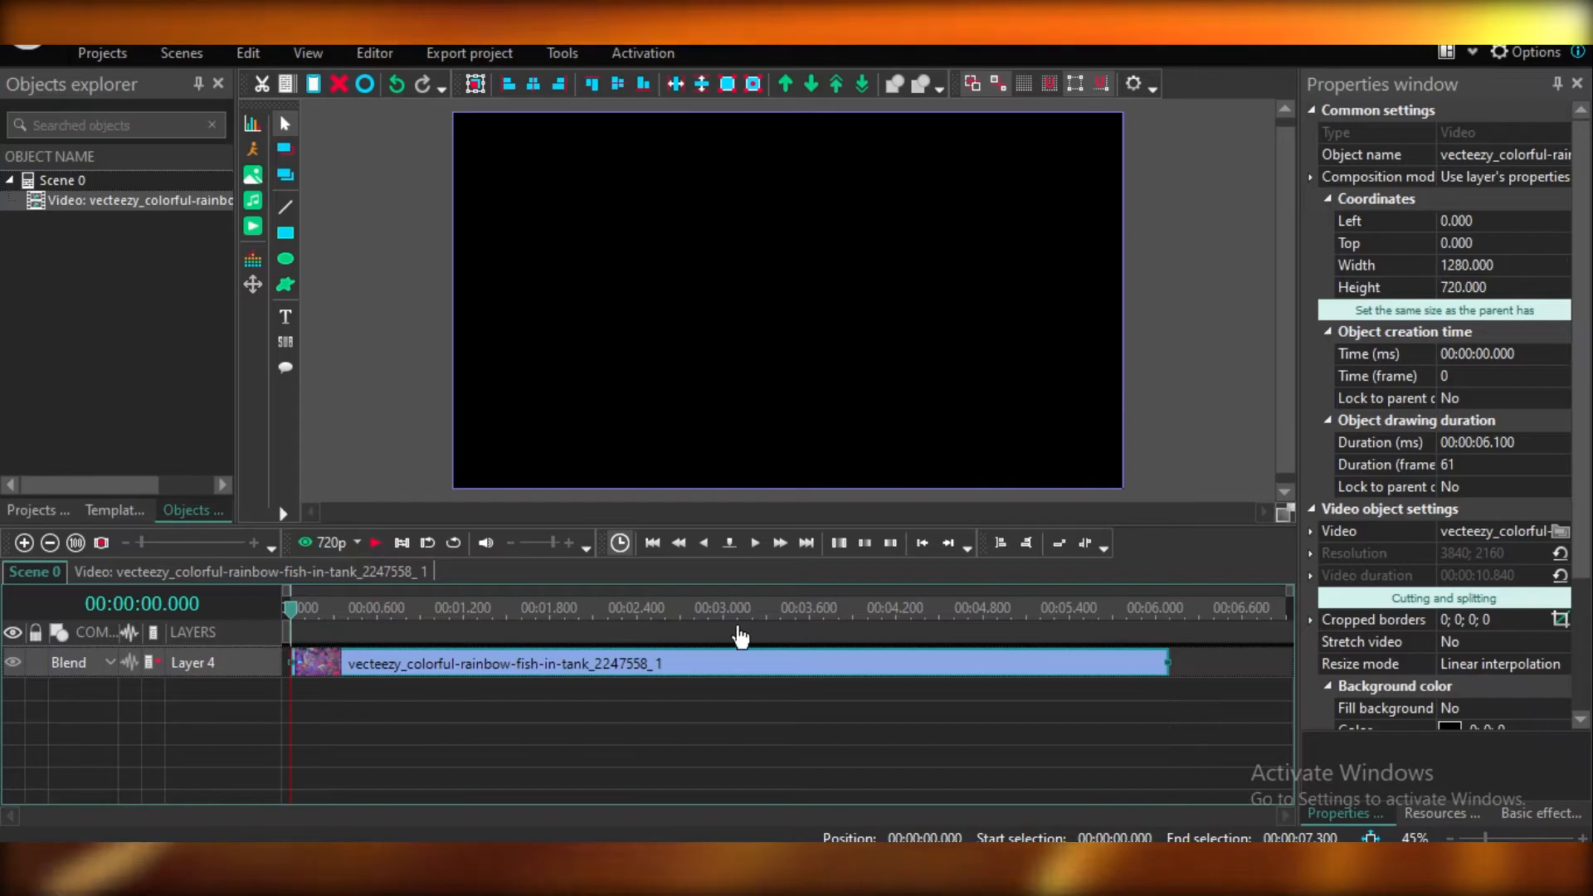
pyautogui.click(754, 543)
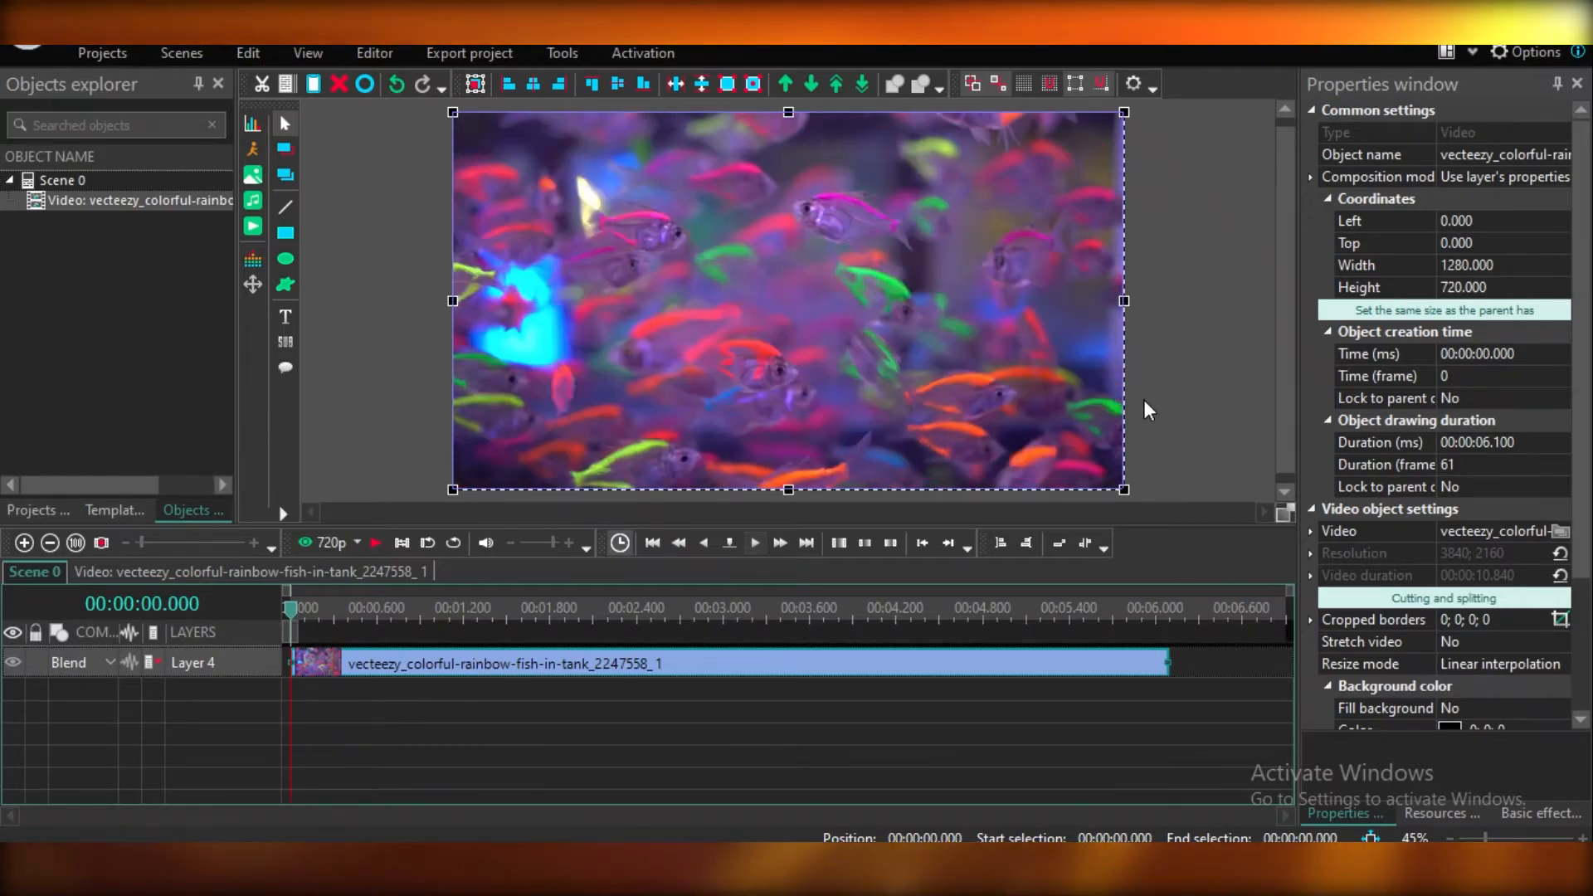
pyautogui.moveTo(1199, 160)
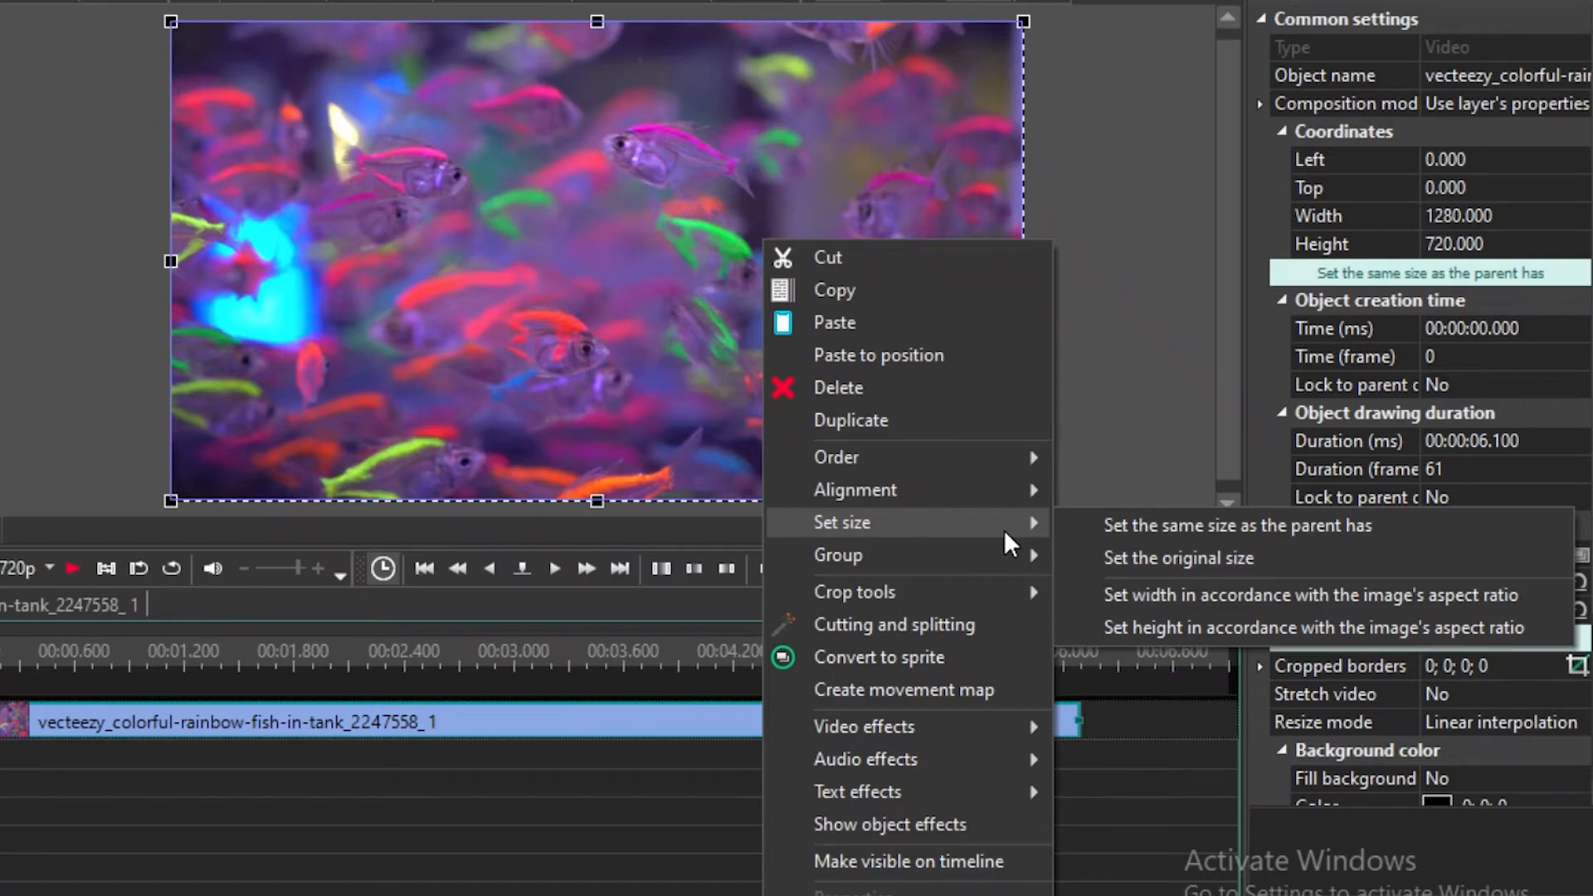
pyautogui.moveTo(855, 591)
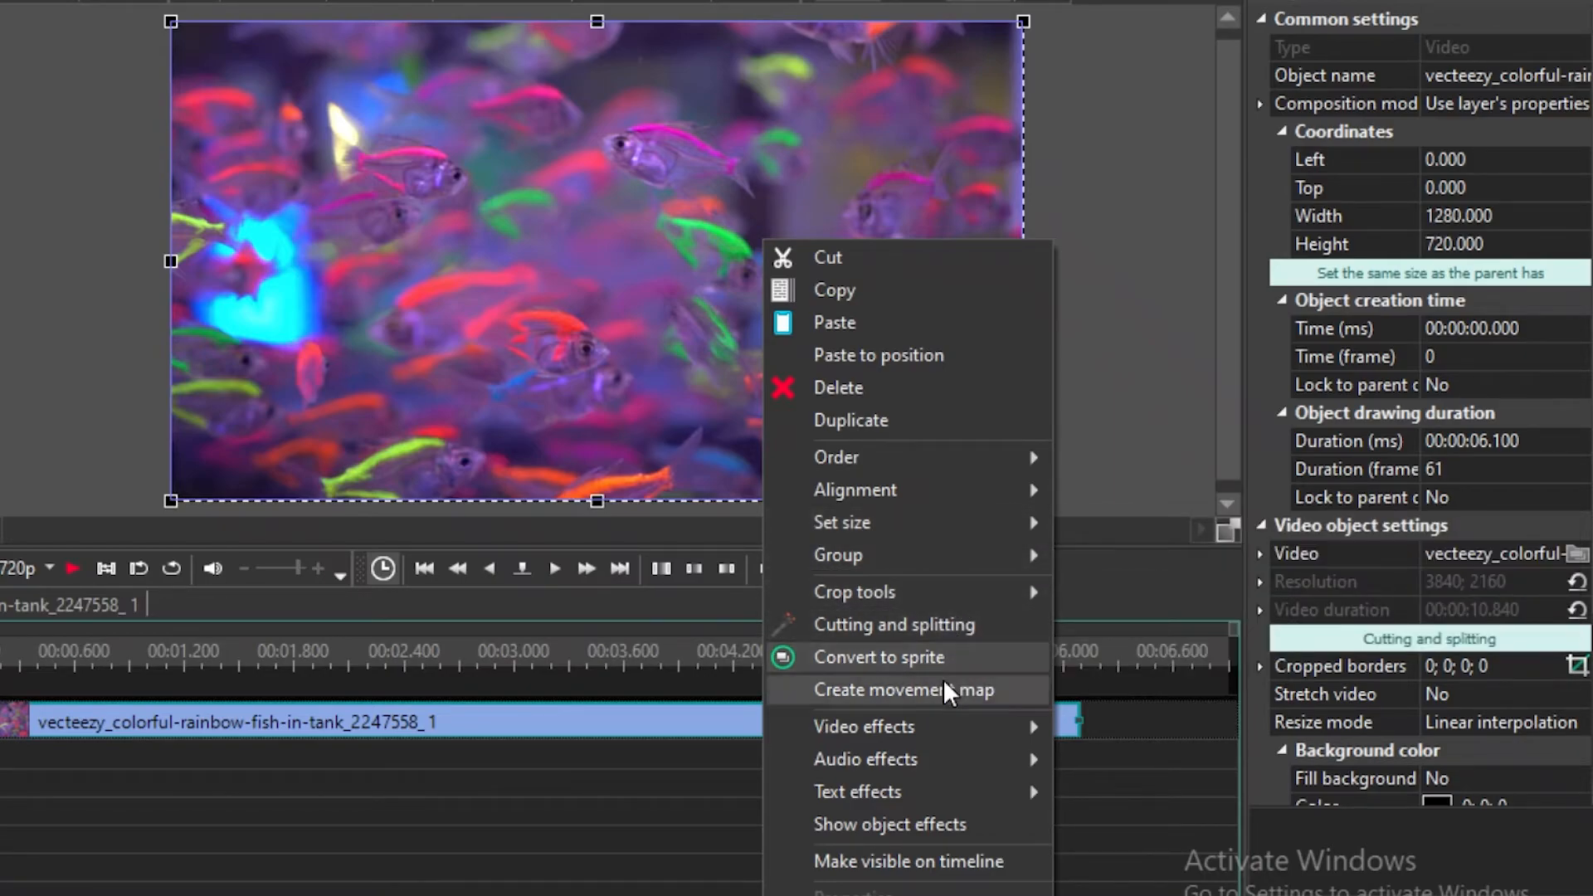
pyautogui.moveTo(864, 727)
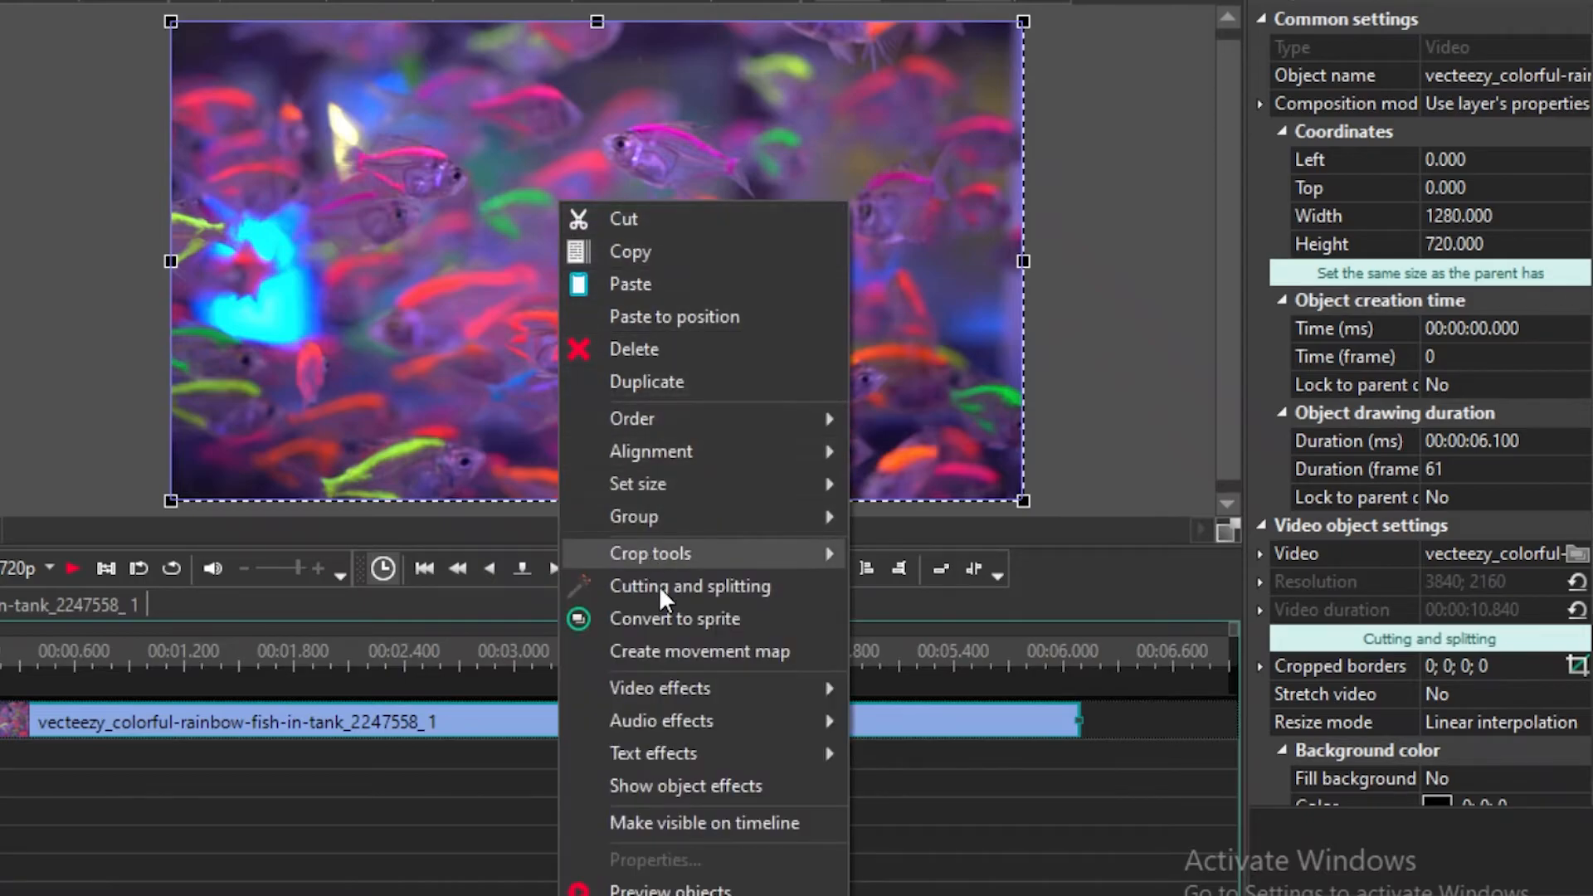
pyautogui.moveTo(660, 688)
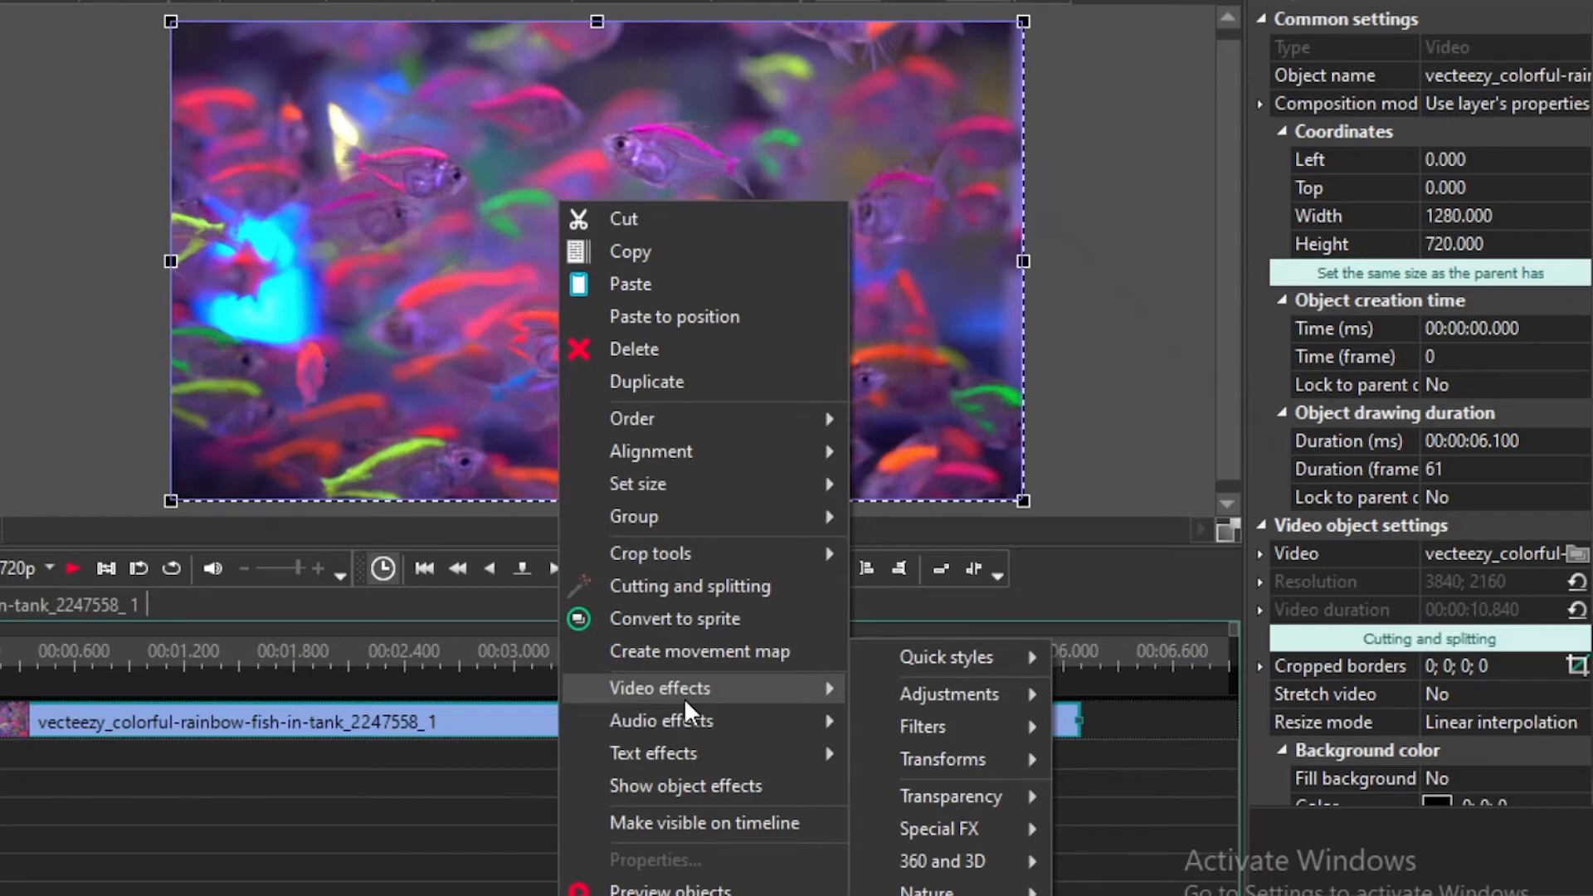
pyautogui.moveTo(689, 698)
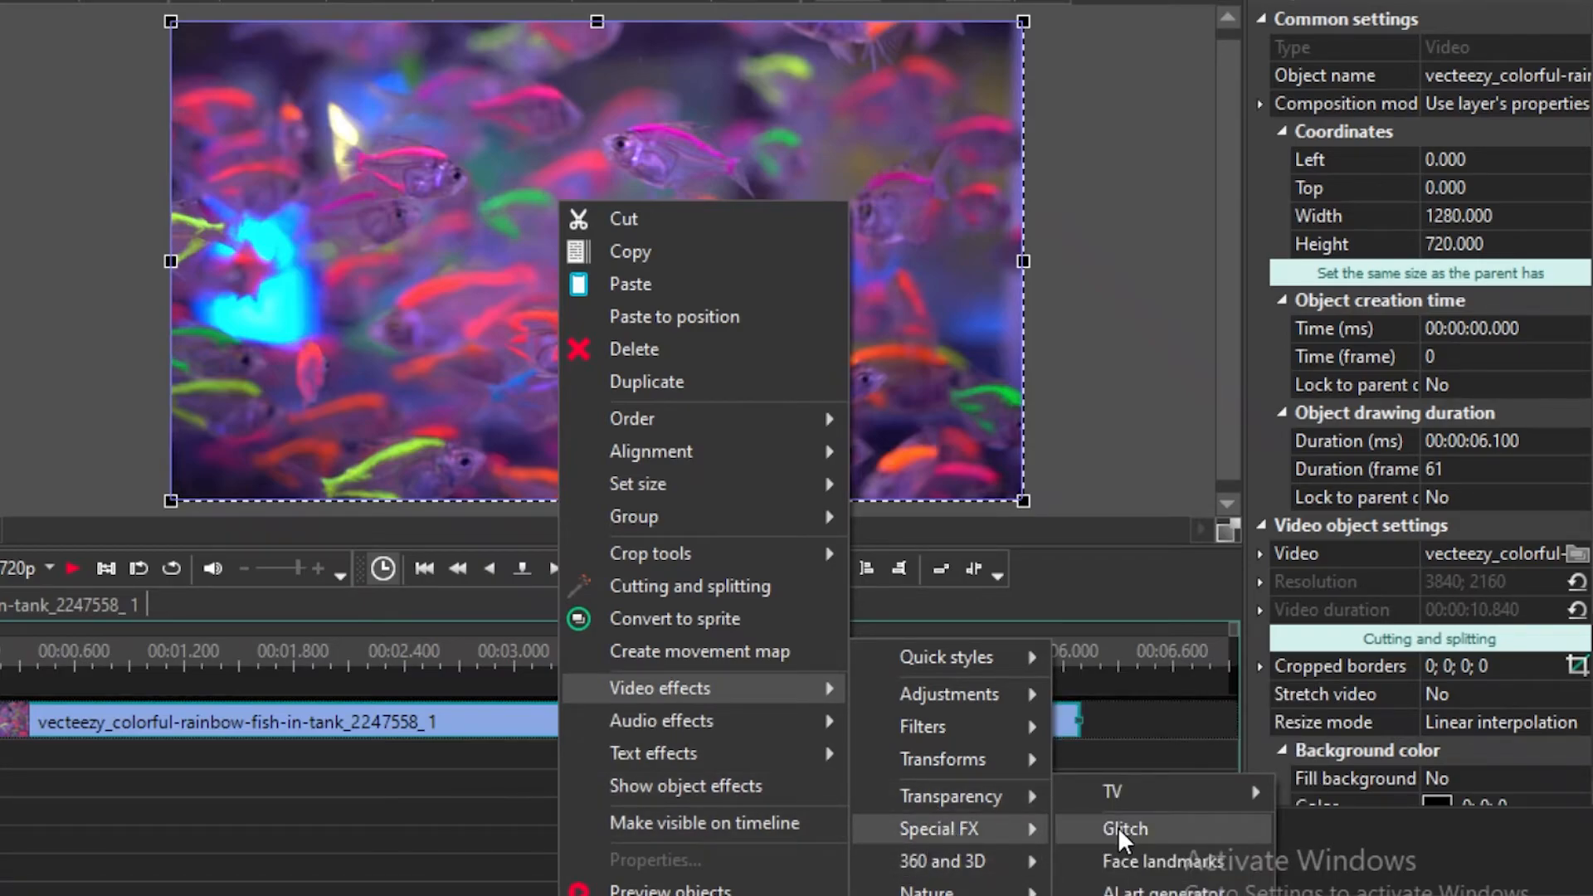
# - Apply the Special FX Glitch effect to the fish-tank video clip
pyautogui.click(1122, 828)
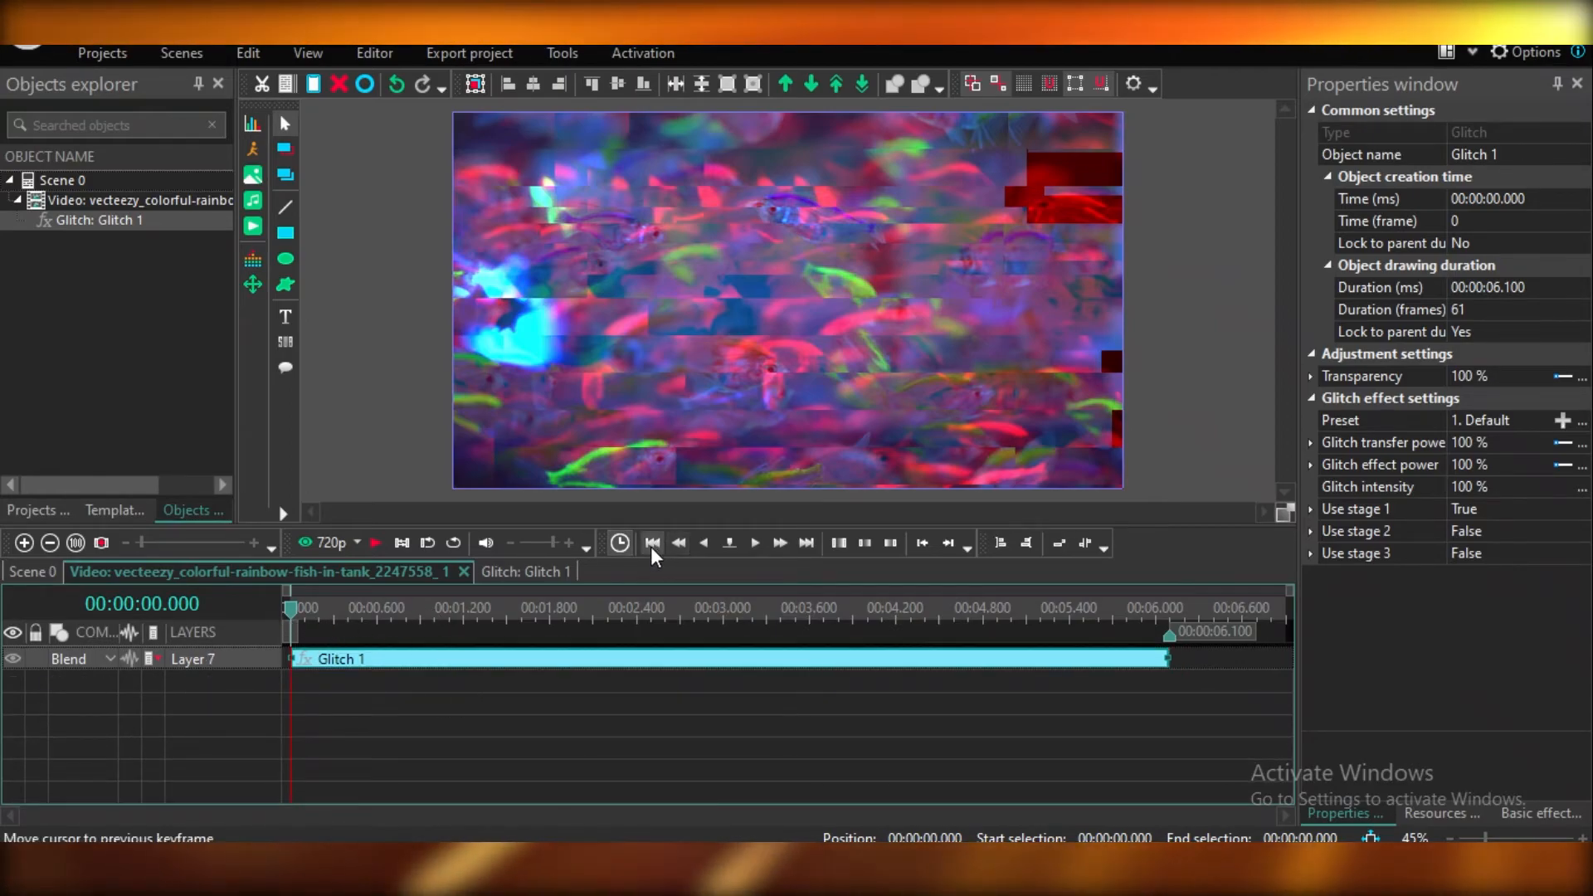
# - Remove the Glitch effect and drag the fish video back into position in the frame
pyautogui.click(755, 544)
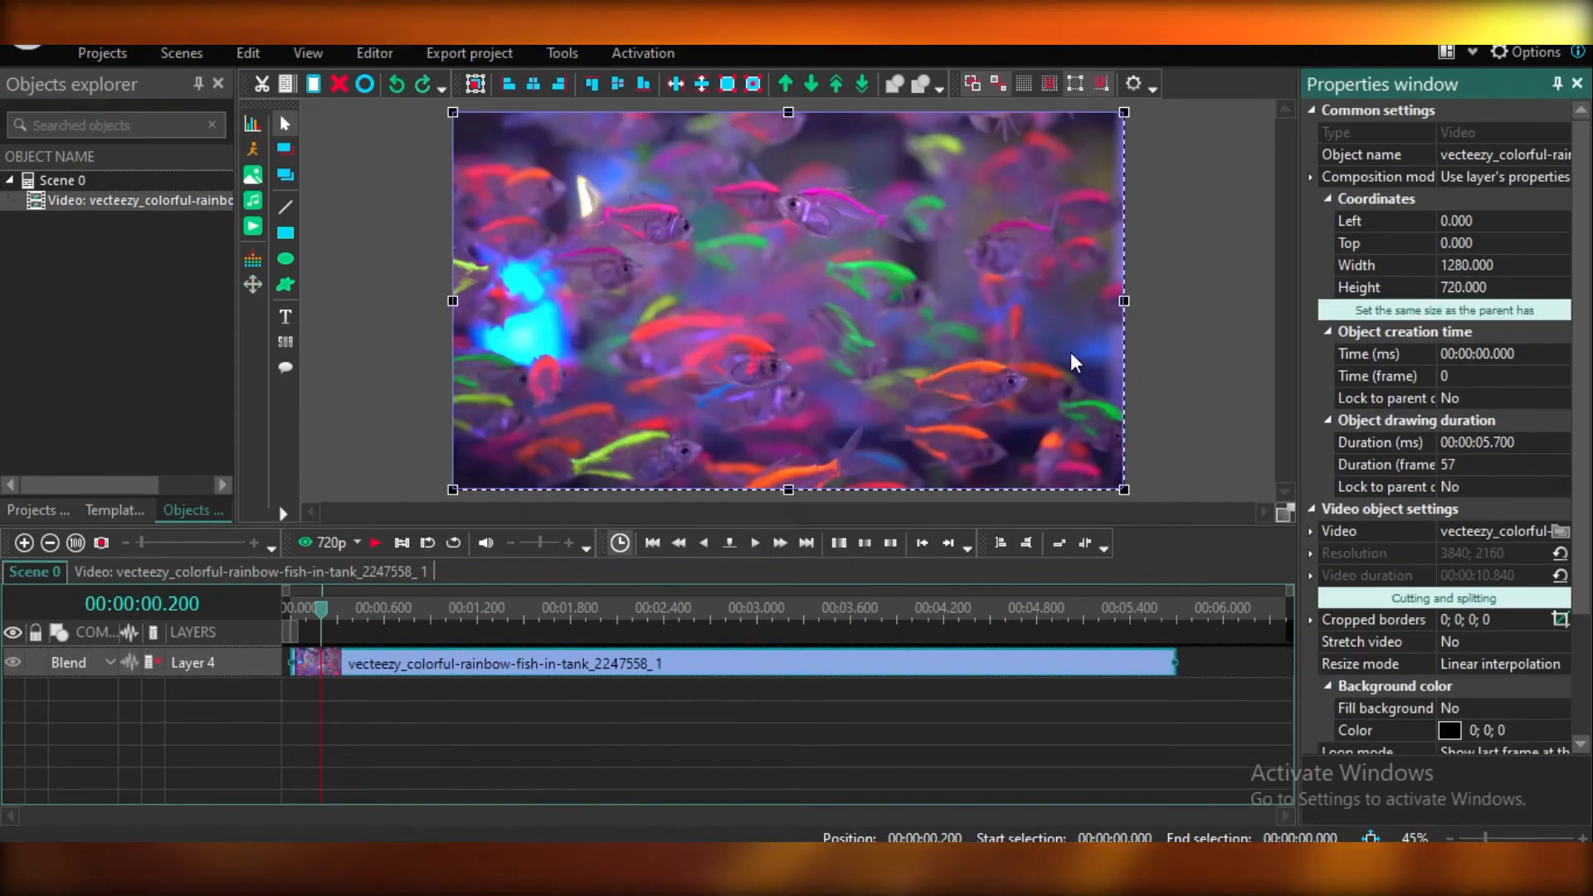
pyautogui.moveTo(852, 323)
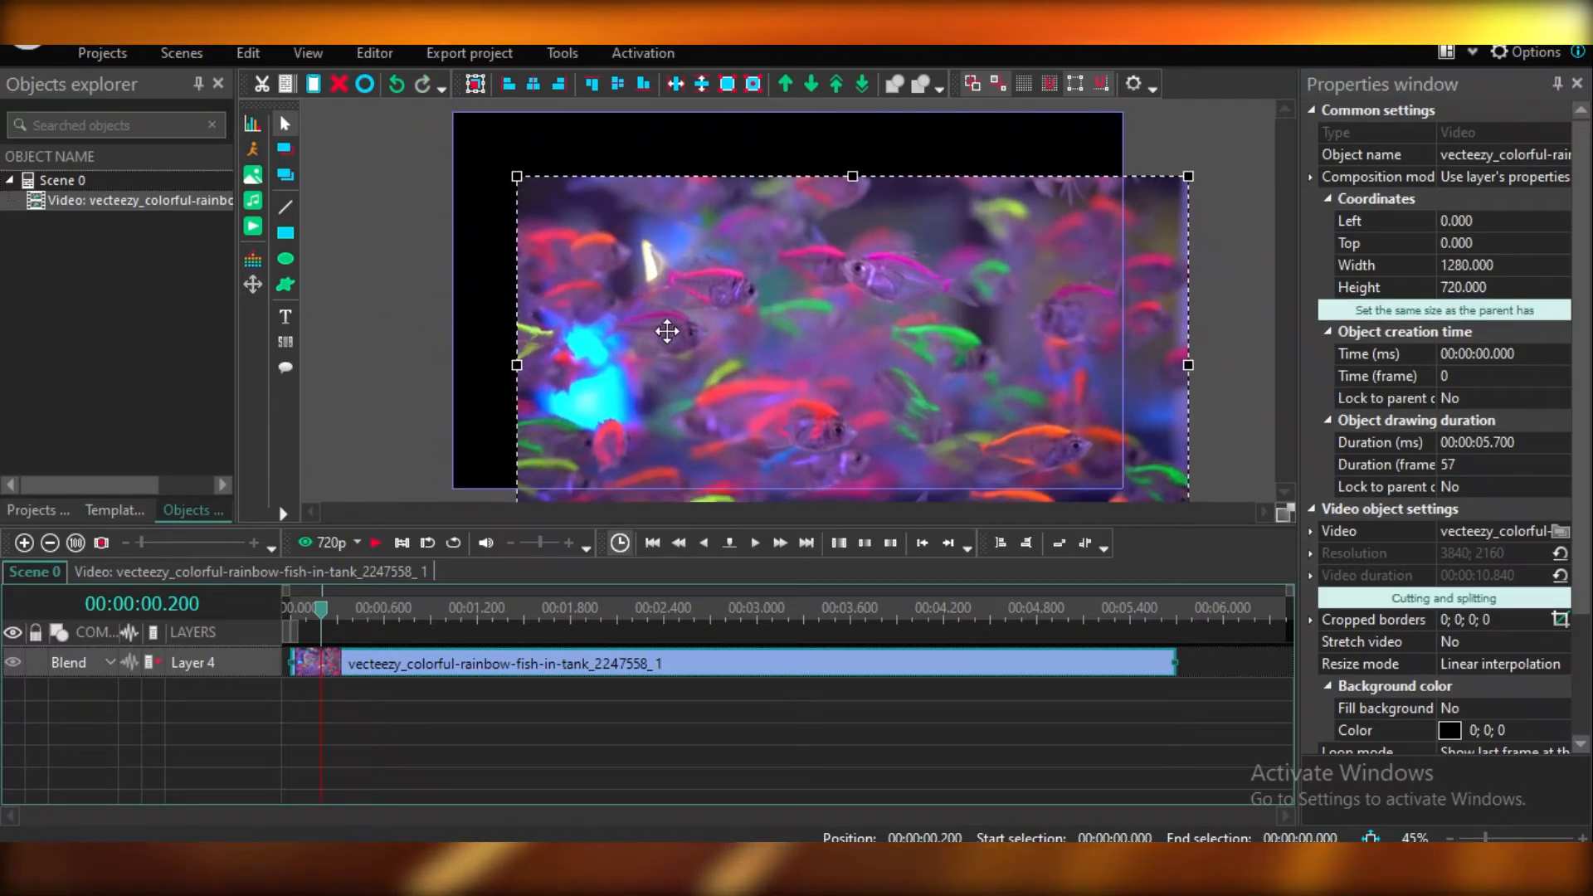
pyautogui.moveTo(667, 330); pyautogui.dragTo(680, 308)
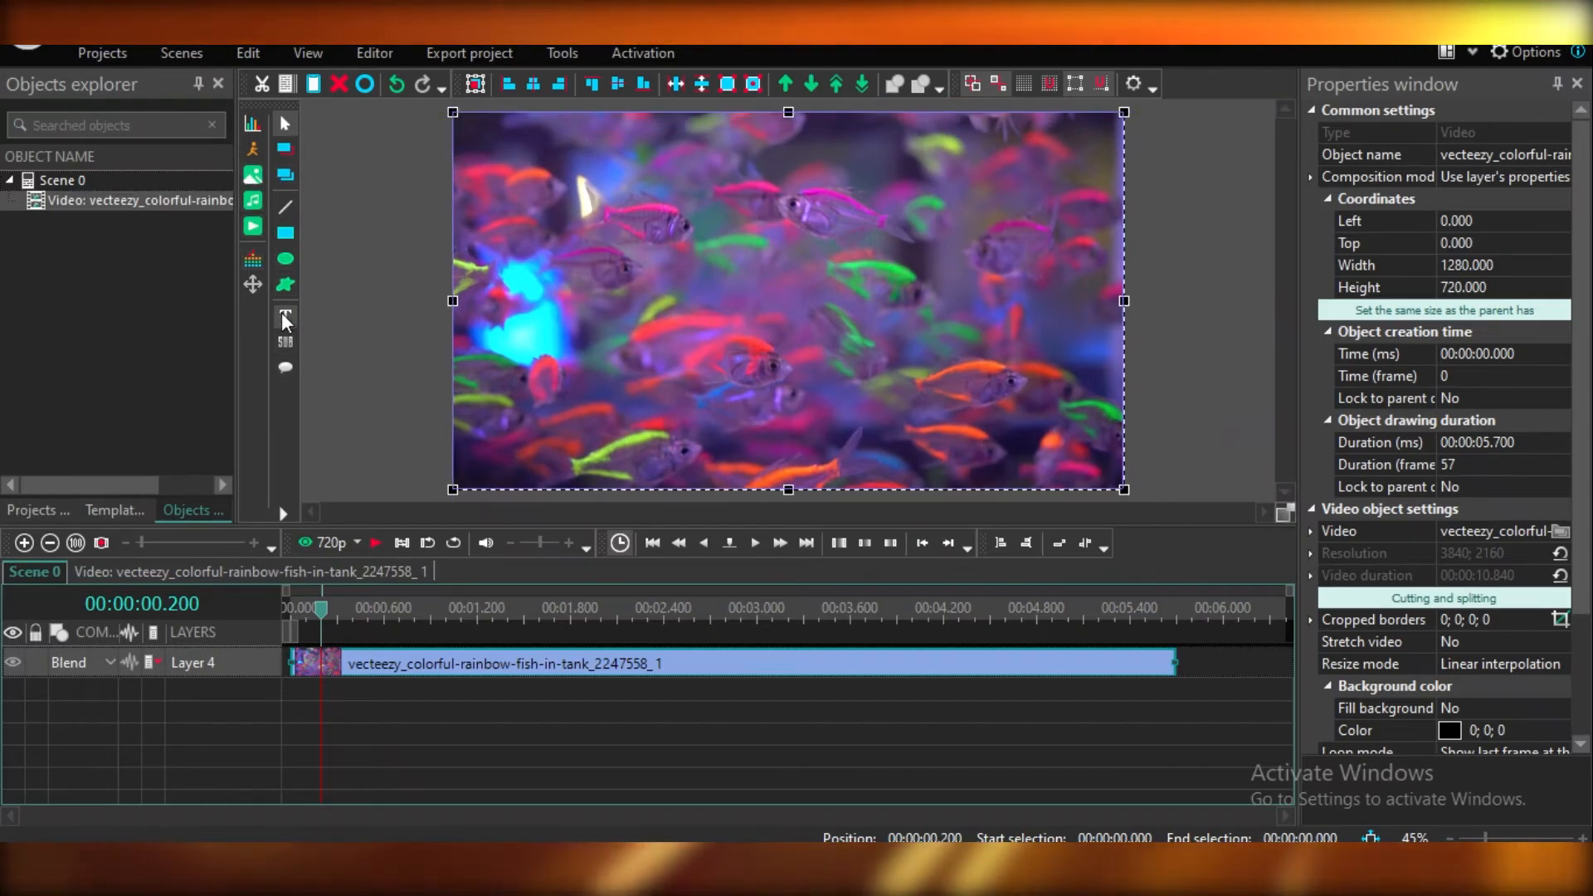
# - Draw a text box over the fish video and type 'WELCOME TO ANIMAL PLANET'
pyautogui.click(285, 318)
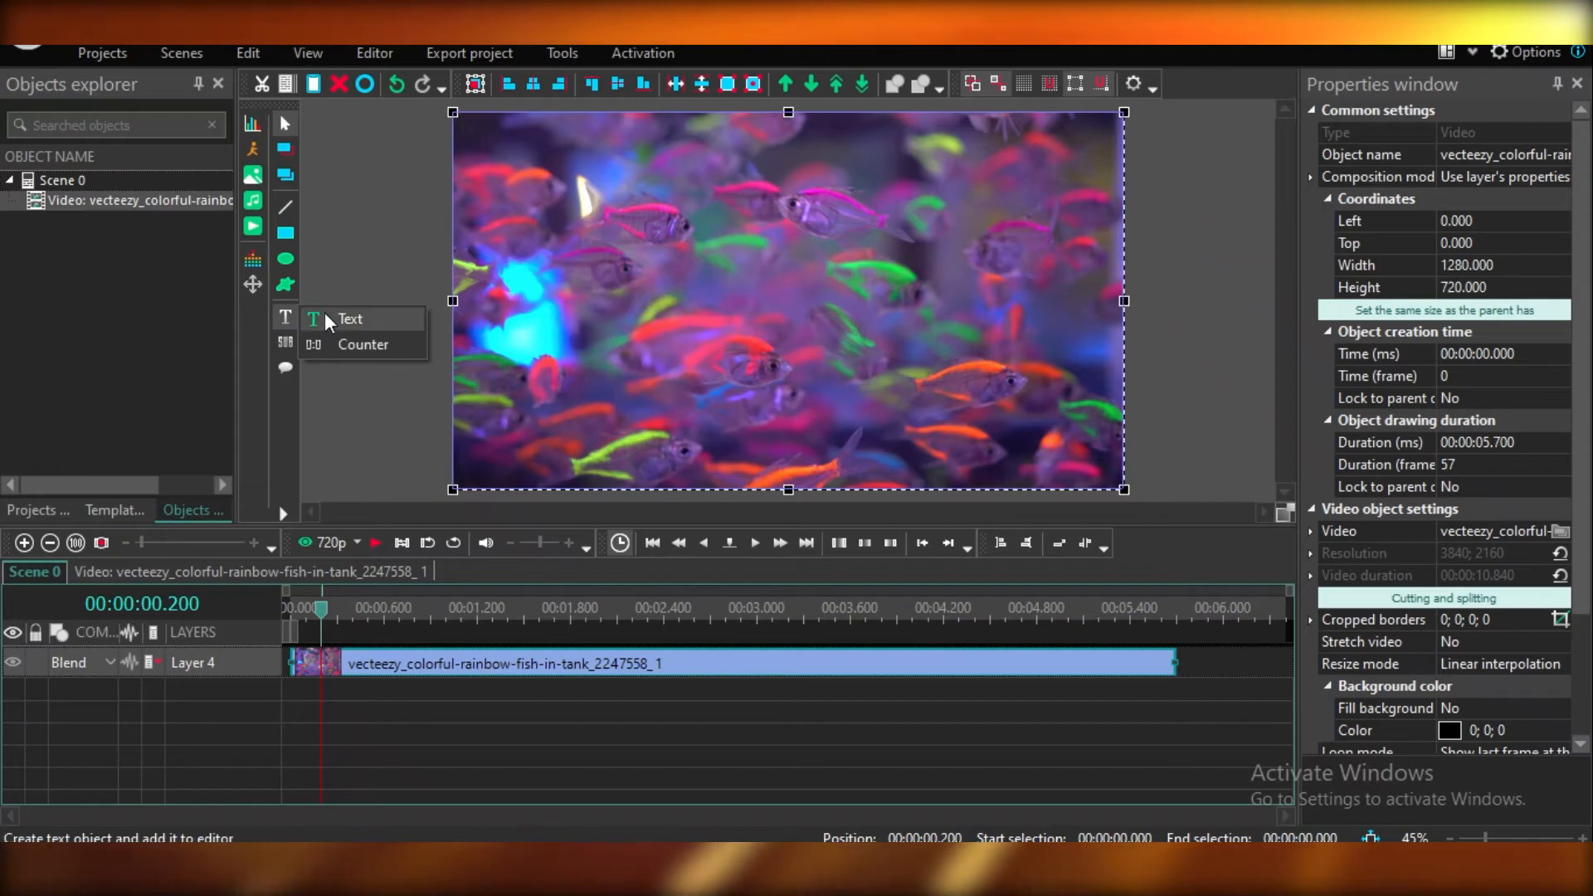
pyautogui.click(349, 318)
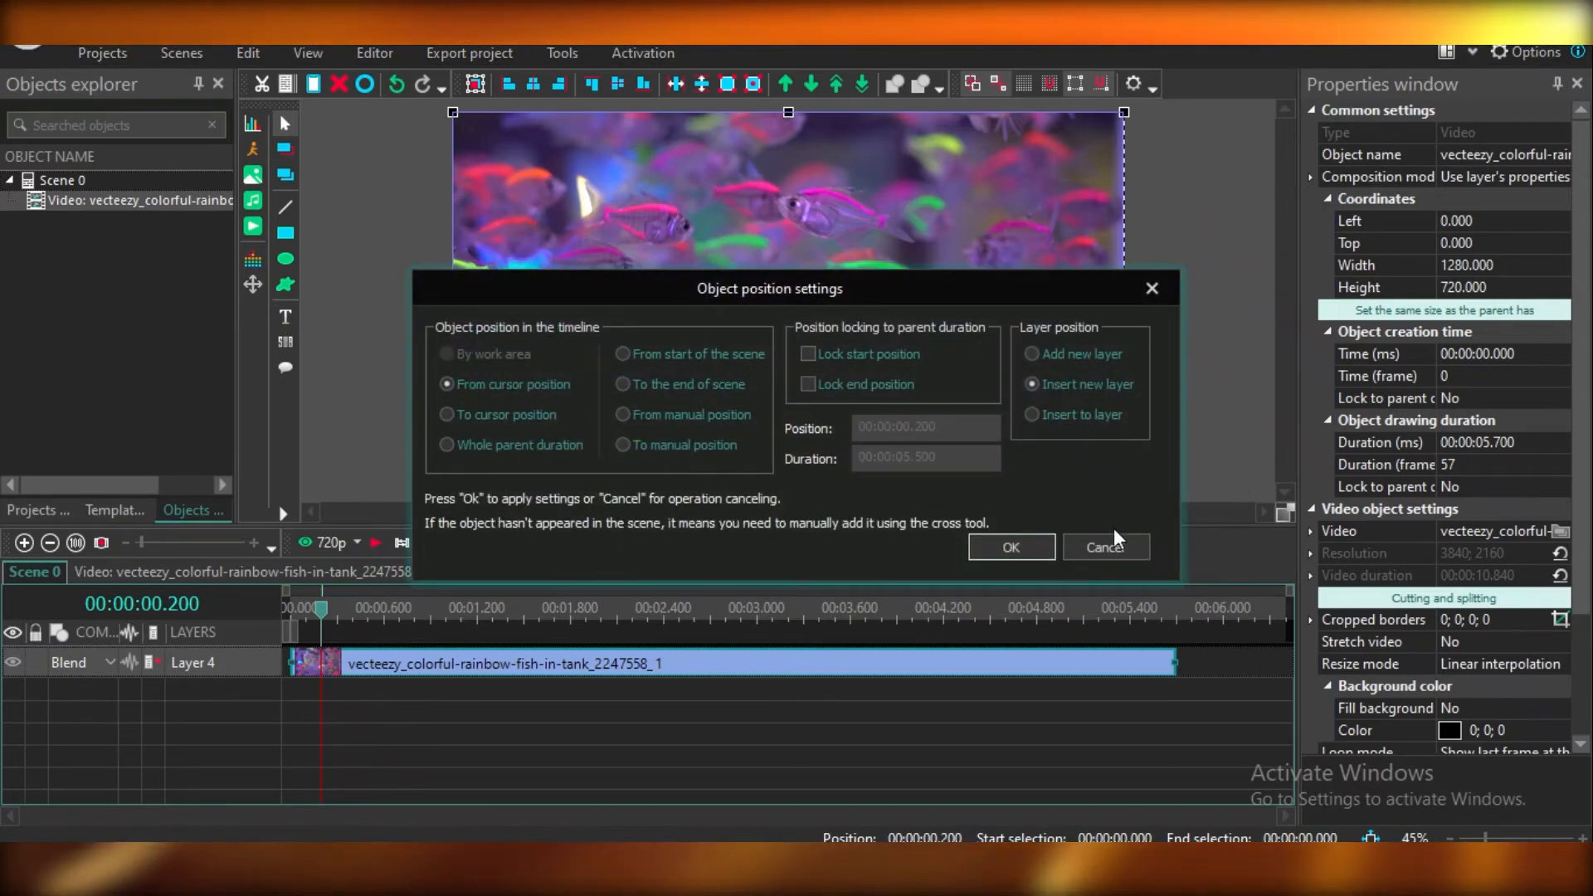
pyautogui.click(1010, 547)
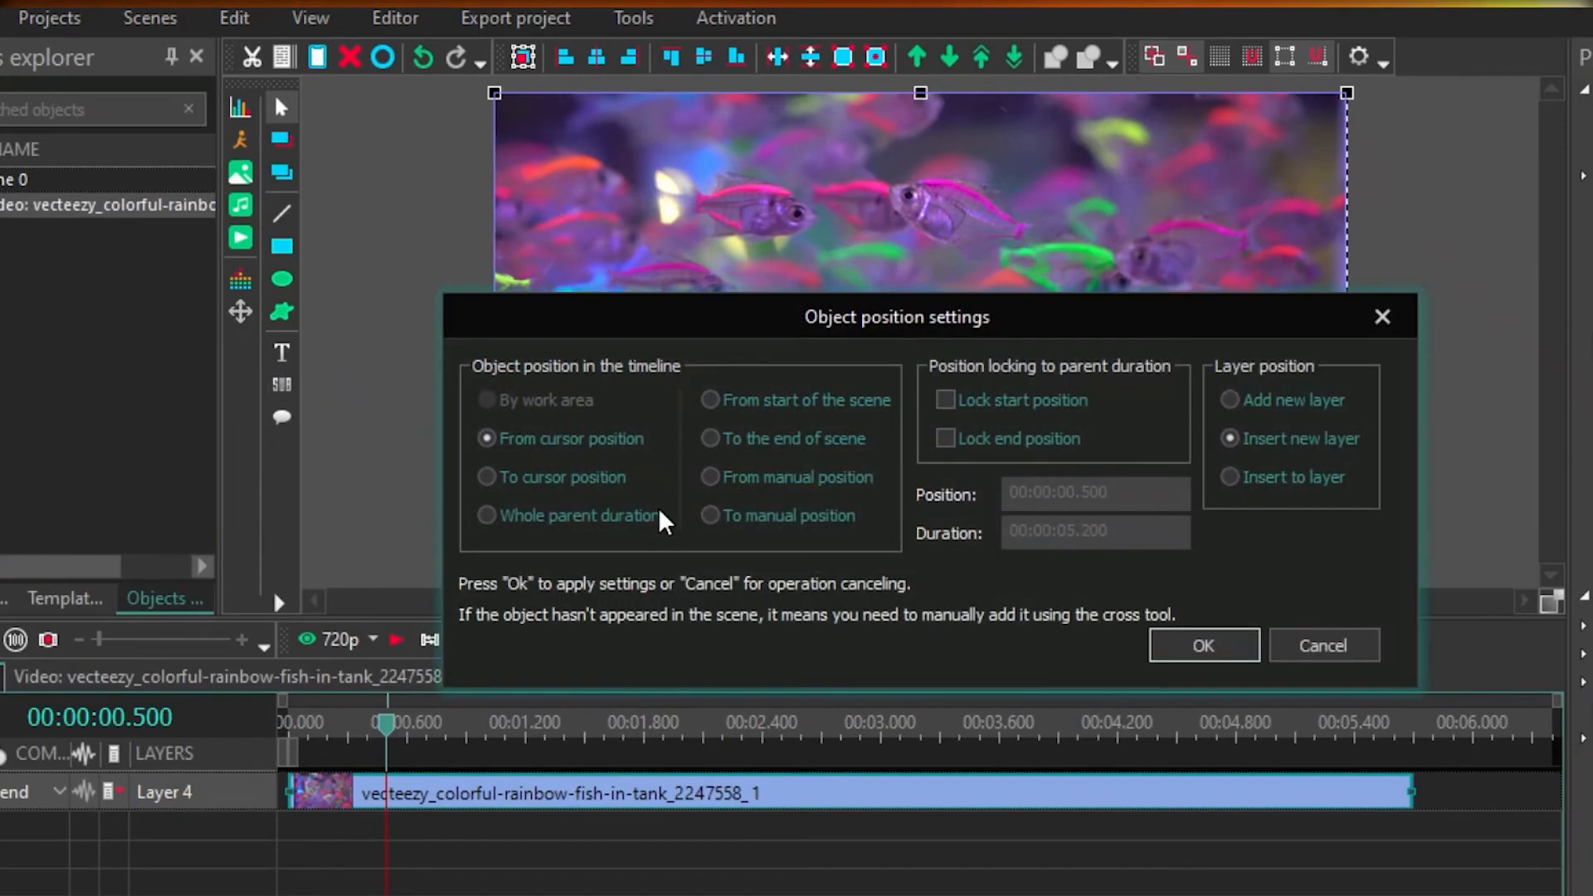
pyautogui.click(486, 439)
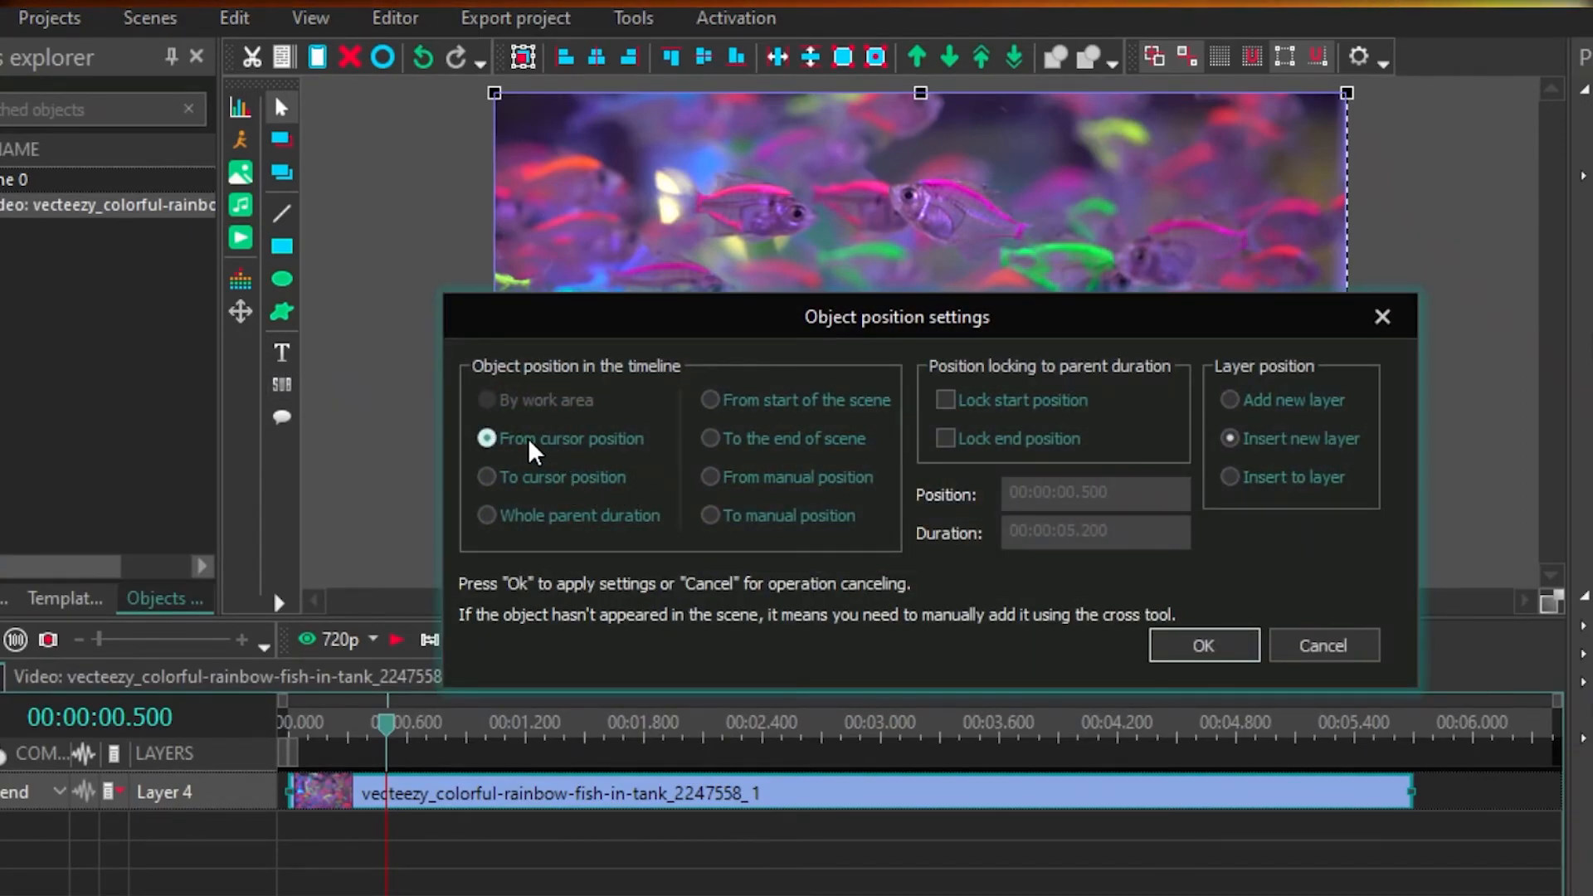
pyautogui.click(1202, 646)
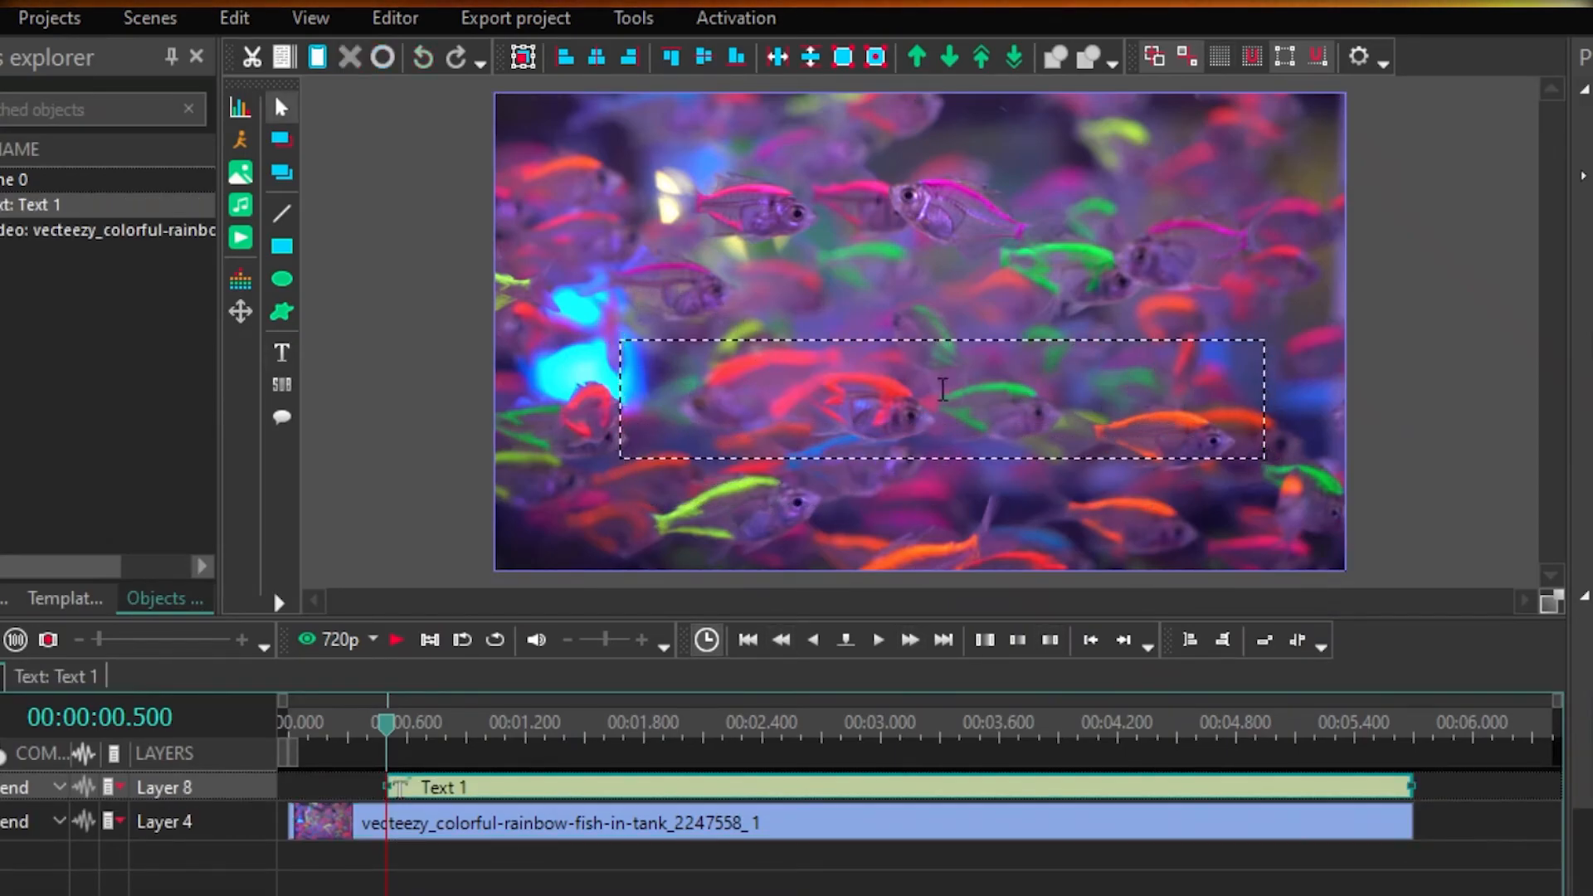
pyautogui.write('WELCOME TO ANIMAL PLANET')
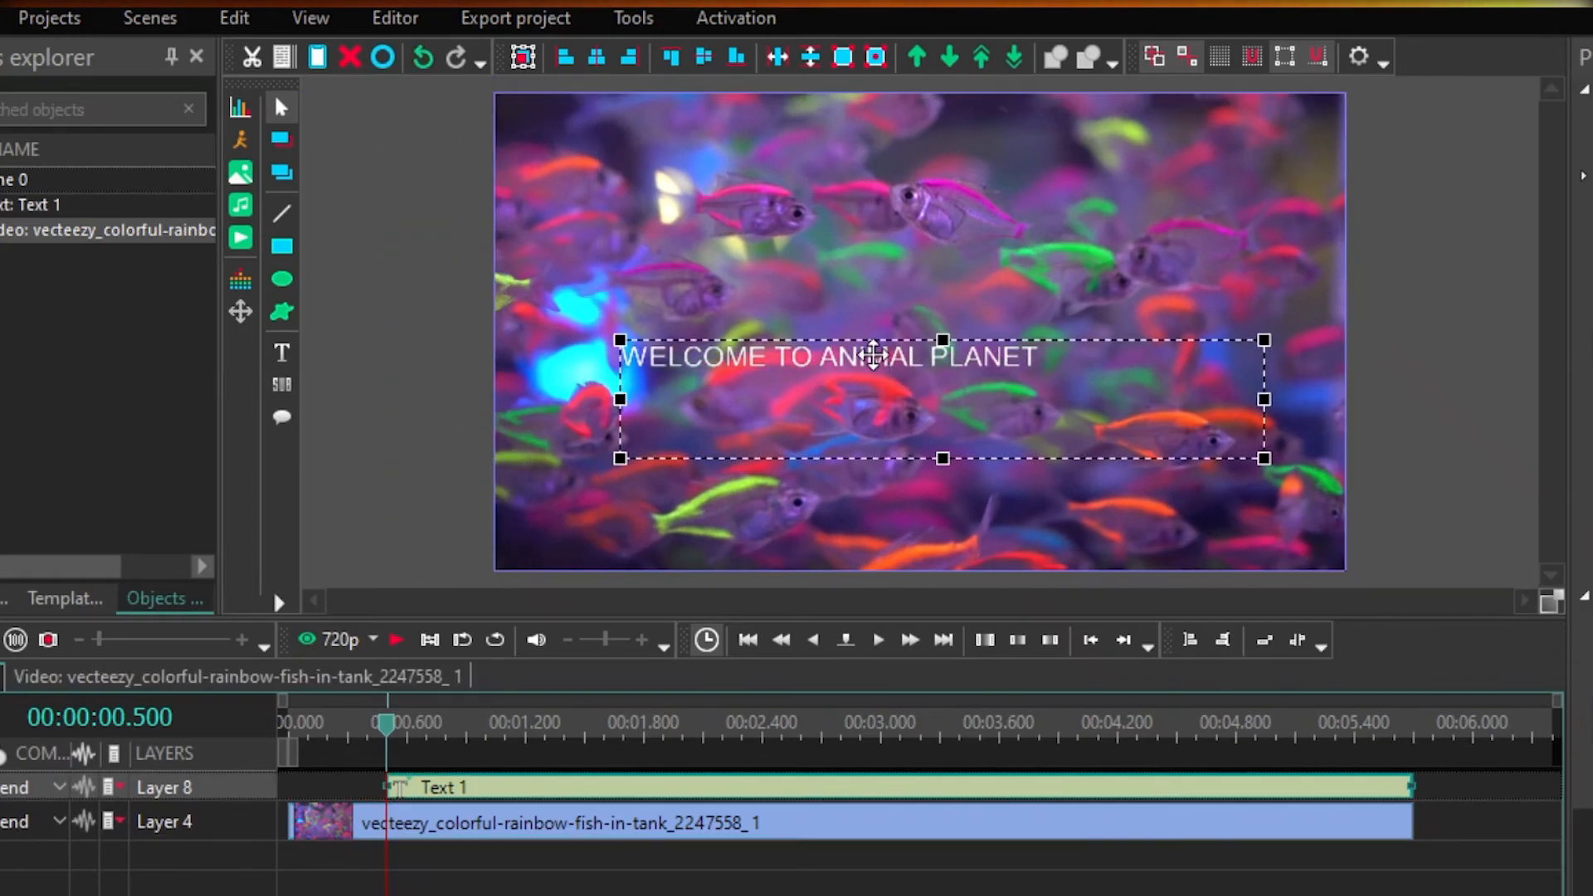
# - Add the Shift position text effect to the title, confirming placement on the second attempt
pyautogui.click(394, 18)
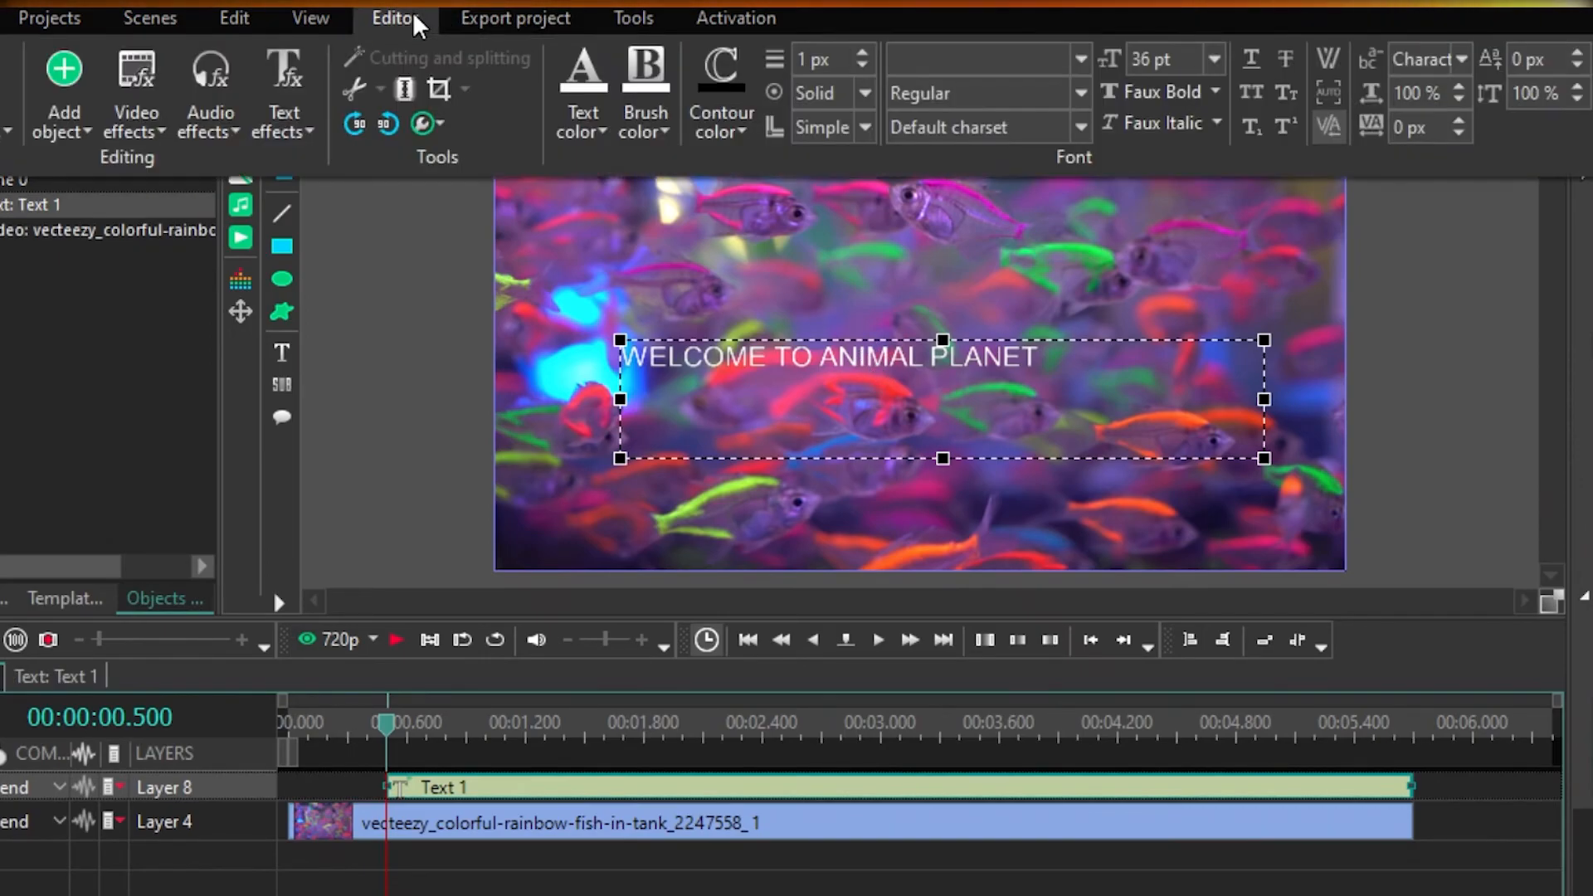
pyautogui.click(284, 91)
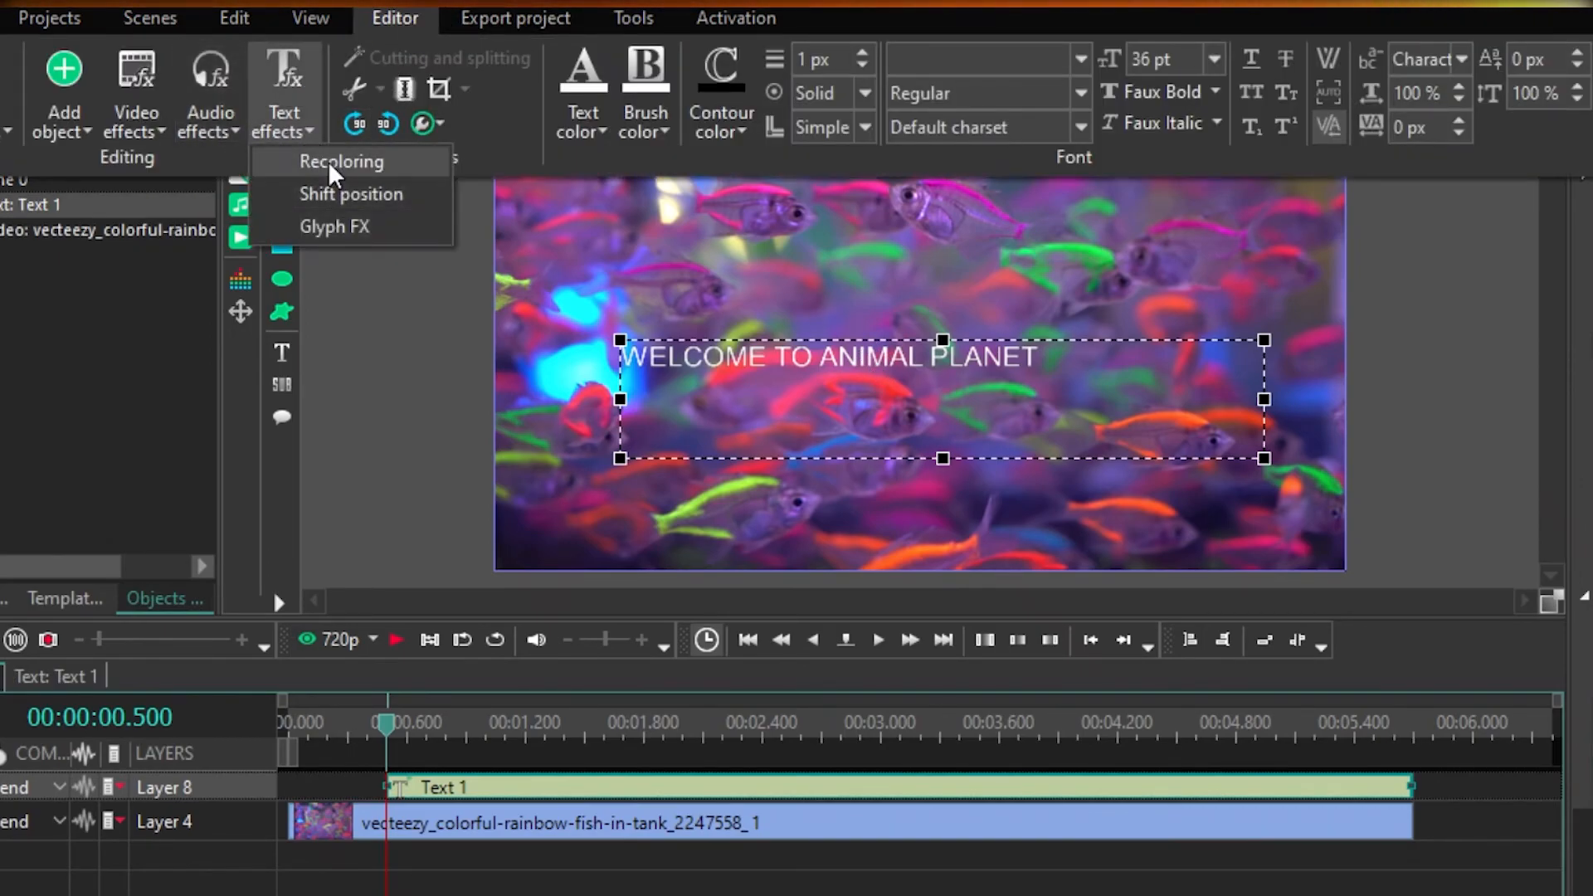
pyautogui.moveTo(350, 193)
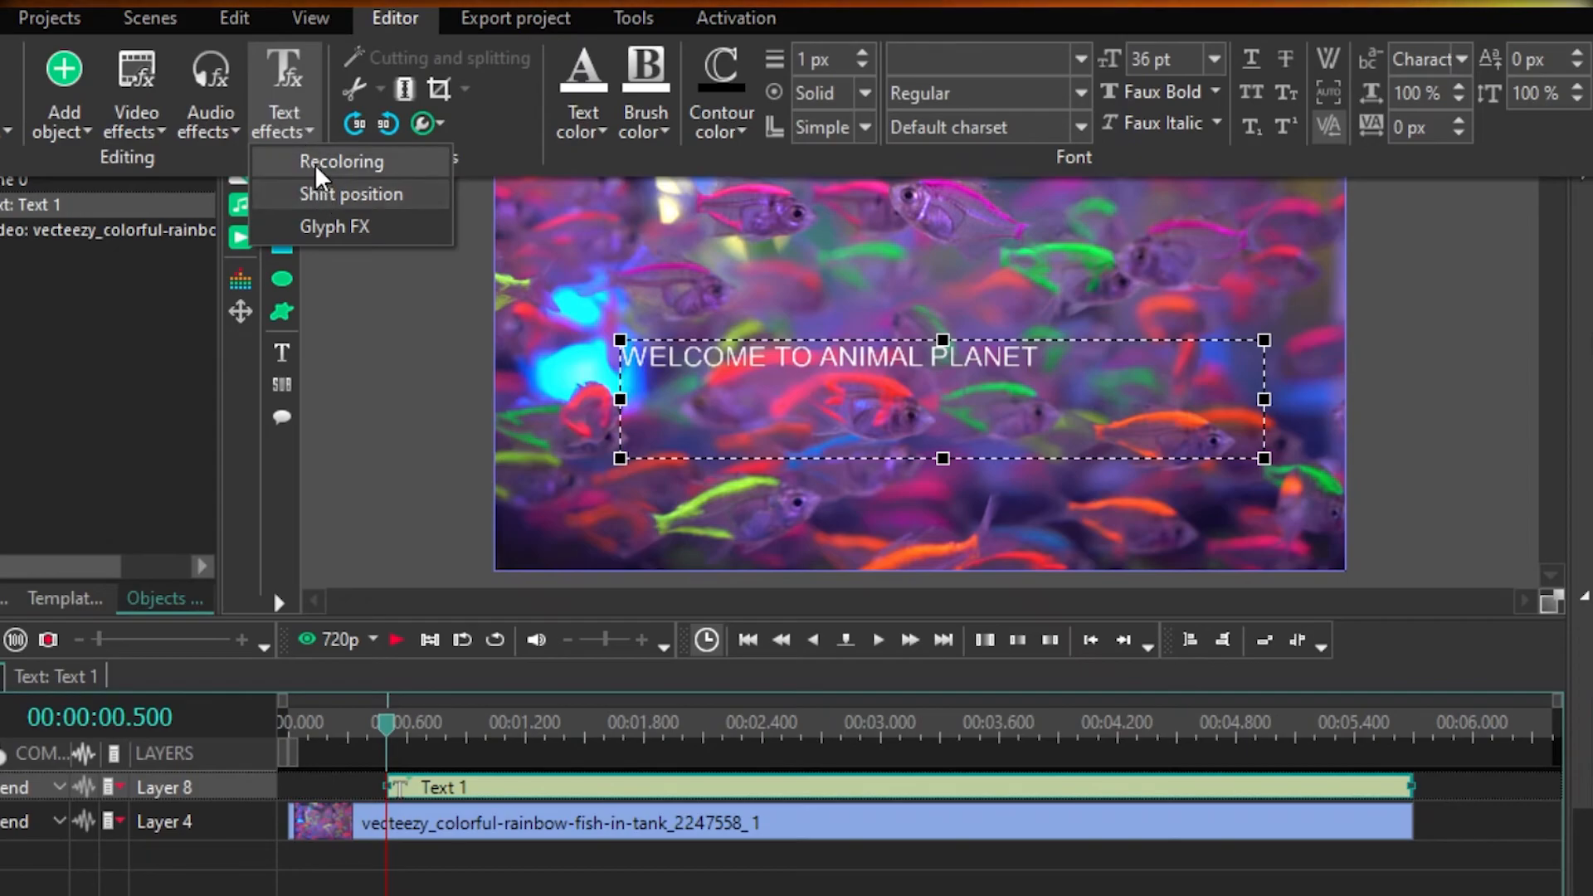
pyautogui.click(350, 194)
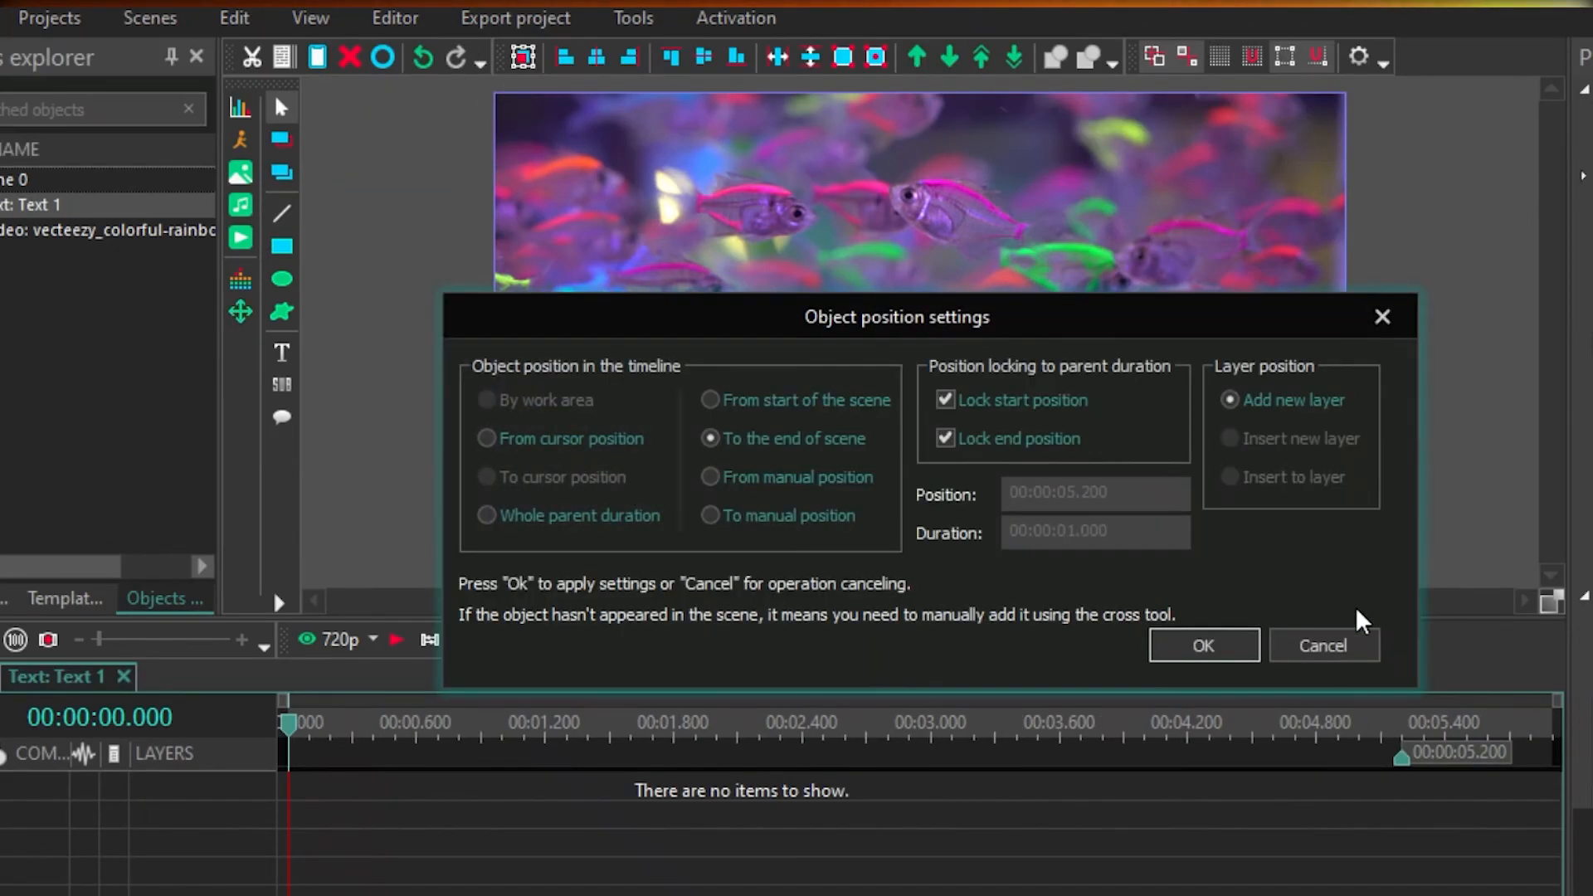
pyautogui.click(1203, 646)
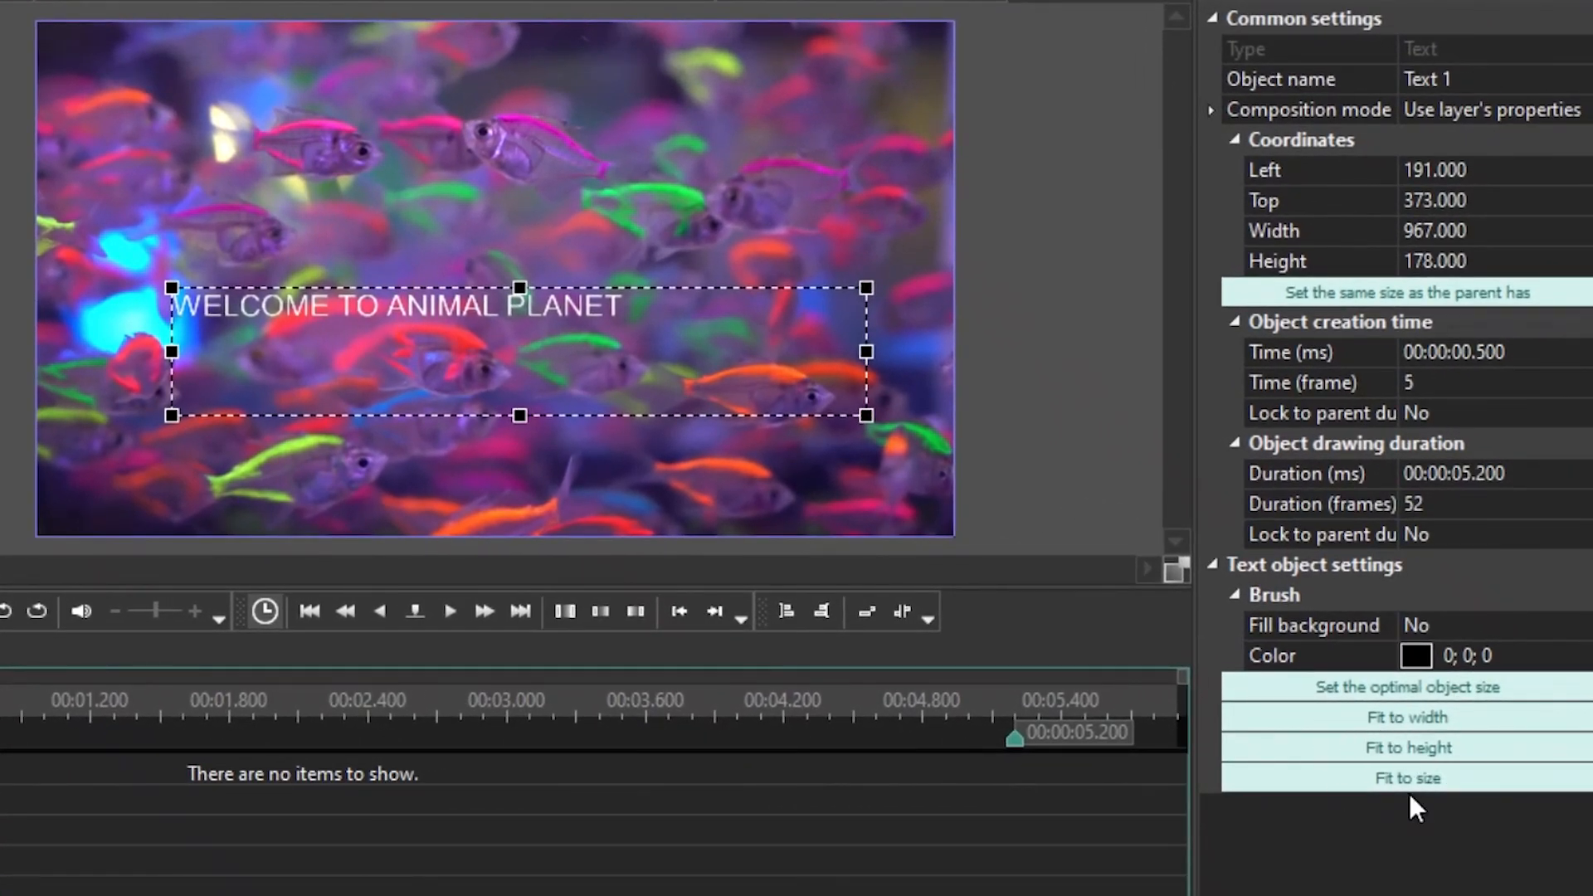
pyautogui.moveTo(1406, 747)
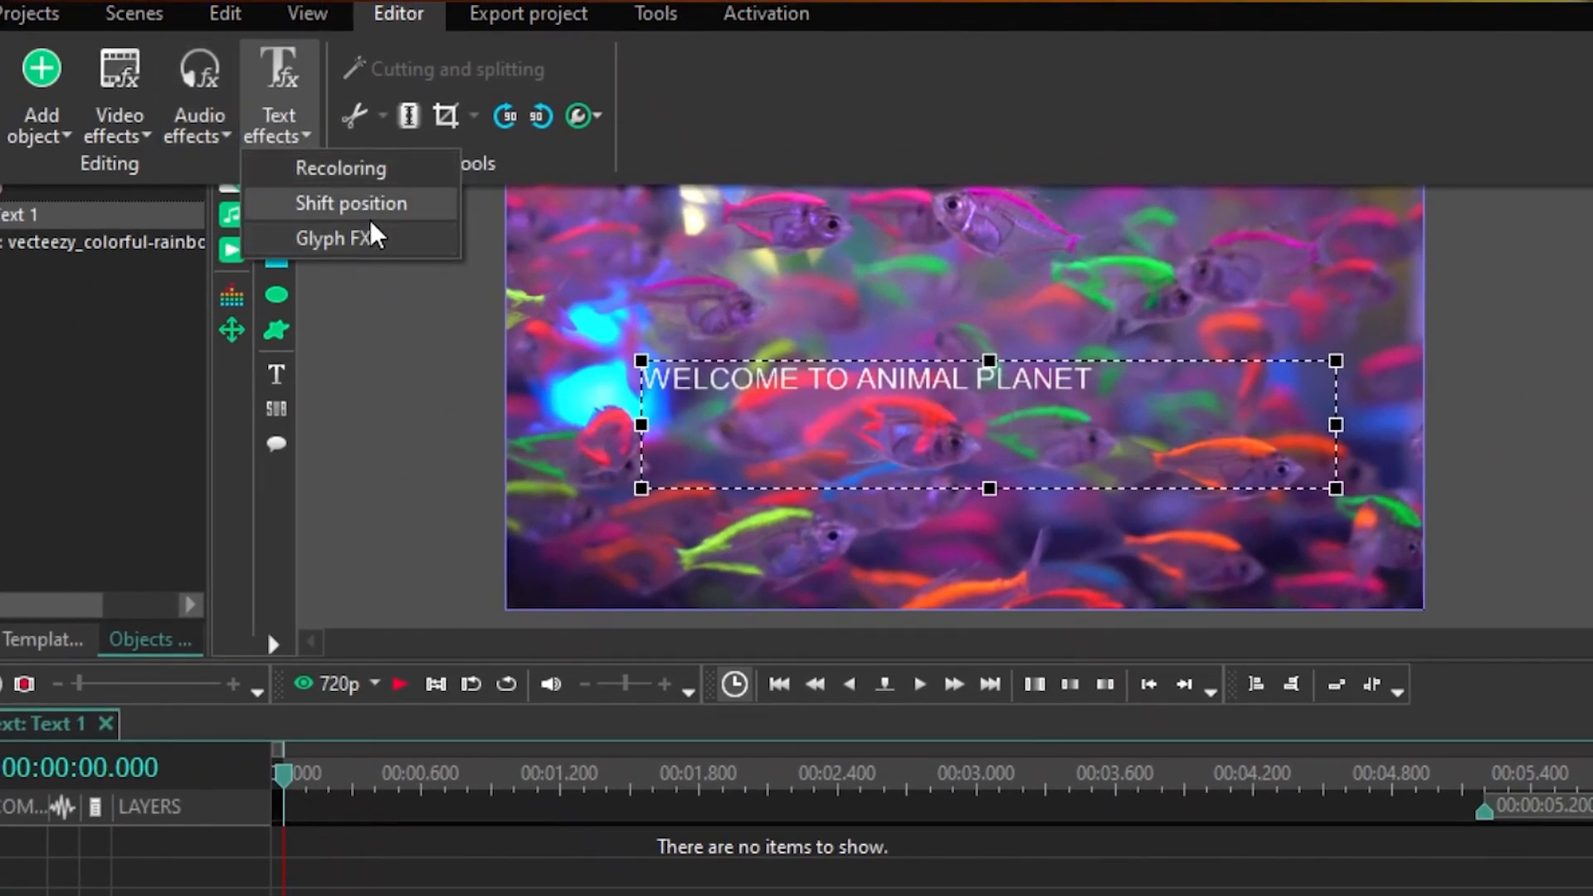
pyautogui.click(350, 203)
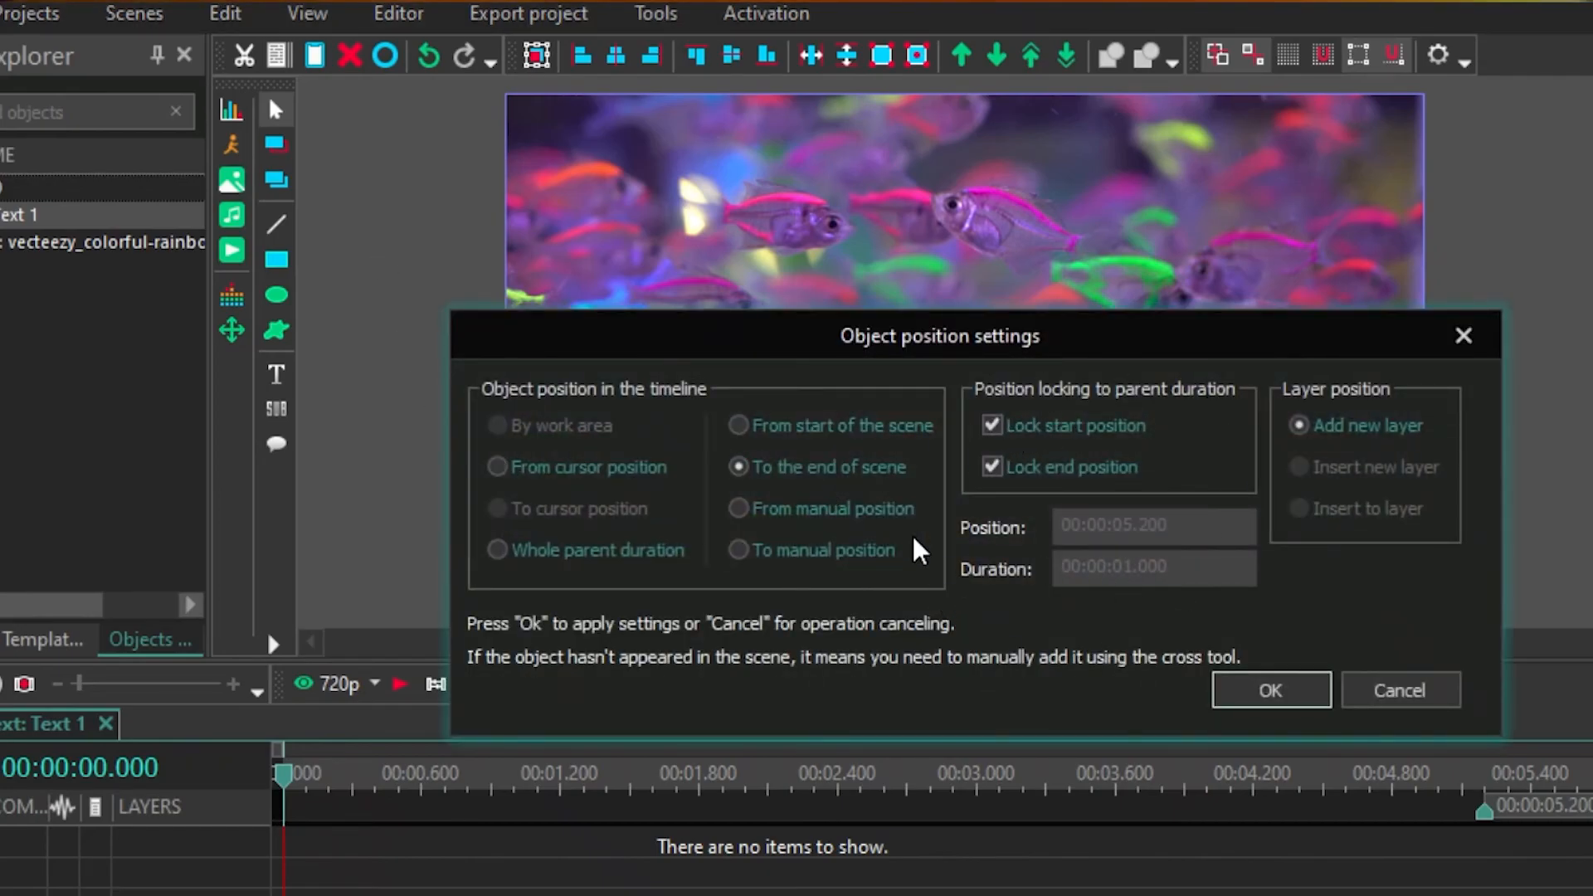
pyautogui.click(1270, 690)
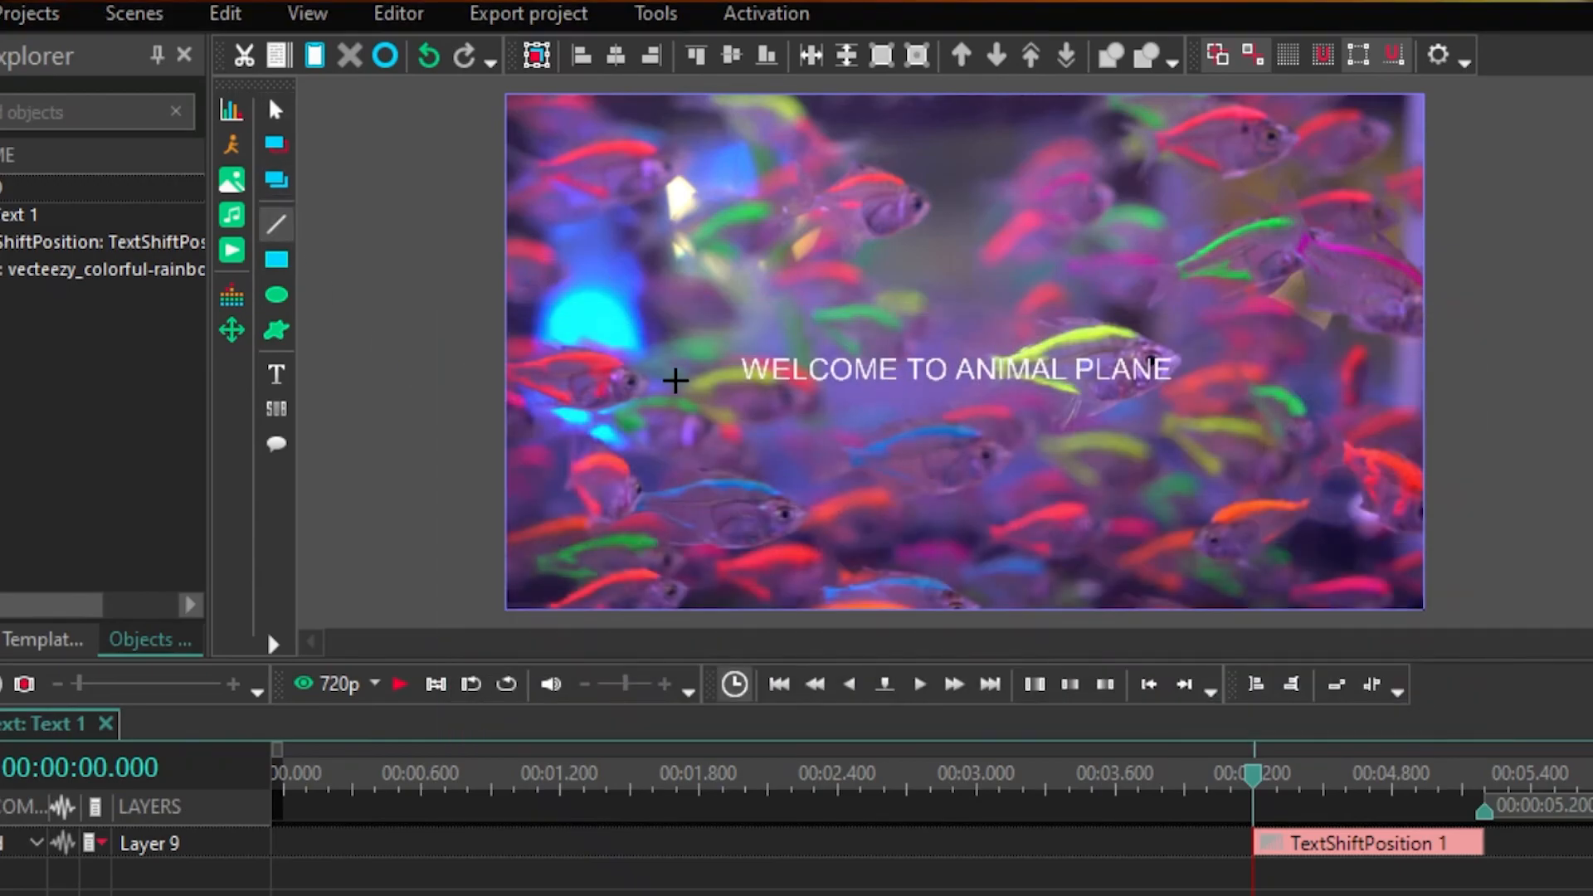
# - Draw a horizontal line beneath the title and confirm its position settings
pyautogui.moveTo(737, 393); pyautogui.dragTo(1194, 394)
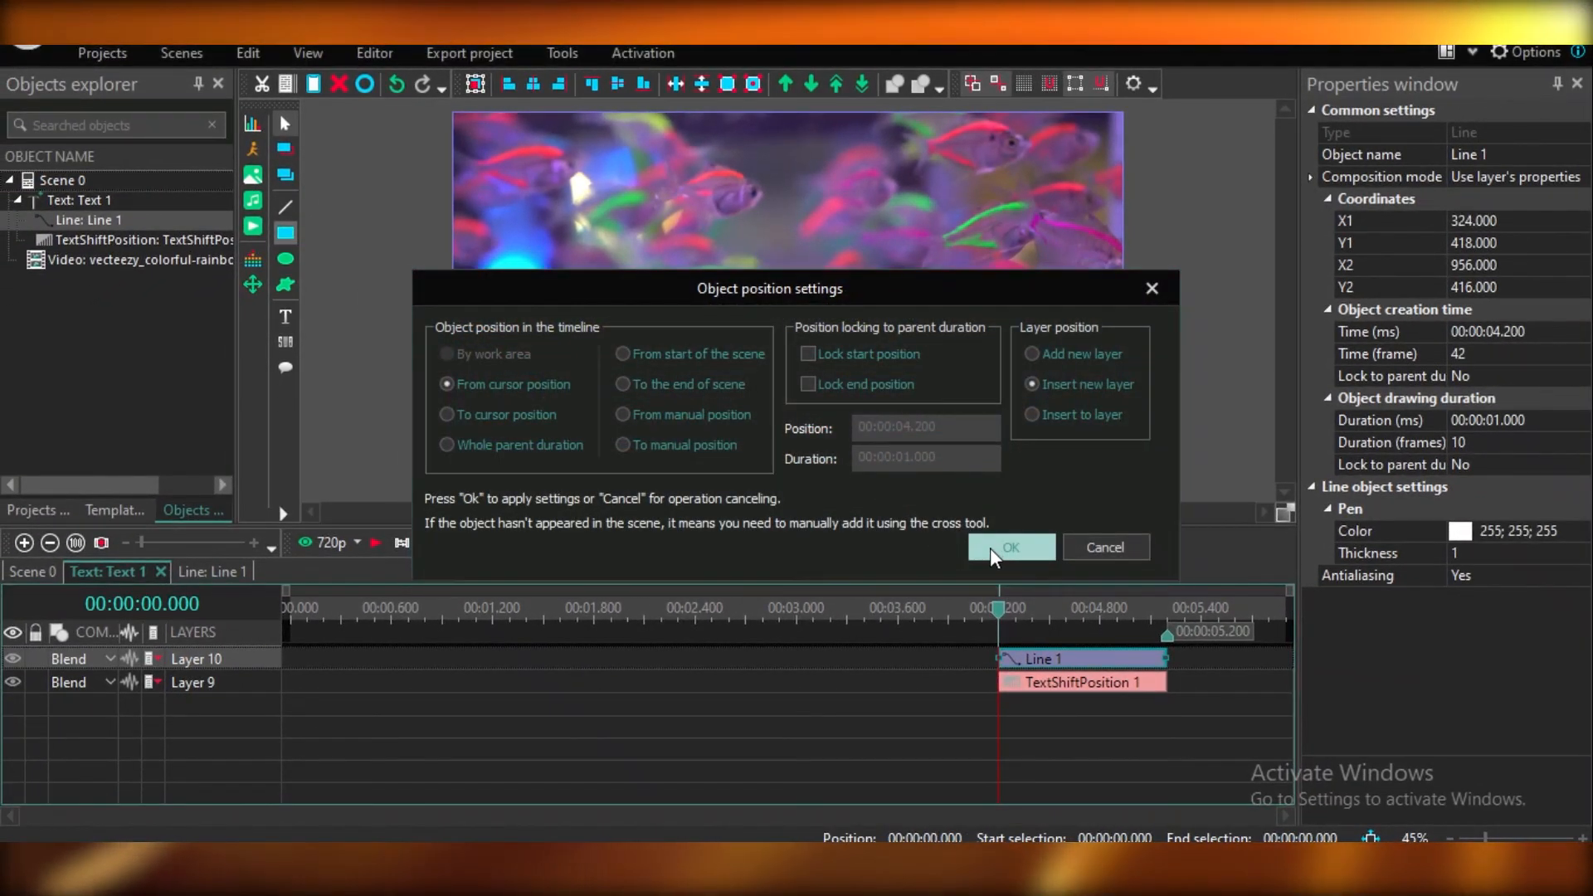
pyautogui.click(1009, 547)
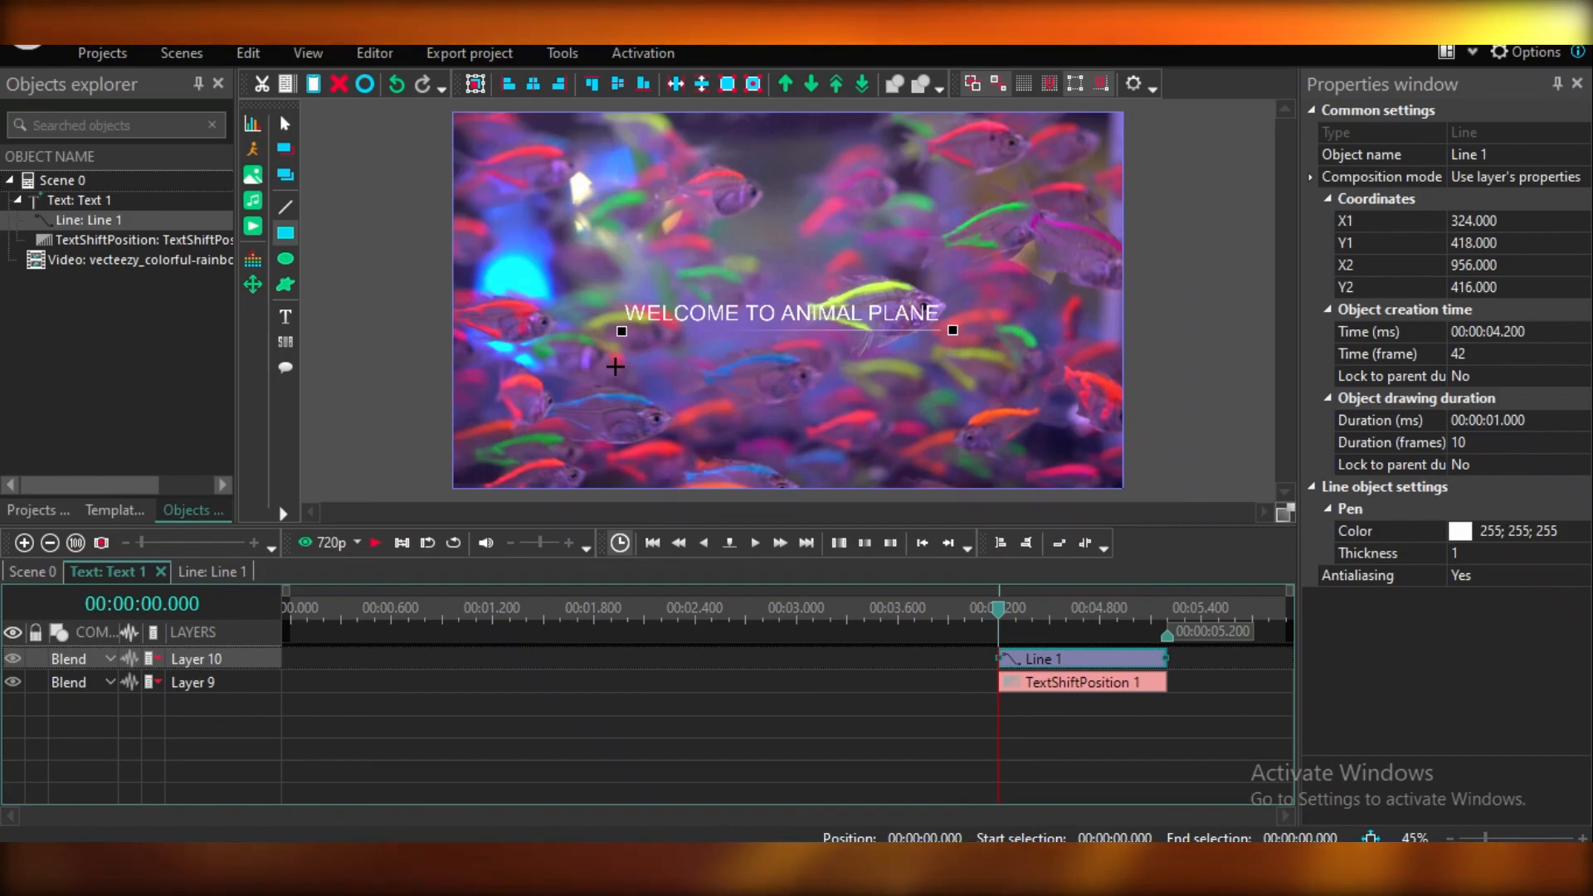